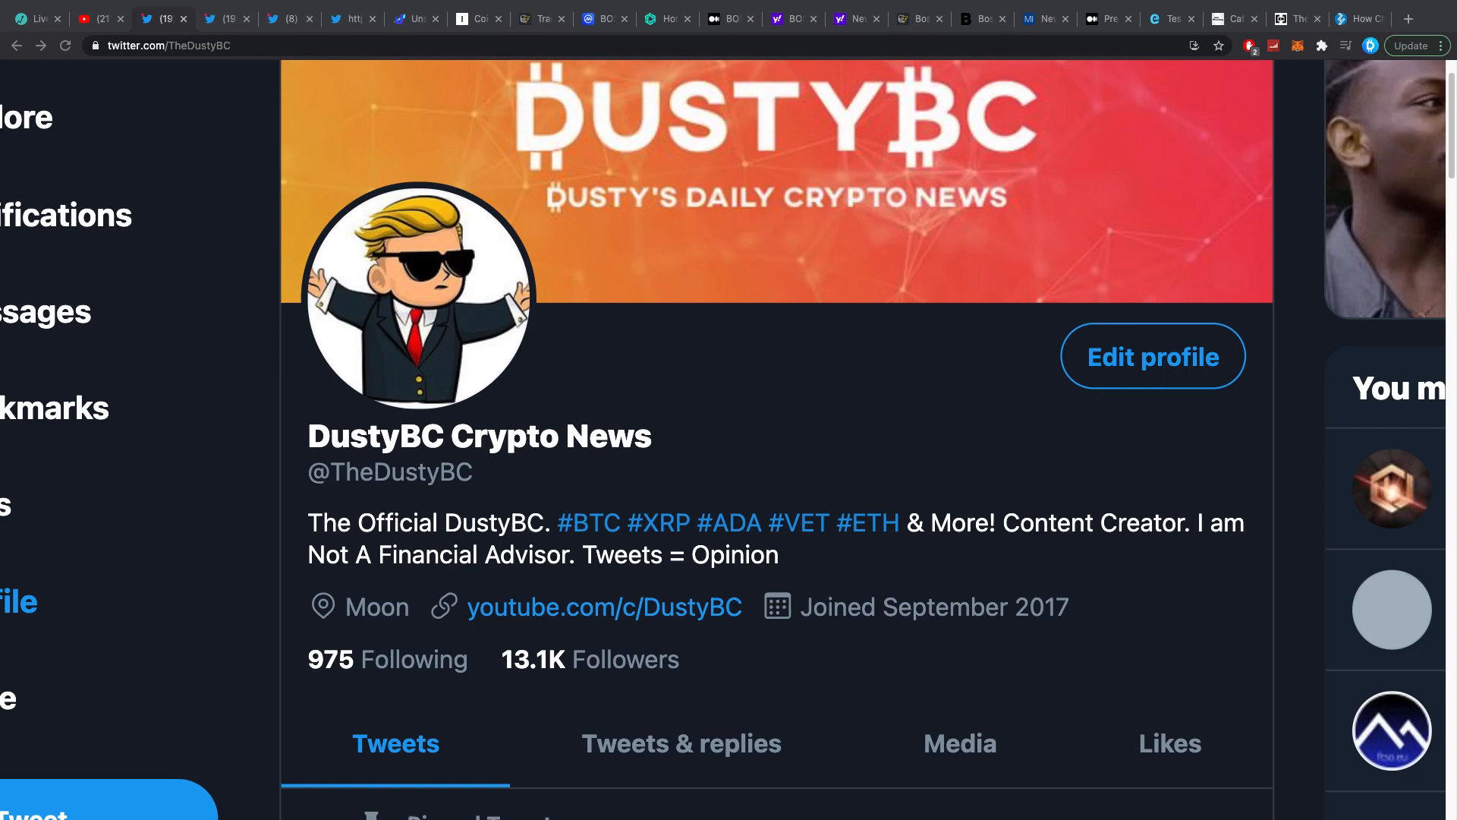
pyautogui.moveTo(231, 65)
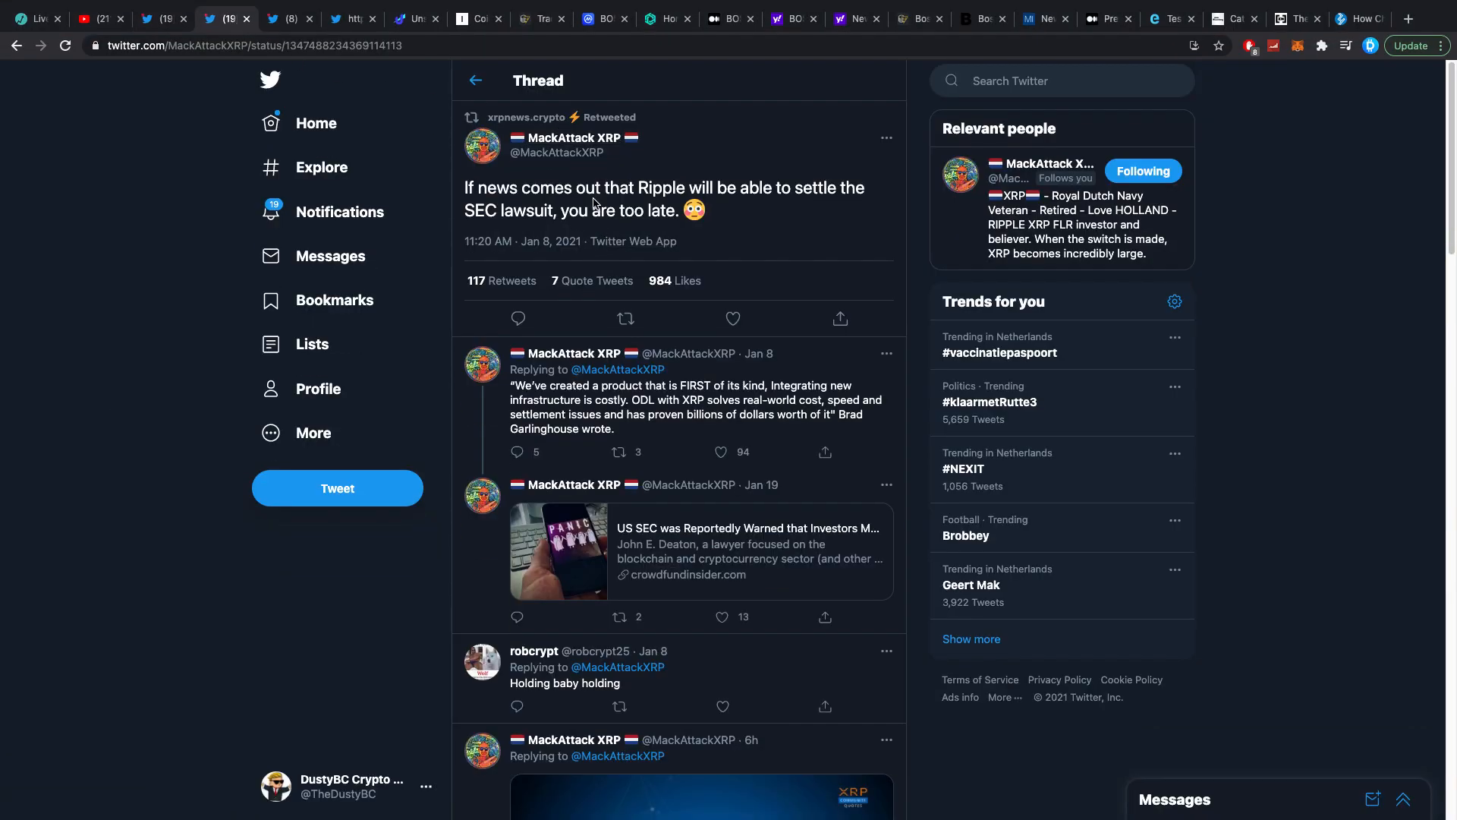
pyautogui.moveTo(613, 200)
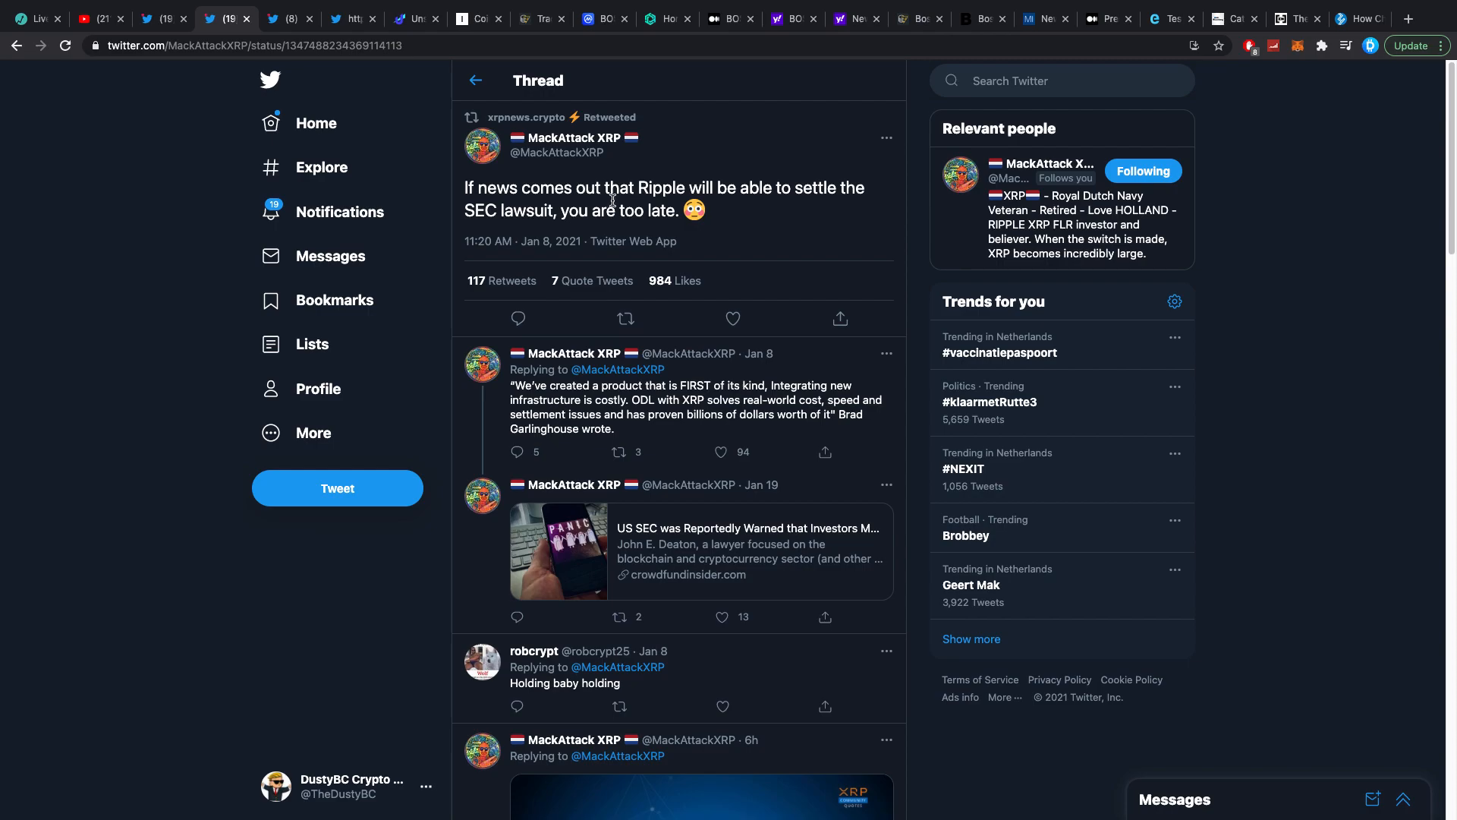
pyautogui.moveTo(756, 183)
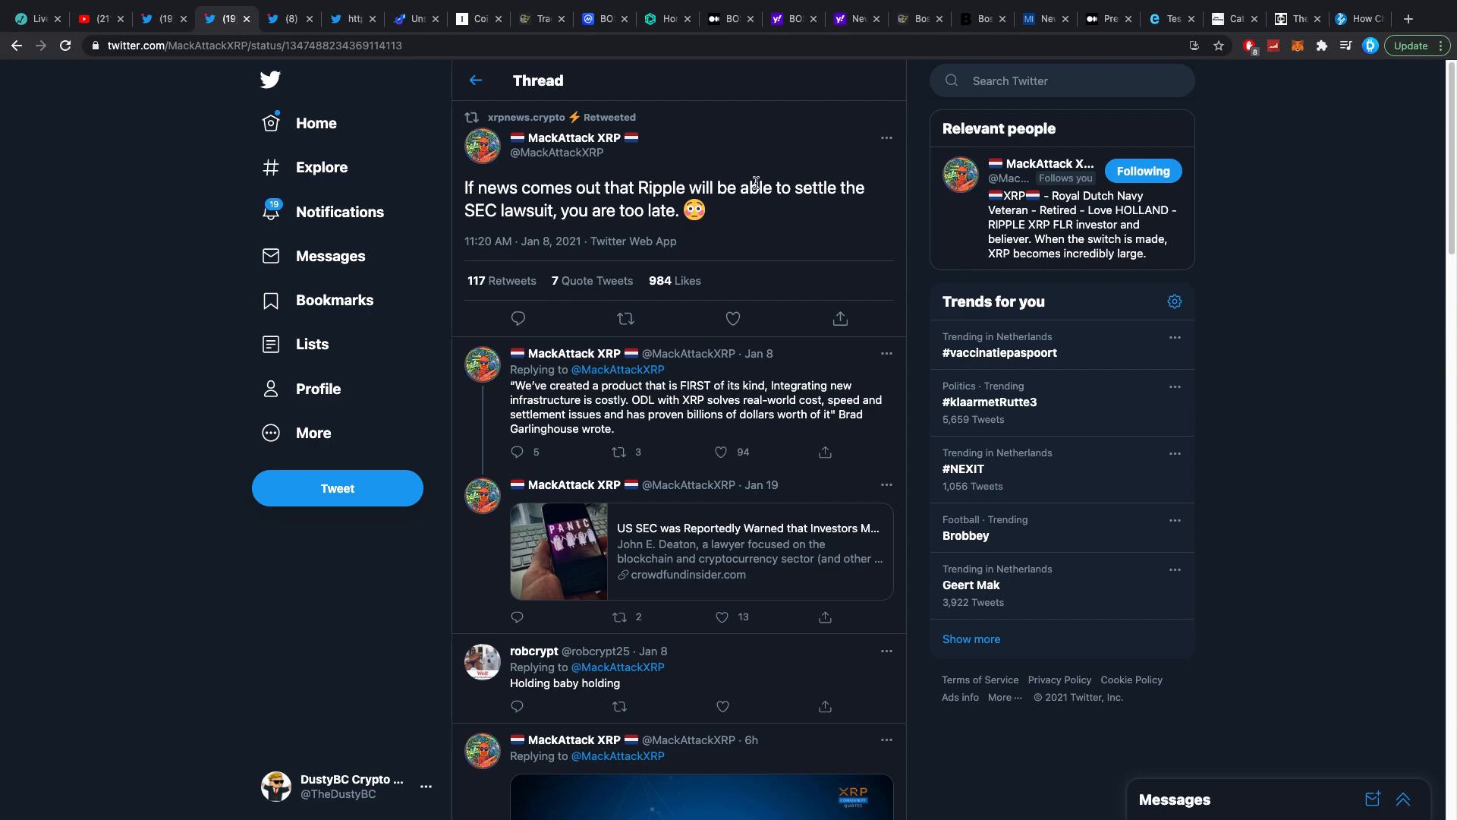
pyautogui.moveTo(590, 211)
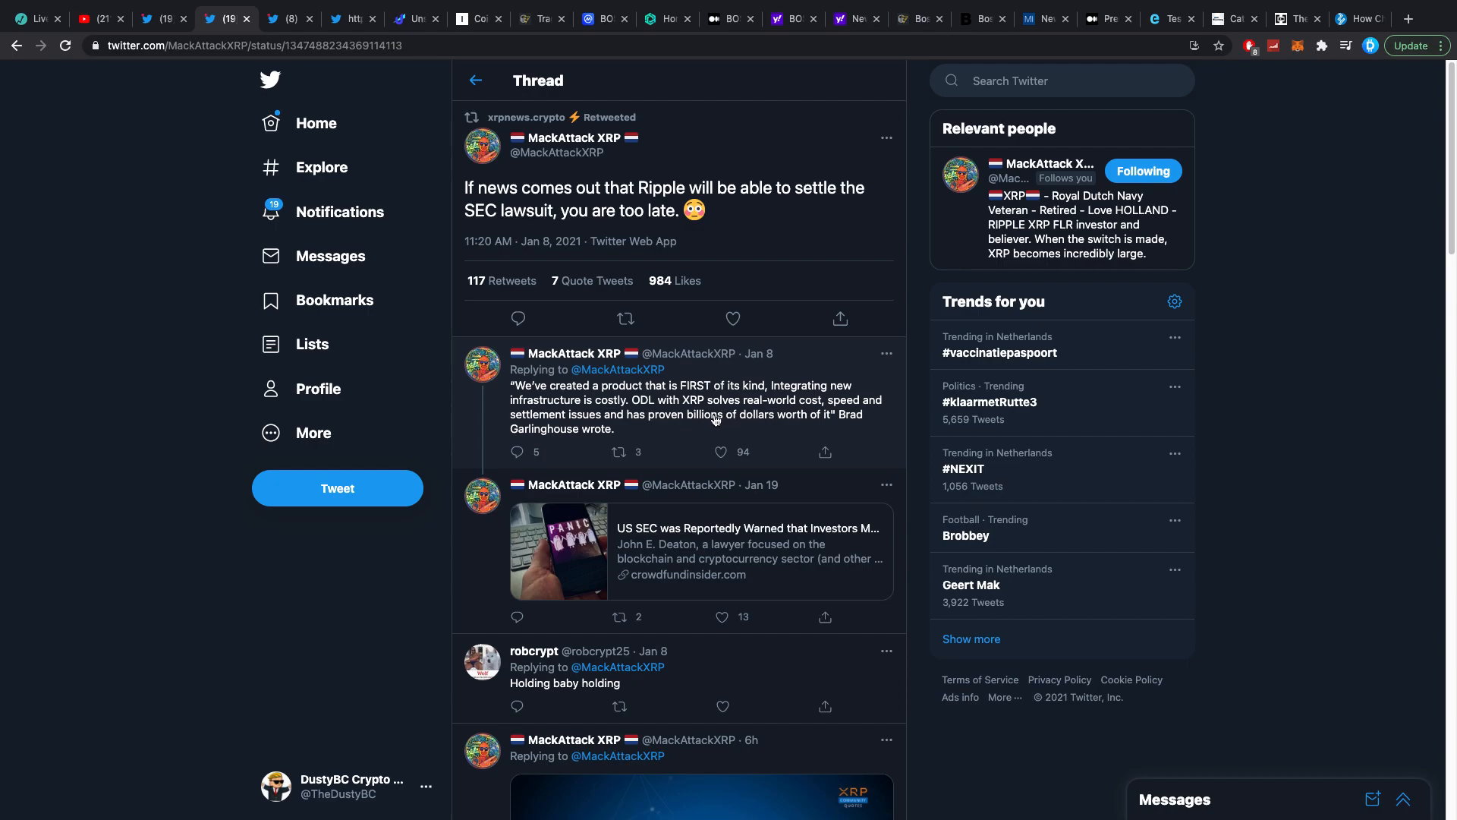
pyautogui.moveTo(701, 413)
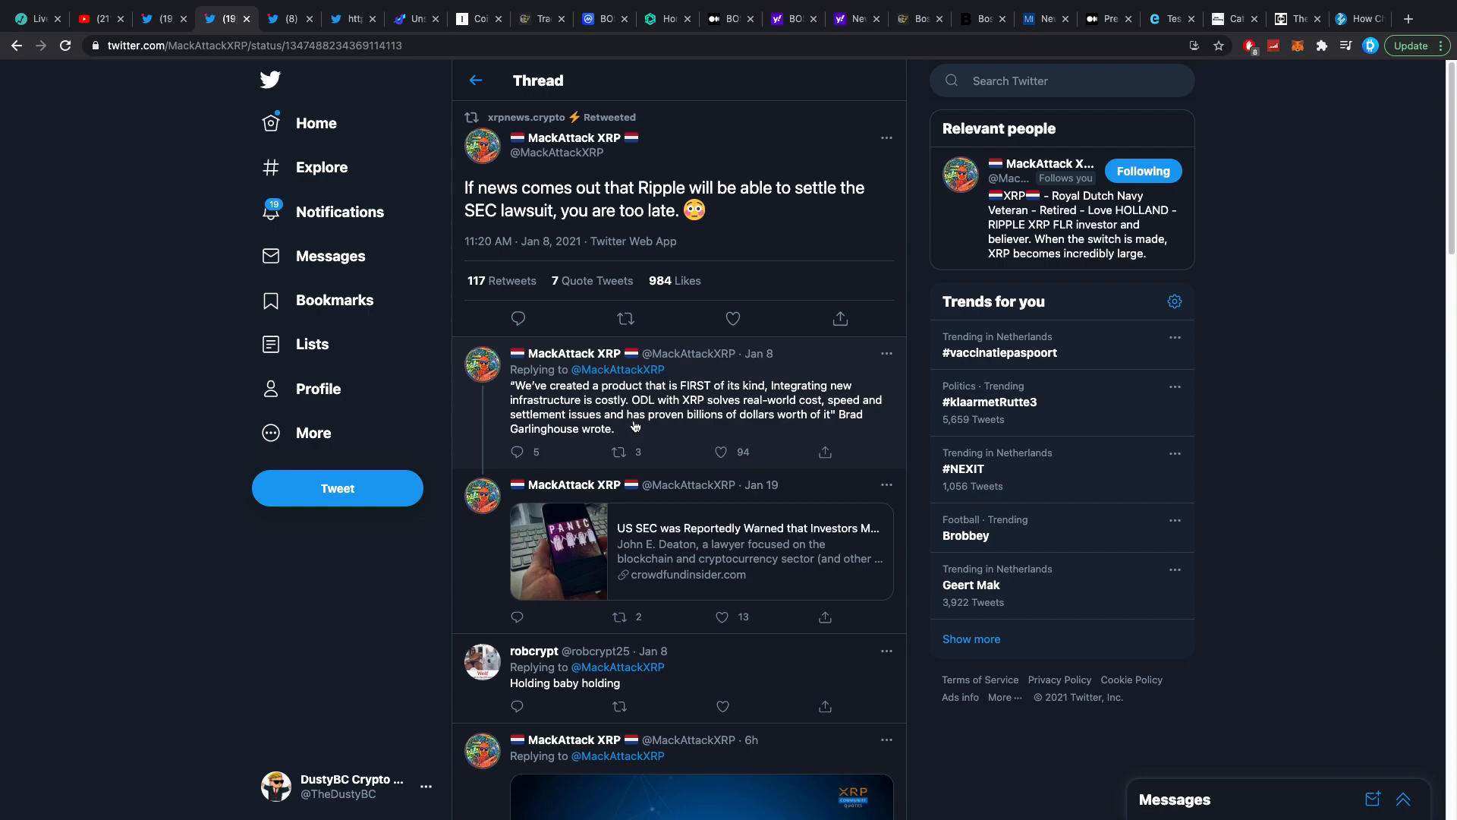
pyautogui.moveTo(487, 142)
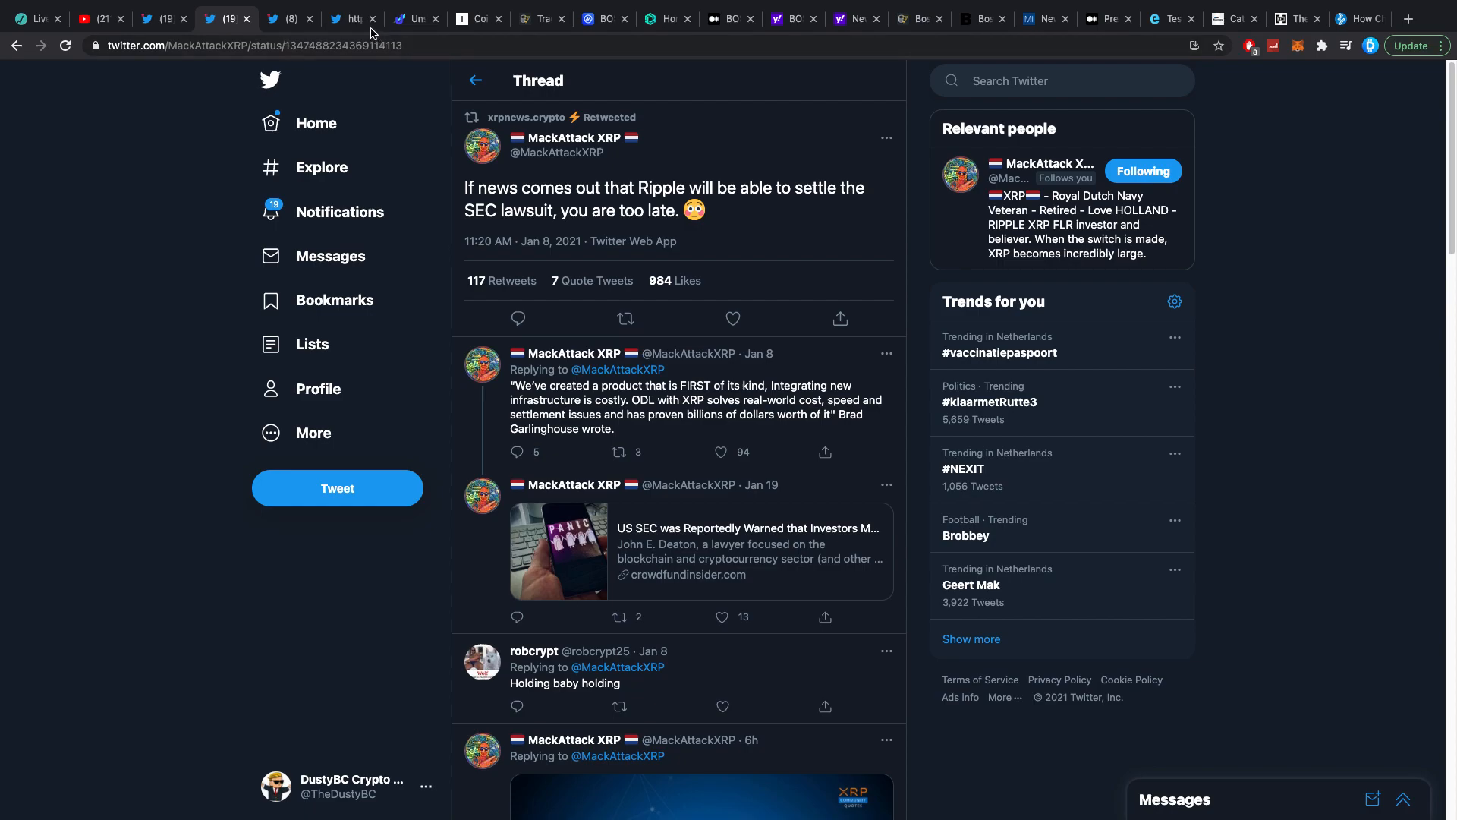
pyautogui.moveTo(300, 36)
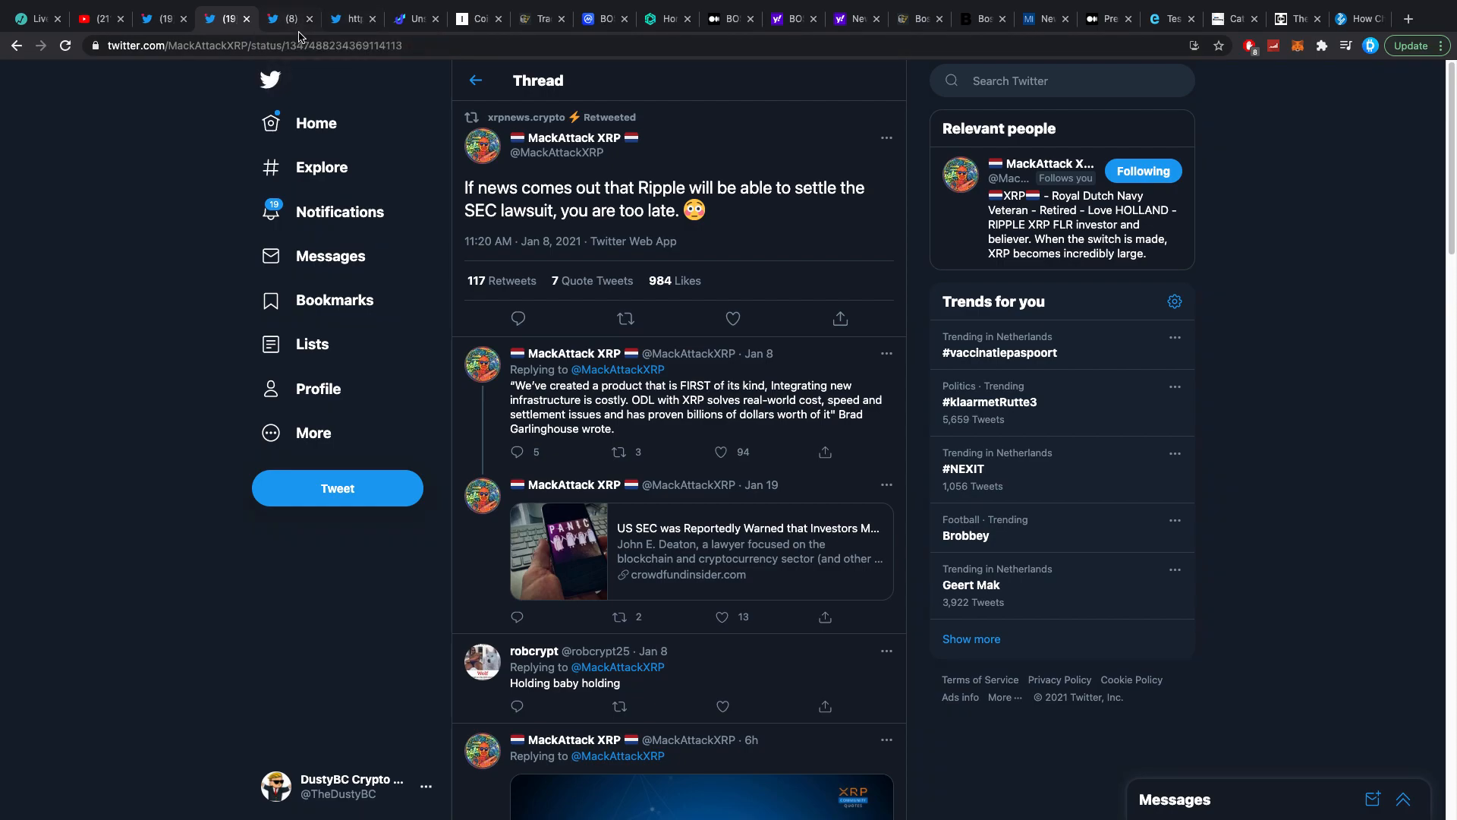
# Step: View the Whale Alert tweet on 199,999,980 XRP moving to Coinbase and its replies
pyautogui.click(286, 19)
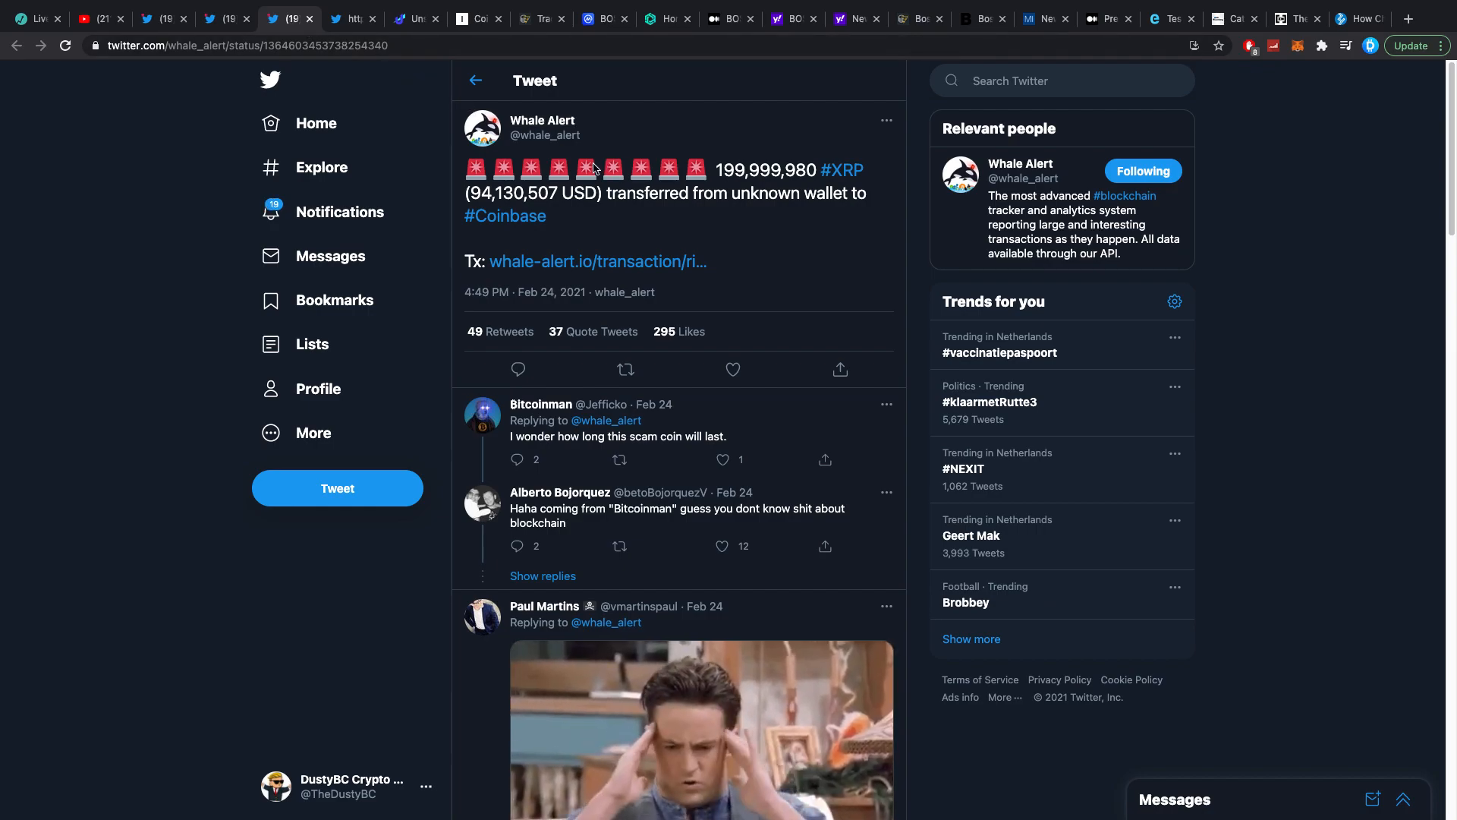
pyautogui.moveTo(586, 174)
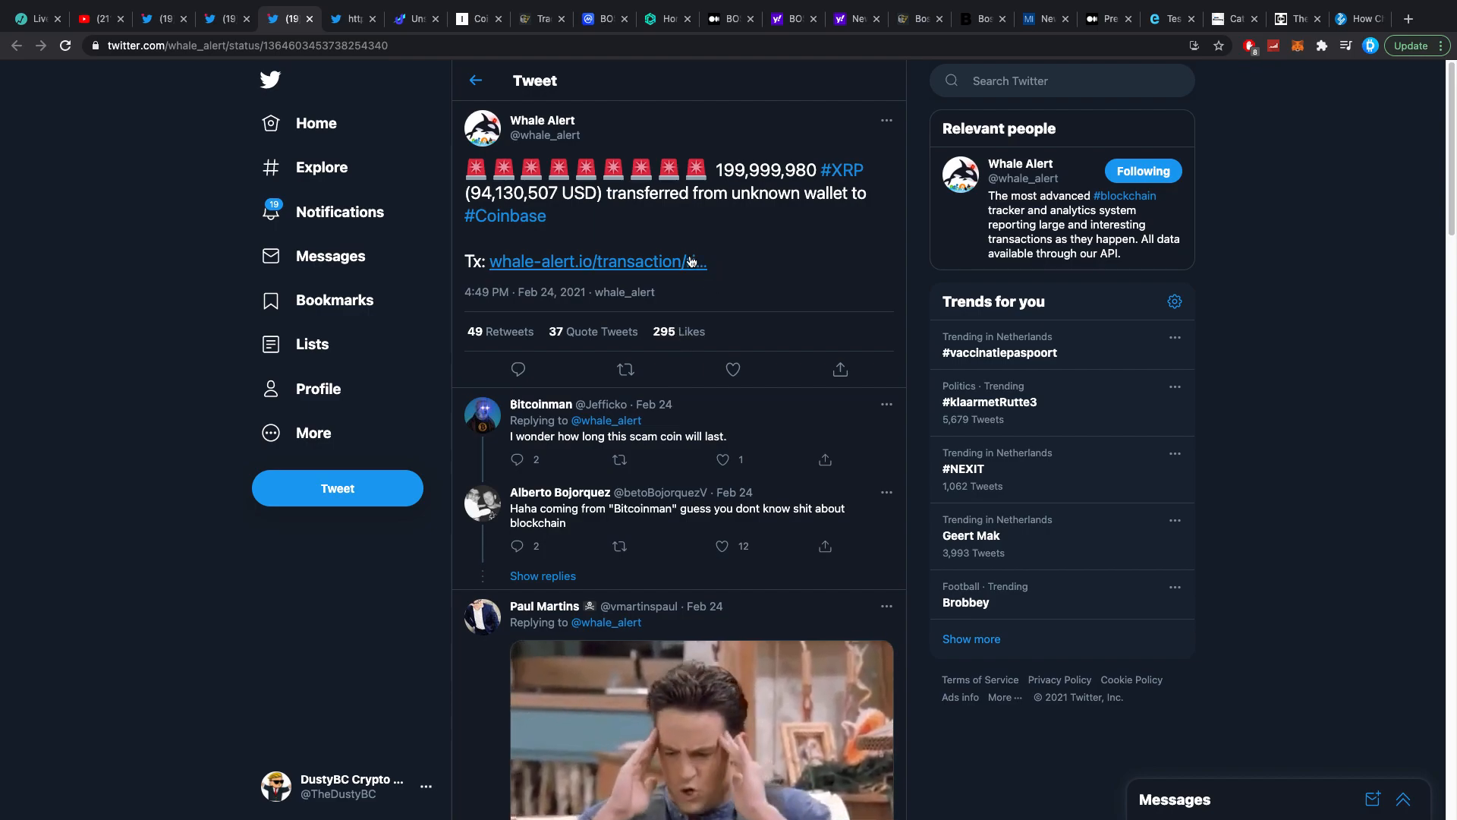
pyautogui.scroll(-3)
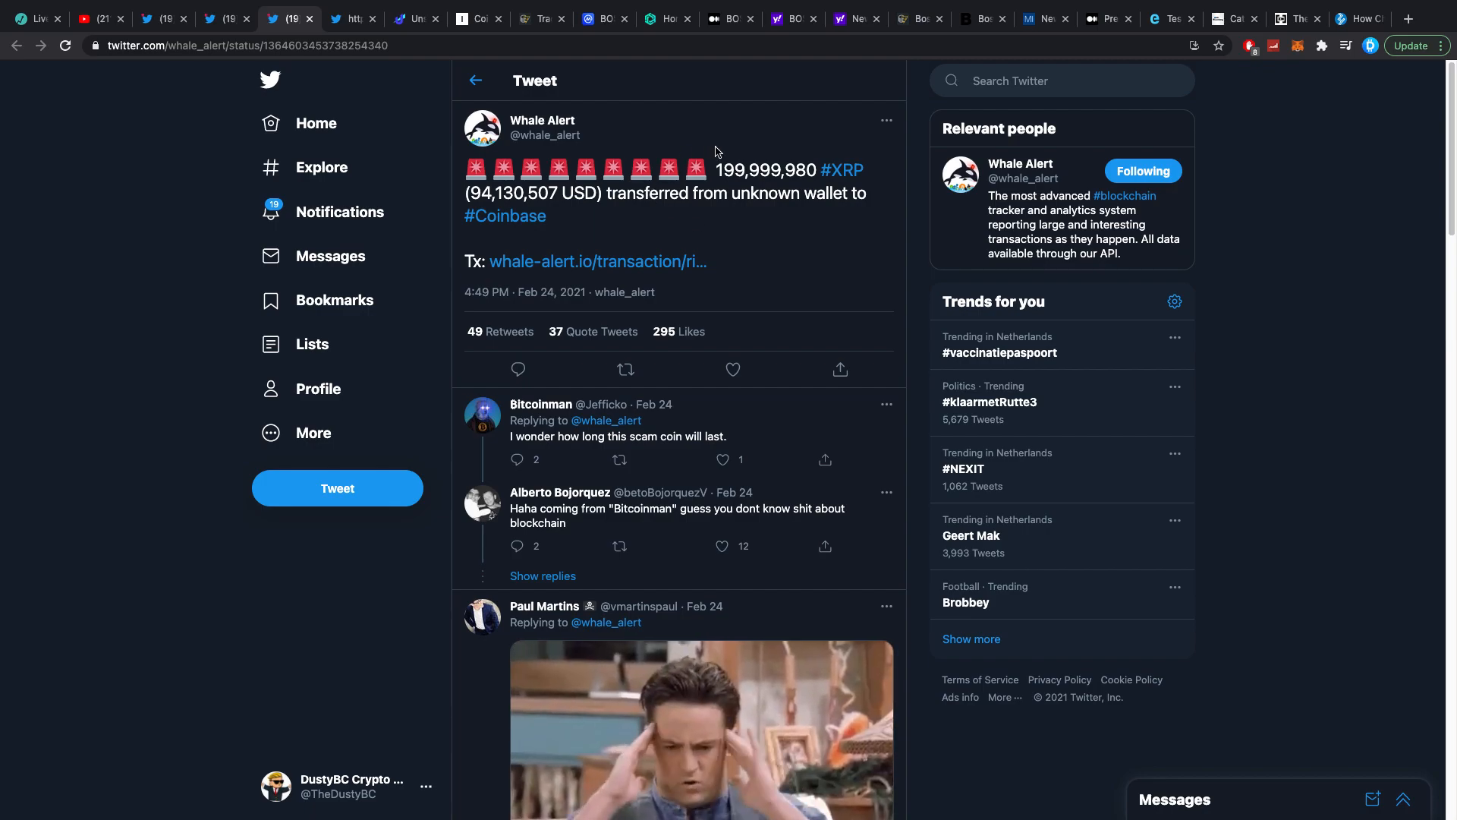
pyautogui.doubleClick(765, 171)
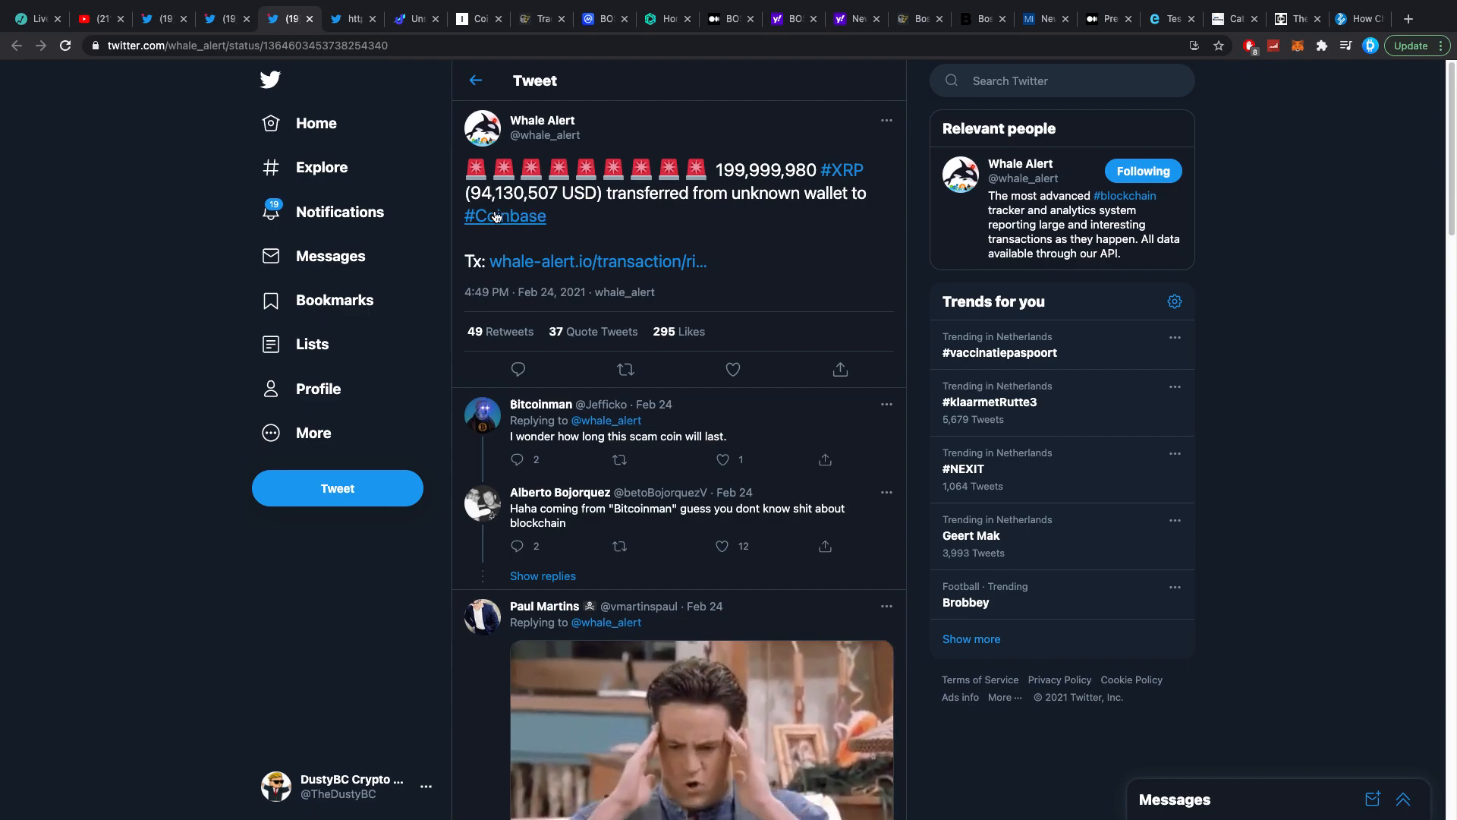
pyautogui.moveTo(658, 211)
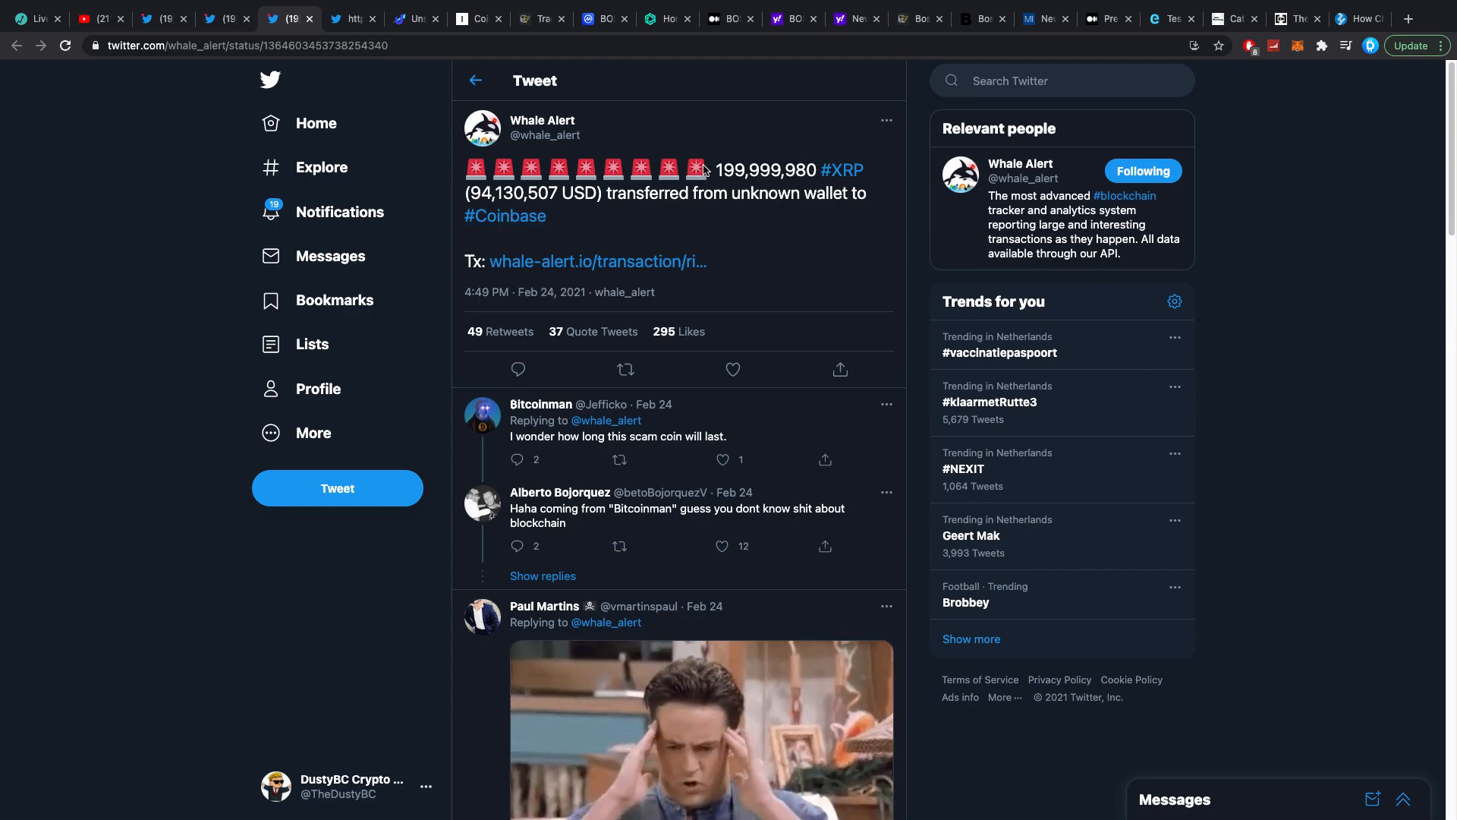
pyautogui.moveTo(695, 170)
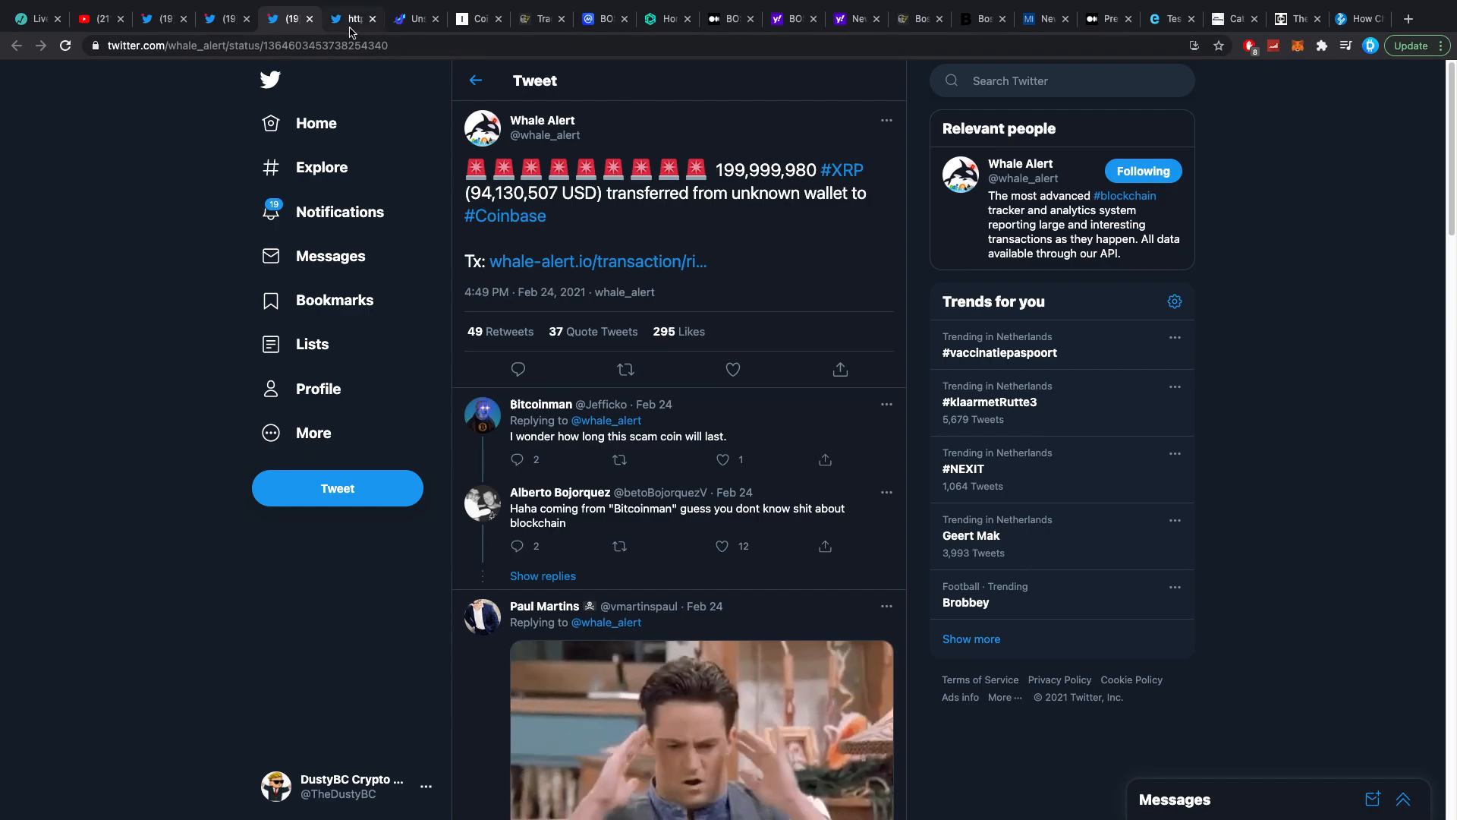
# Step: View Ledger's tweet on XRP swaps via Changelly on Ledger Live and its replies
pyautogui.click(351, 20)
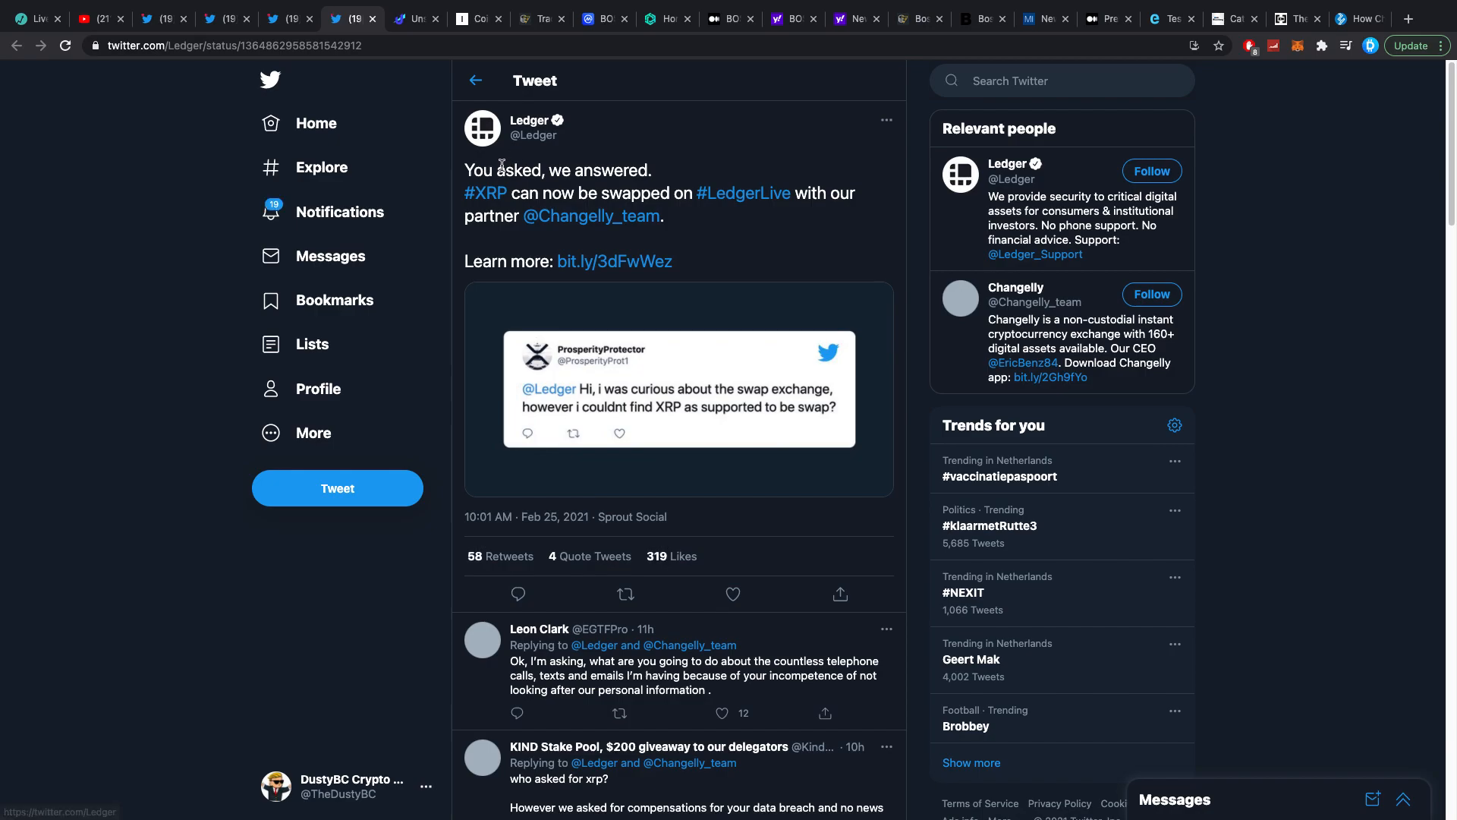
pyautogui.moveTo(546, 199)
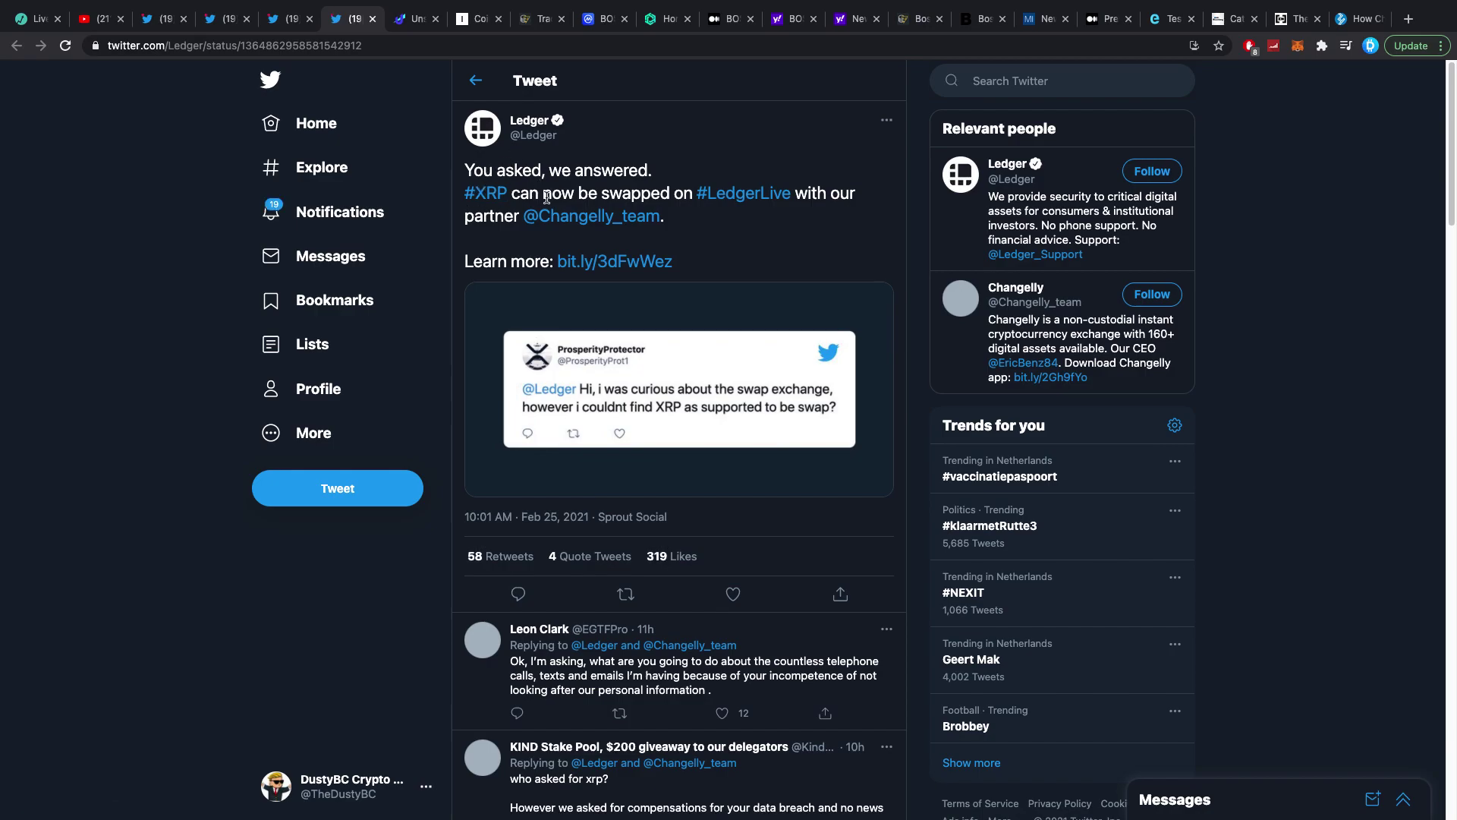
pyautogui.moveTo(776, 207)
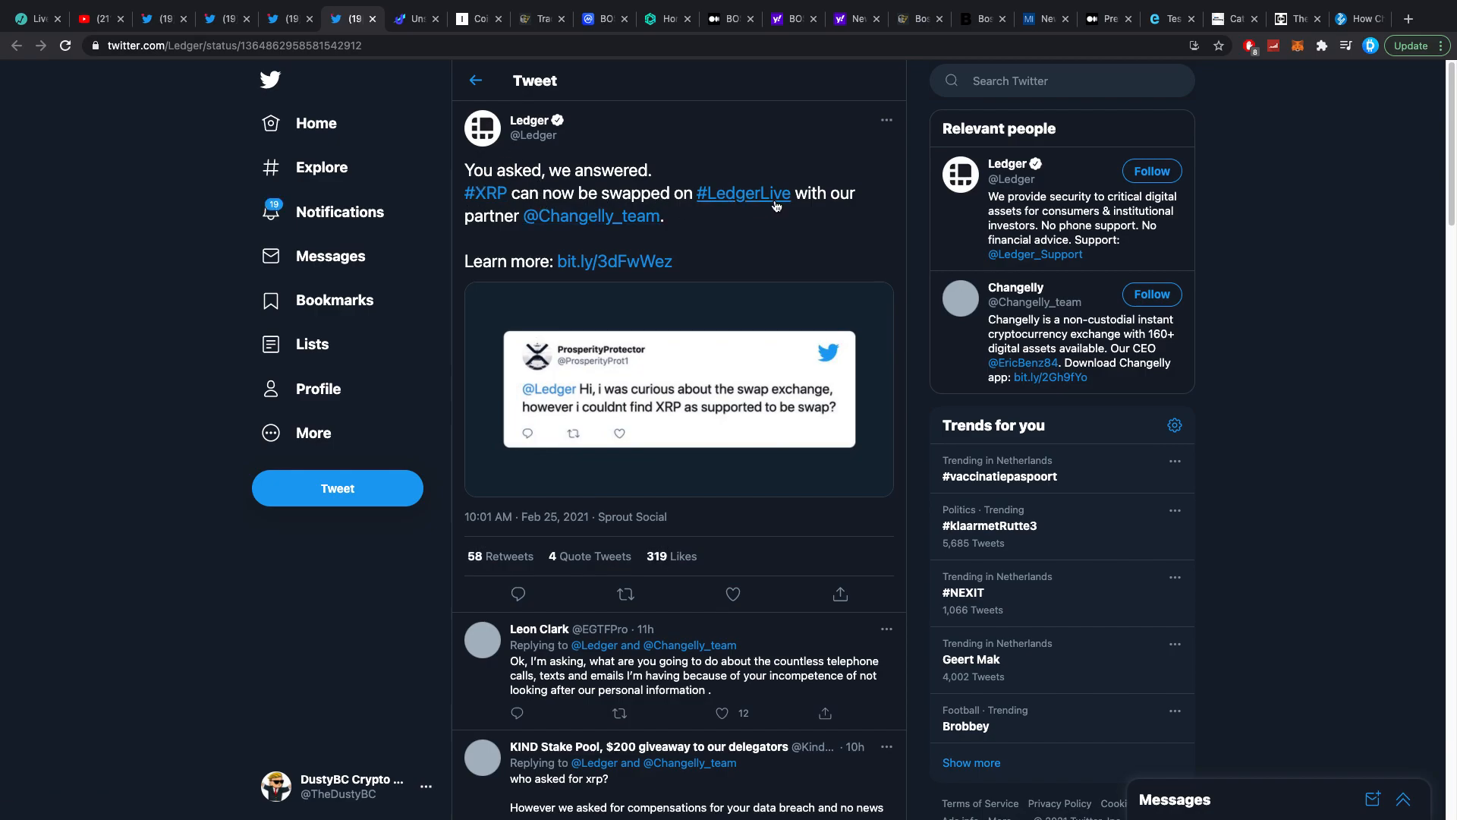
pyautogui.moveTo(592, 215)
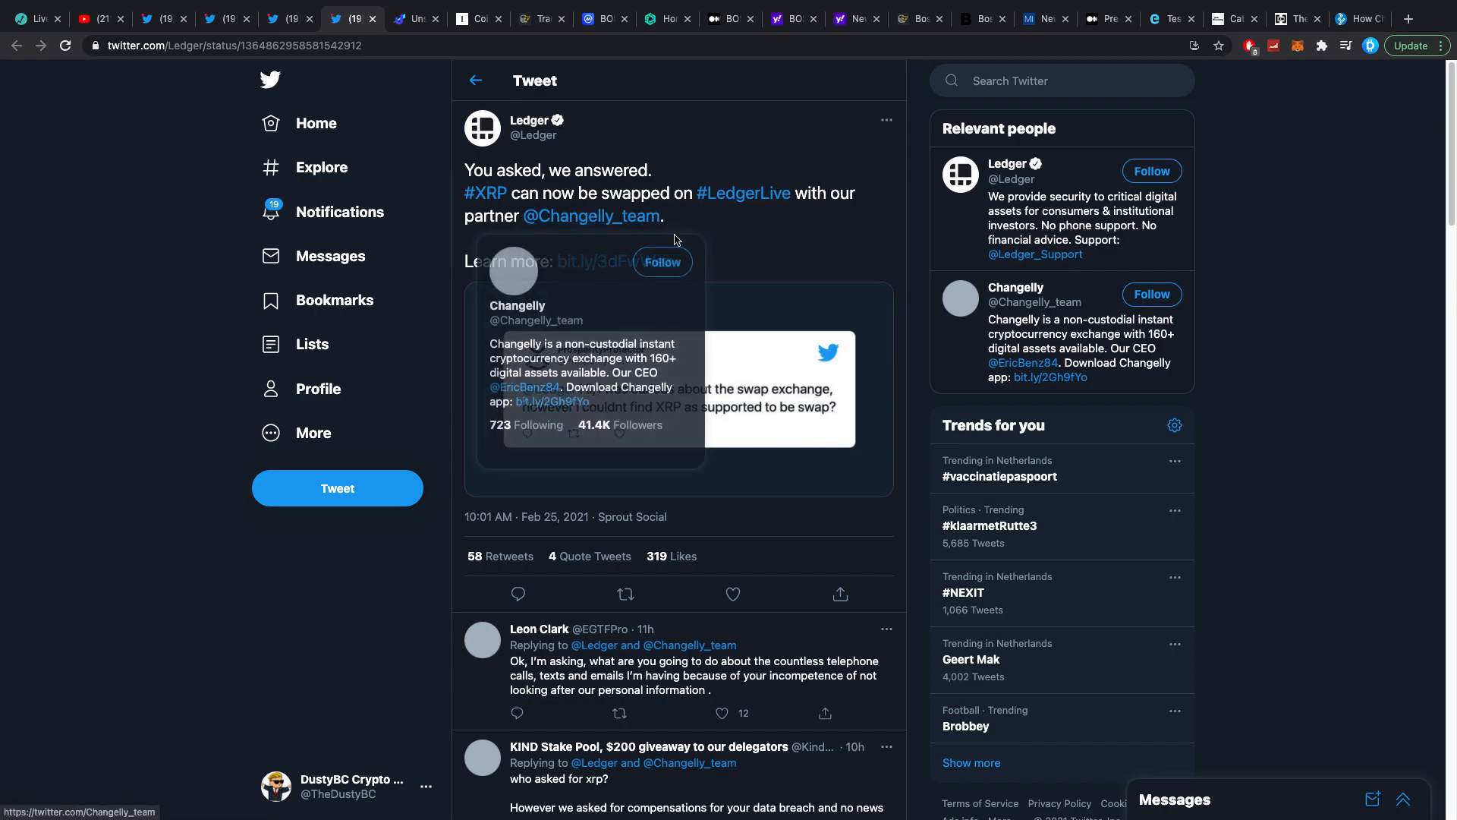
pyautogui.scroll(-3)
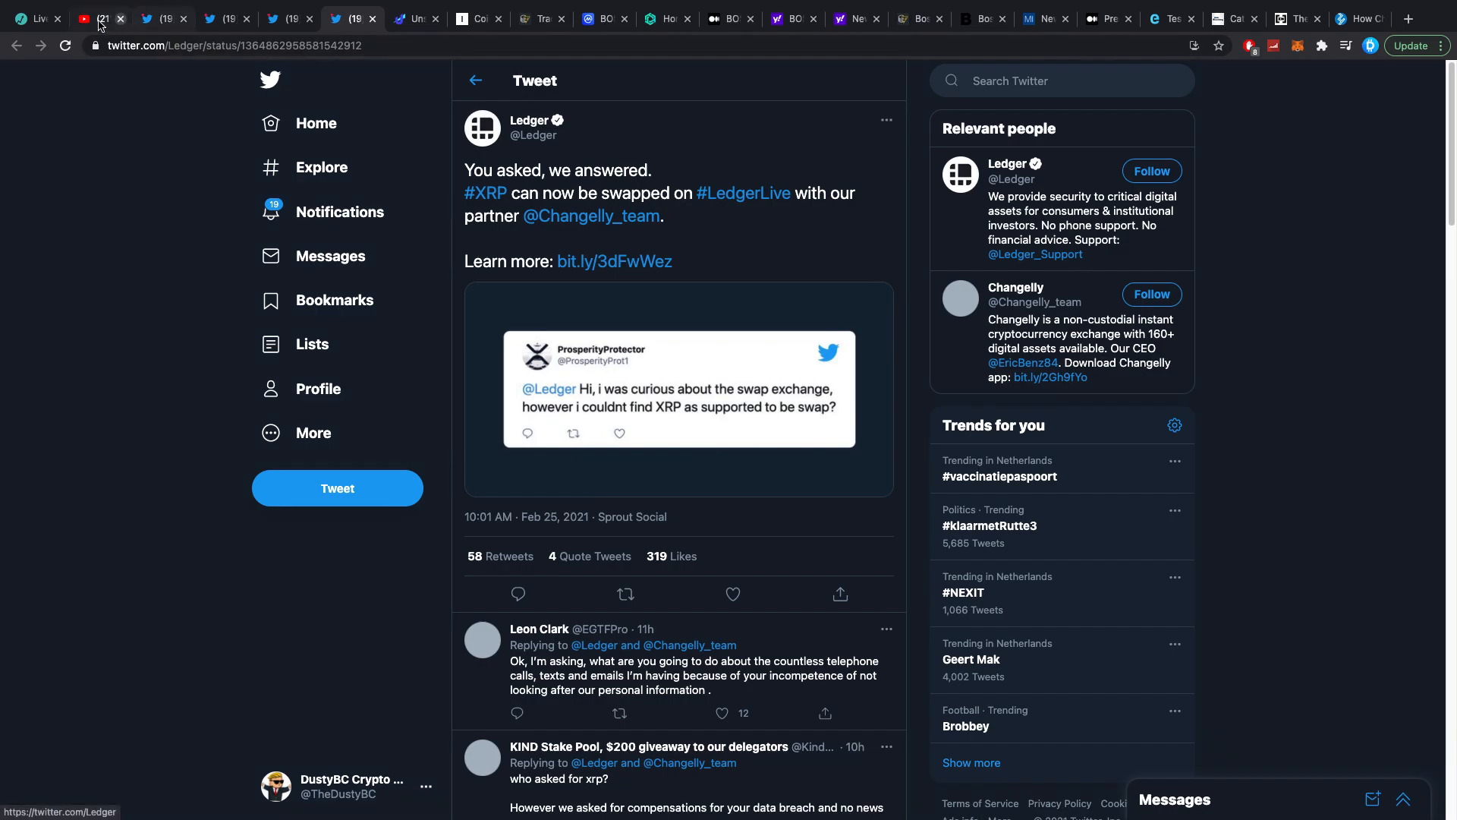
pyautogui.click(100, 18)
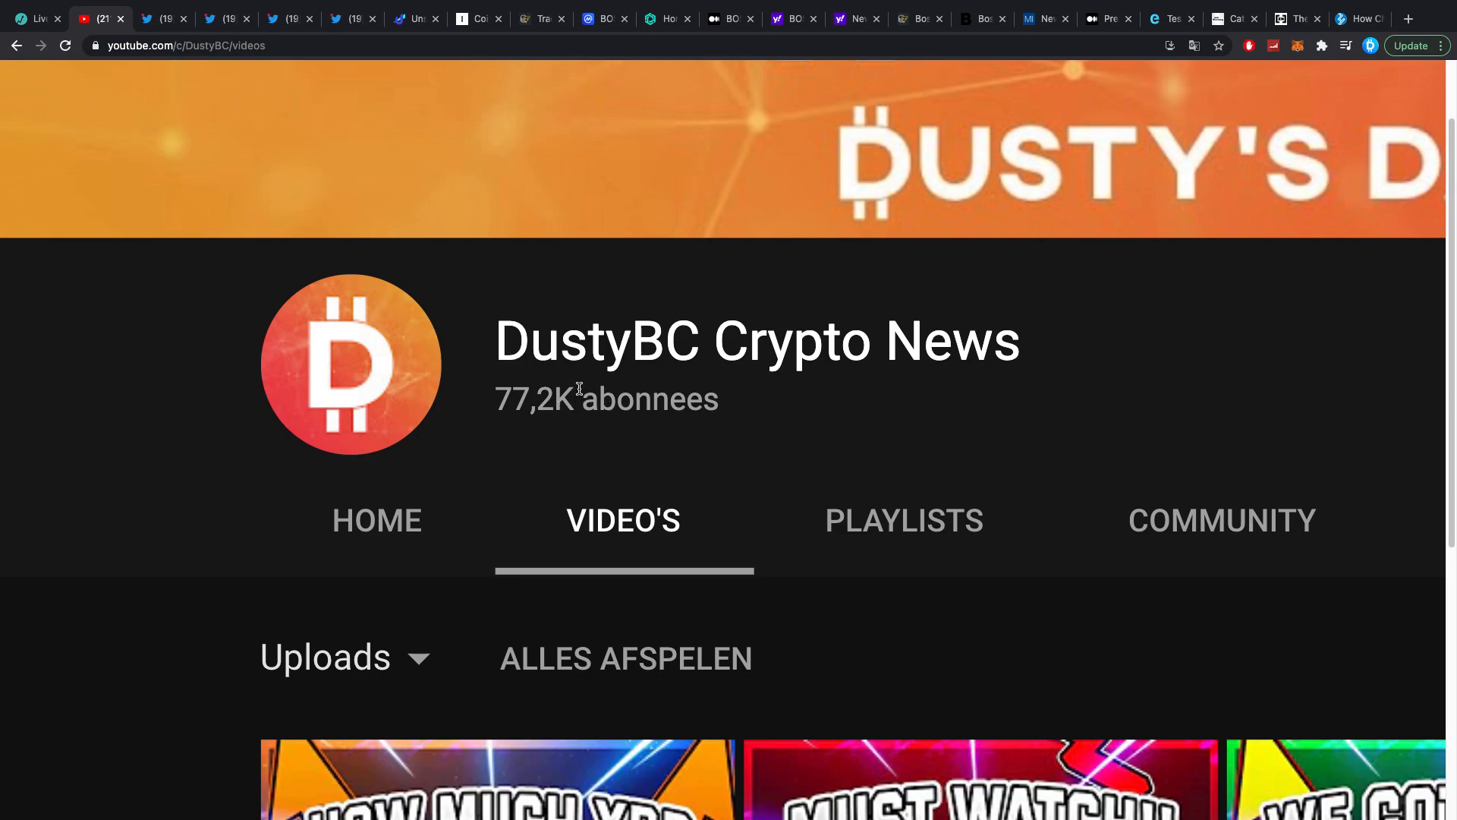
pyautogui.moveTo(565, 362)
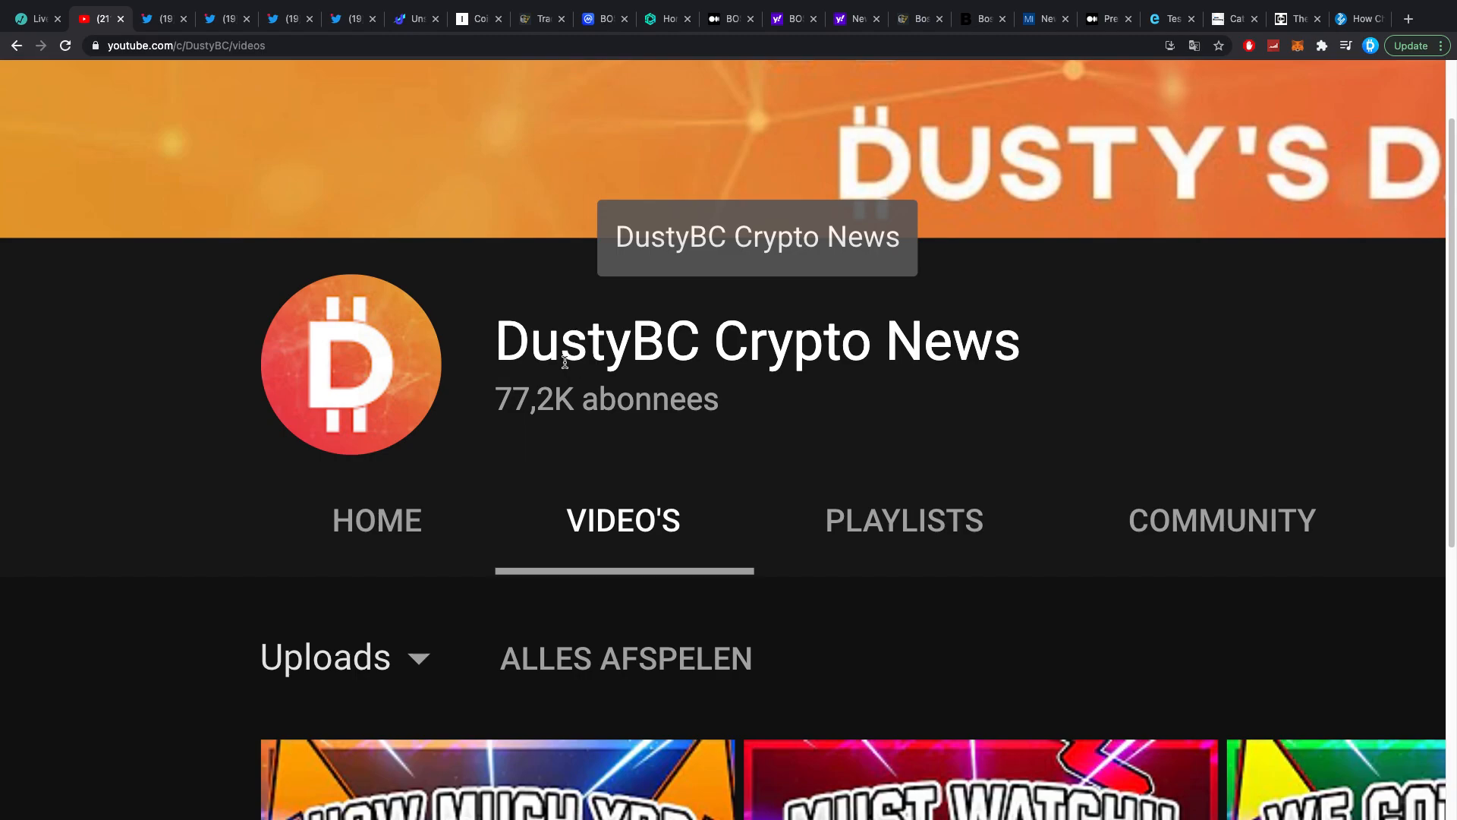
pyautogui.moveTo(410, 19)
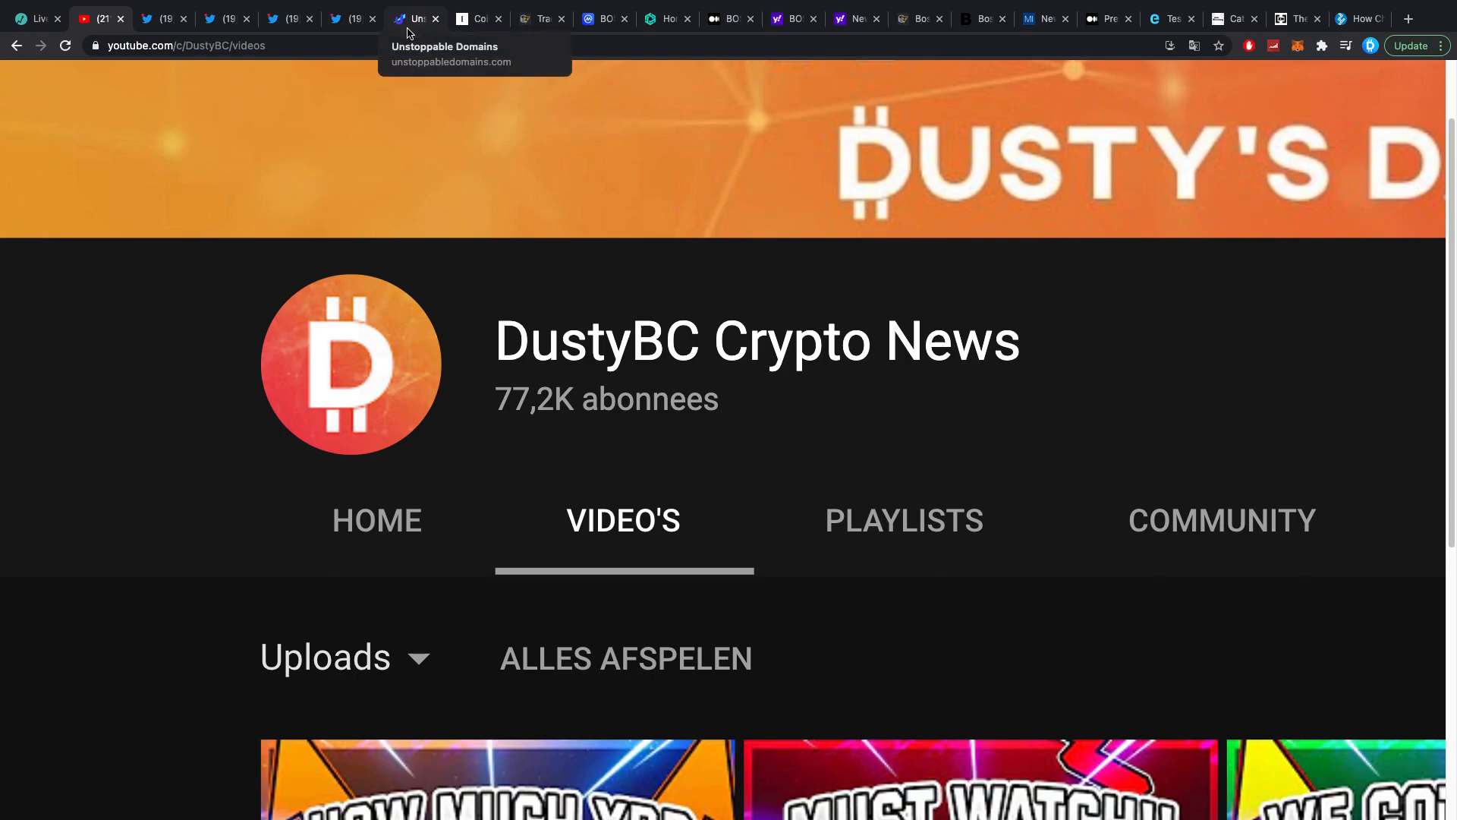
pyautogui.moveTo(355, 18)
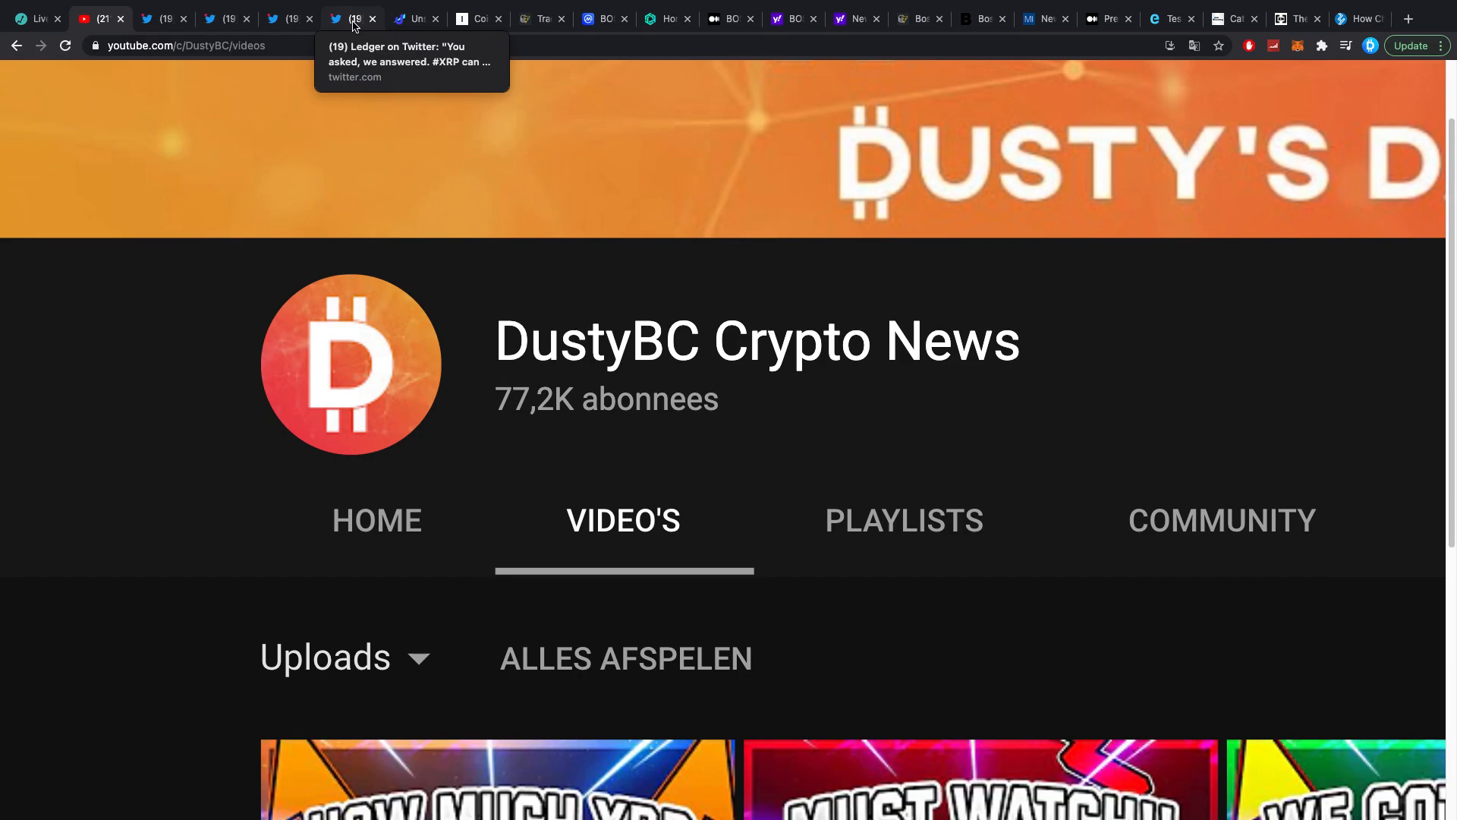
pyautogui.click(346, 18)
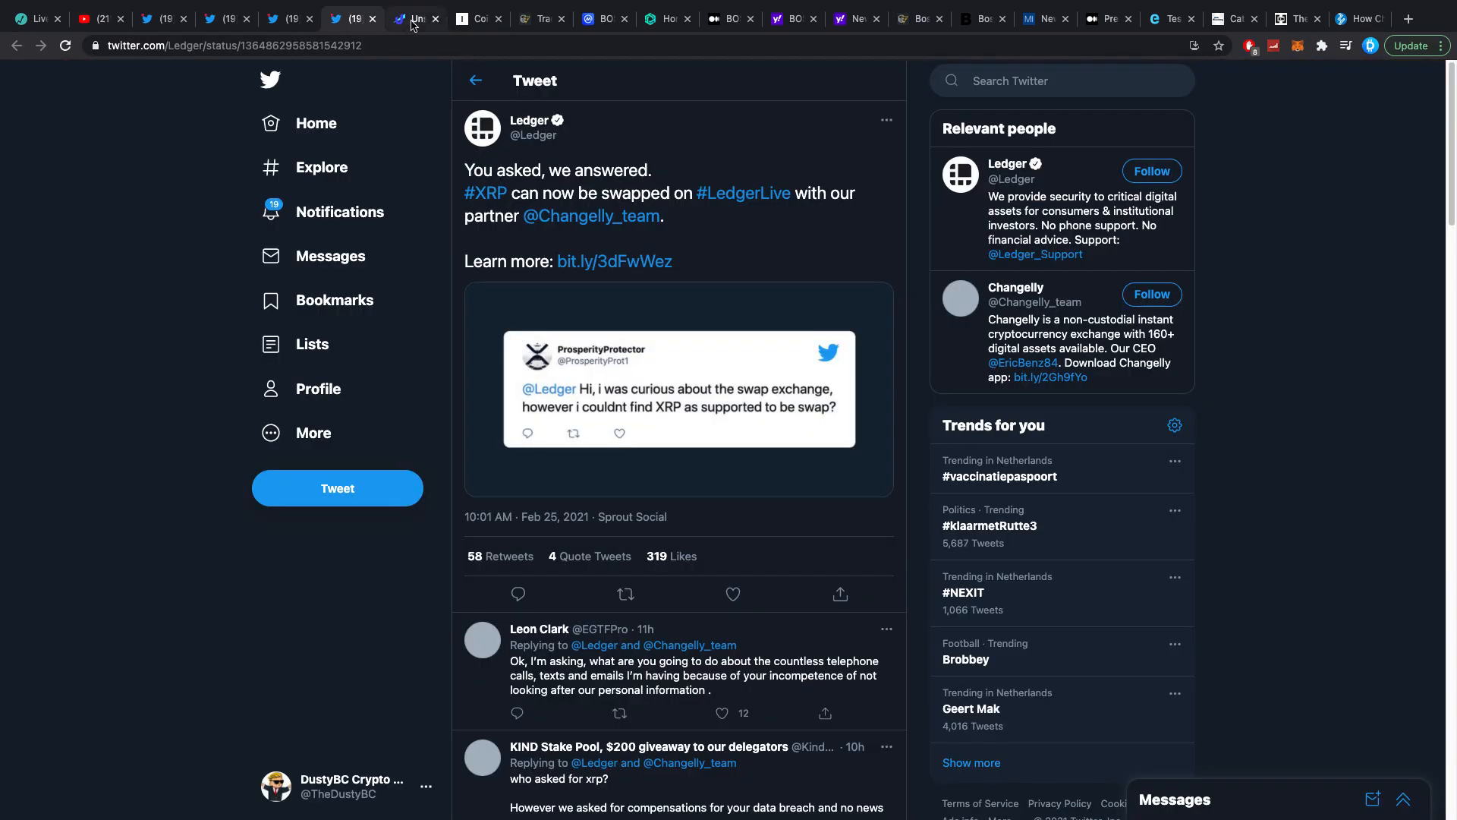
pyautogui.click(411, 18)
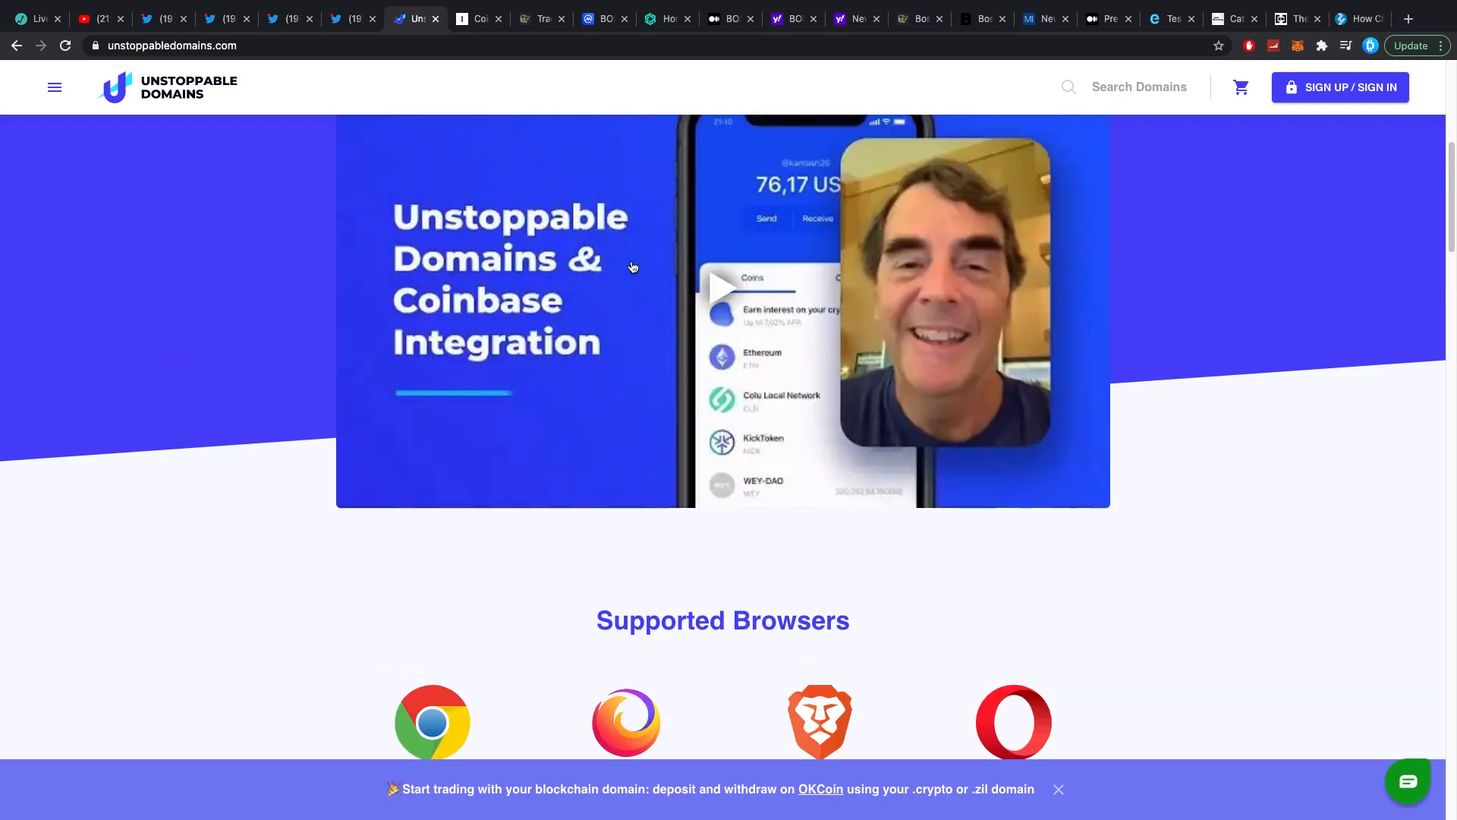
pyautogui.scroll(3)
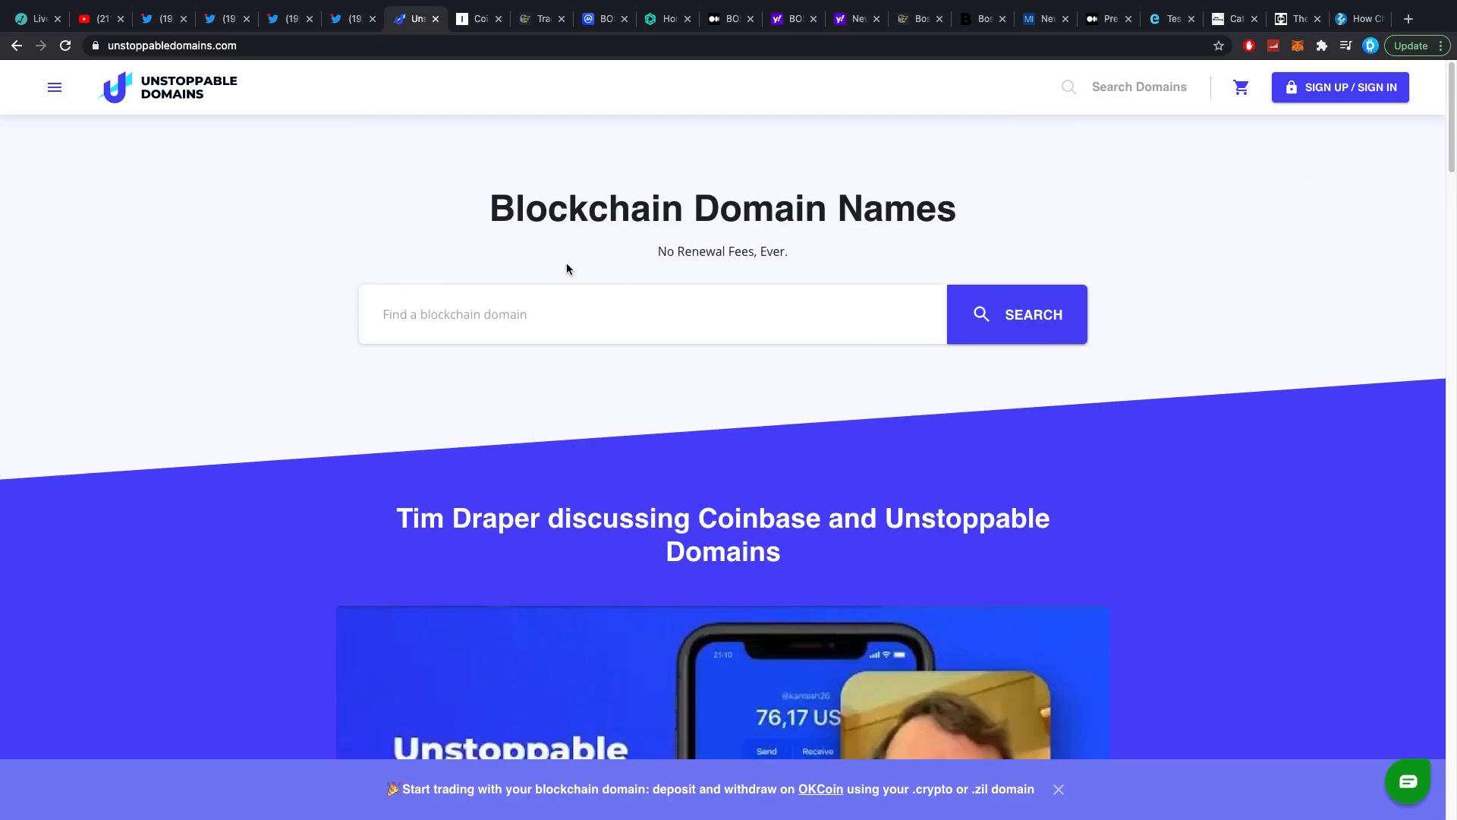
pyautogui.moveTo(568, 284)
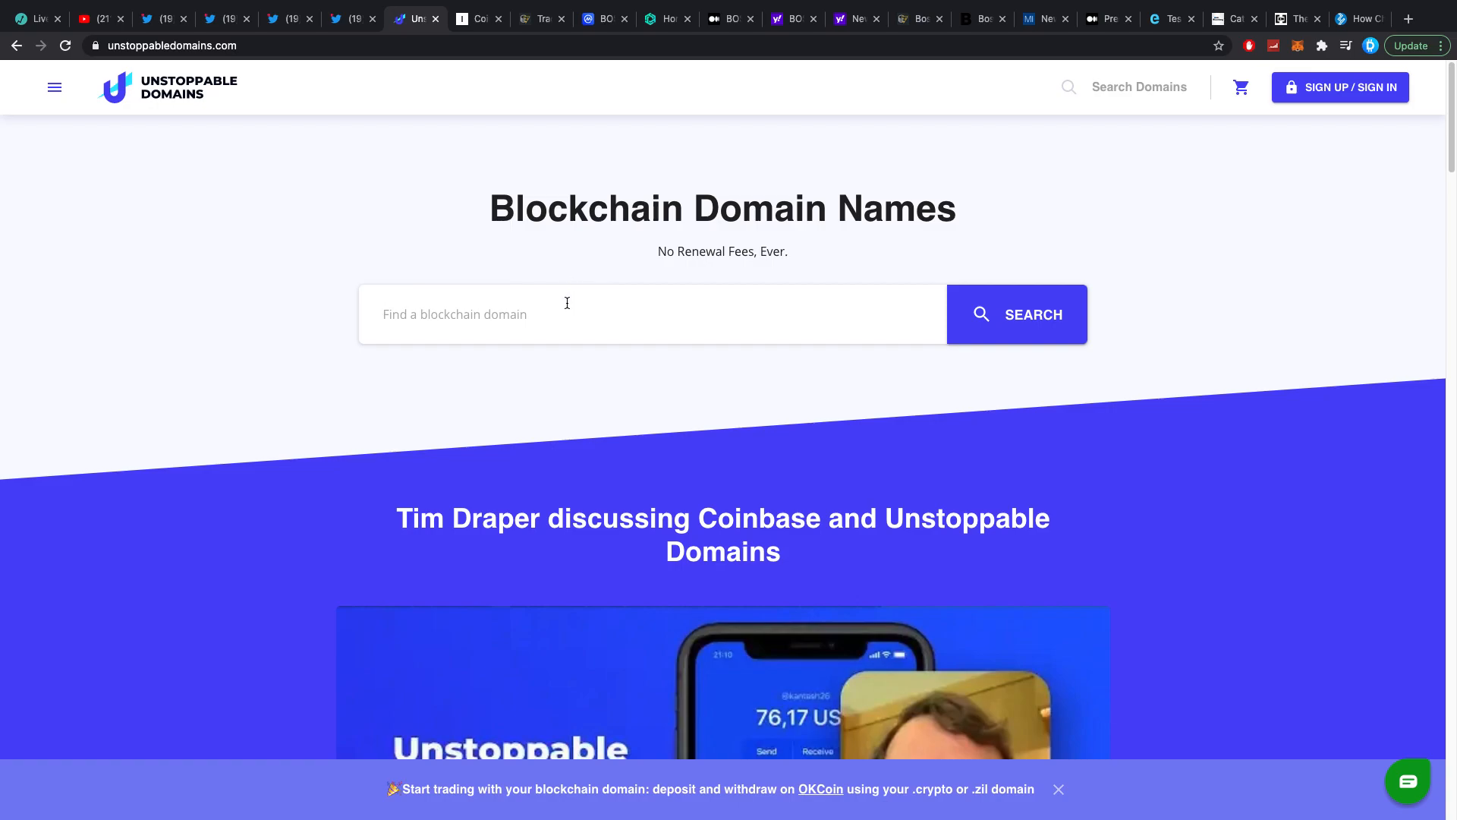
pyautogui.scroll(-3)
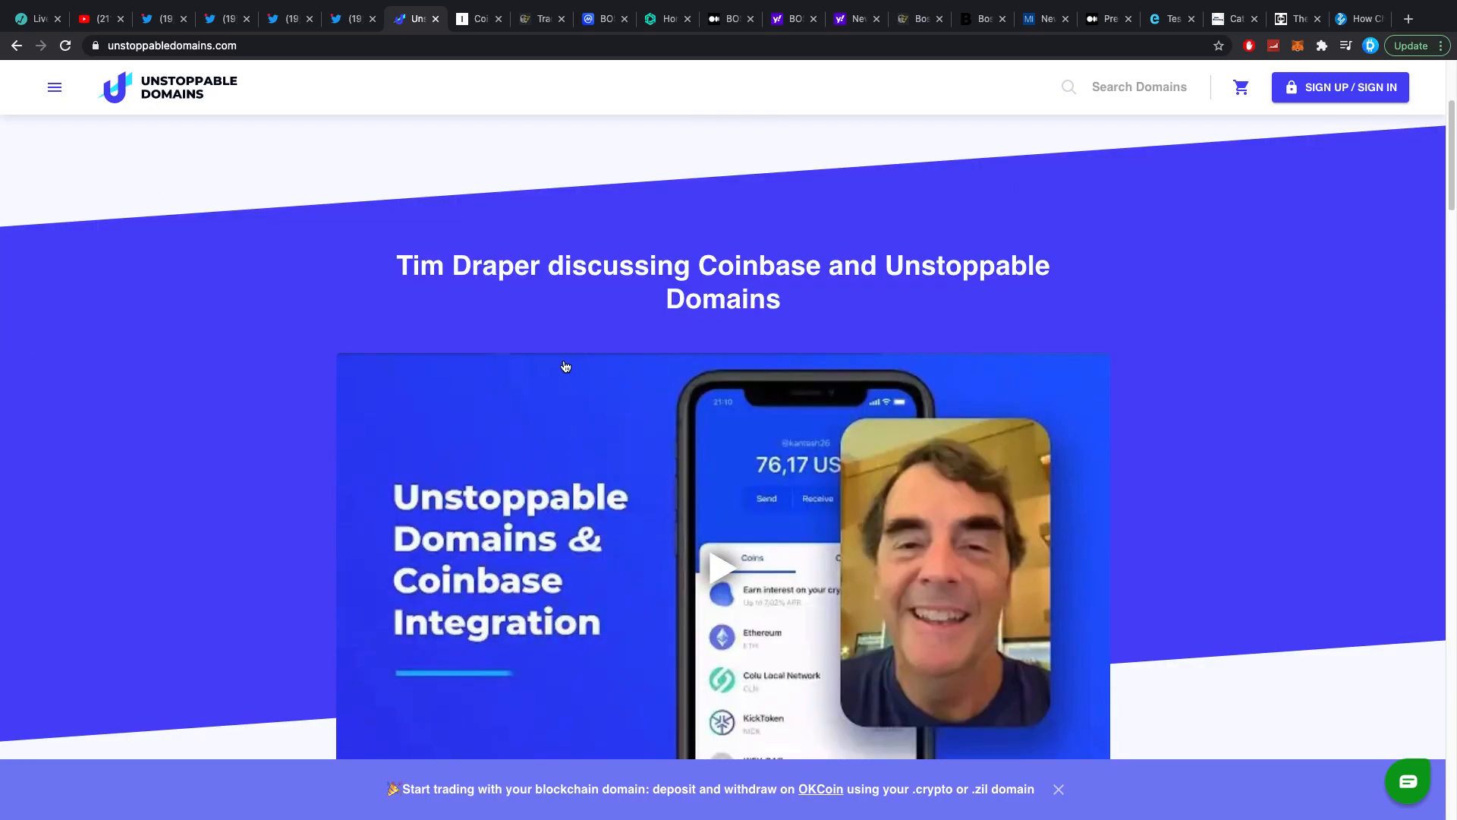
pyautogui.scroll(-3)
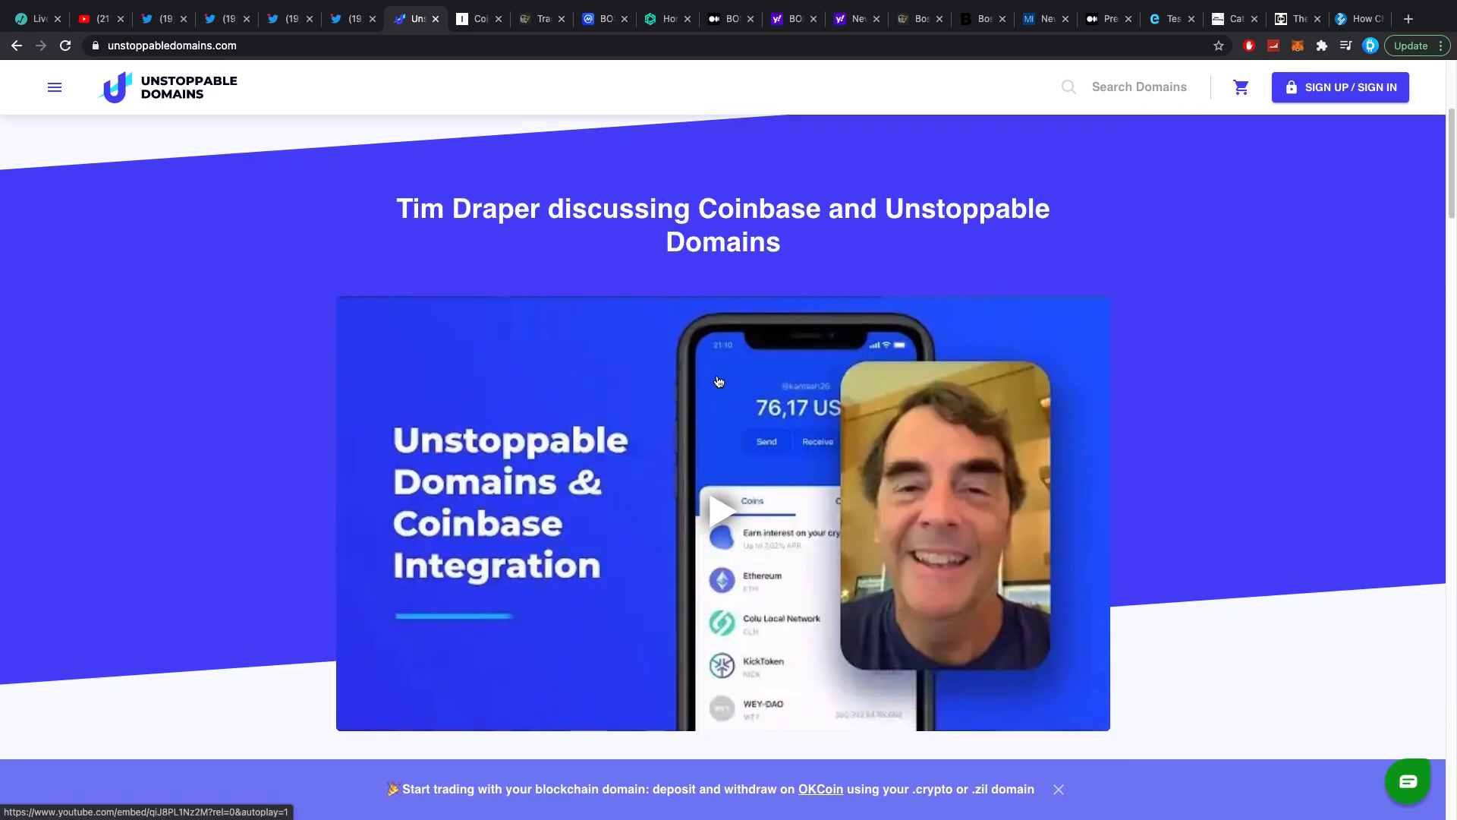
pyautogui.scroll(-3)
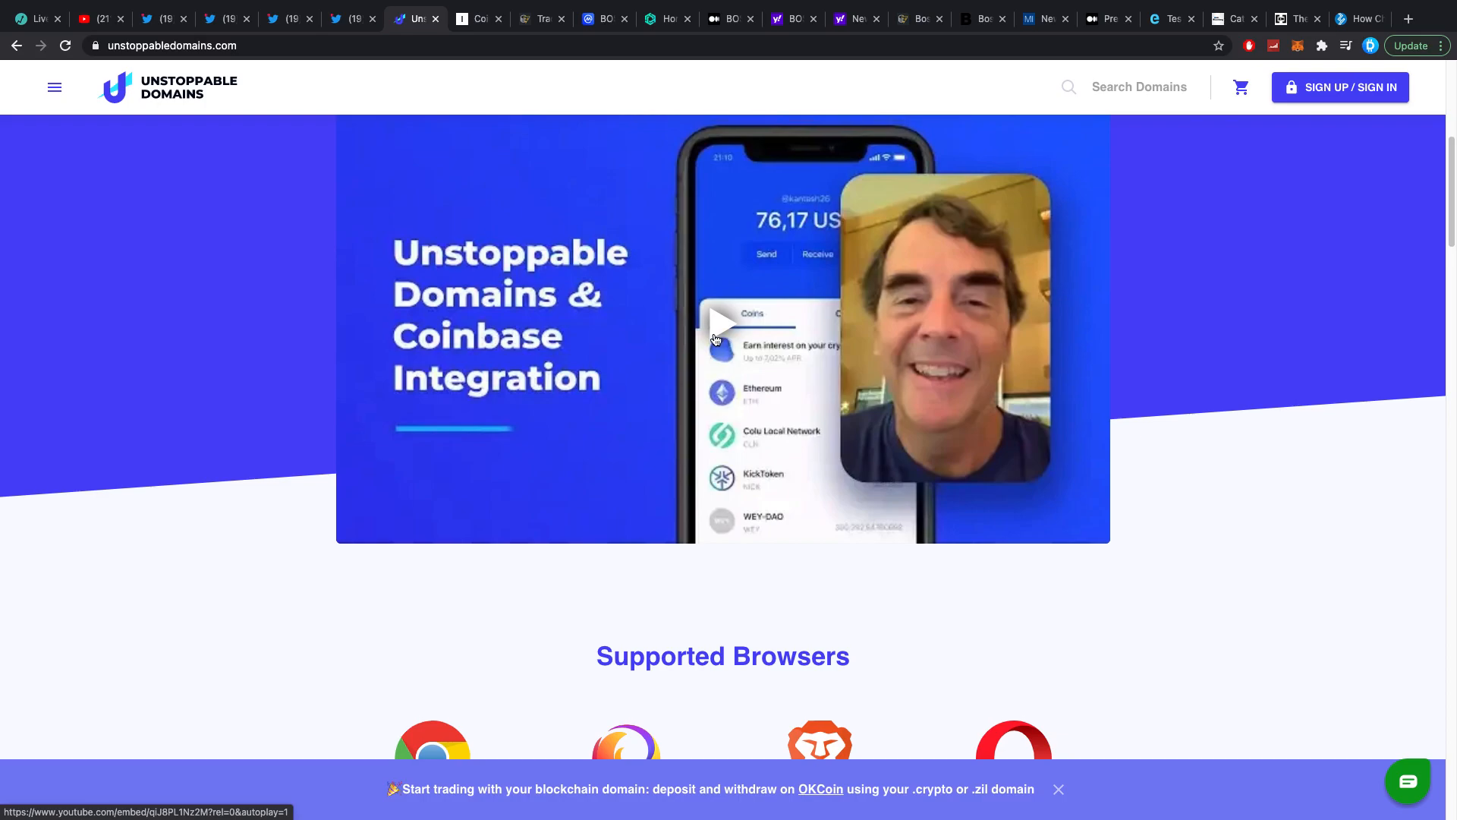
pyautogui.scroll(3)
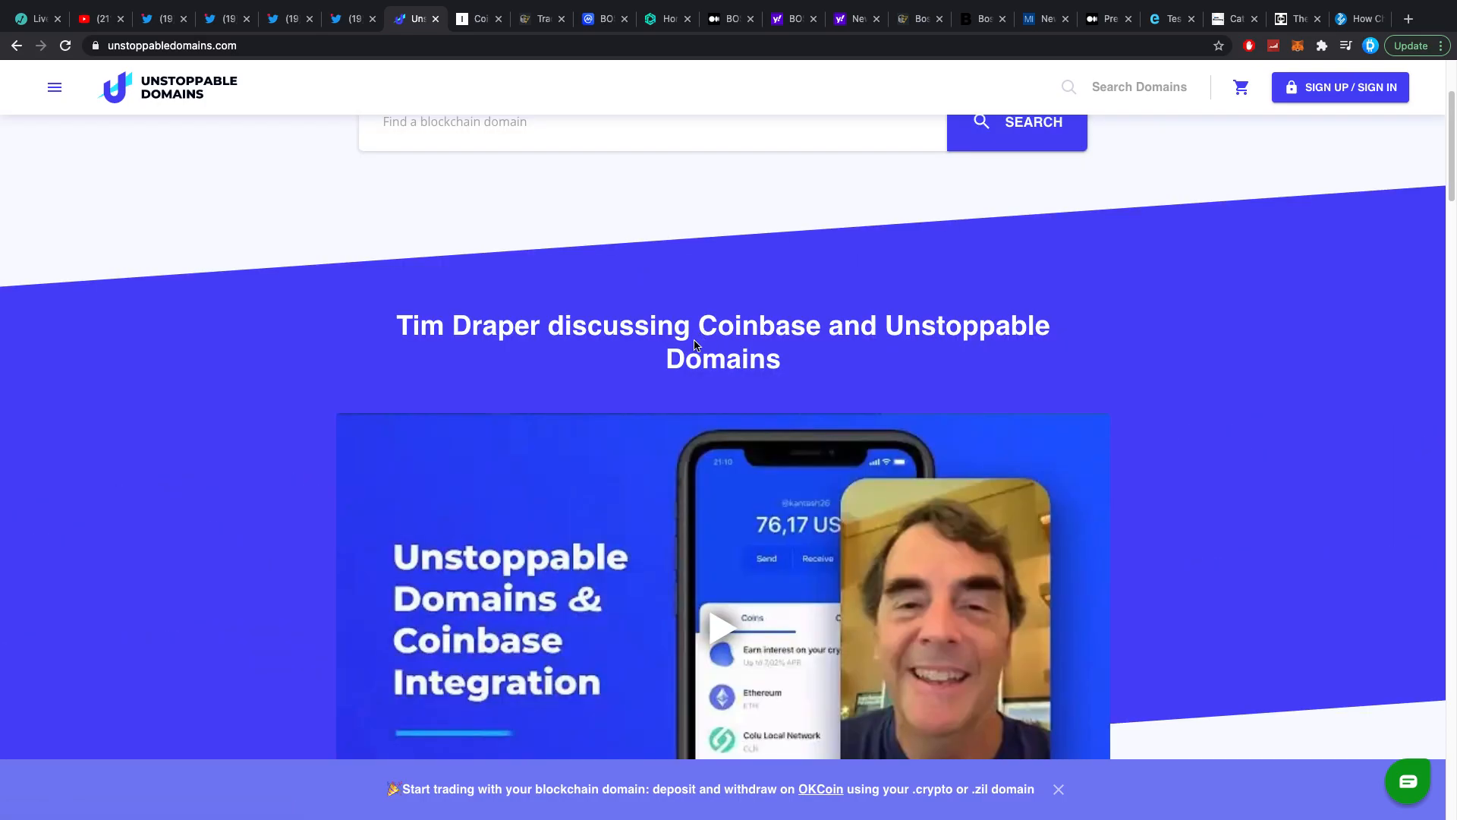
pyautogui.scroll(-3)
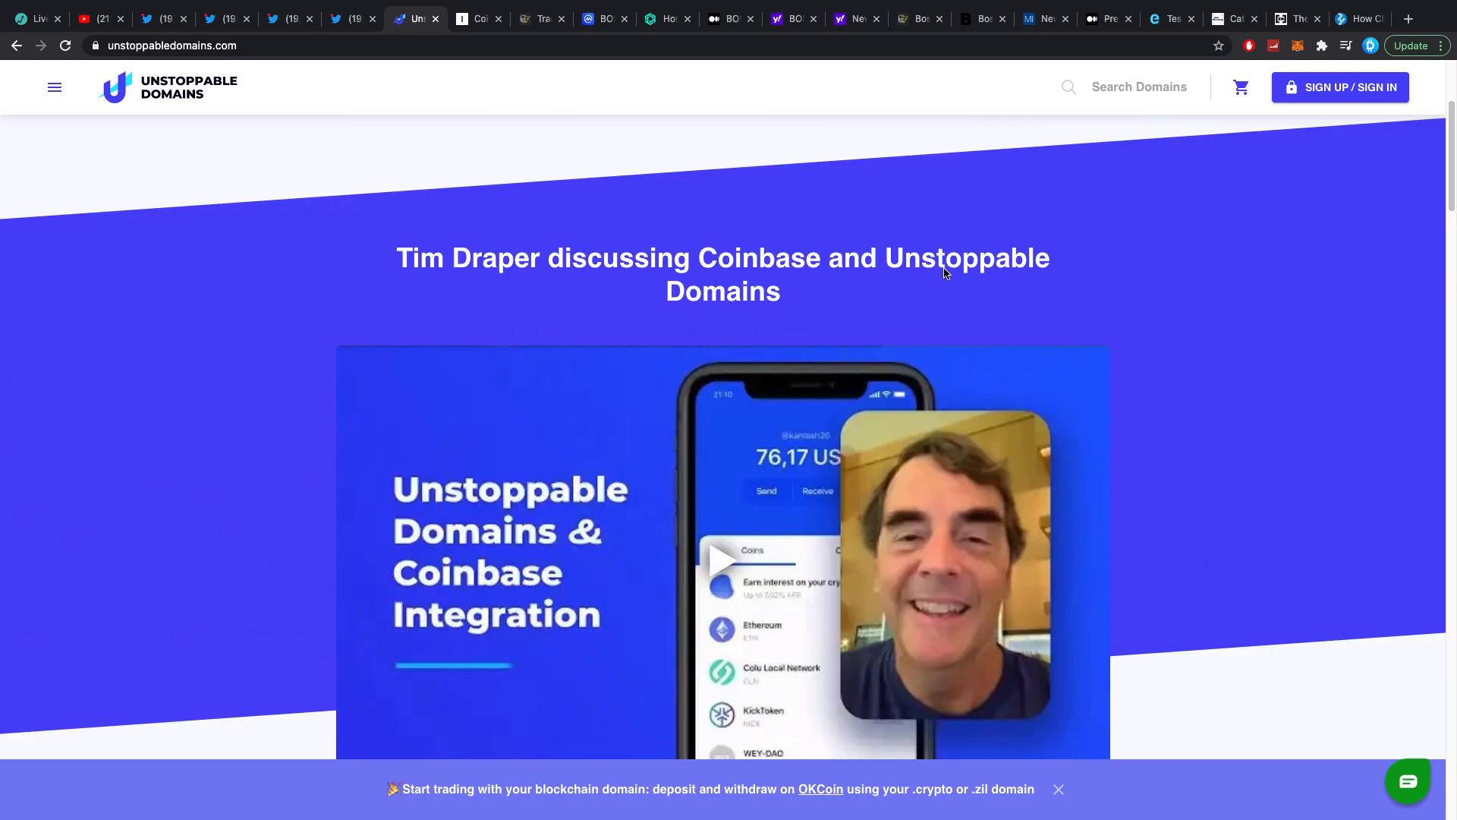
pyautogui.moveTo(695, 227)
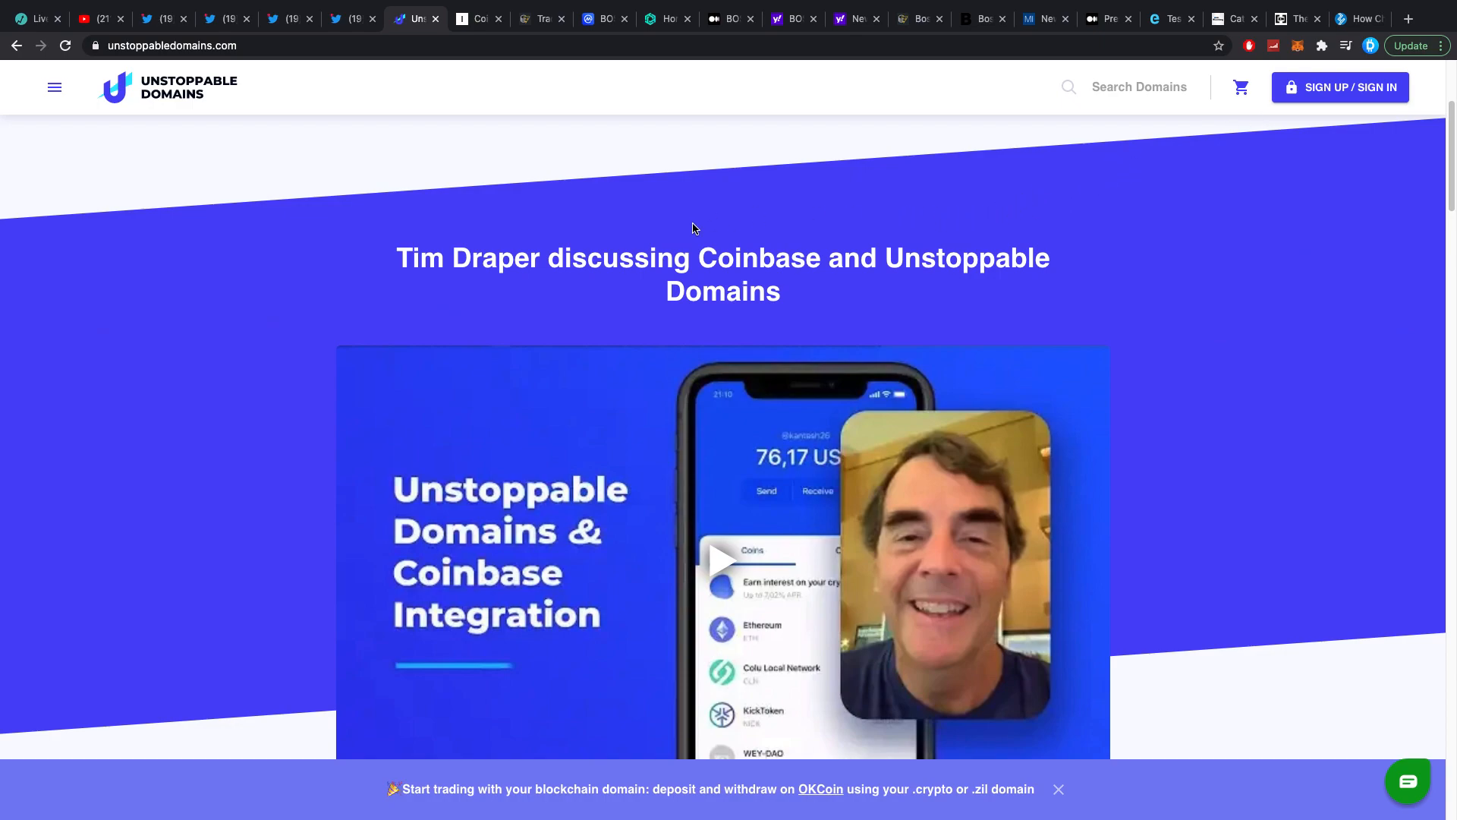
pyautogui.moveTo(551, 225)
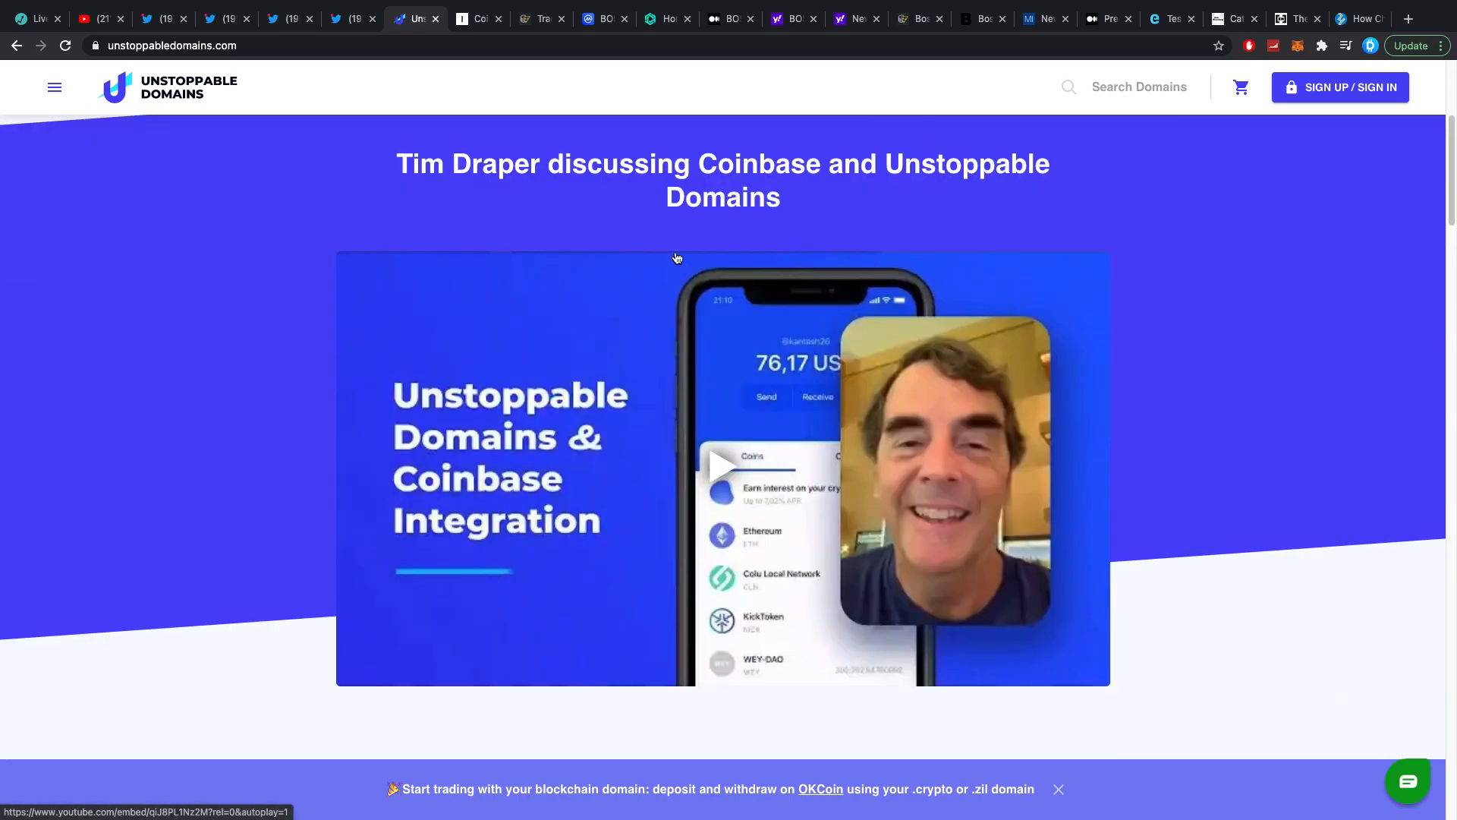
pyautogui.moveTo(683, 208)
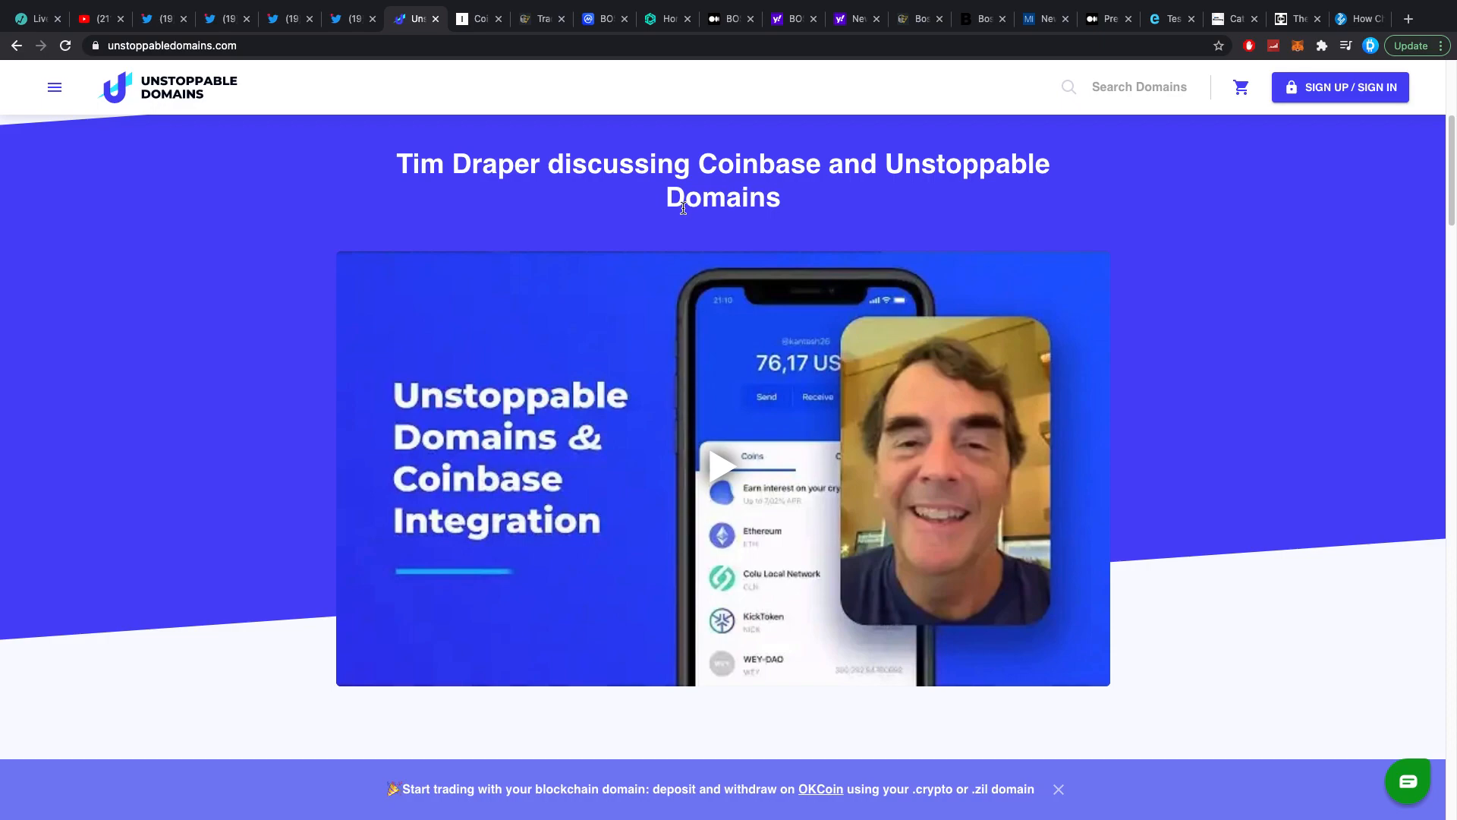
pyautogui.moveTo(592, 169)
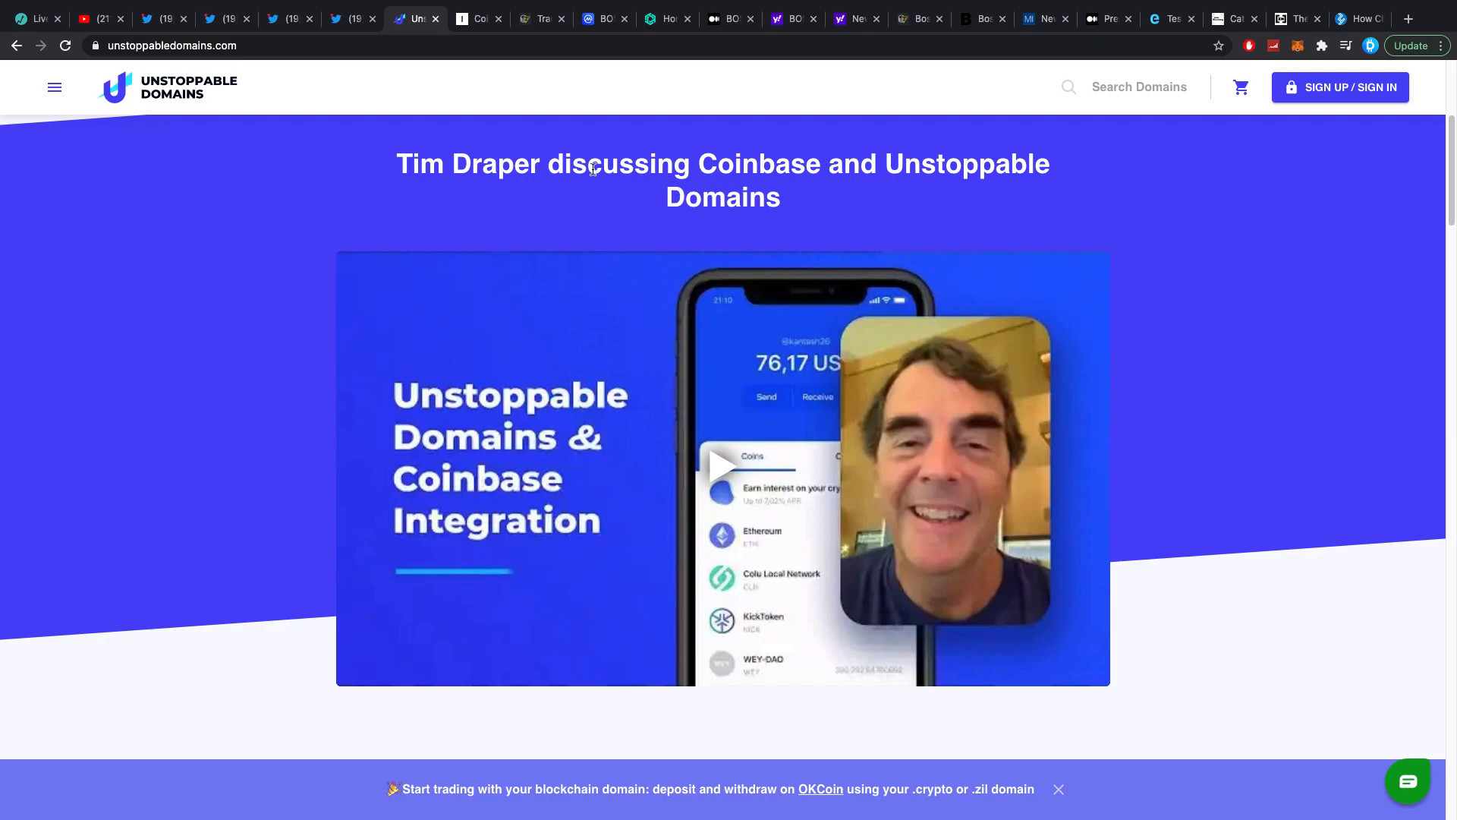
pyautogui.moveTo(647, 200)
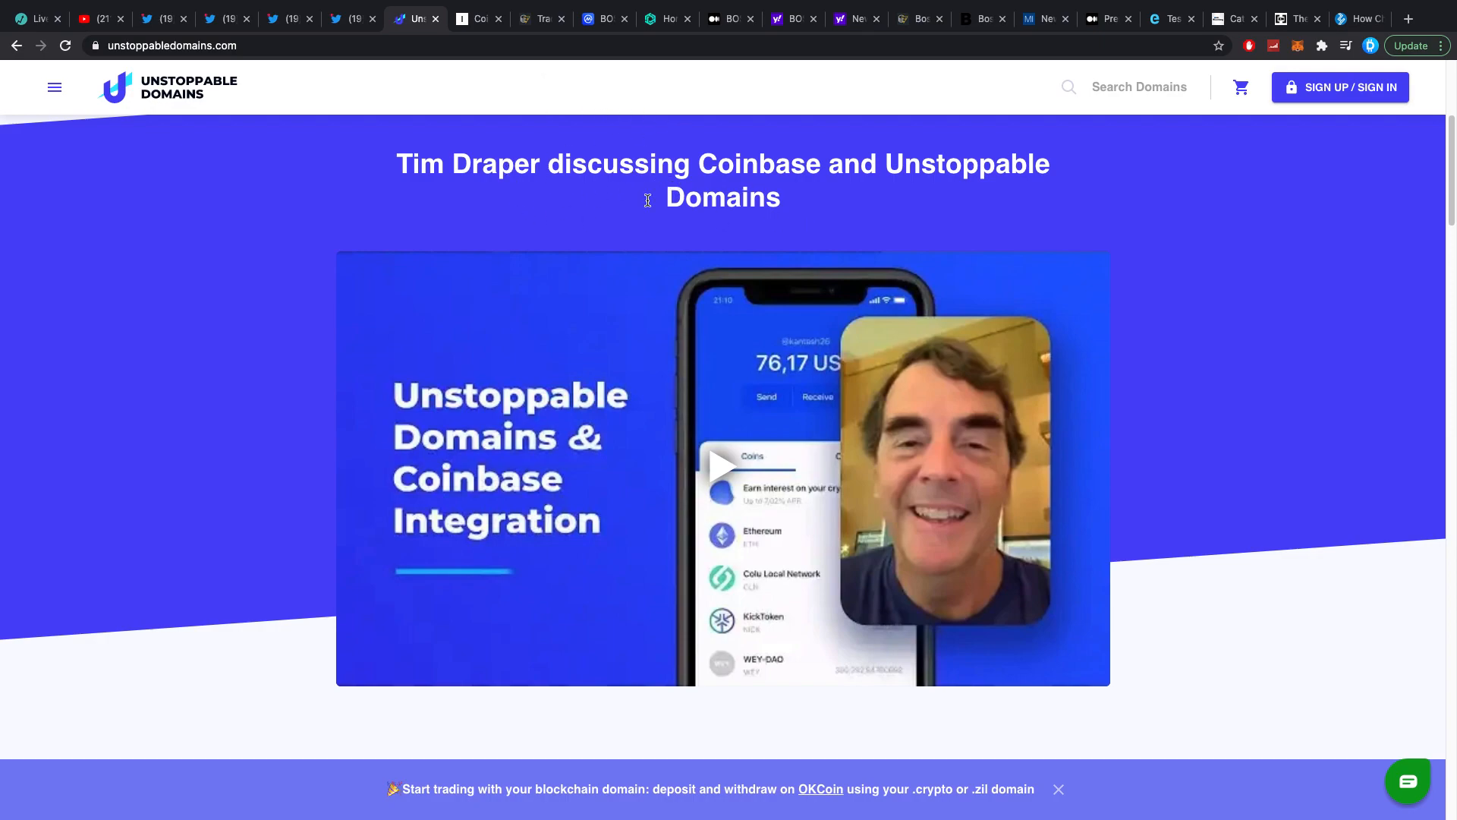
pyautogui.moveTo(580, 172)
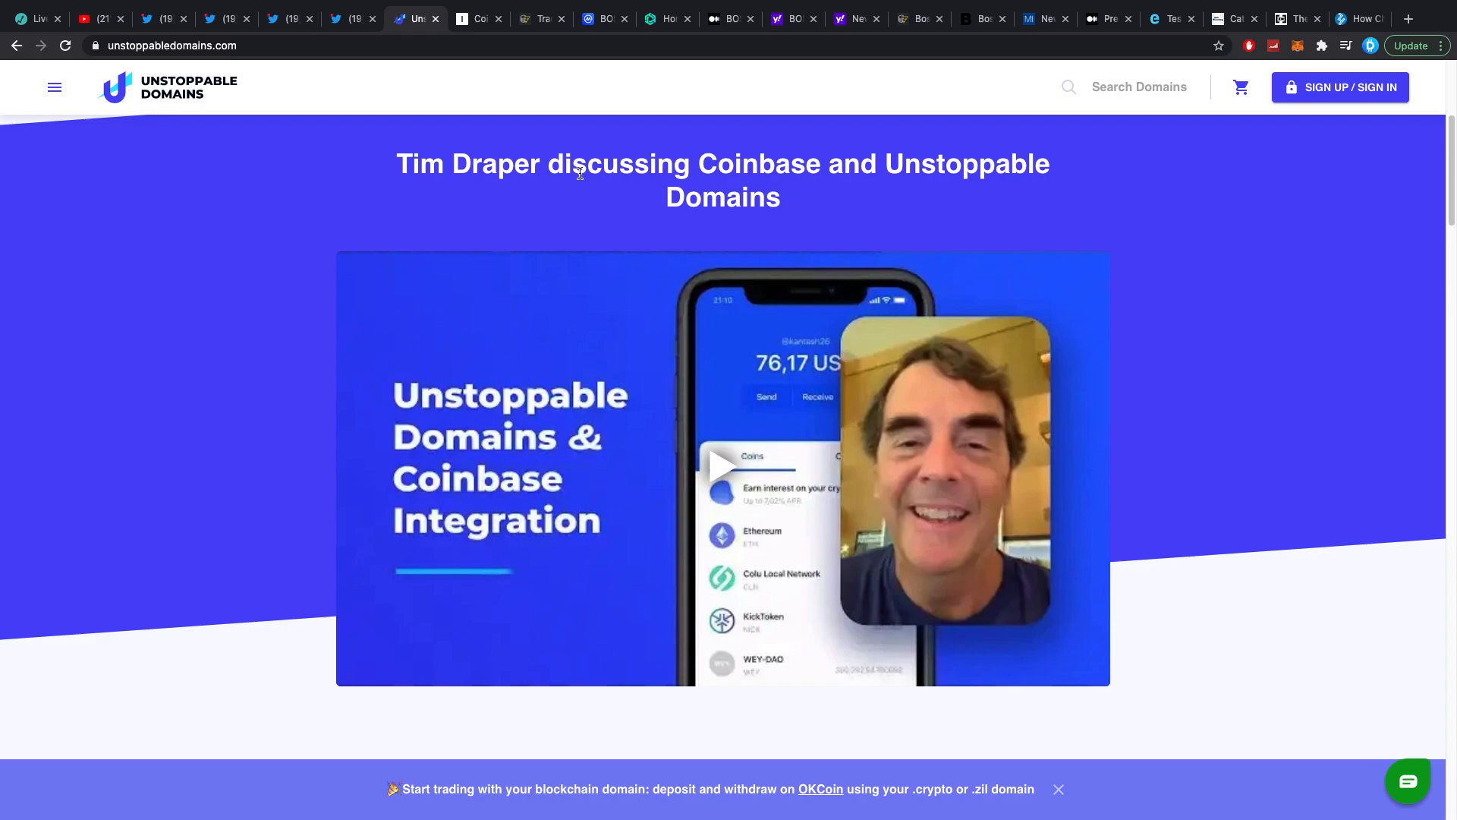
pyautogui.moveTo(525, 403)
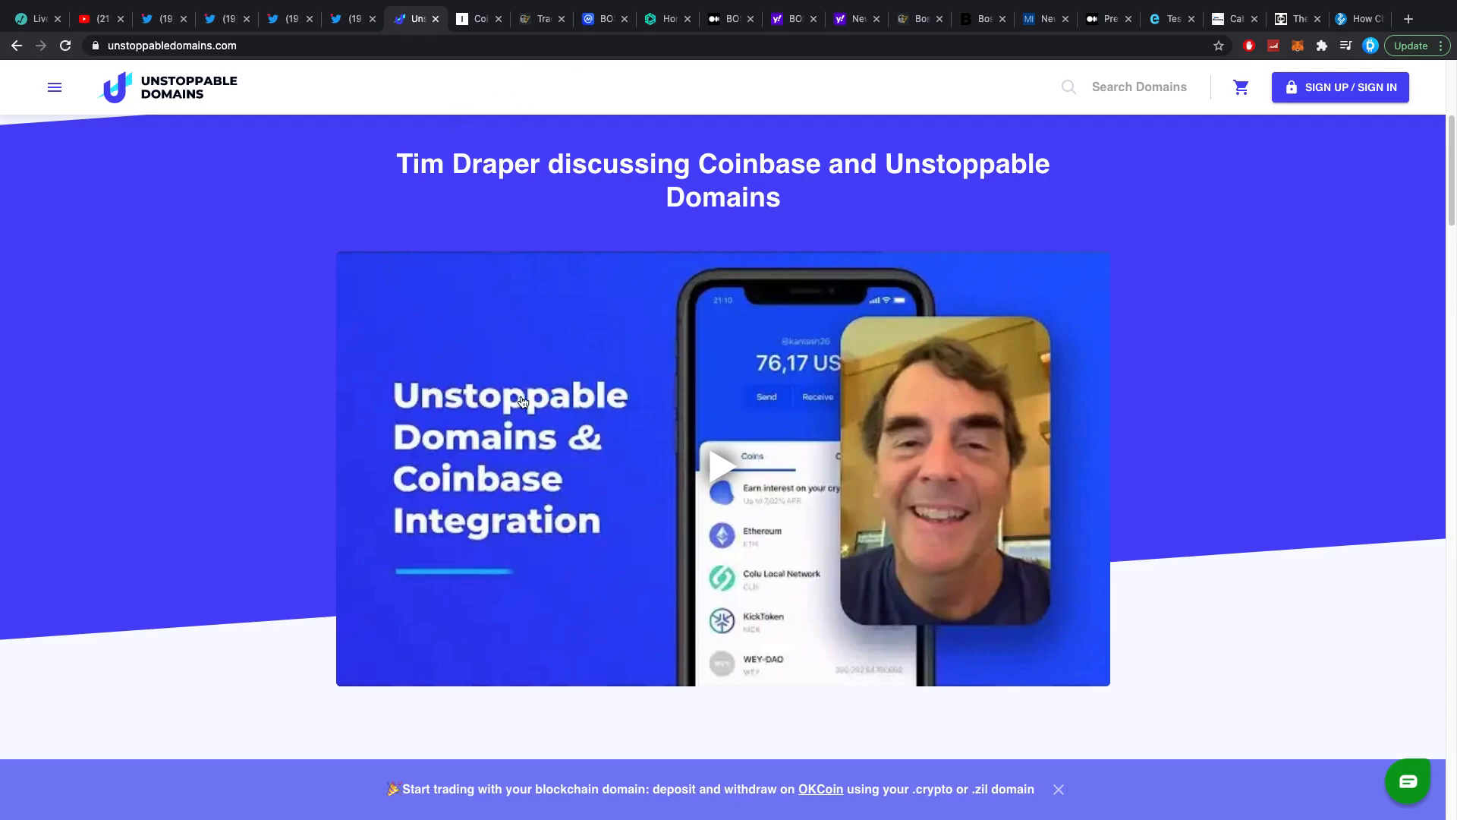
# Step: Read the Business Insider piece on Coinbase's warning about bitcoin's anonymous creator
pyautogui.click(479, 18)
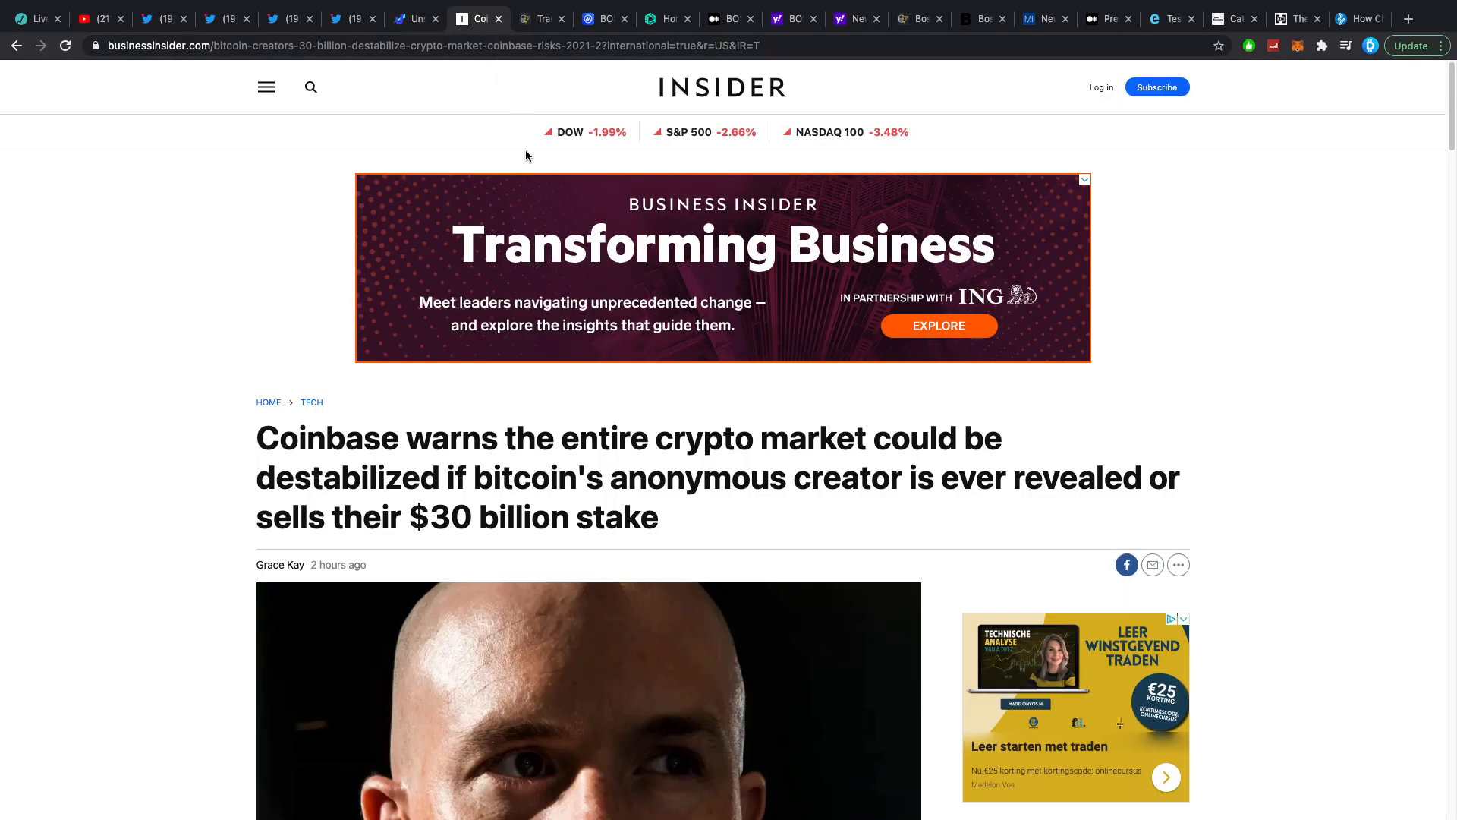
pyautogui.scroll(-3)
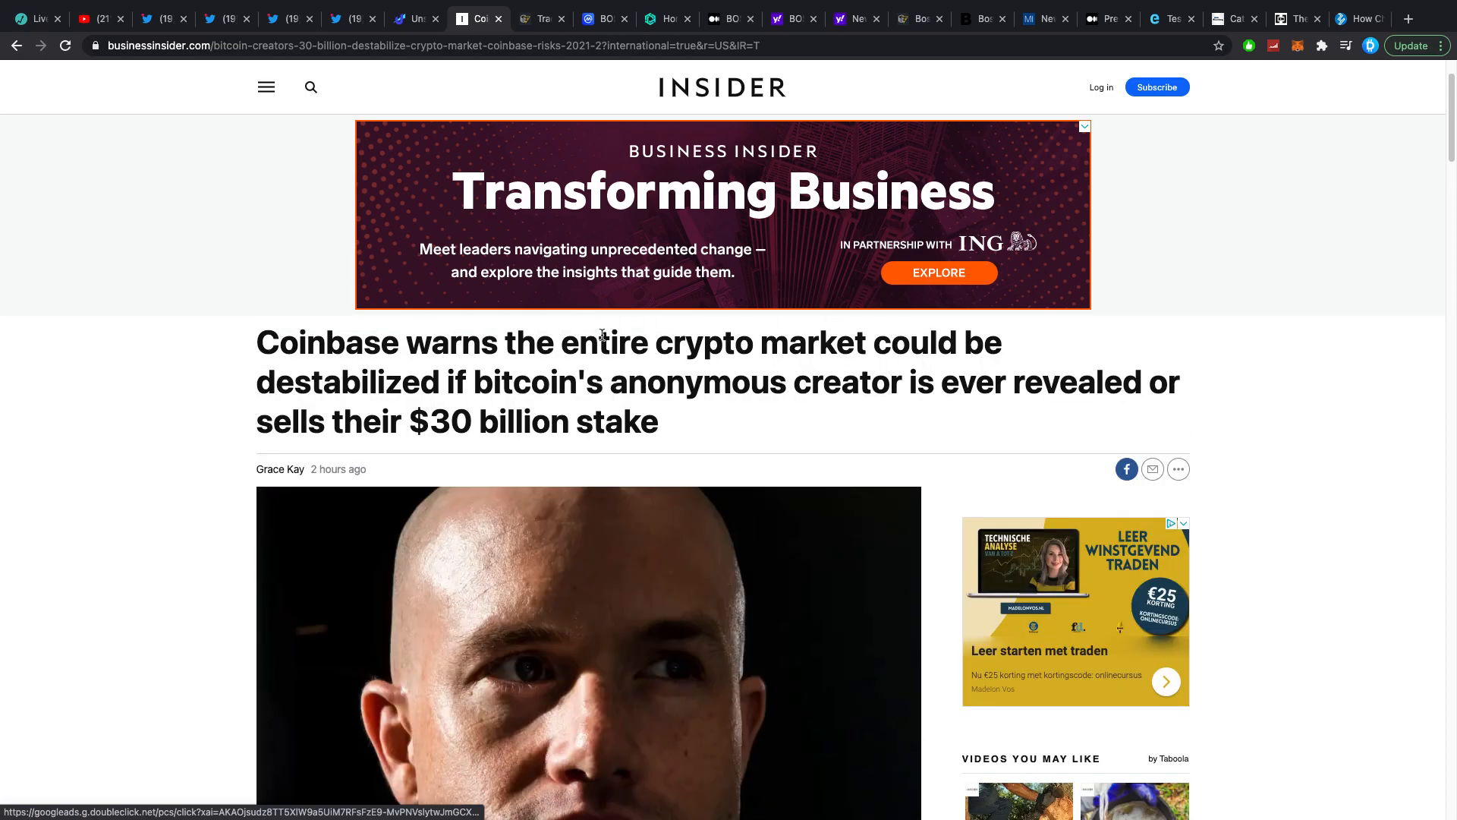
pyautogui.scroll(-3)
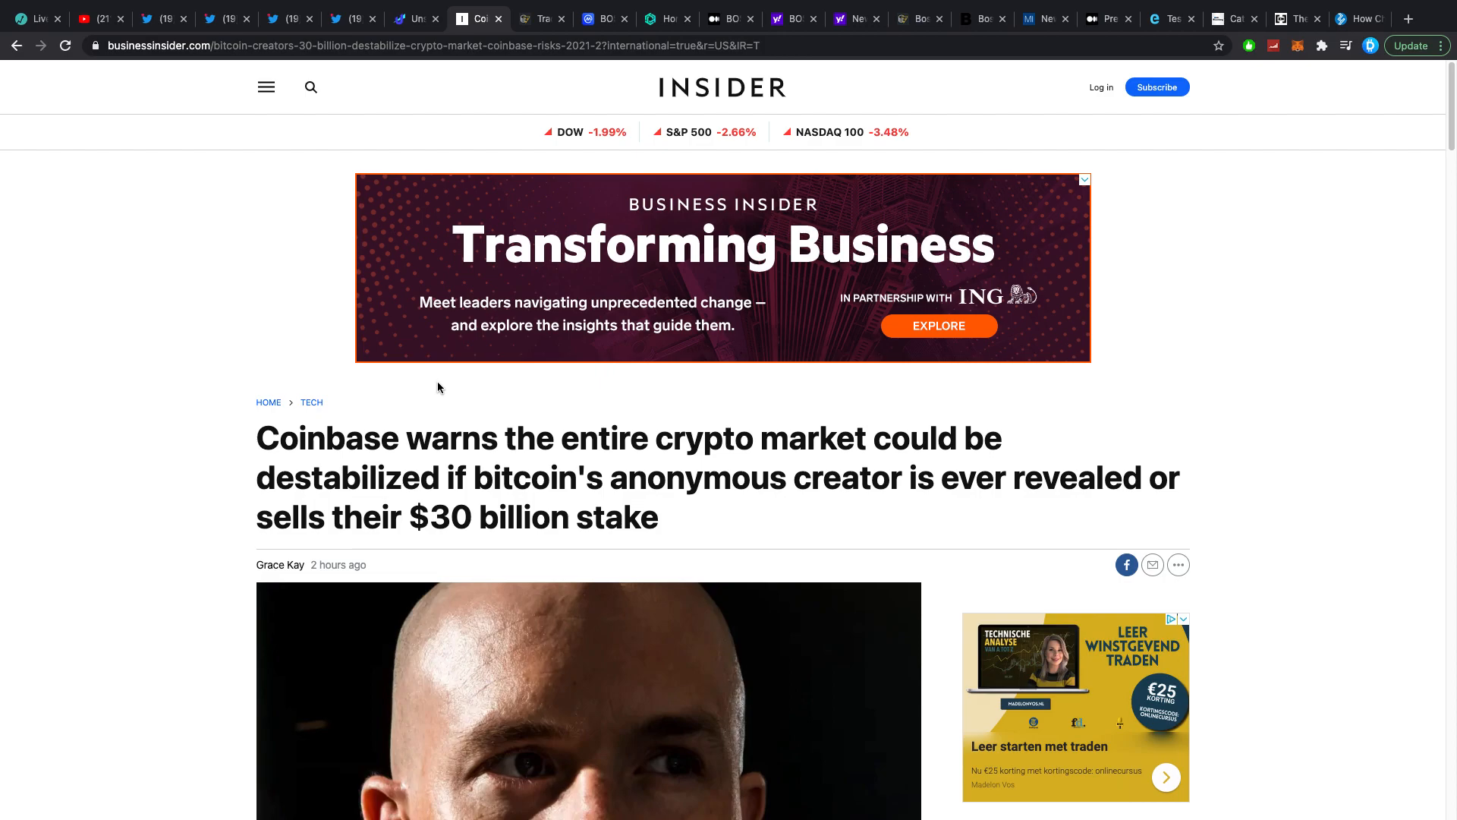
pyautogui.moveTo(431, 375)
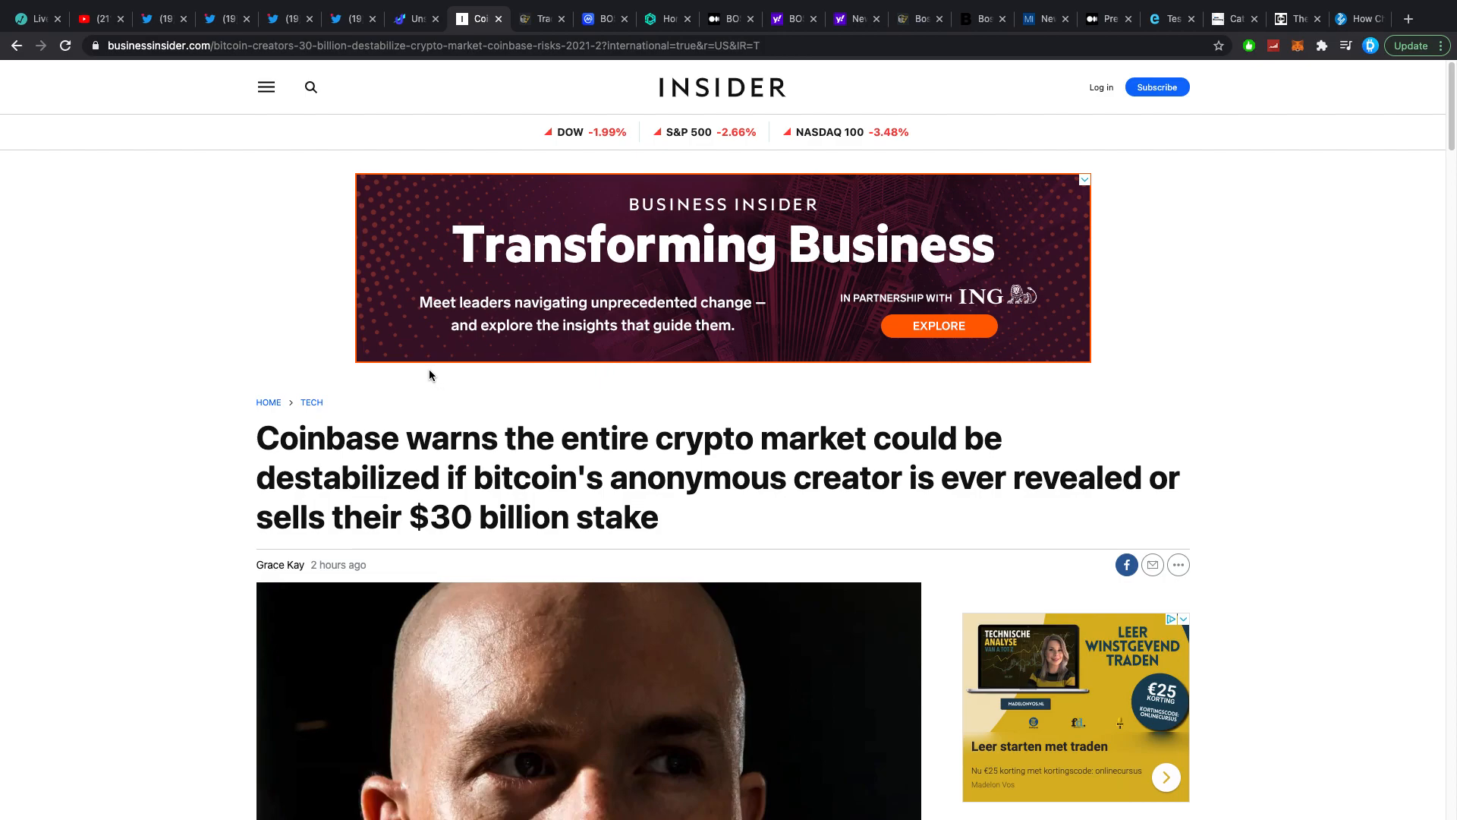
pyautogui.moveTo(388, 391)
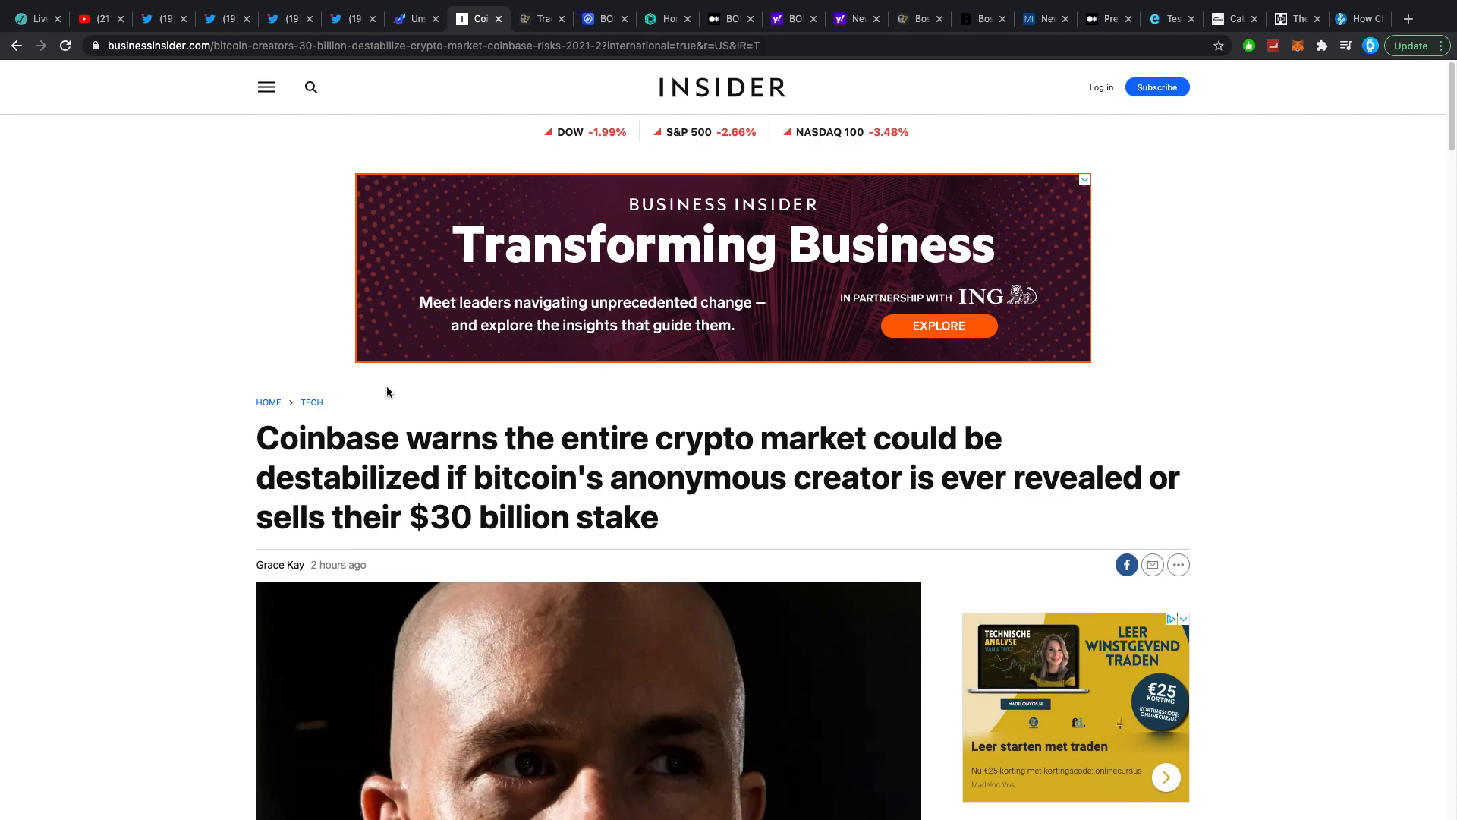
pyautogui.moveTo(689, 446)
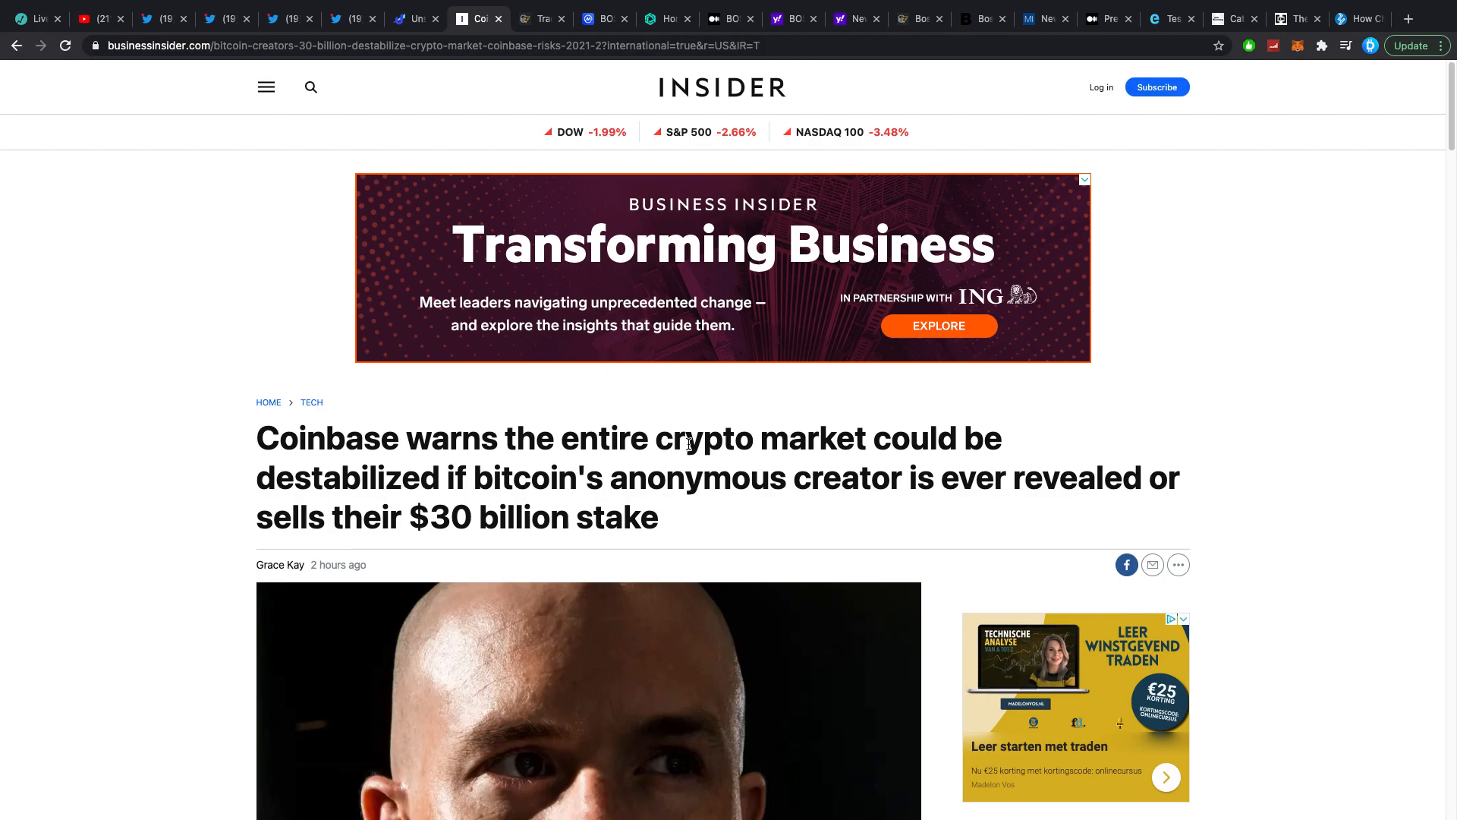
pyautogui.moveTo(498, 476)
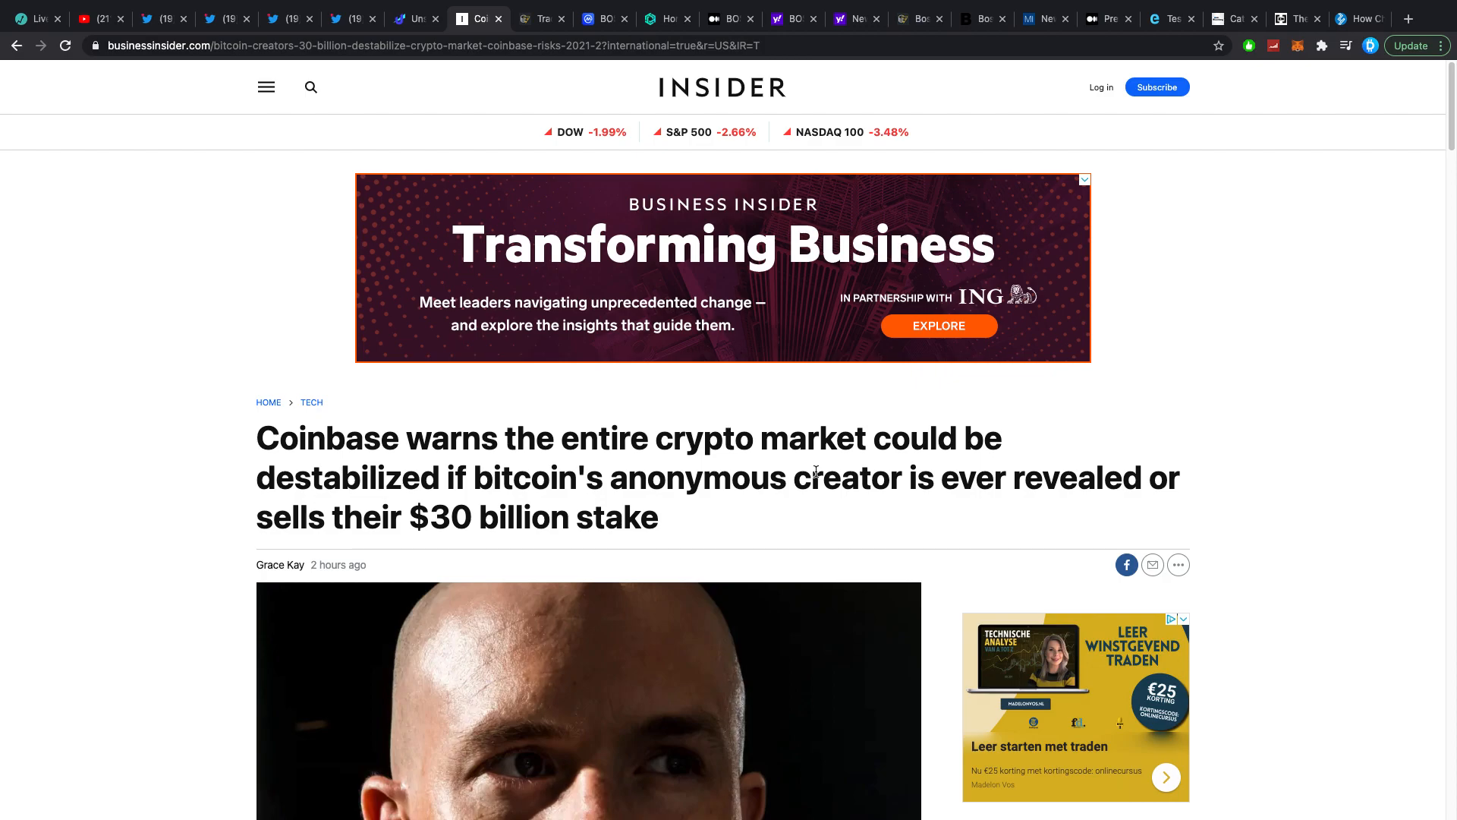
pyautogui.moveTo(615, 486)
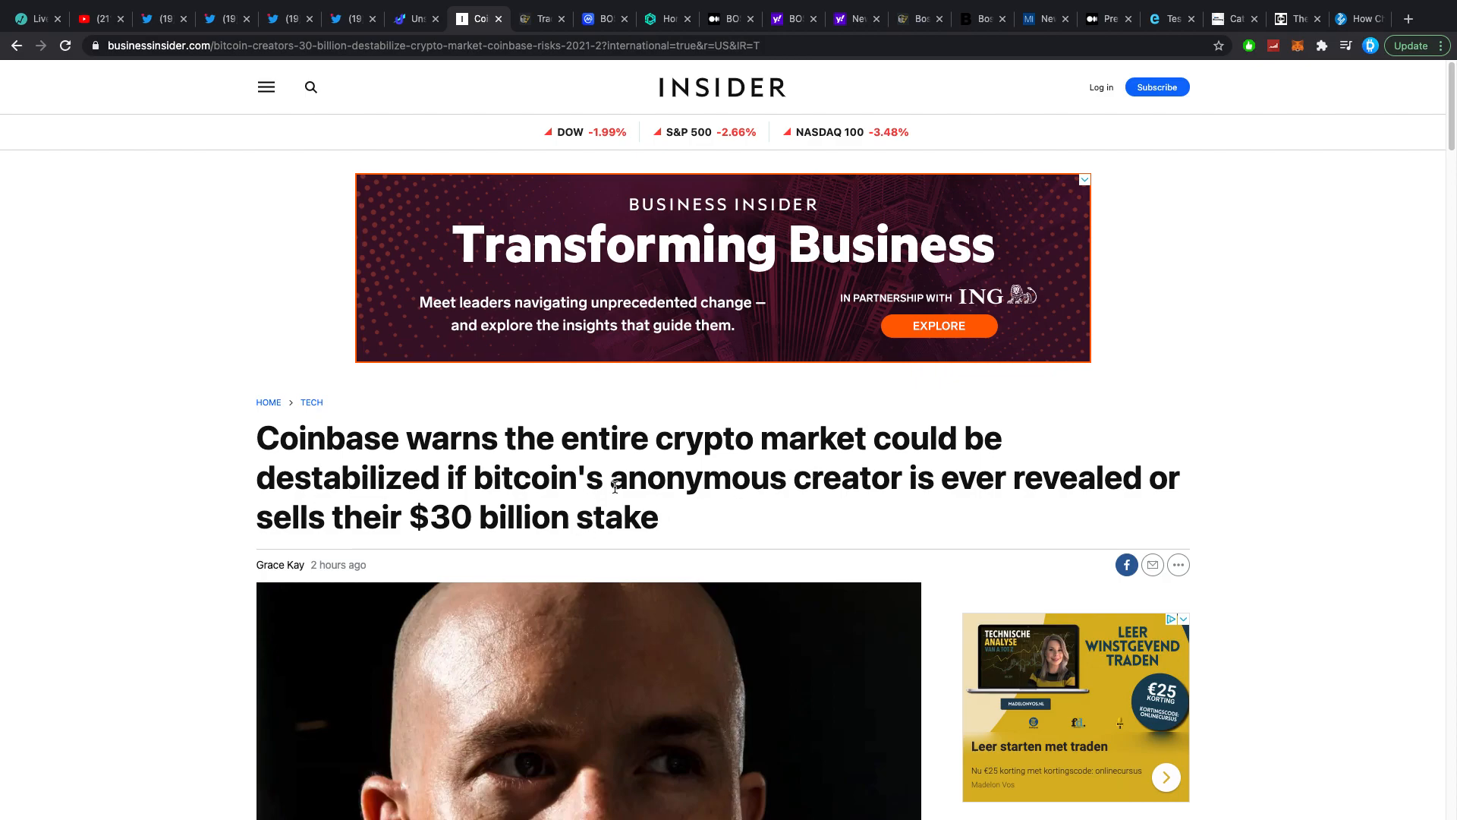
pyautogui.scroll(-3)
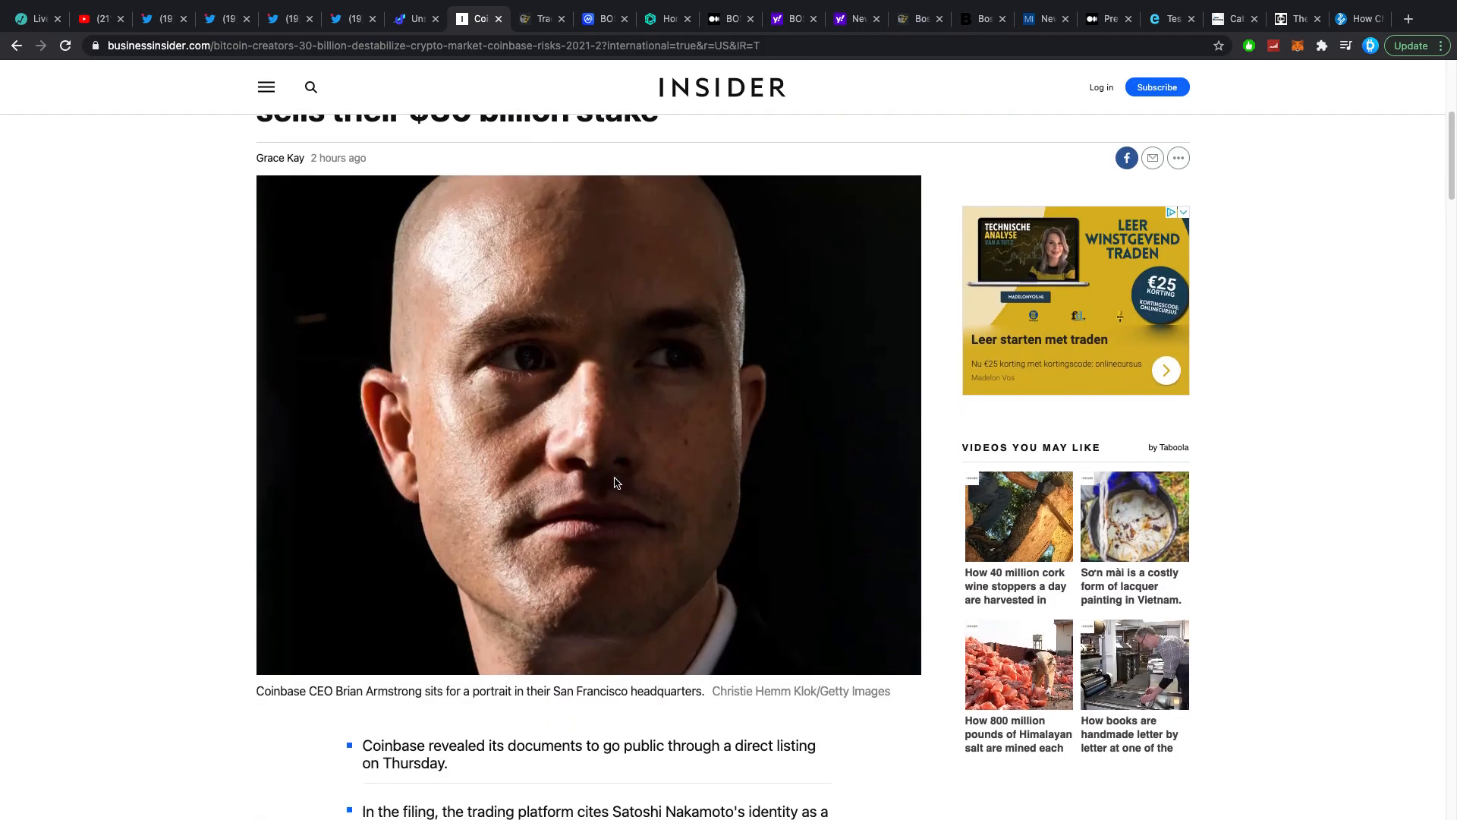
pyautogui.scroll(-3)
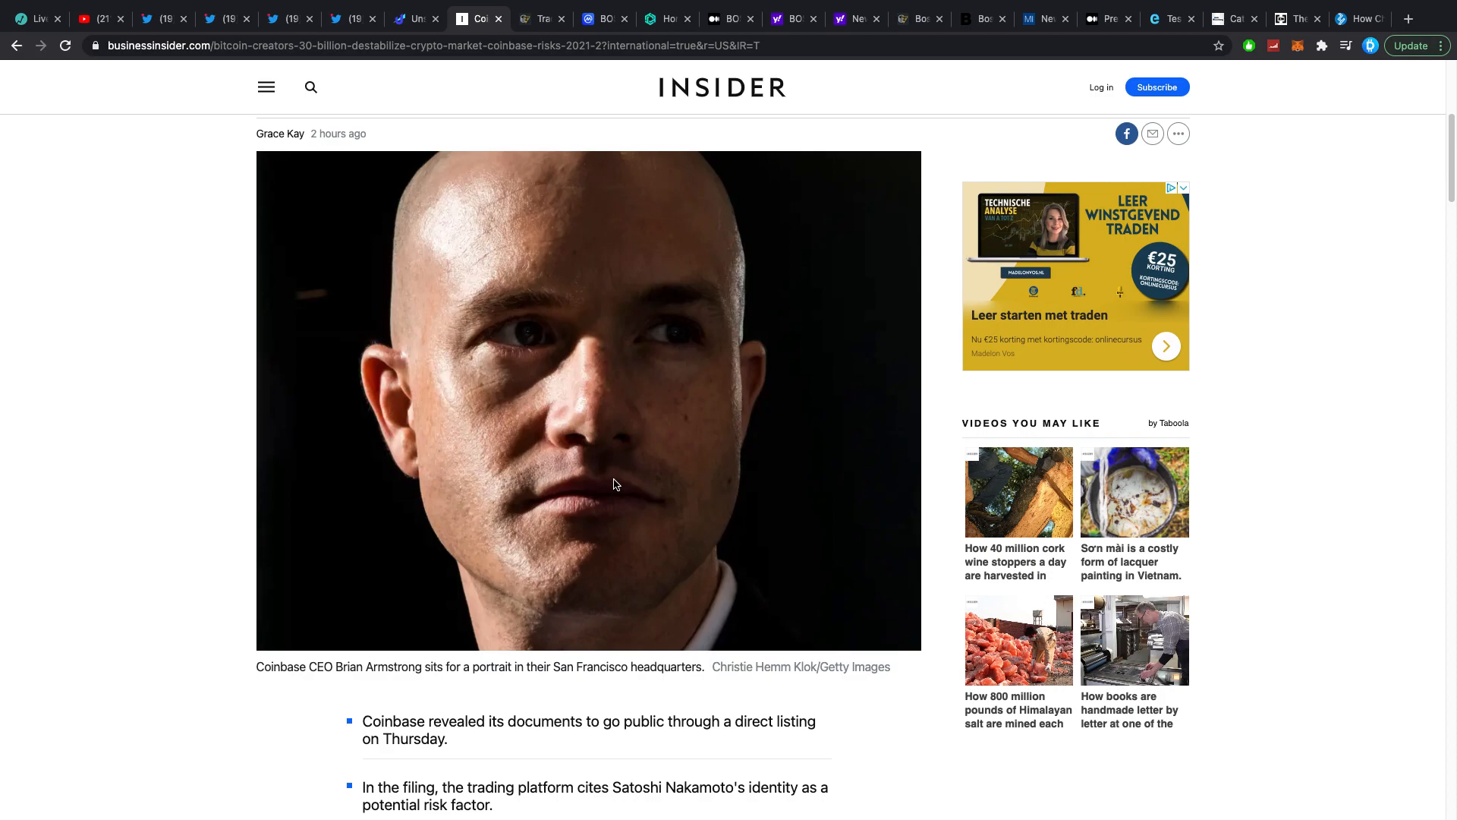
pyautogui.scroll(-3)
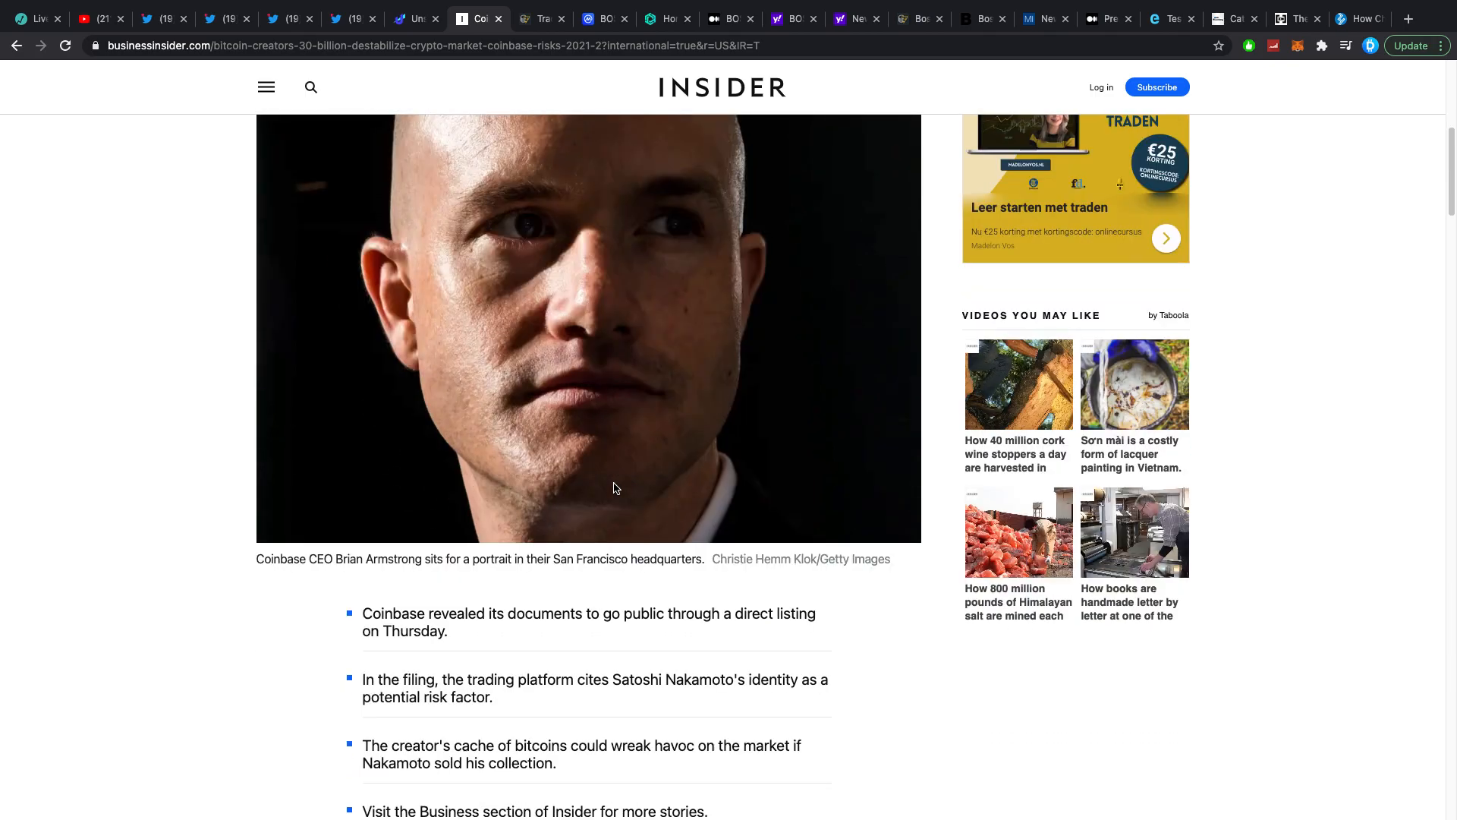
pyautogui.scroll(-3)
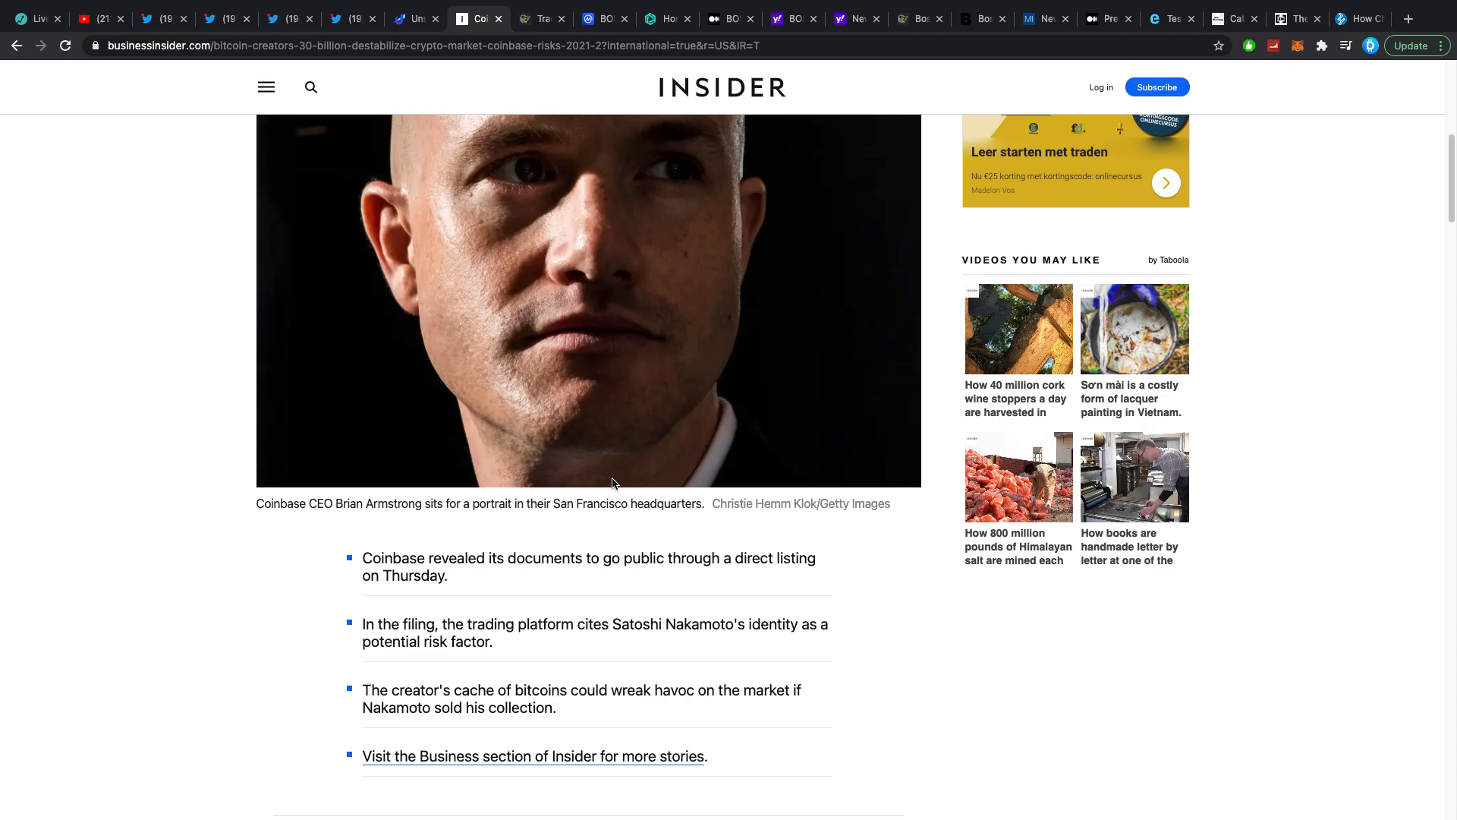
pyautogui.scroll(-3)
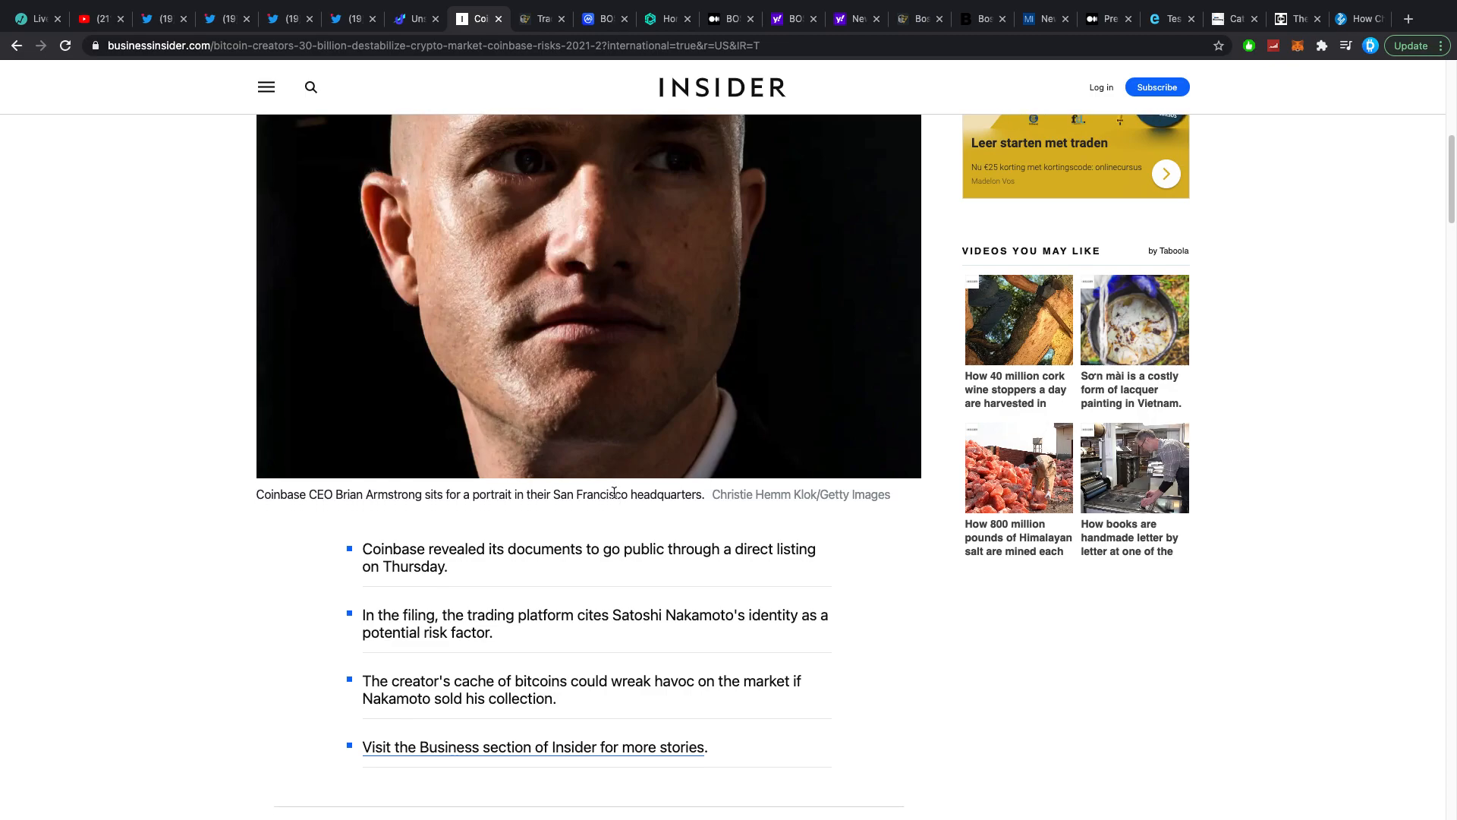
pyautogui.scroll(-3)
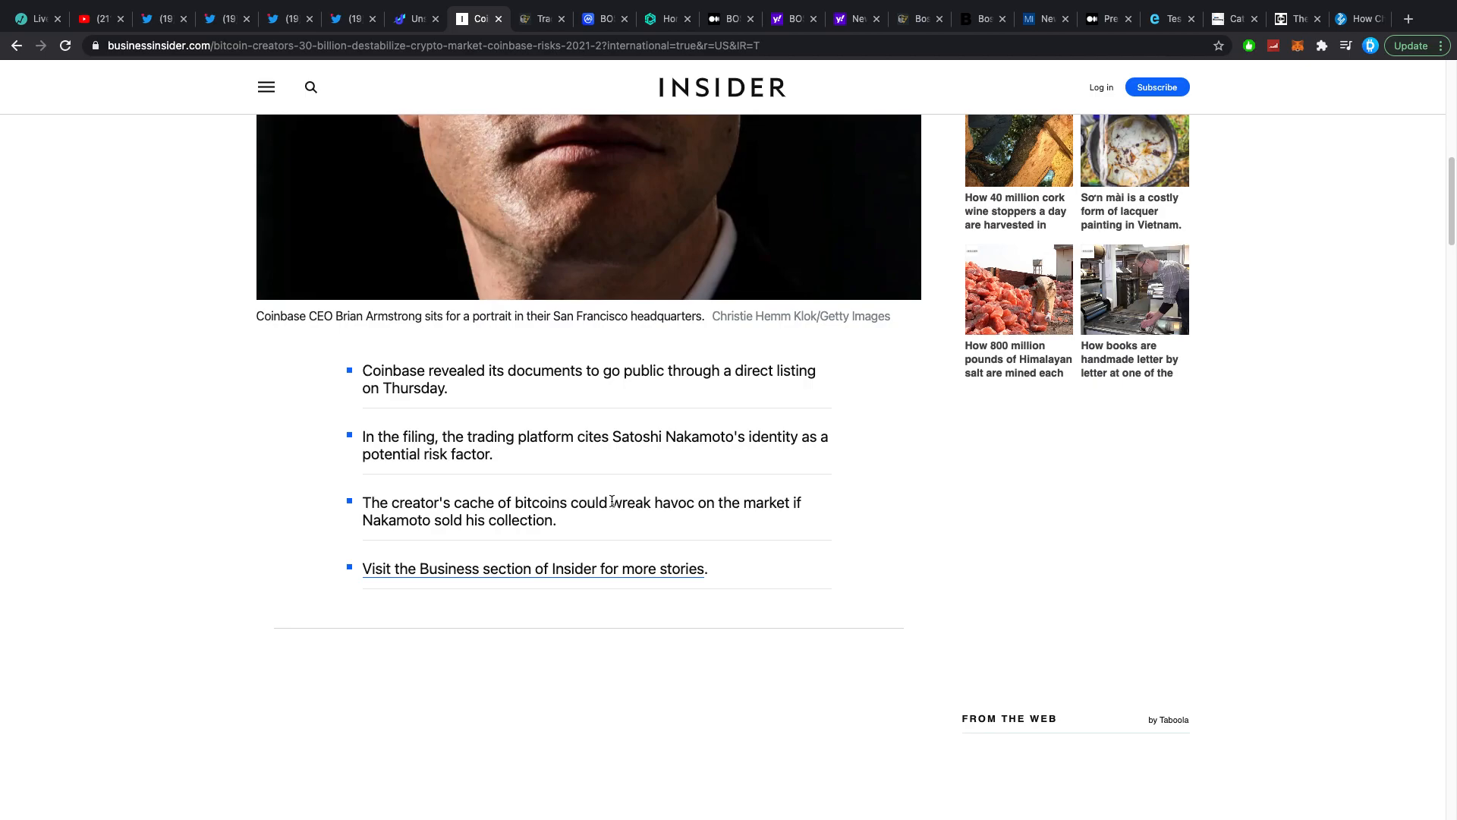
pyautogui.moveTo(607, 501)
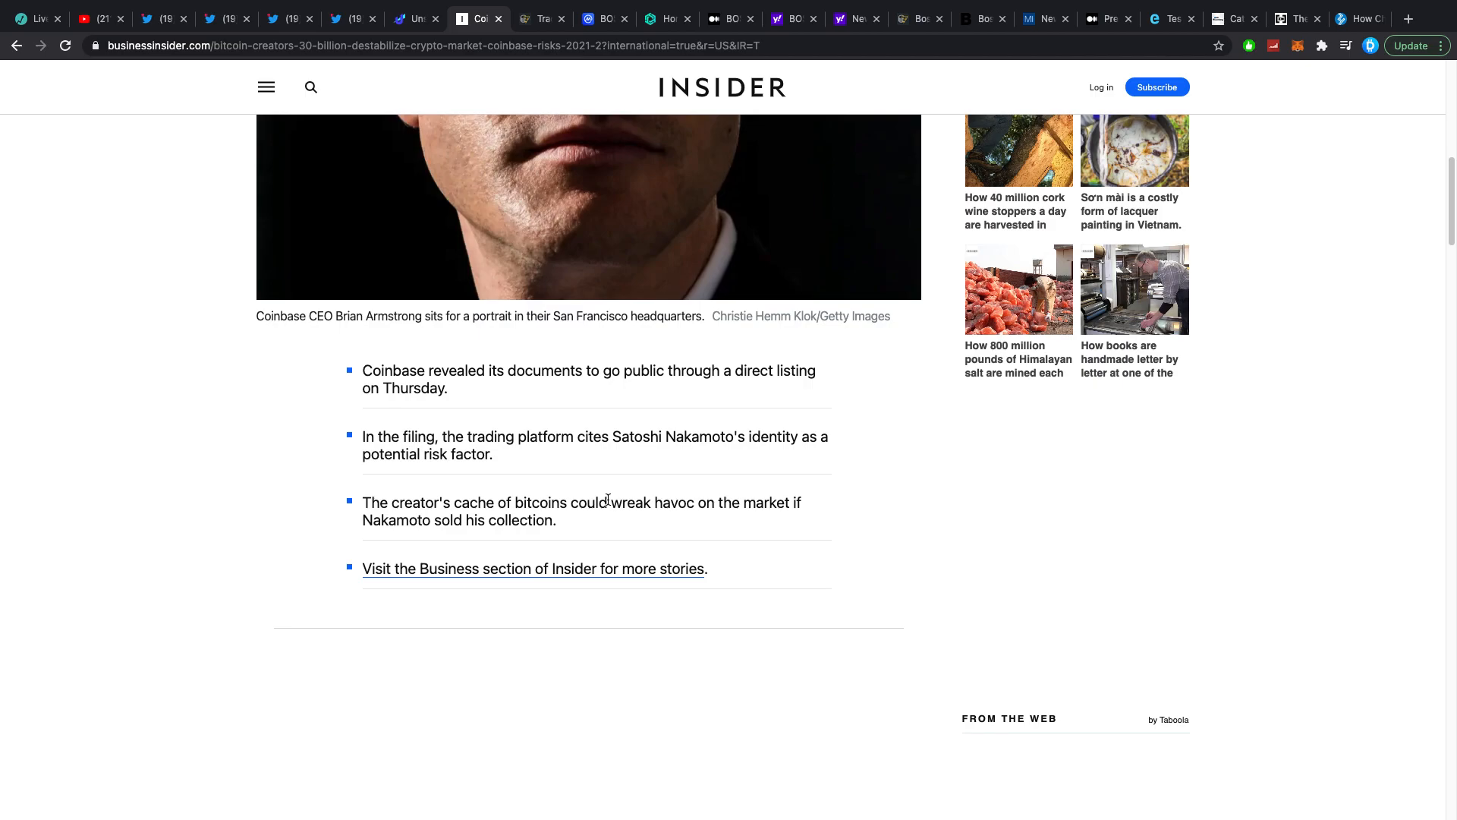
pyautogui.moveTo(636, 458)
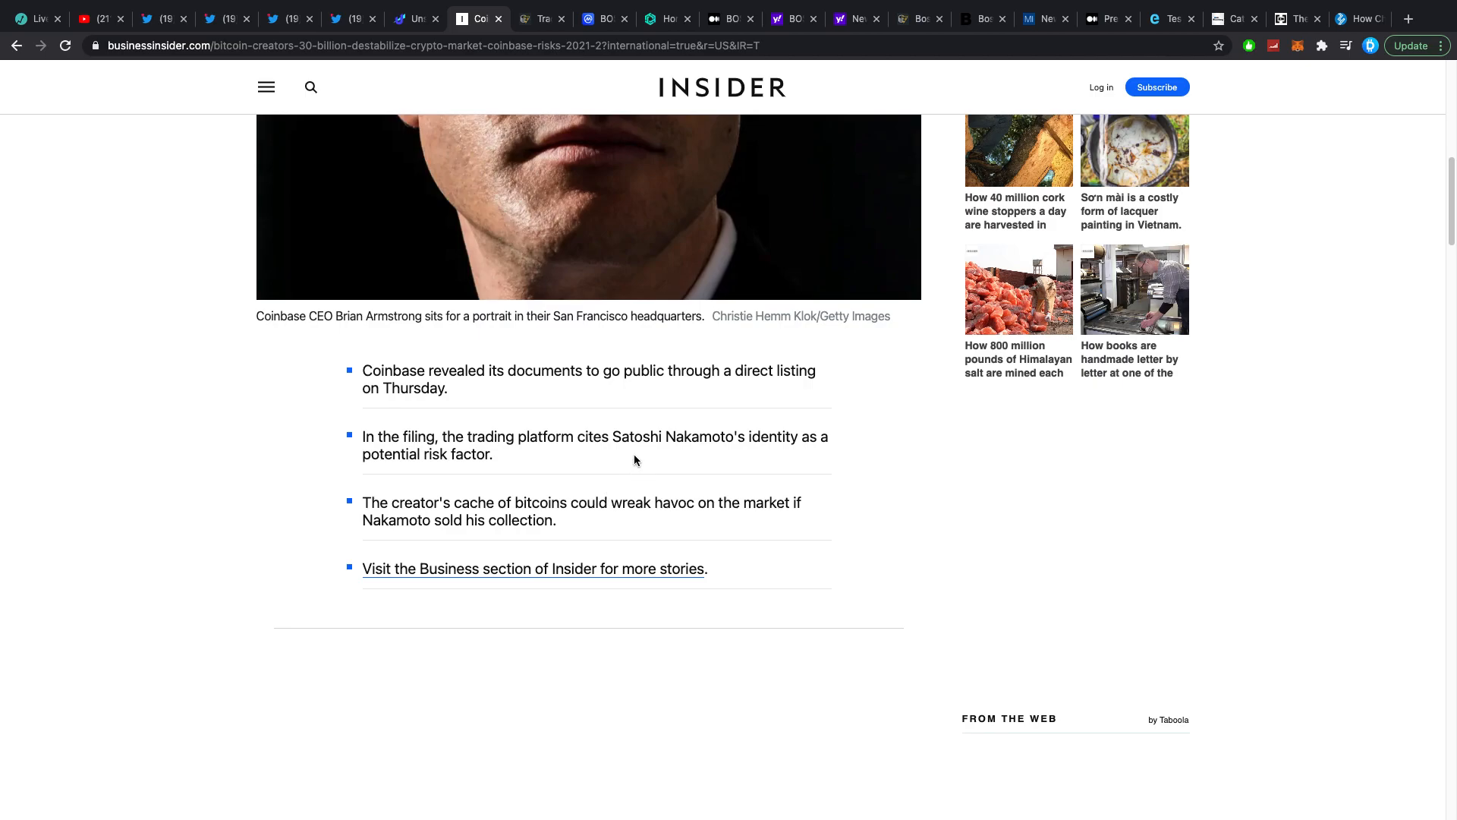
pyautogui.moveTo(608, 407)
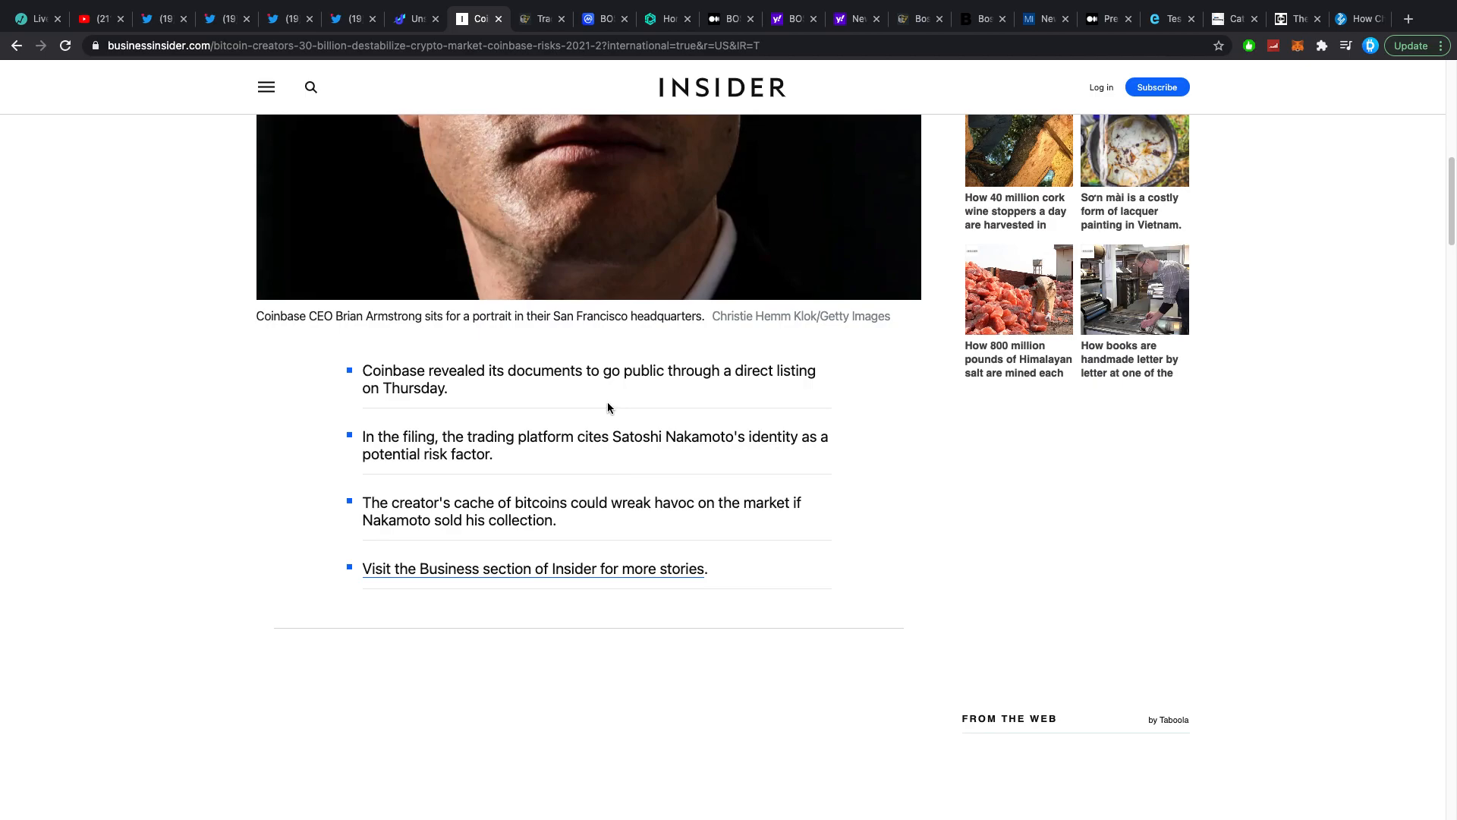
pyautogui.moveTo(586, 414)
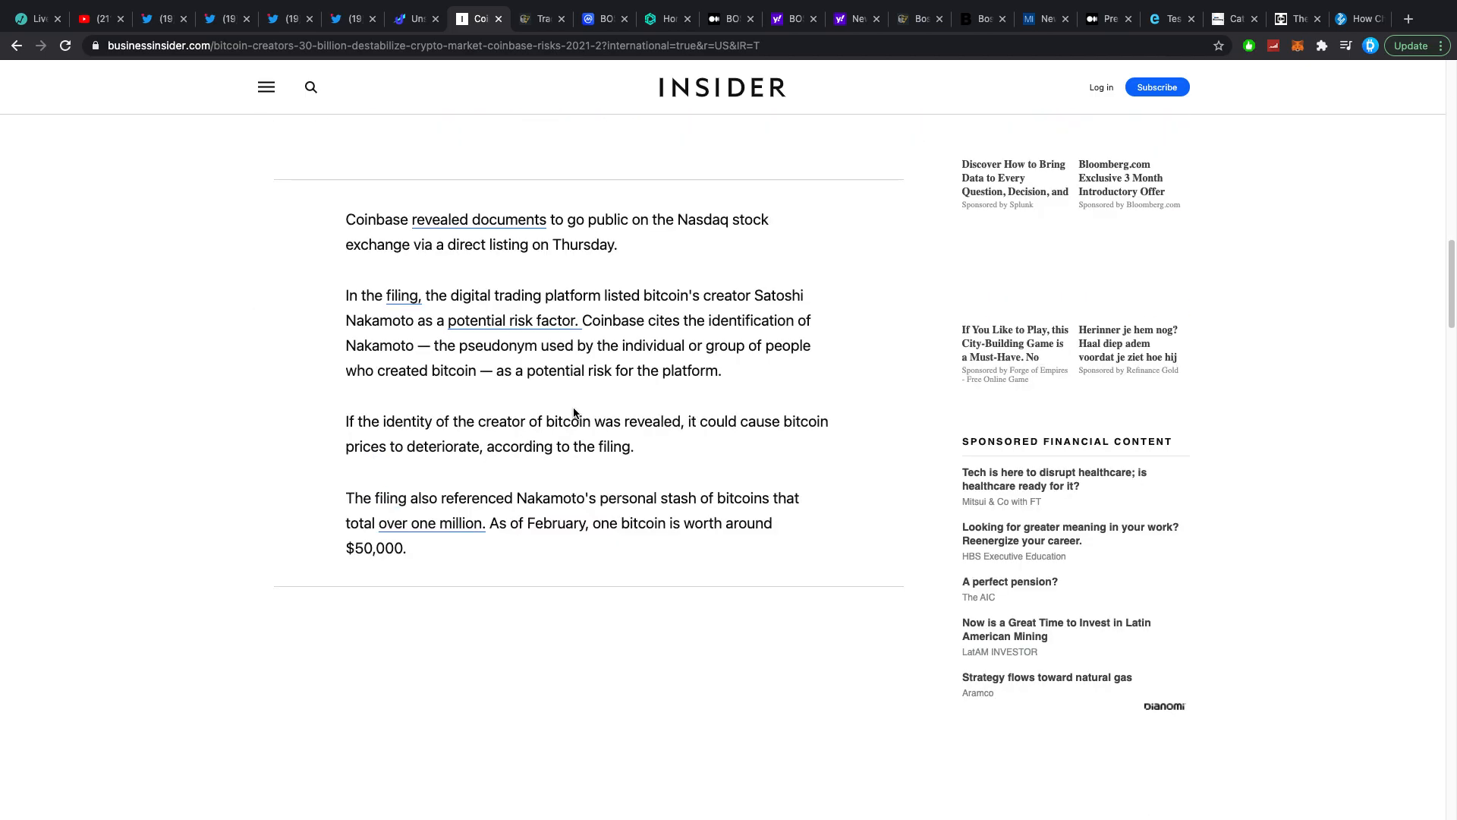
pyautogui.scroll(-3)
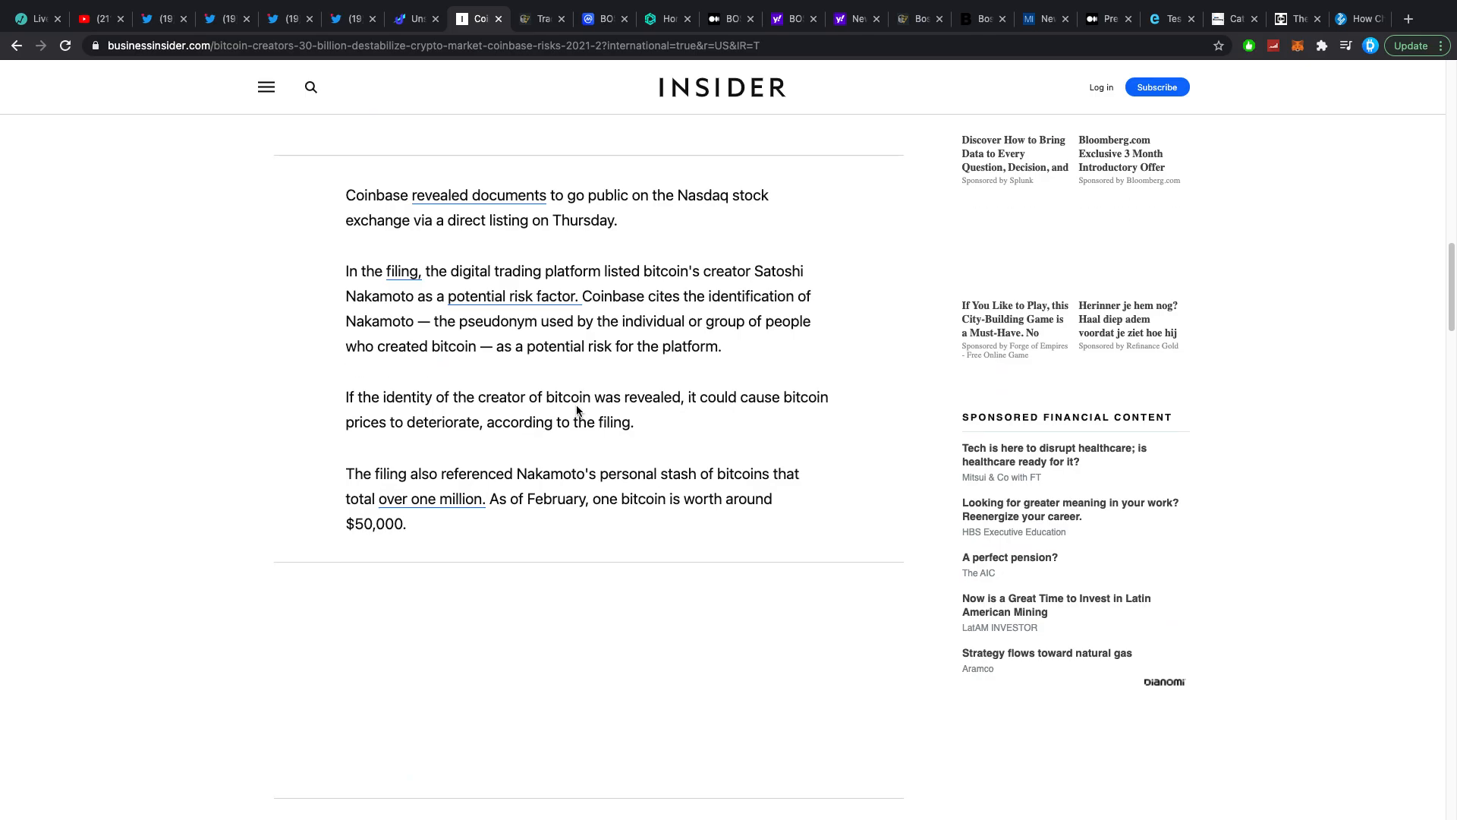
pyautogui.scroll(-3)
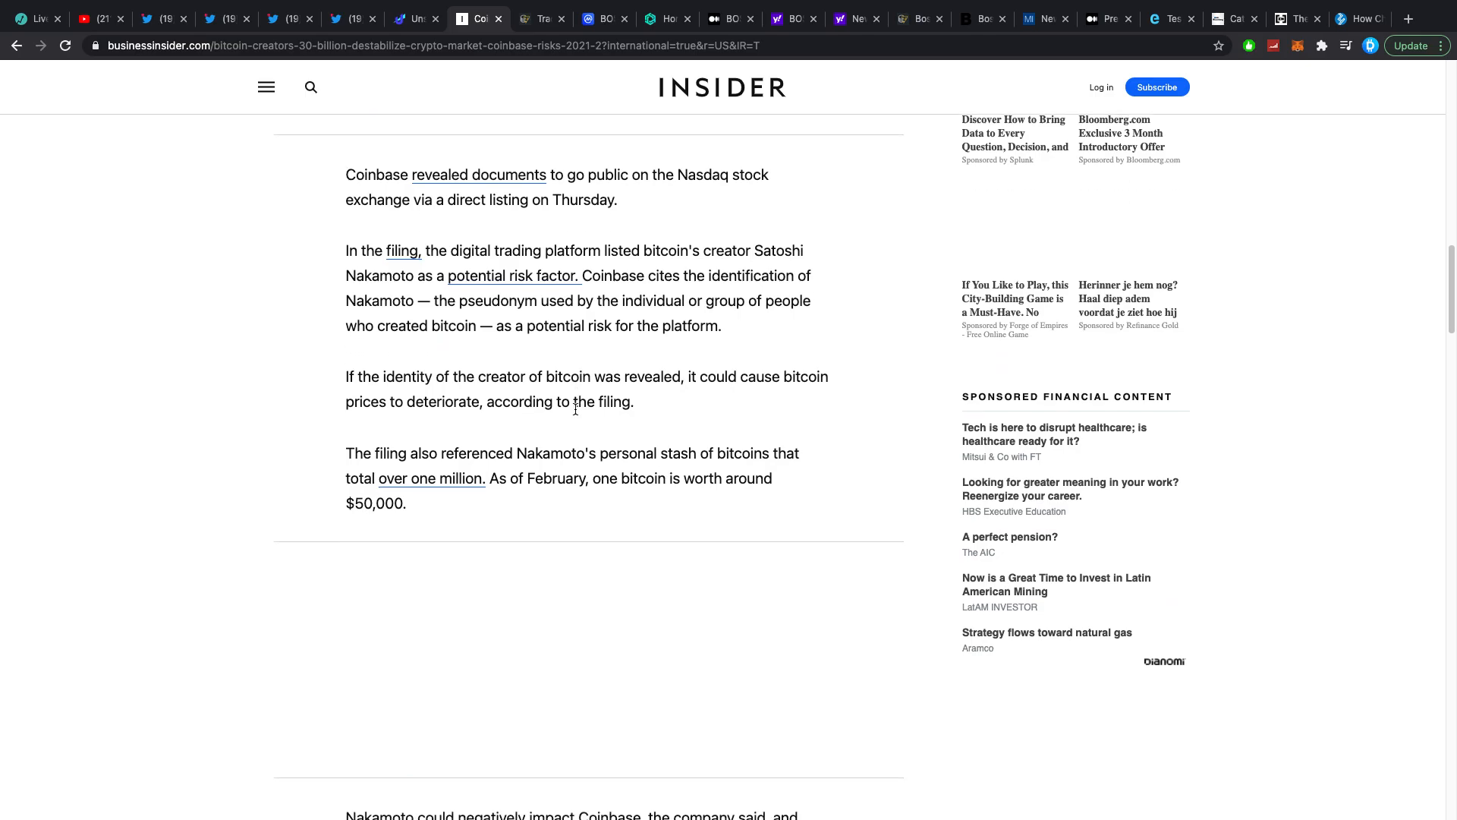
pyautogui.scroll(-3)
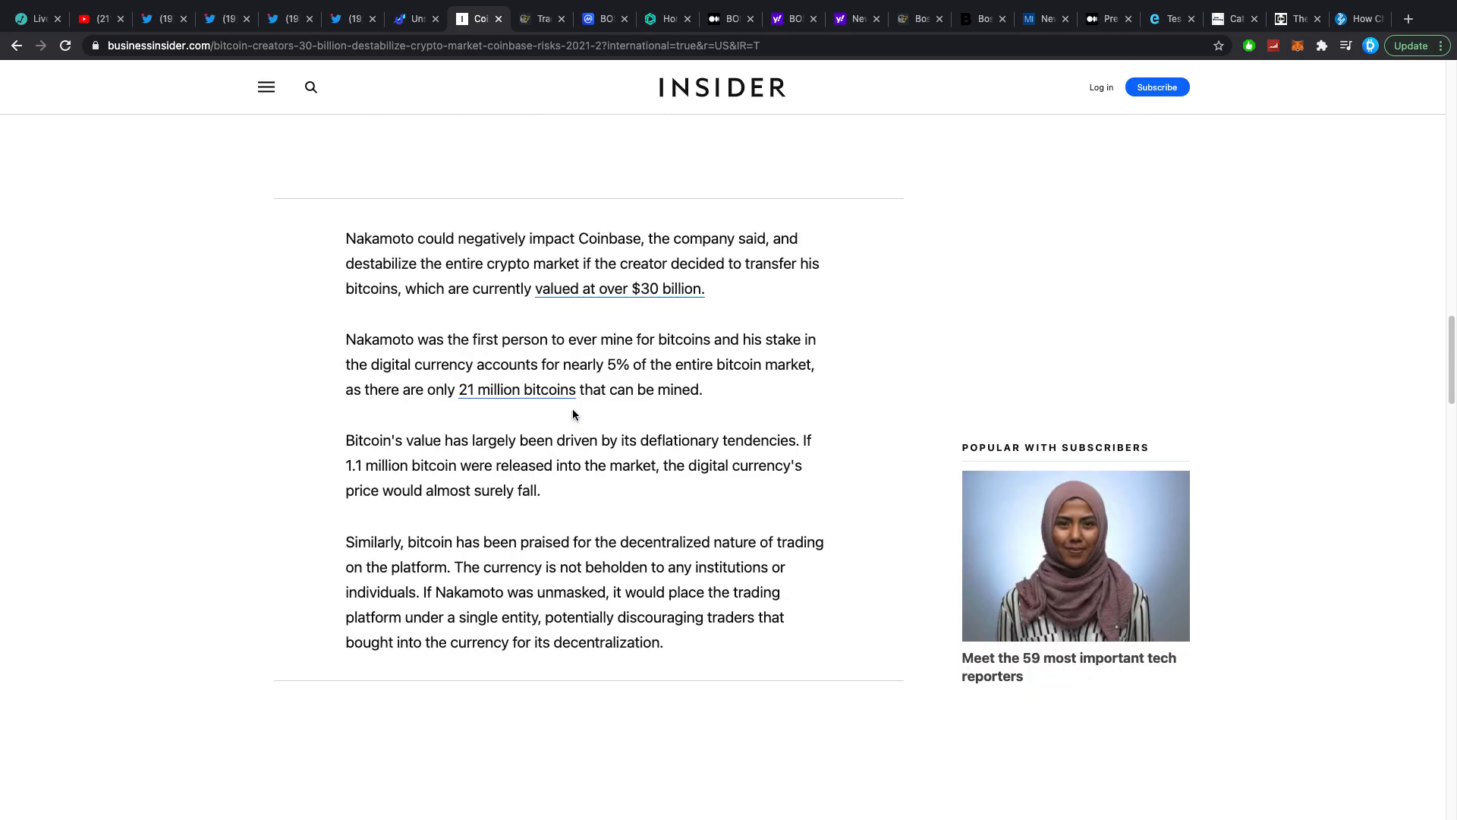
pyautogui.moveTo(748, 230)
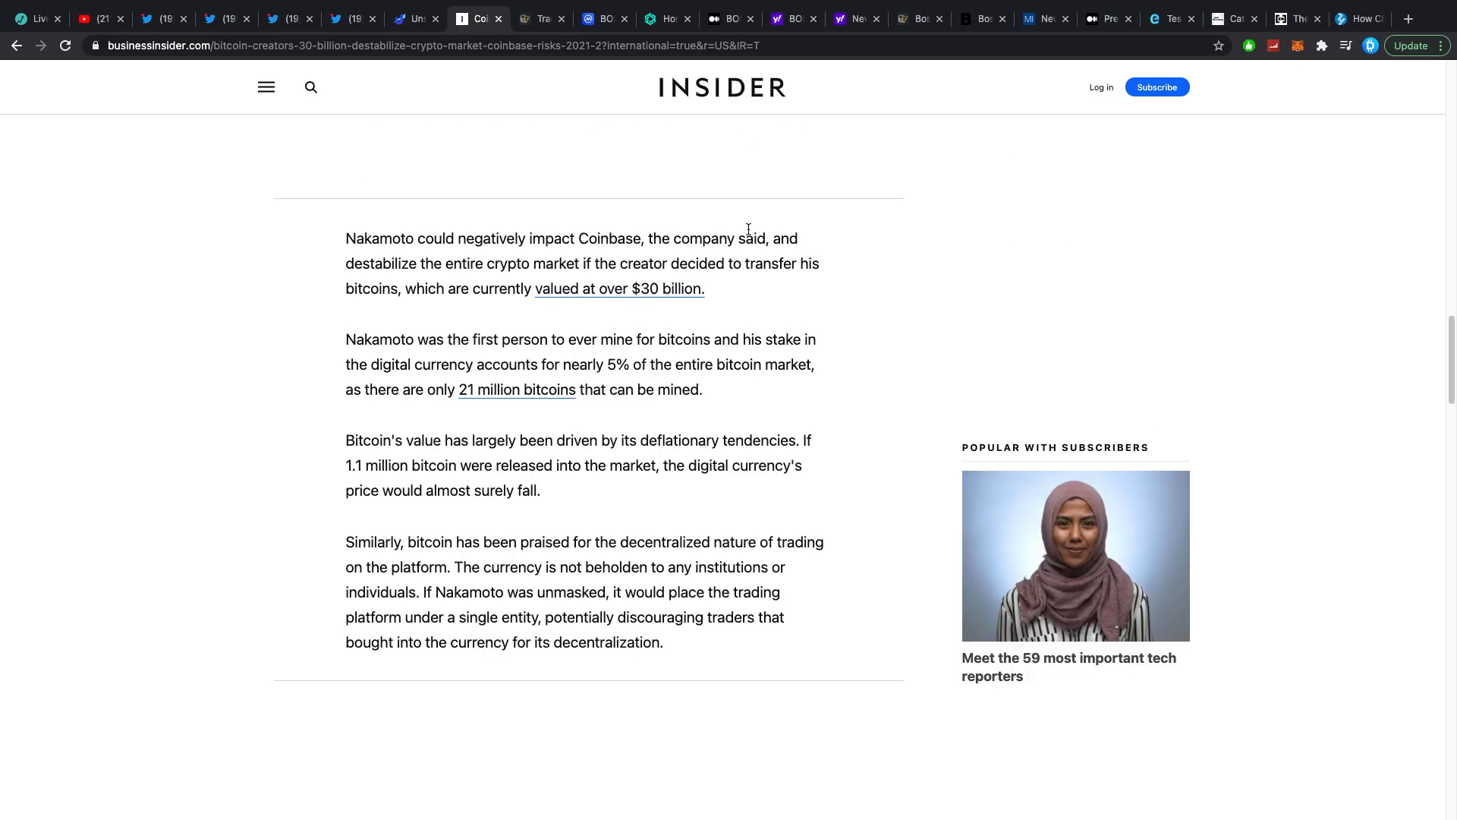
pyautogui.moveTo(802, 115)
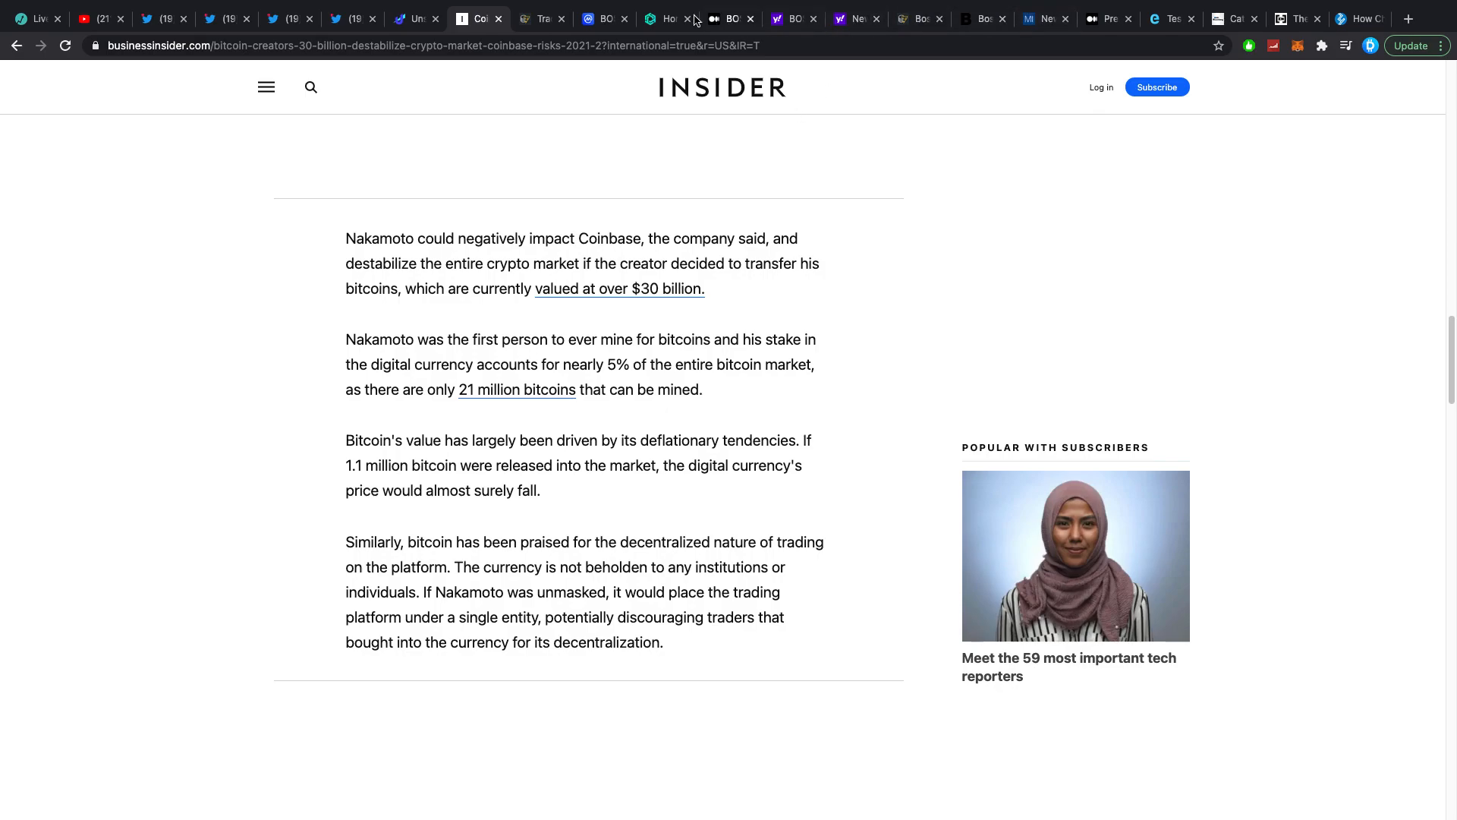
# Step: Read Cointelegraph's DeFi TVL $54.4 billion section, then show CoinMarketCap's BOSAGORA page
pyautogui.click(543, 18)
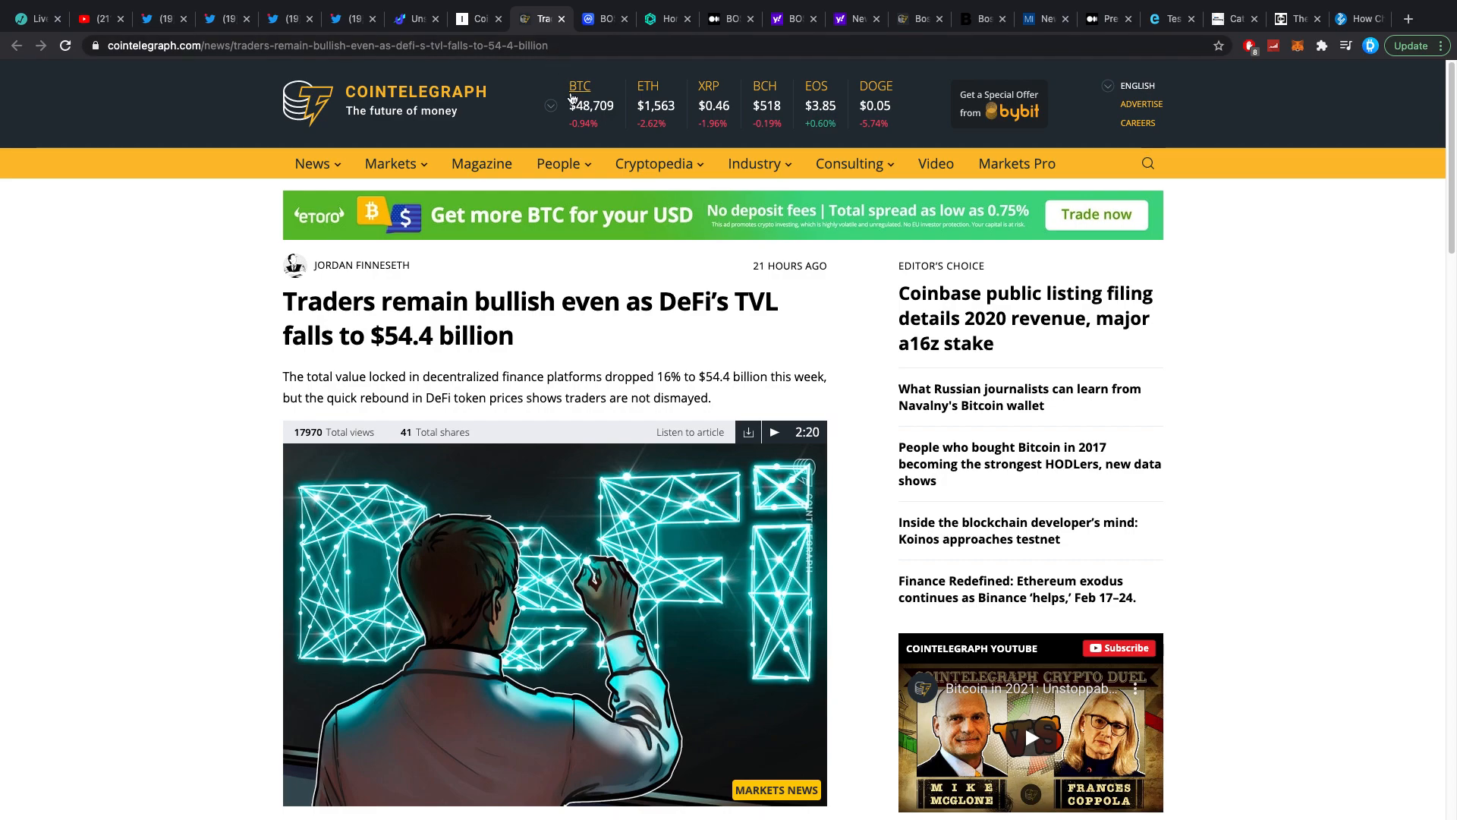
pyautogui.moveTo(534, 305)
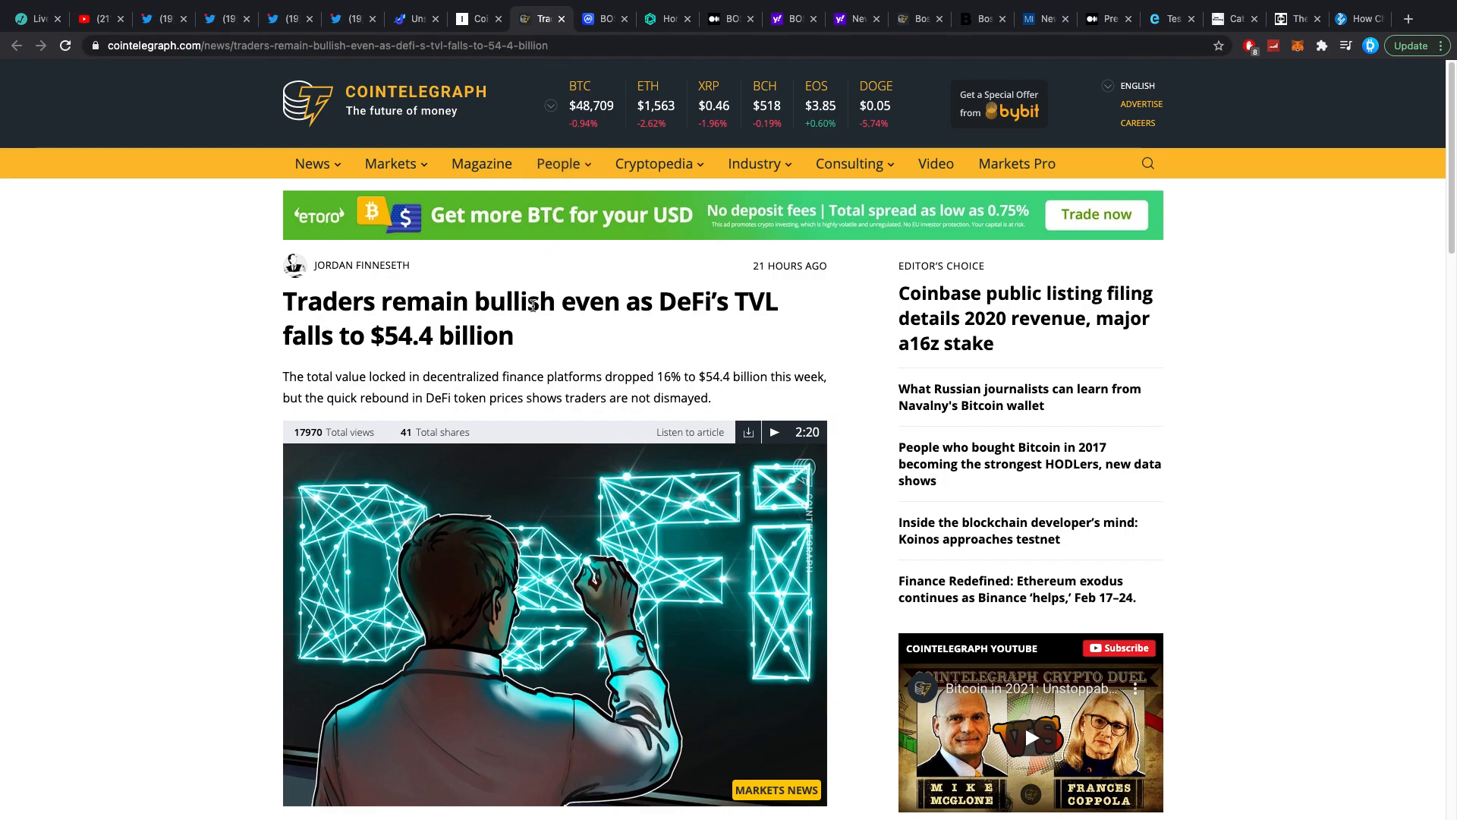
pyautogui.moveTo(484, 335)
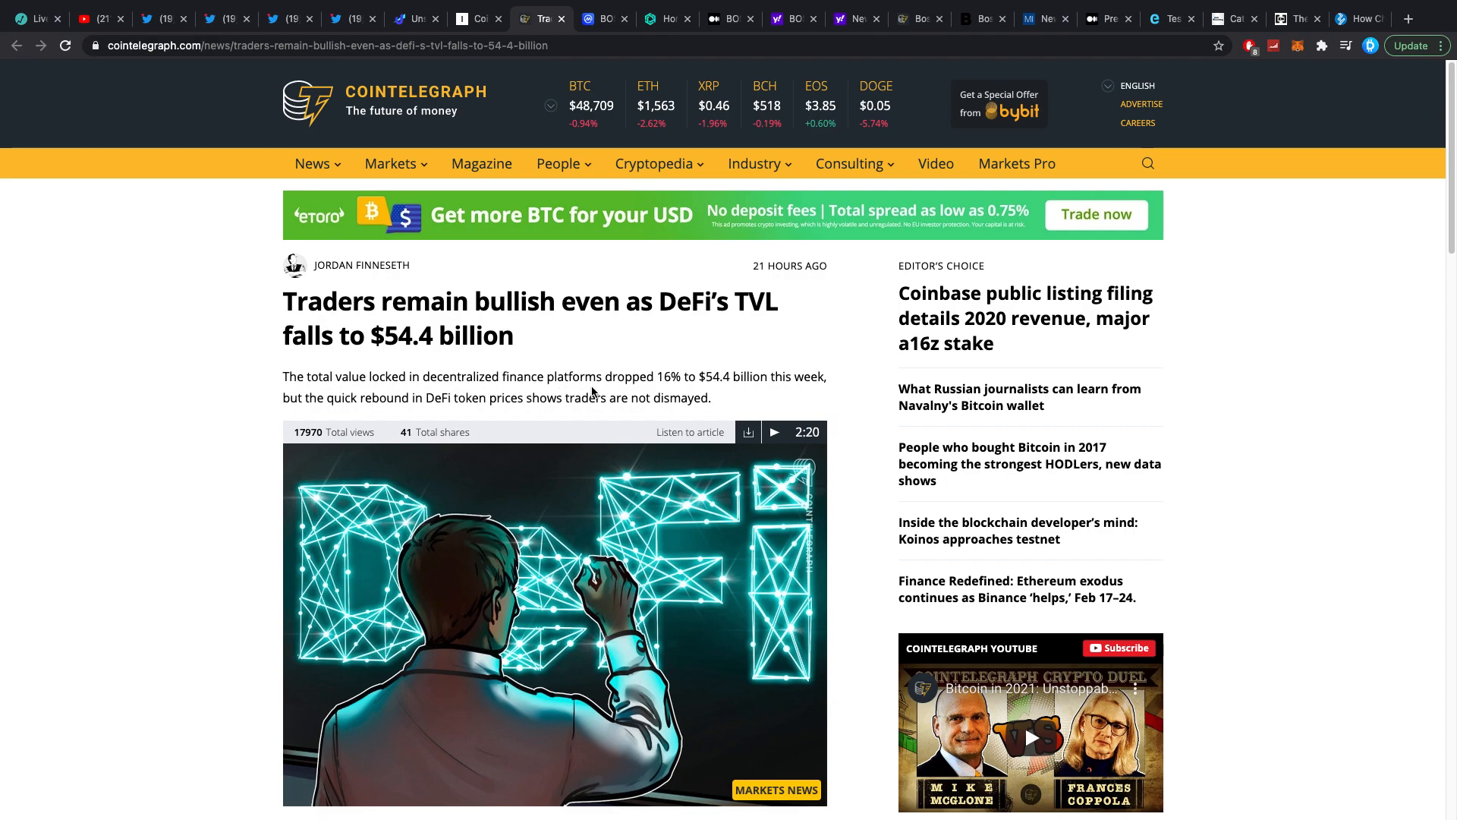
pyautogui.scroll(-3)
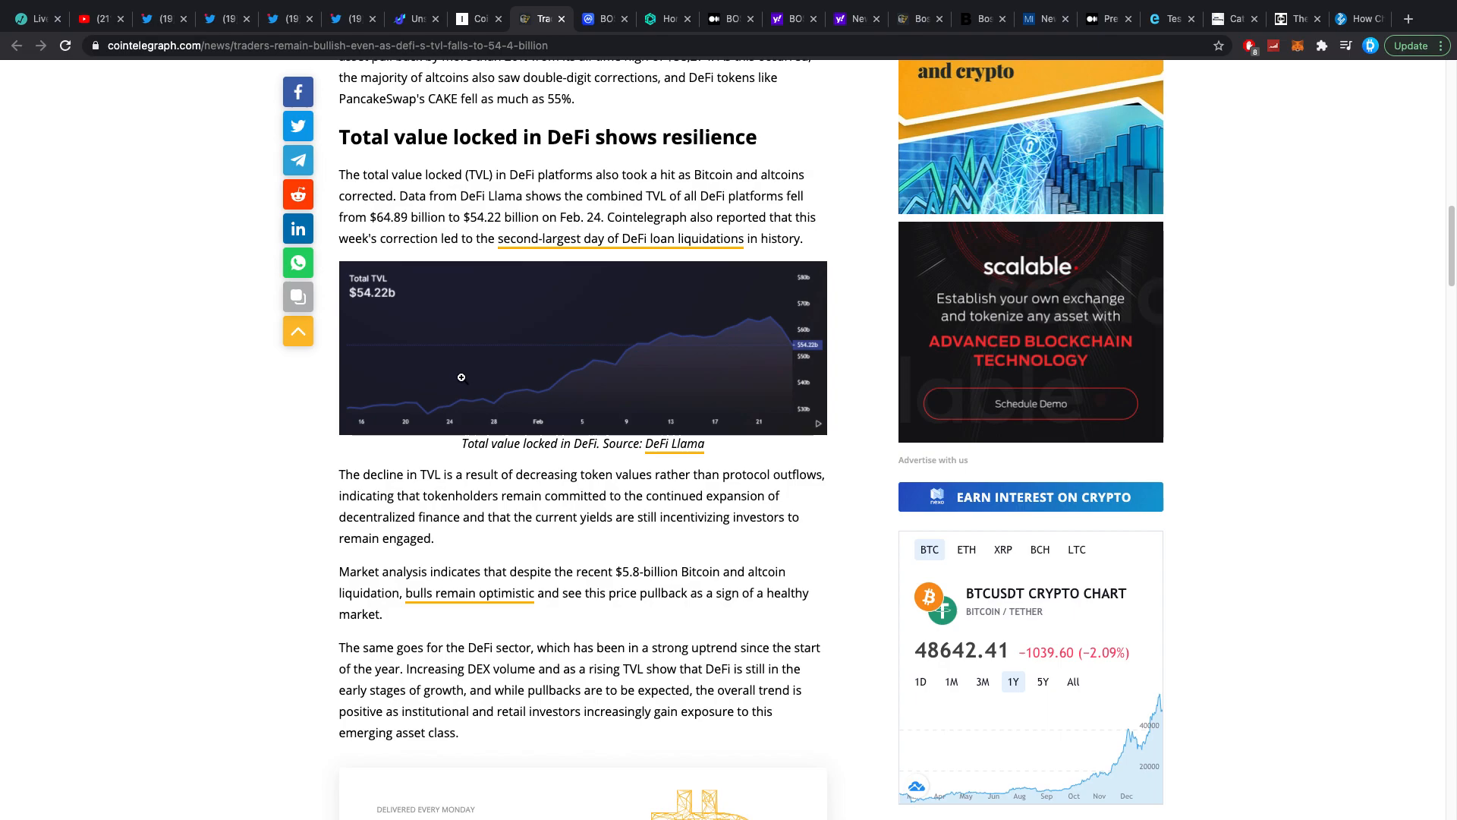
pyautogui.moveTo(436, 304)
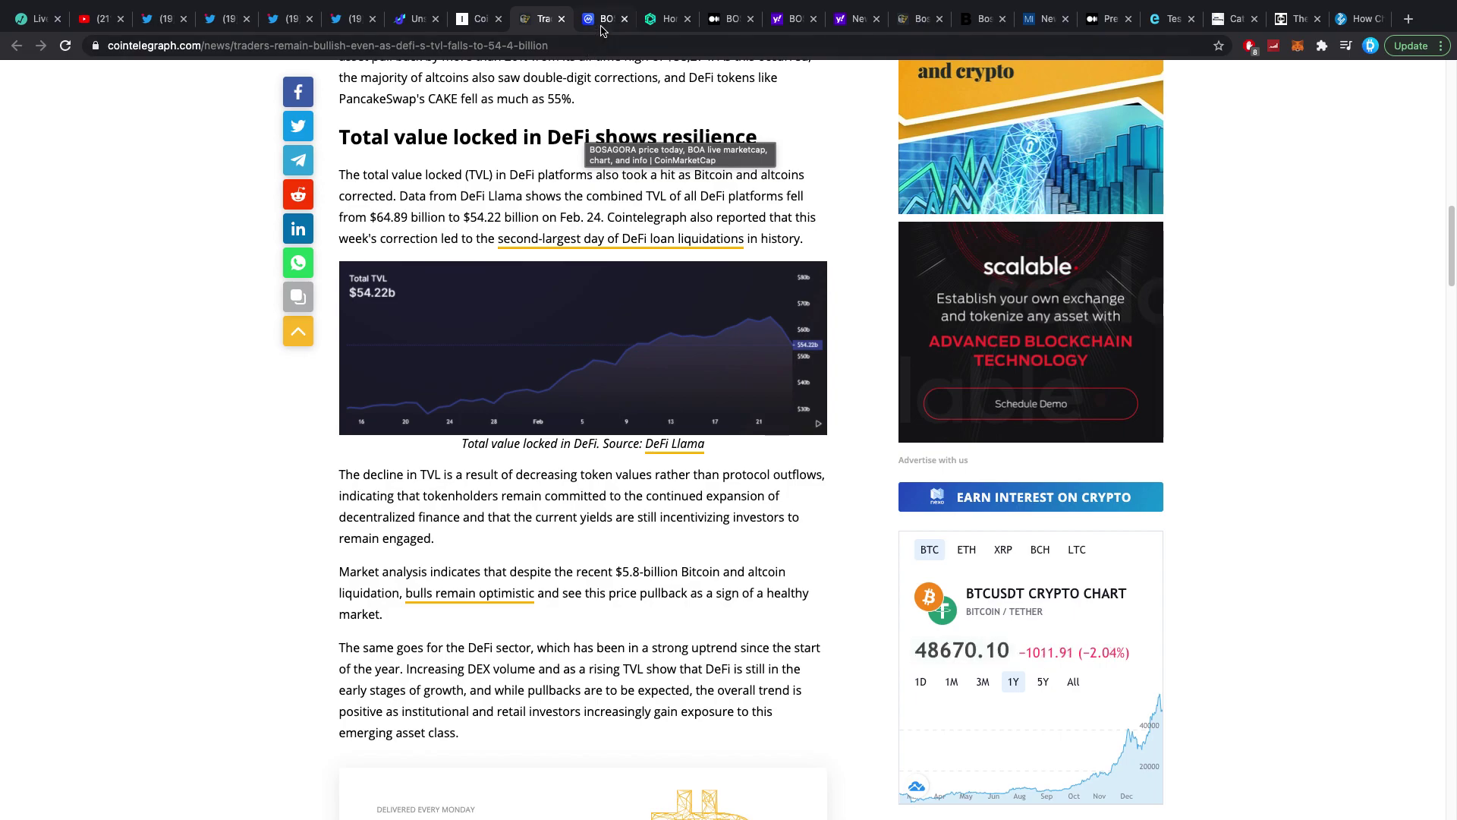
pyautogui.click(604, 19)
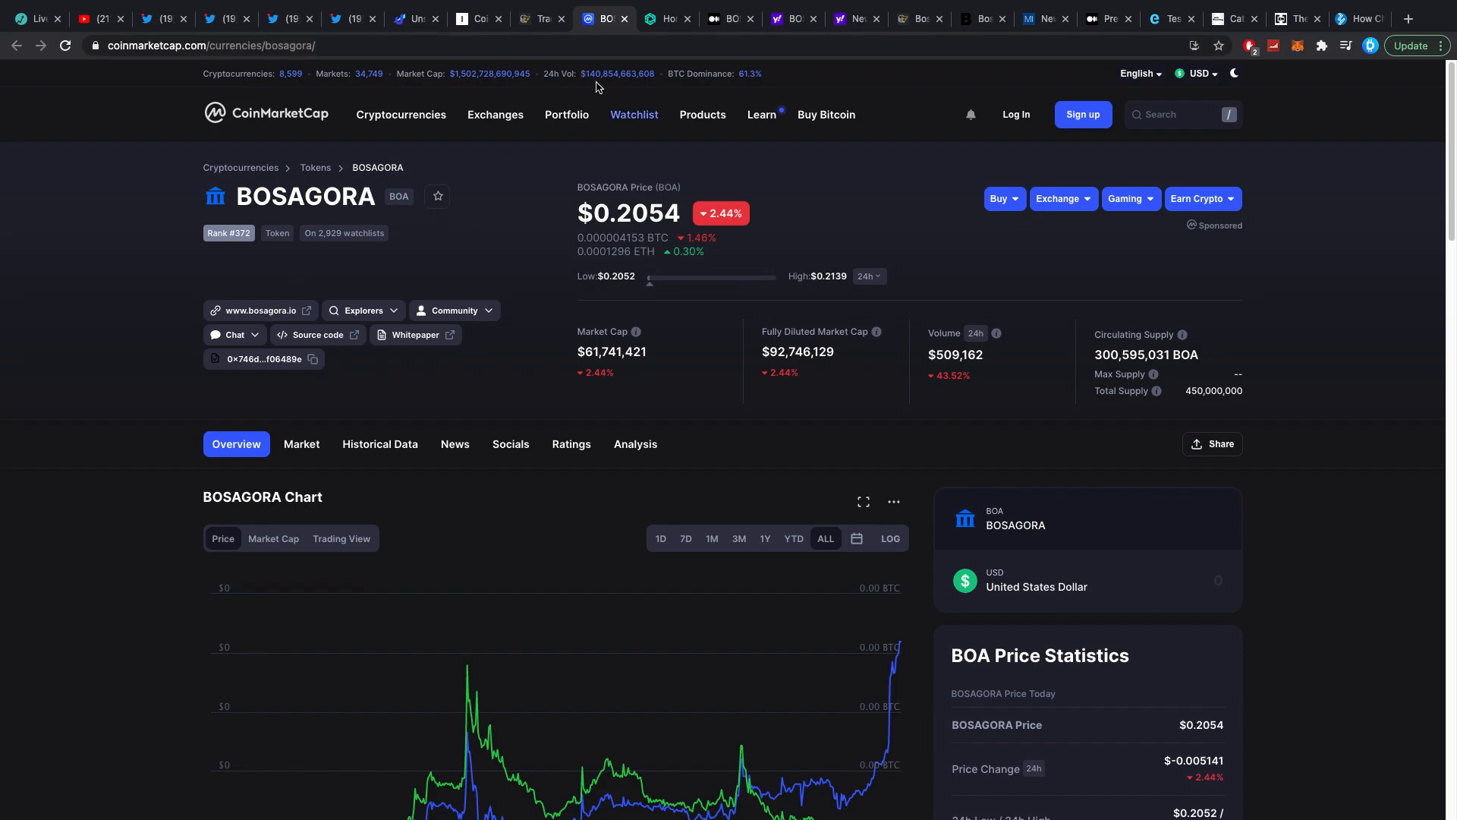
# Step: Show the T-Fi homepage with its 45% annual BOA lending promotion
pyautogui.click(671, 18)
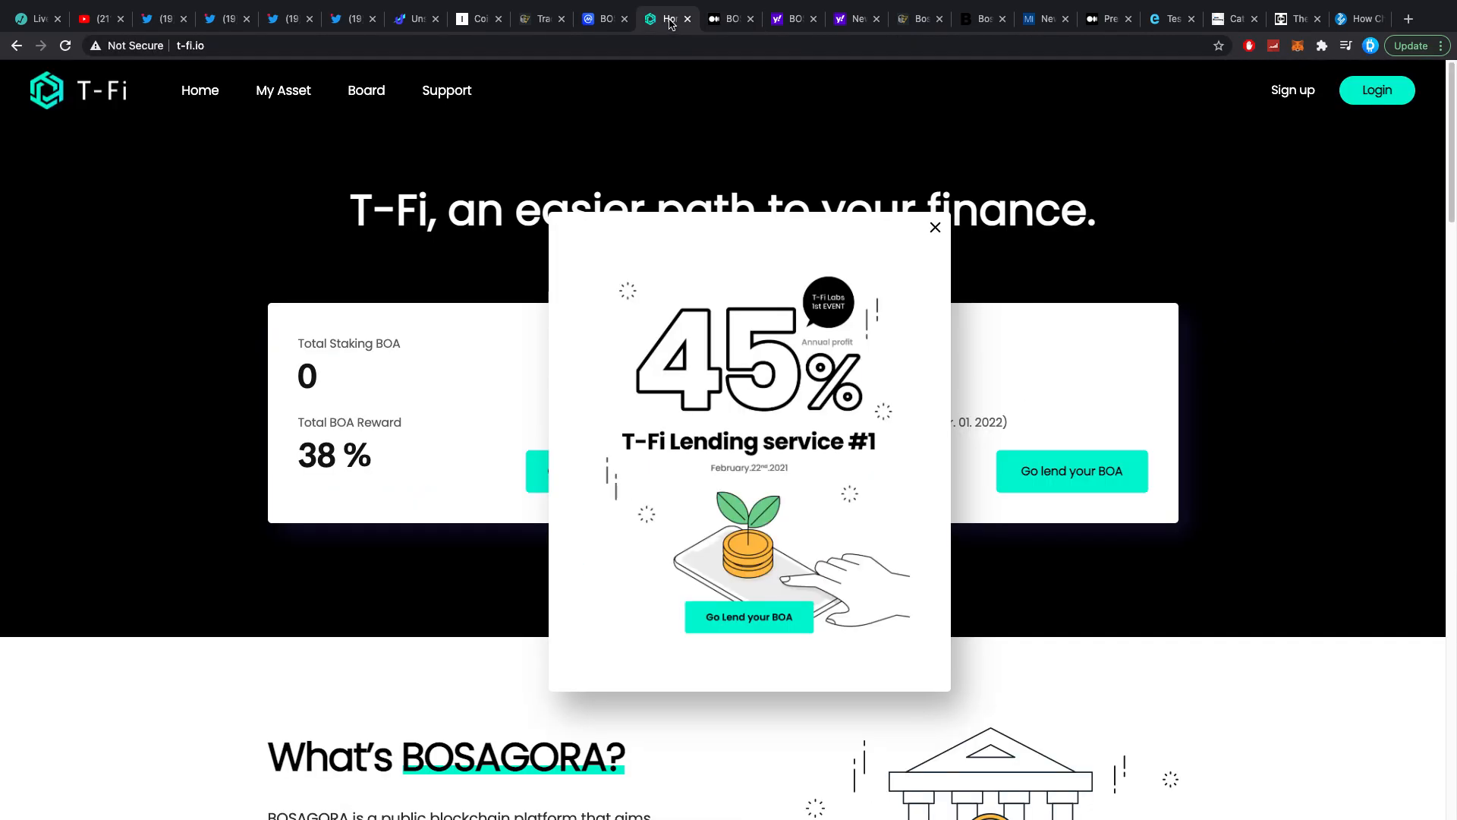
pyautogui.moveTo(759, 350)
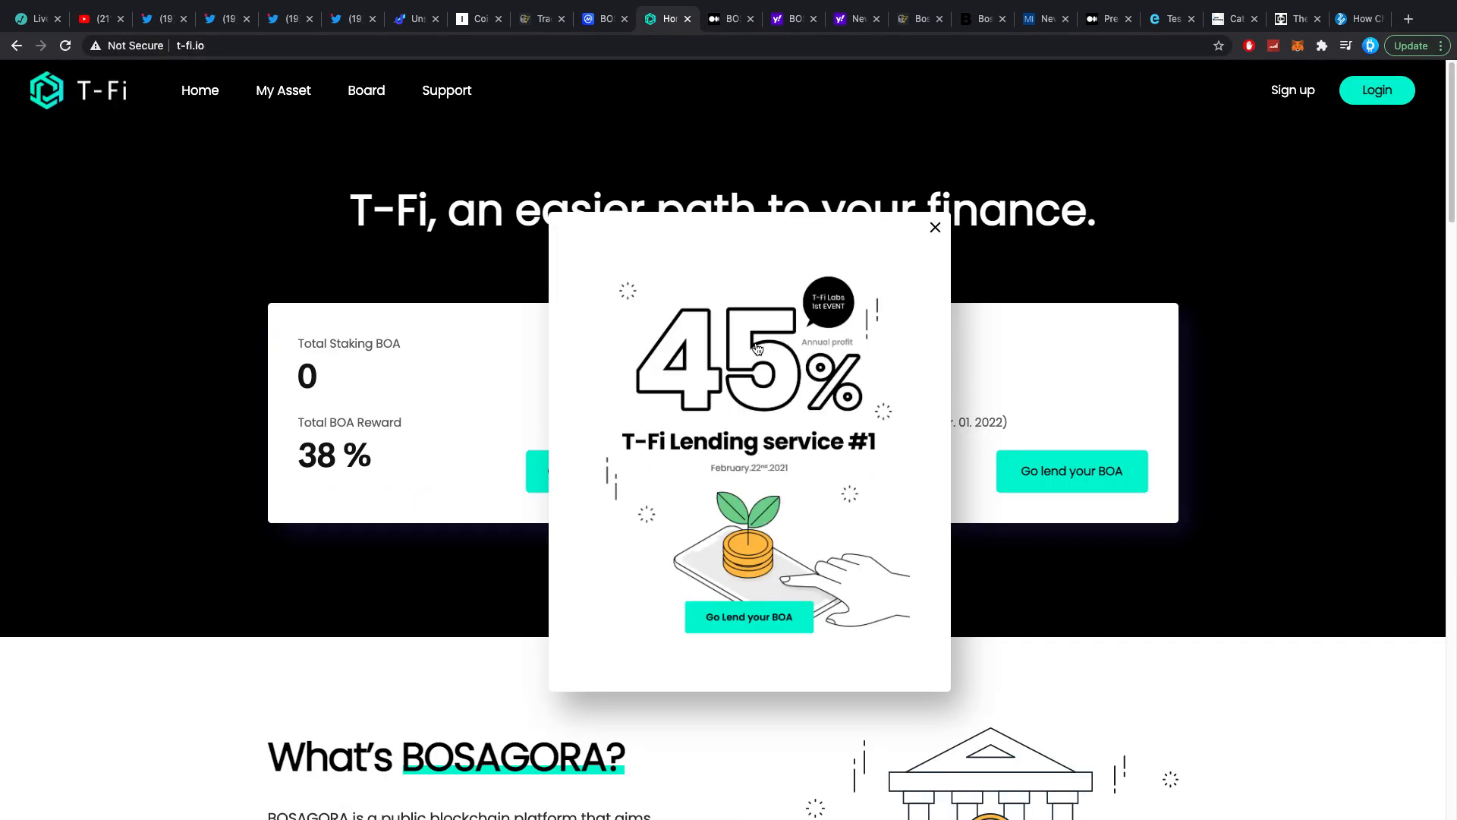
pyautogui.moveTo(717, 355)
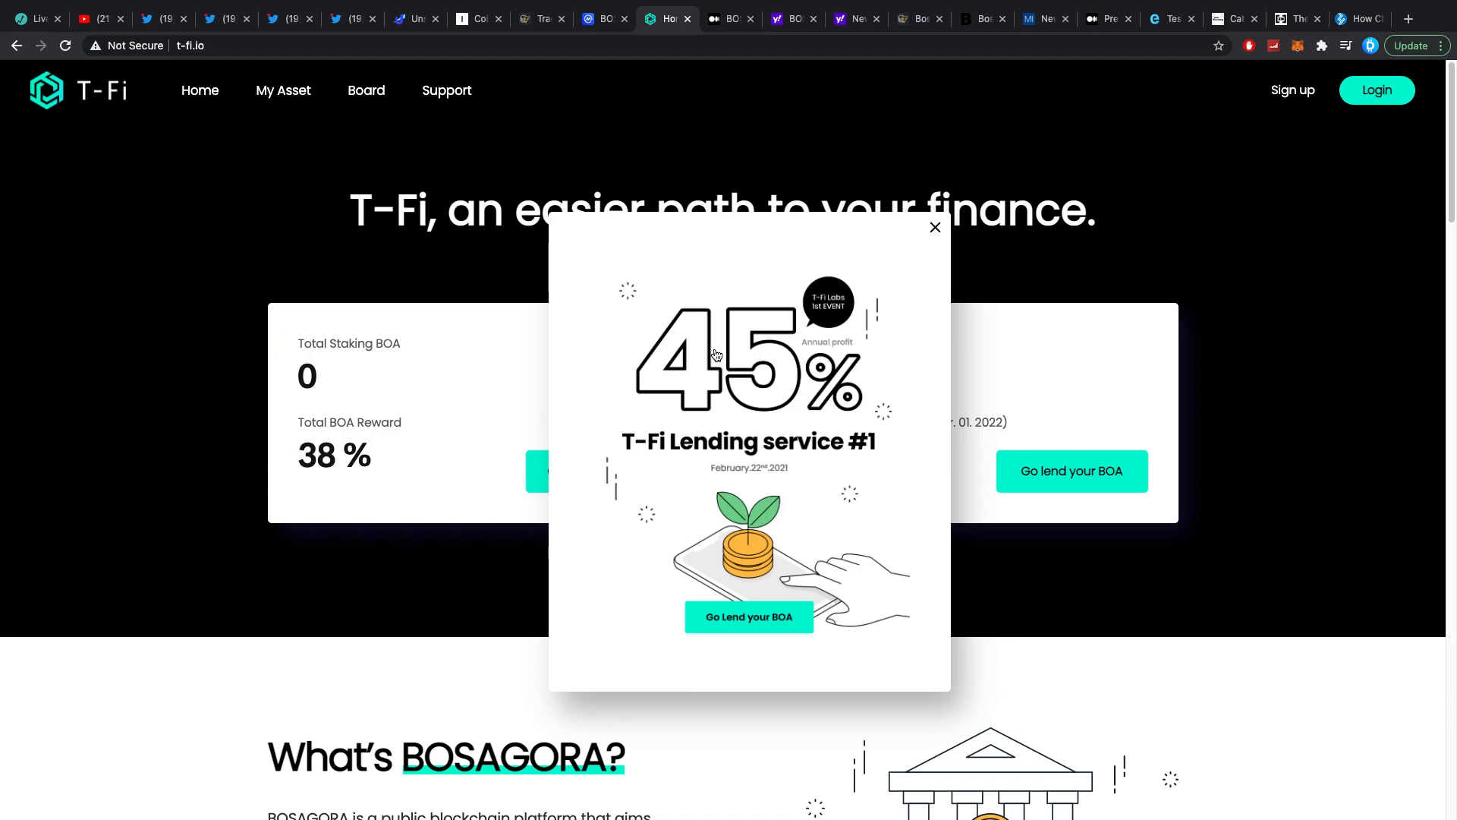
pyautogui.moveTo(677, 389)
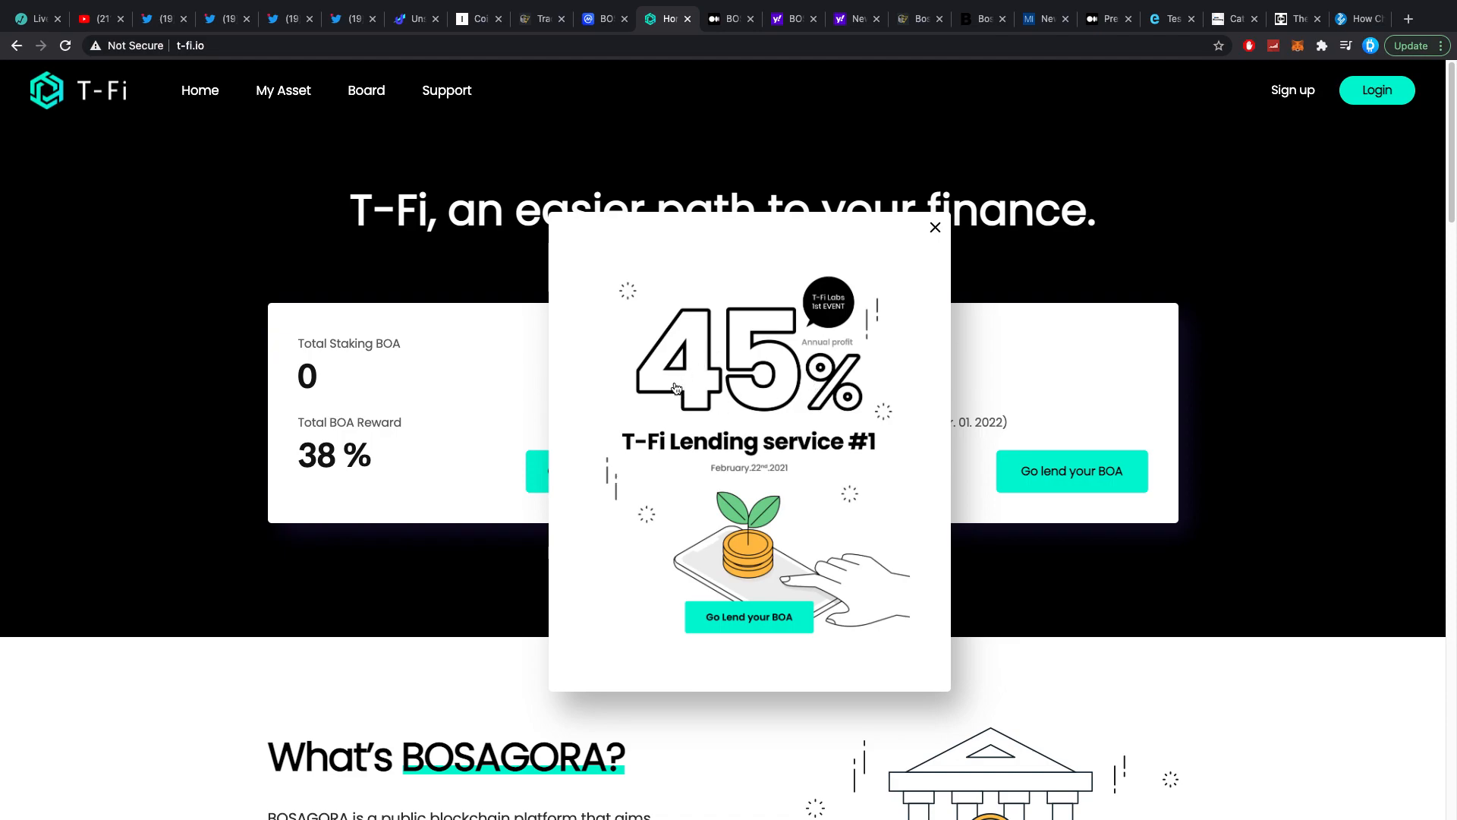
pyautogui.moveTo(457, 380)
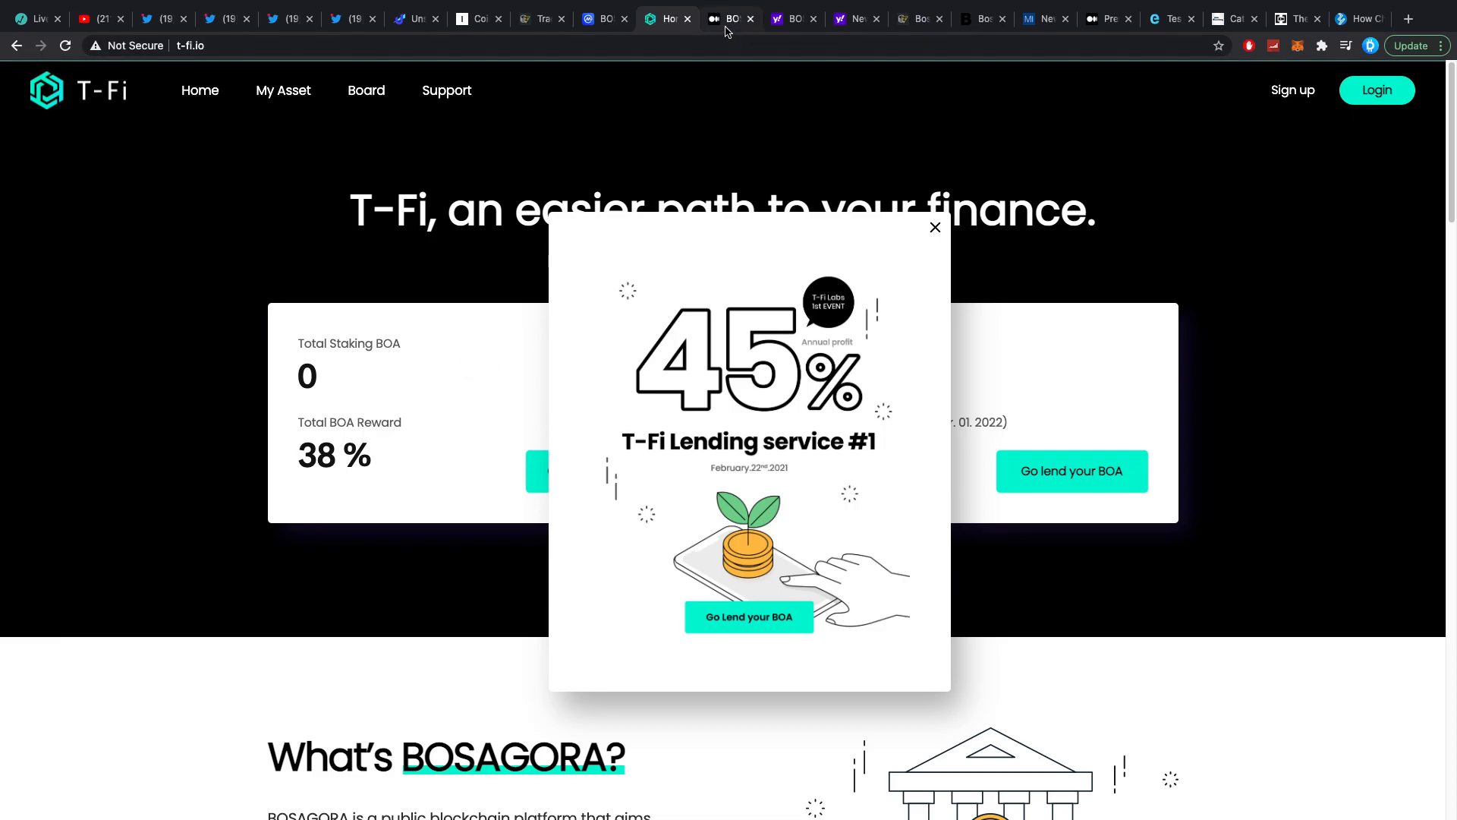
pyautogui.moveTo(595, 18)
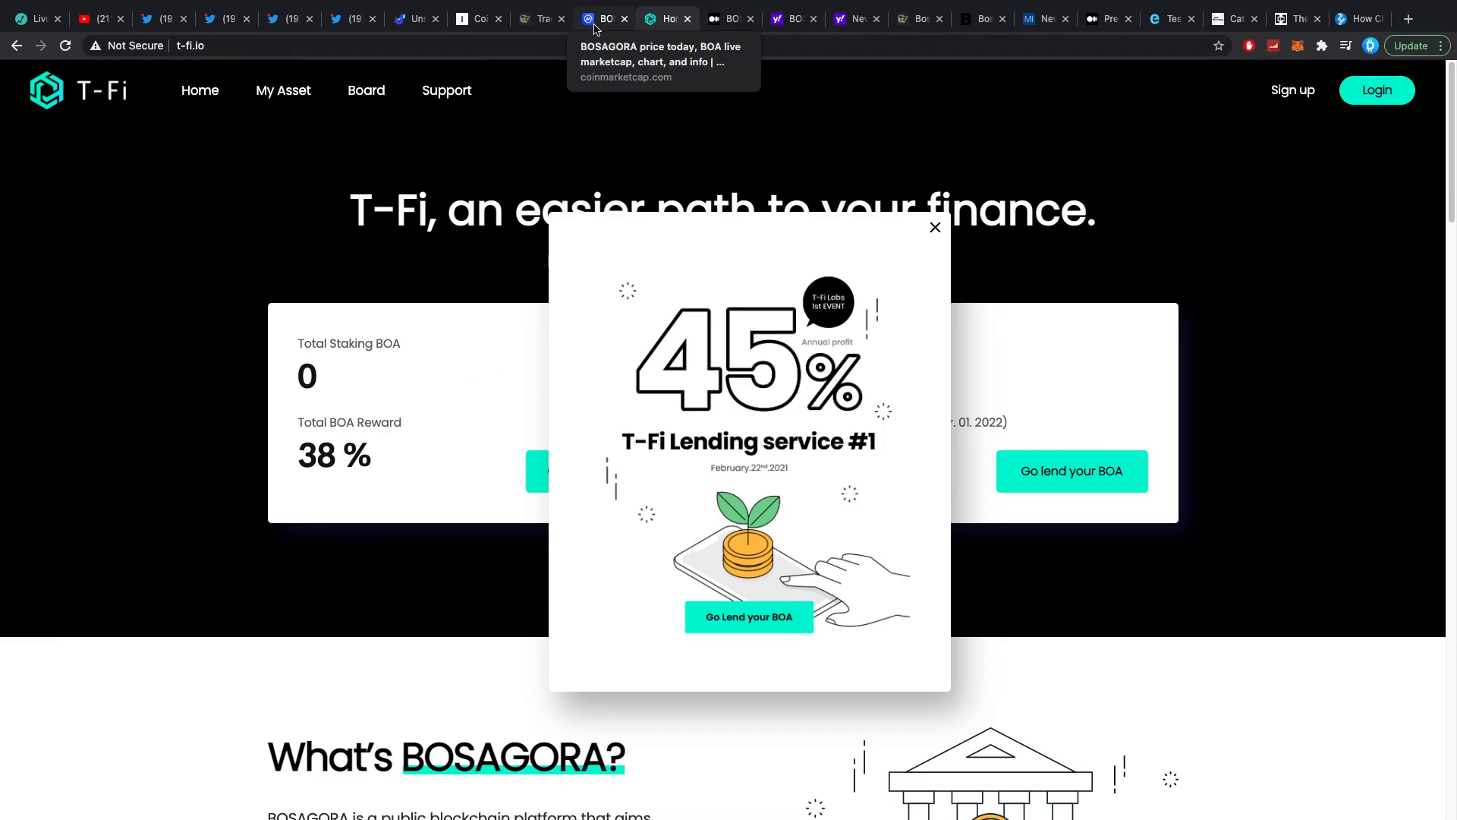
# Step: Browse BOSAGORA's Medium posts, including the T-Fi early closing notice and YouTube video
pyautogui.click(728, 19)
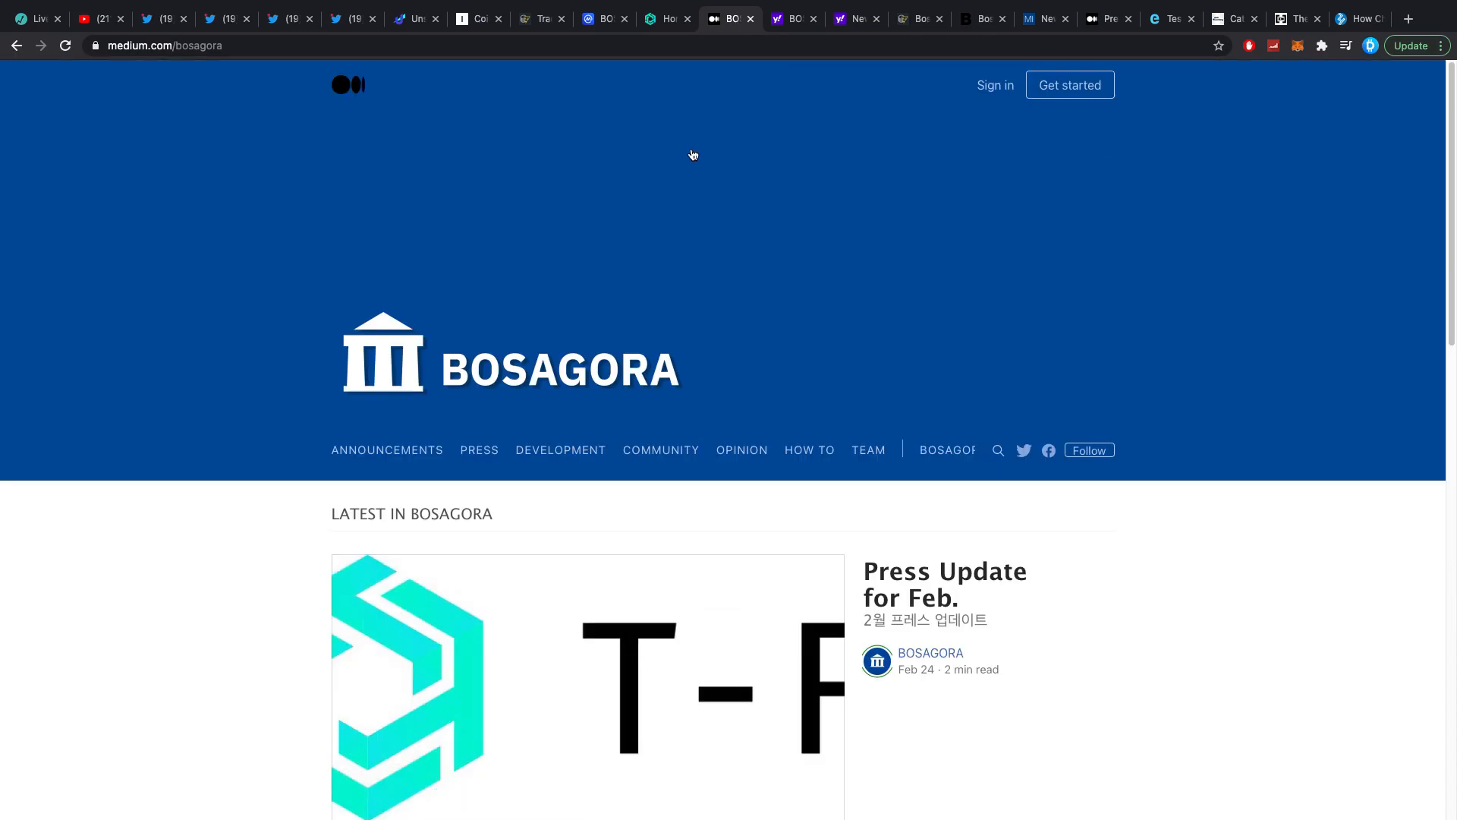
pyautogui.click(601, 18)
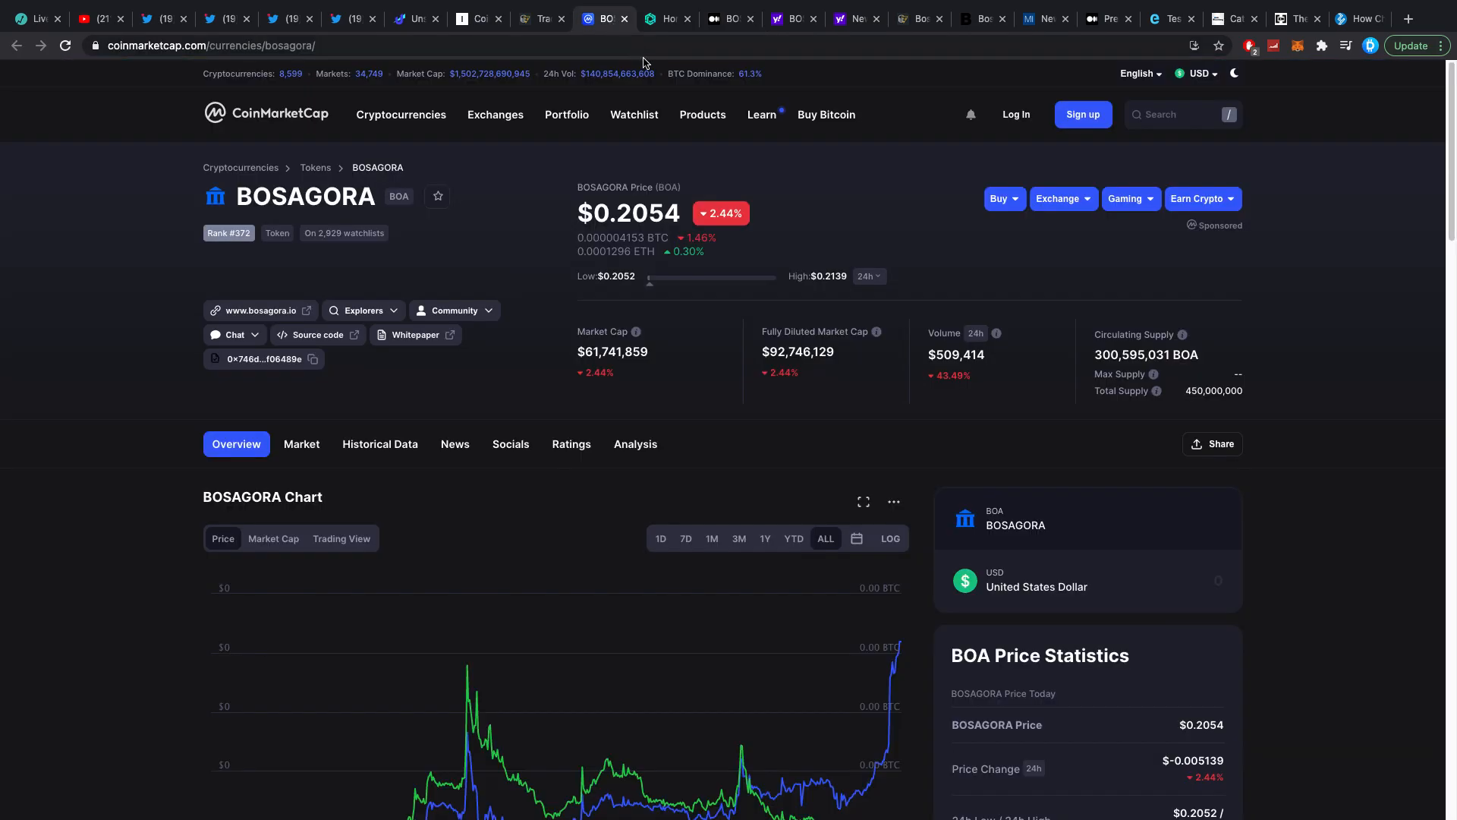
pyautogui.click(731, 19)
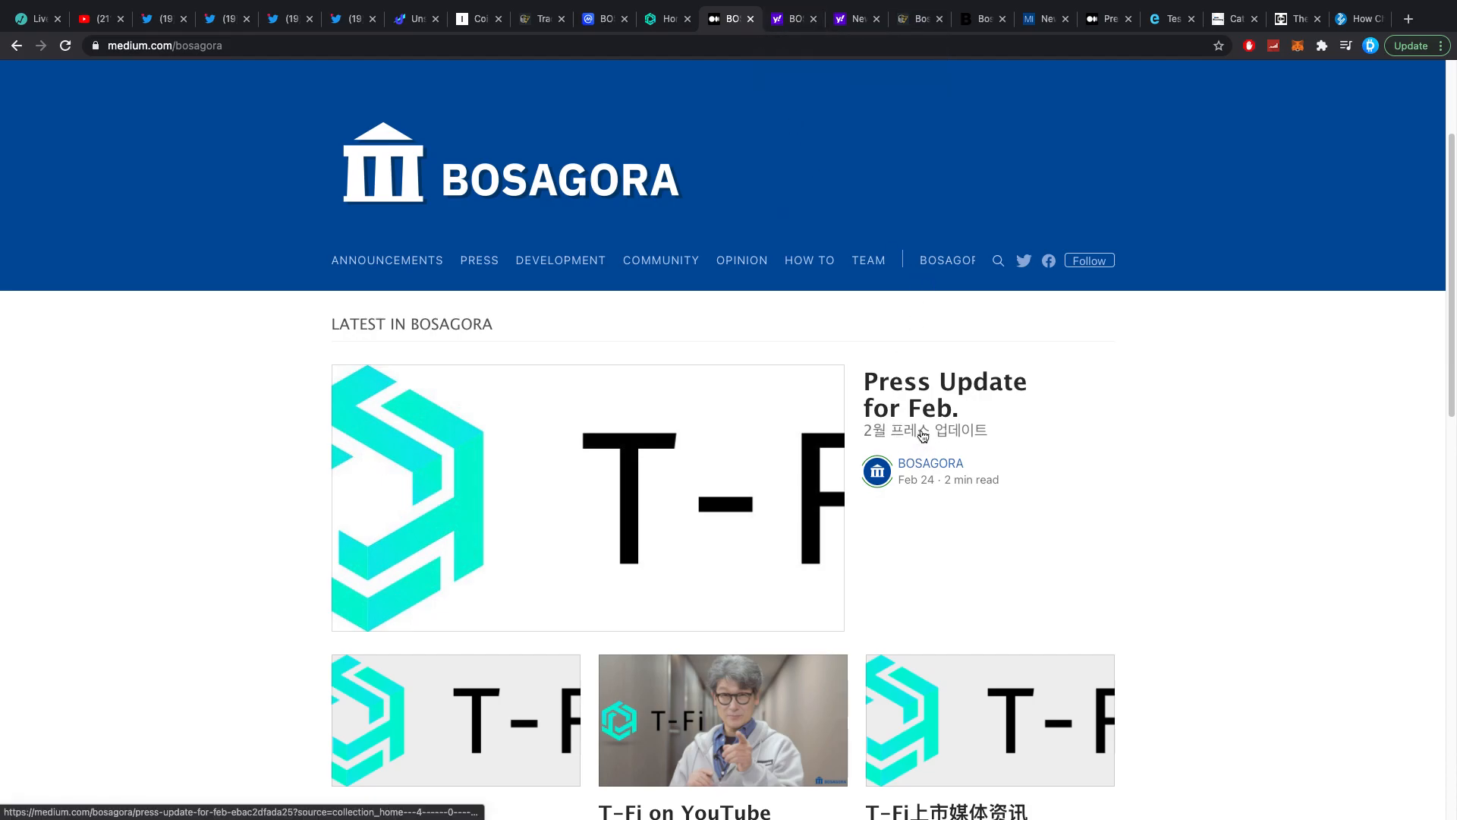
pyautogui.scroll(-3)
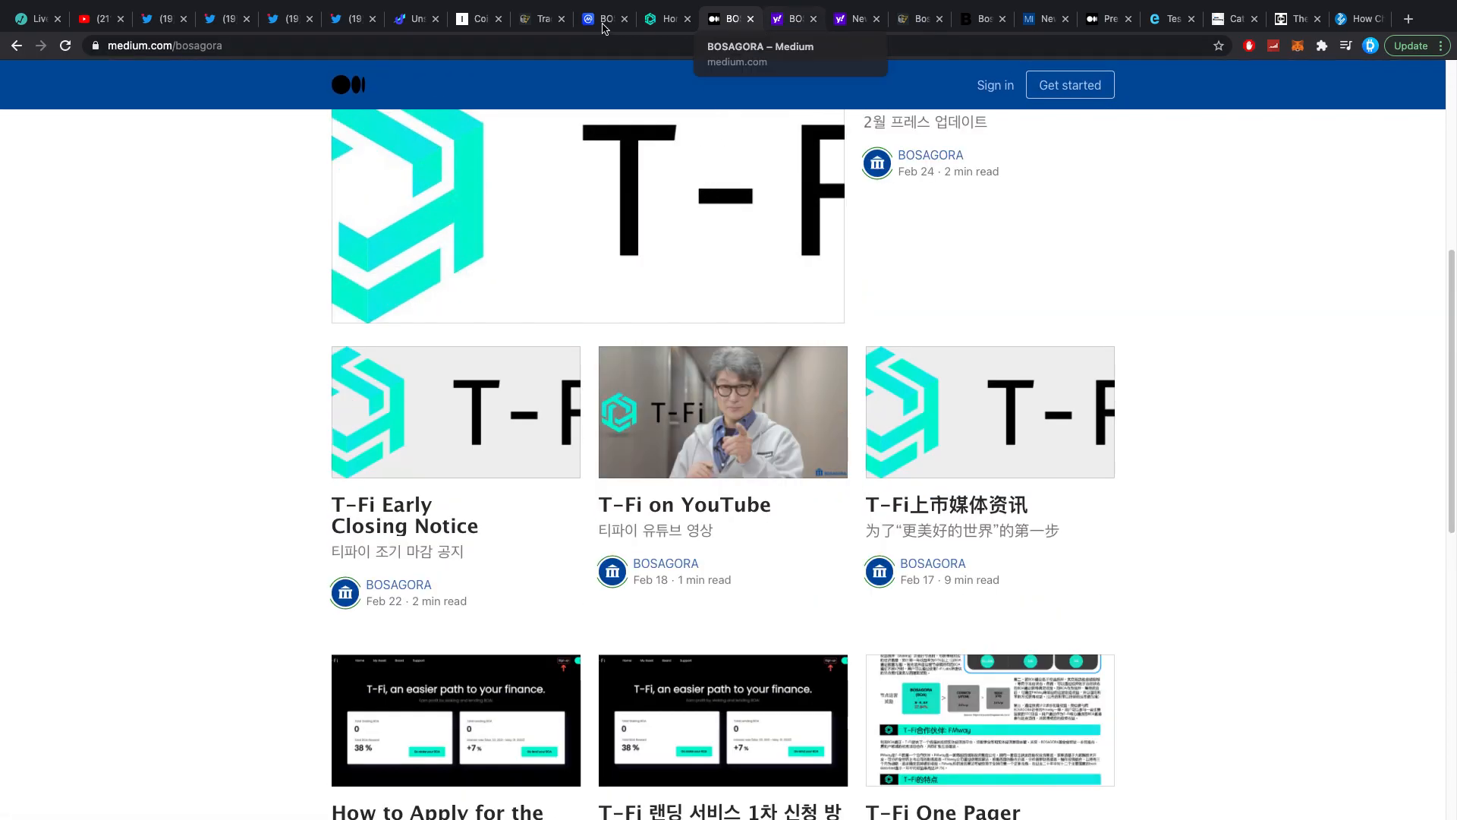
# Step: Check the BOSAGORA price chart on CoinMarketCap for historical prices
pyautogui.click(601, 19)
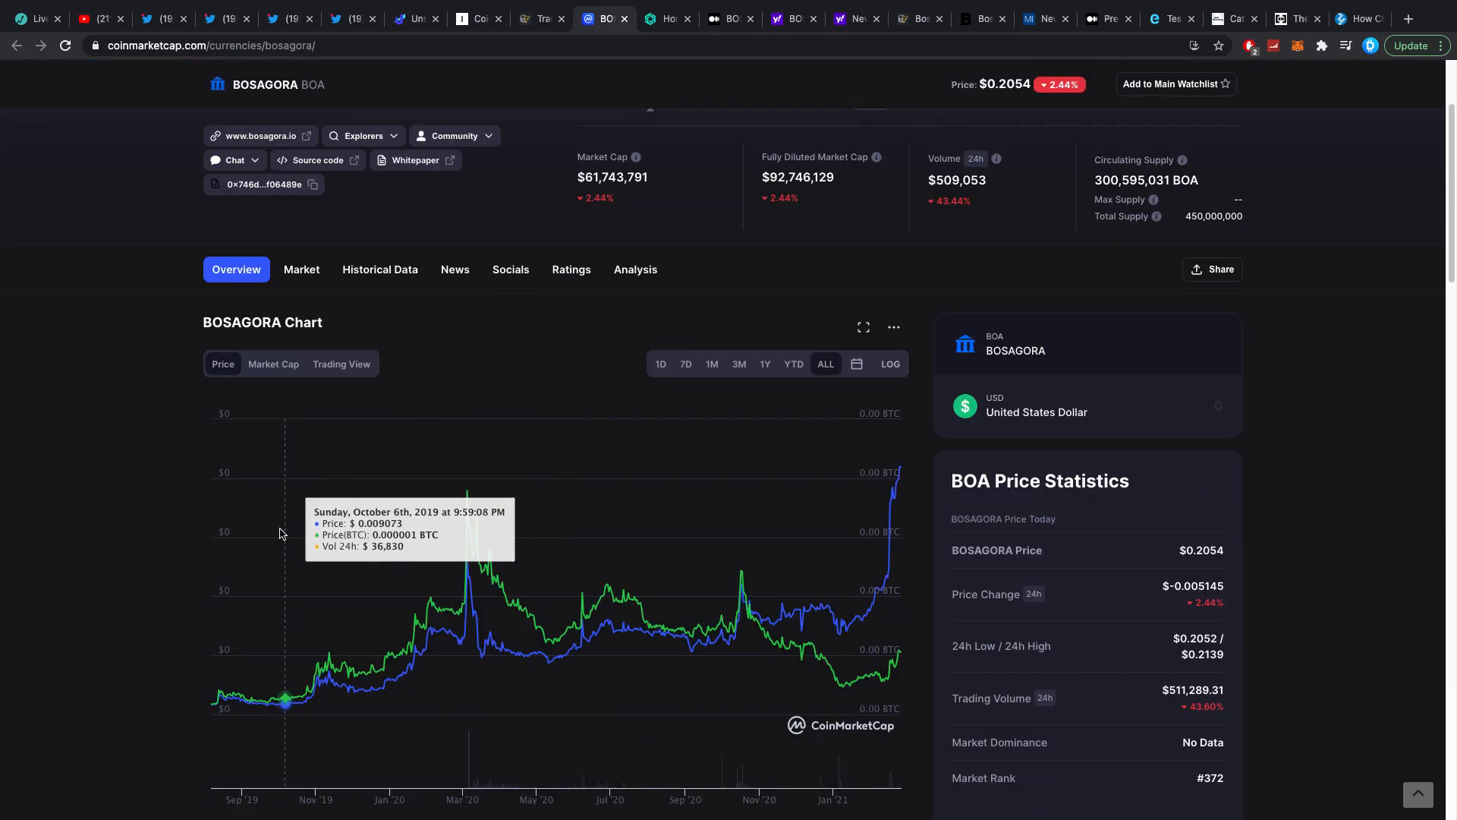
pyautogui.moveTo(471, 528)
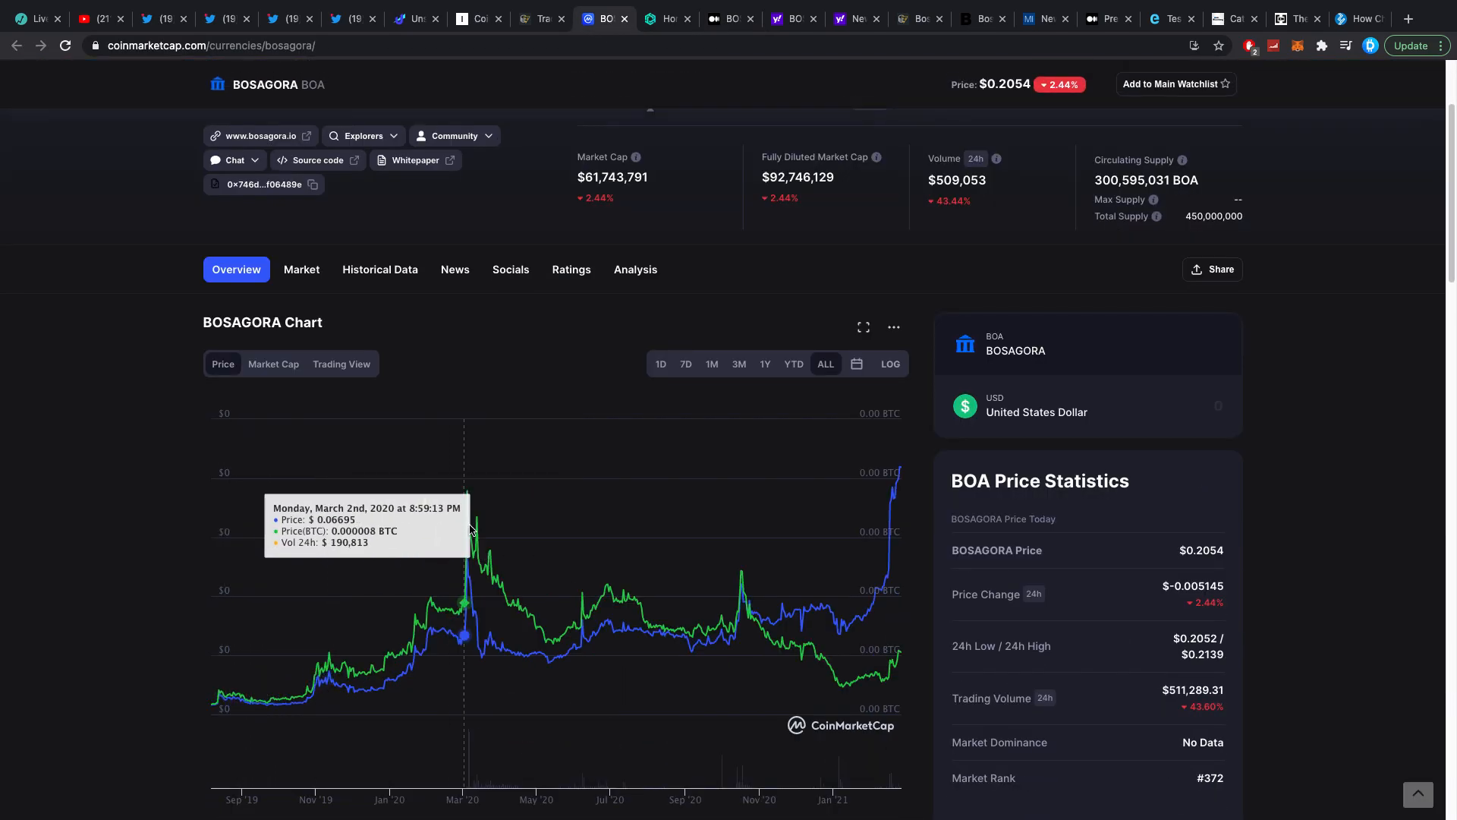
pyautogui.scroll(-3)
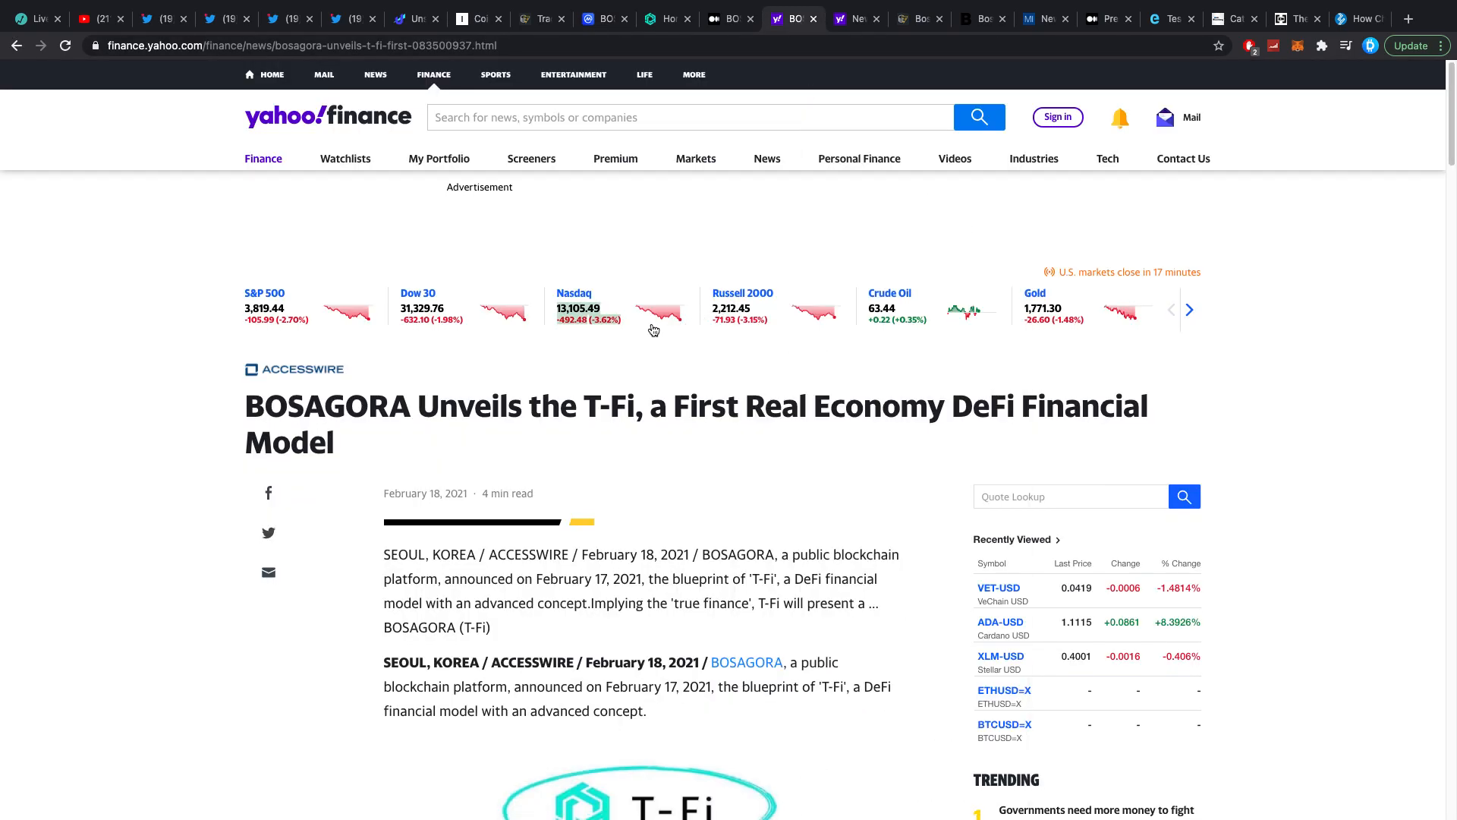
# Step: Finish reading the Yahoo Finance T-Fi article and return to the T-Fi homepage
pyautogui.scroll(-3)
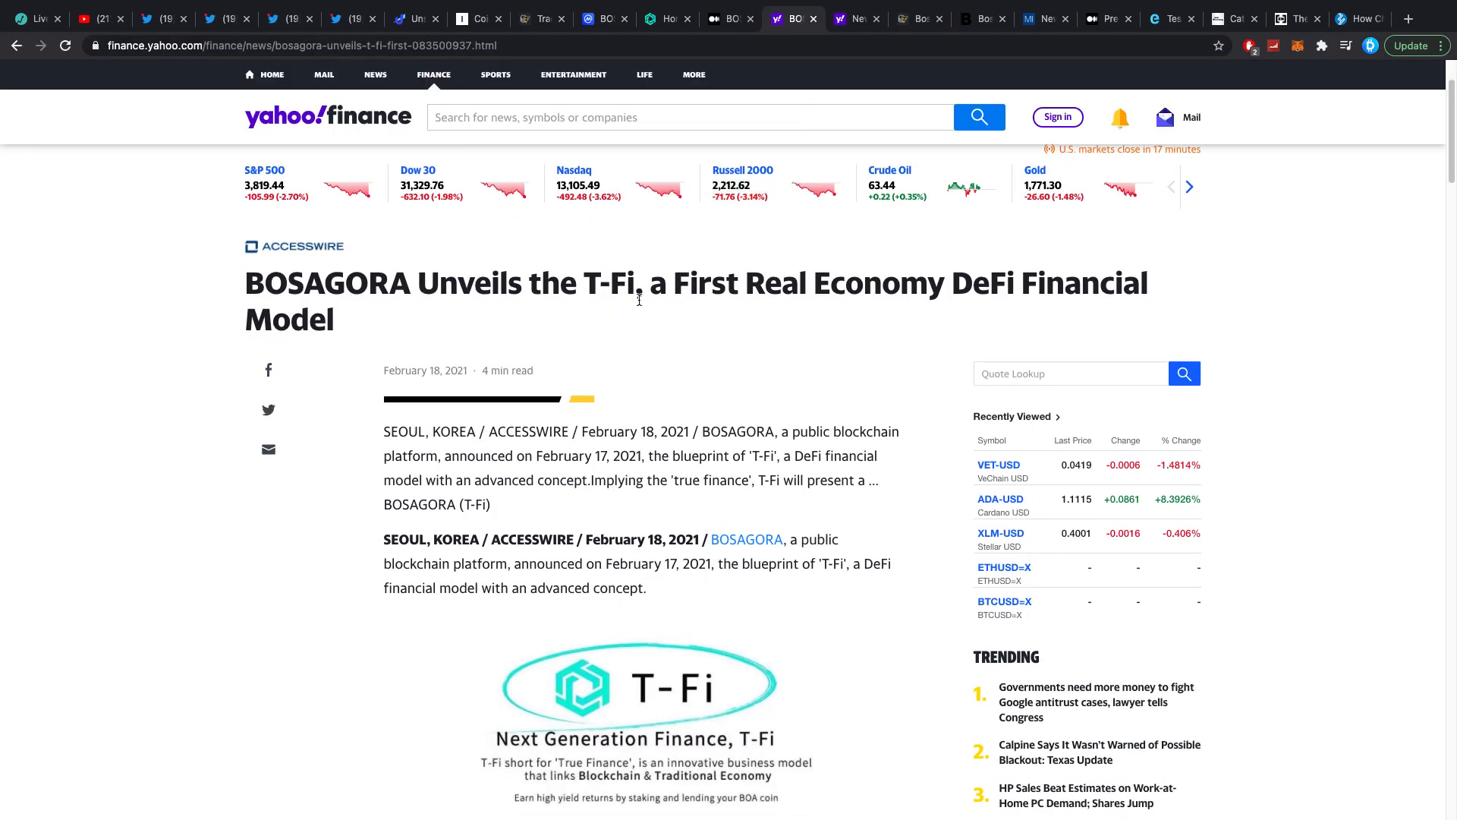
pyautogui.scroll(-3)
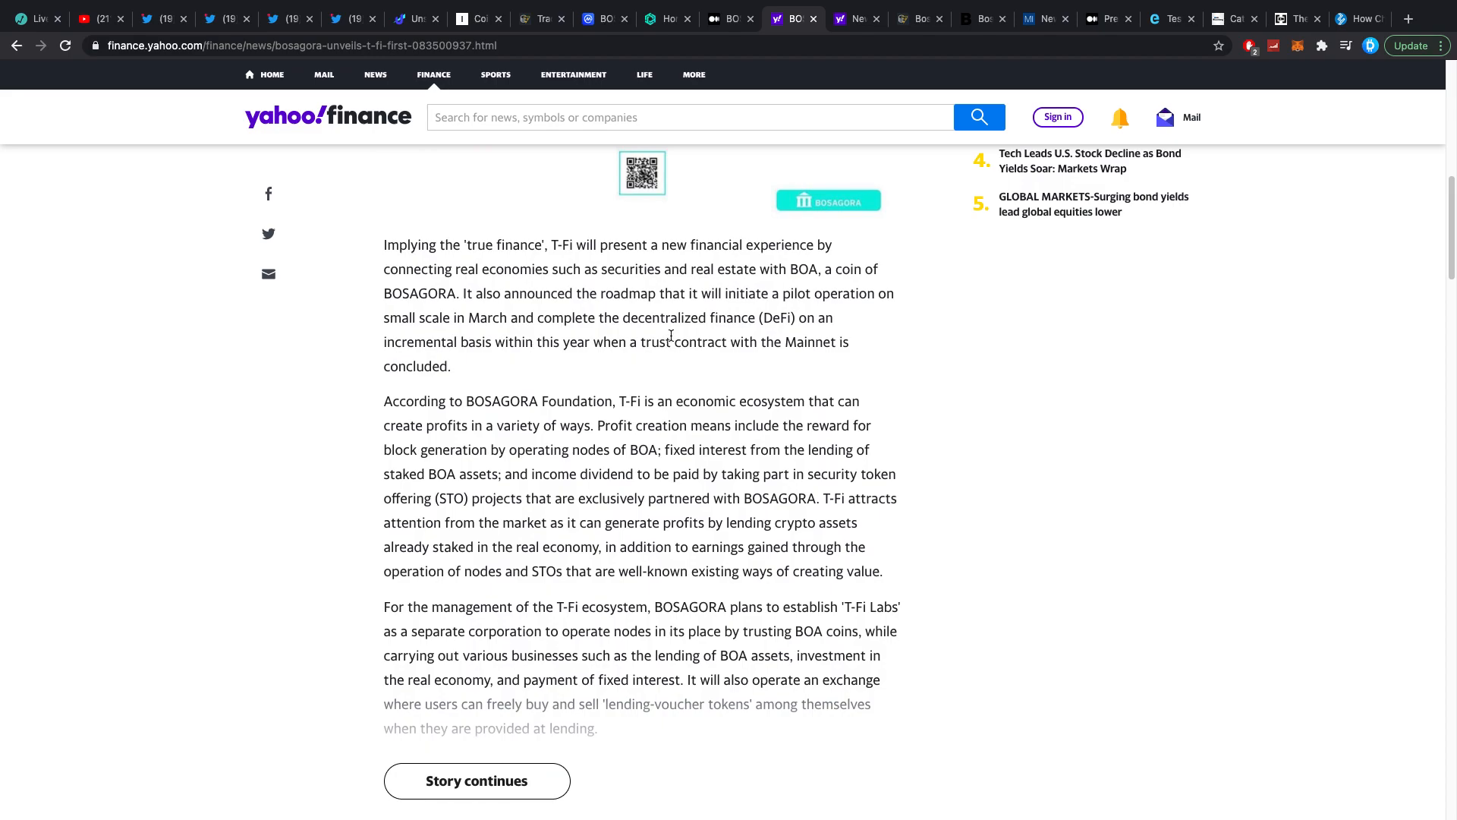
pyautogui.click(668, 19)
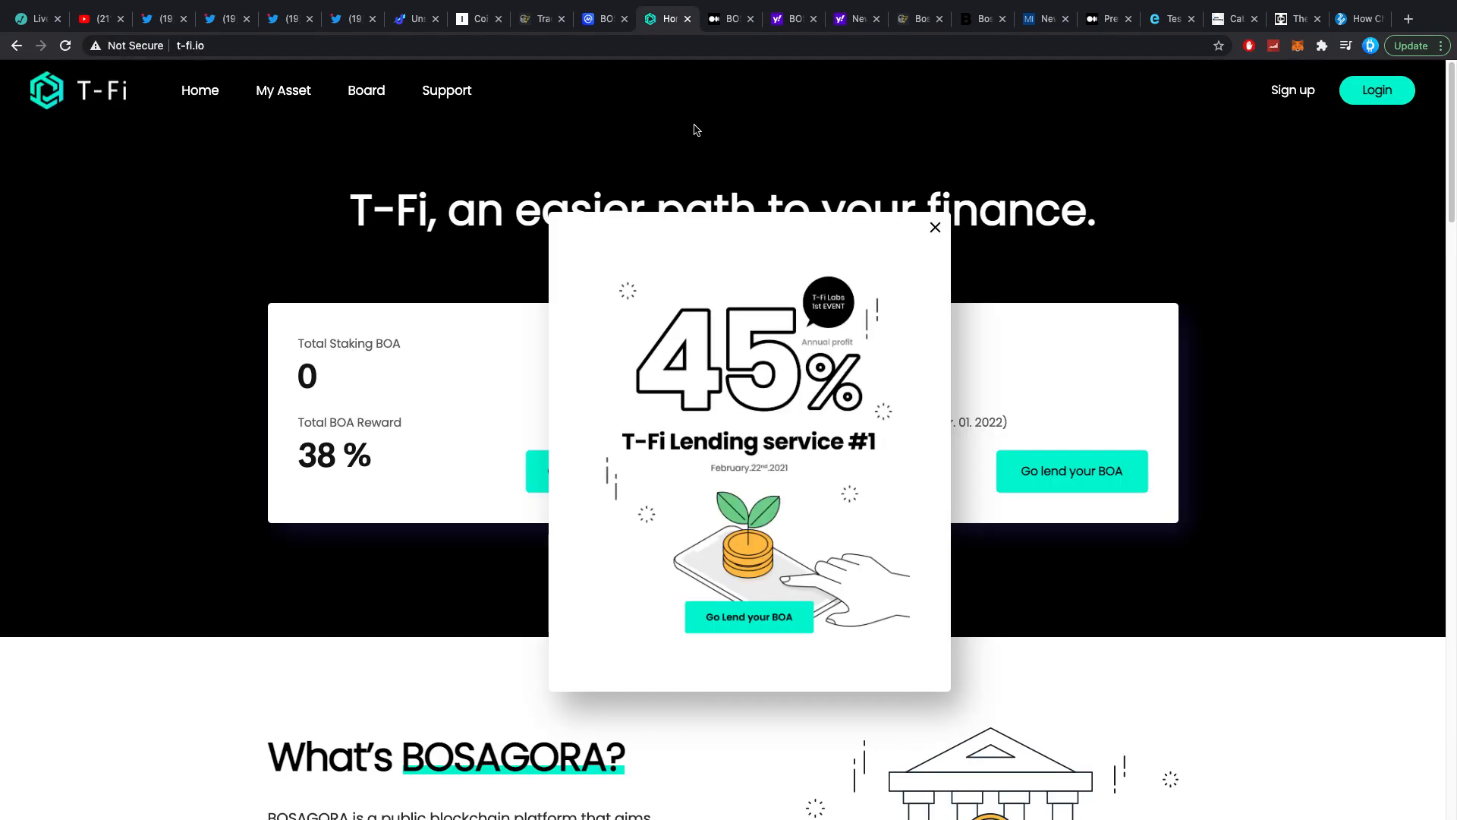
pyautogui.click(794, 18)
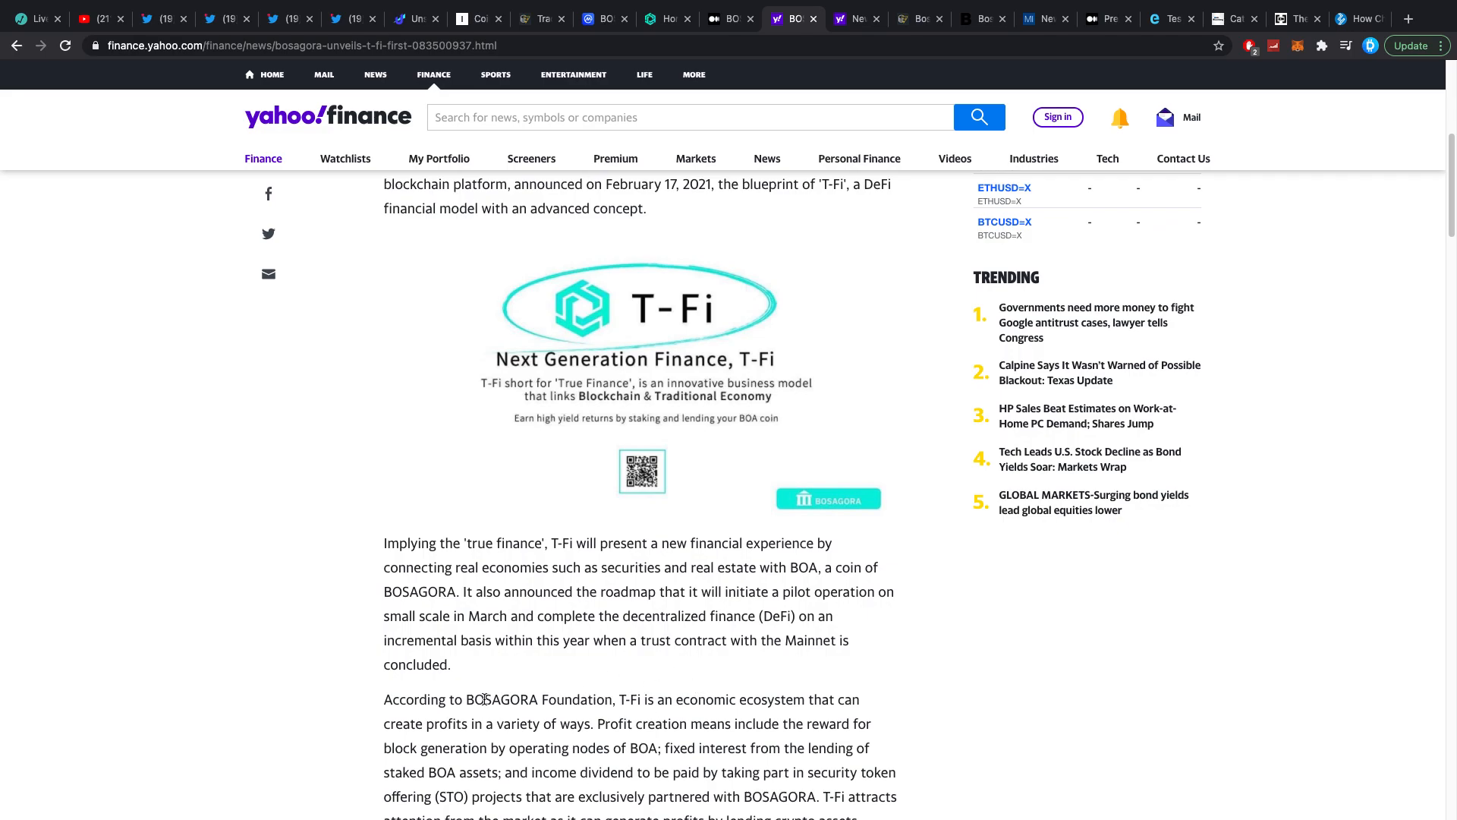
pyautogui.moveTo(618, 698); pyautogui.dragTo(681, 698)
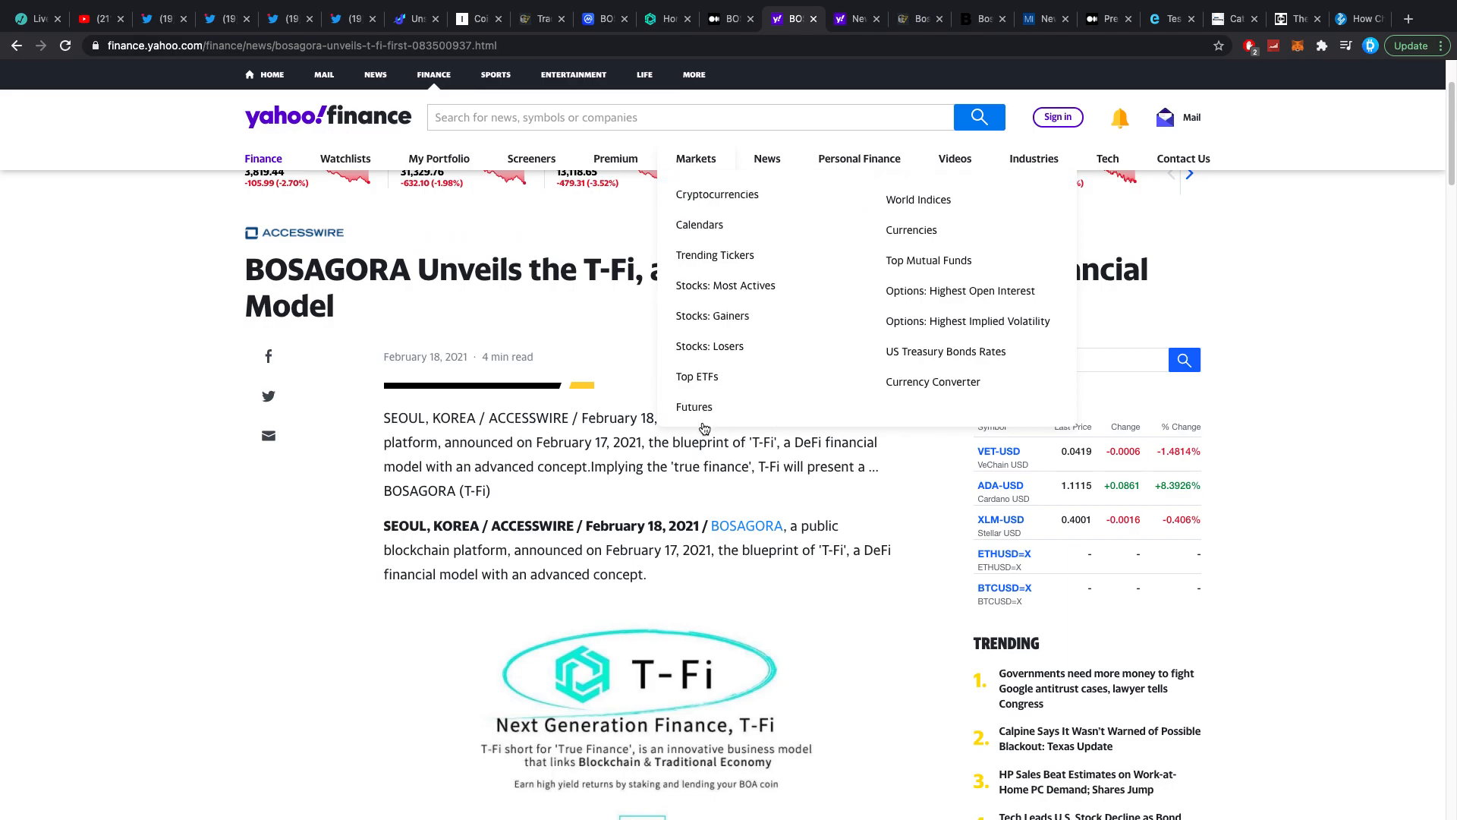
pyautogui.click(668, 18)
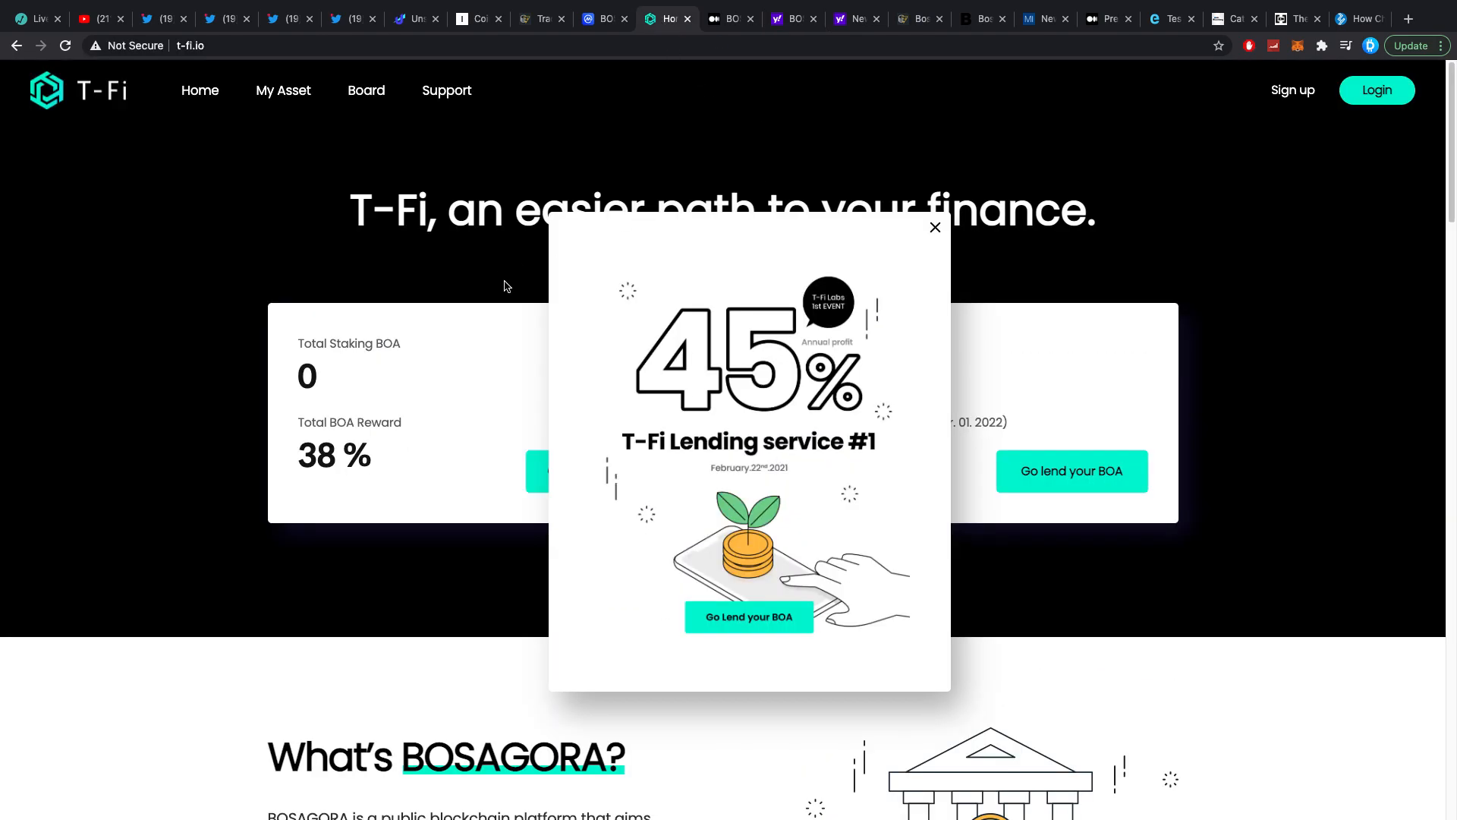
pyautogui.moveTo(671, 309)
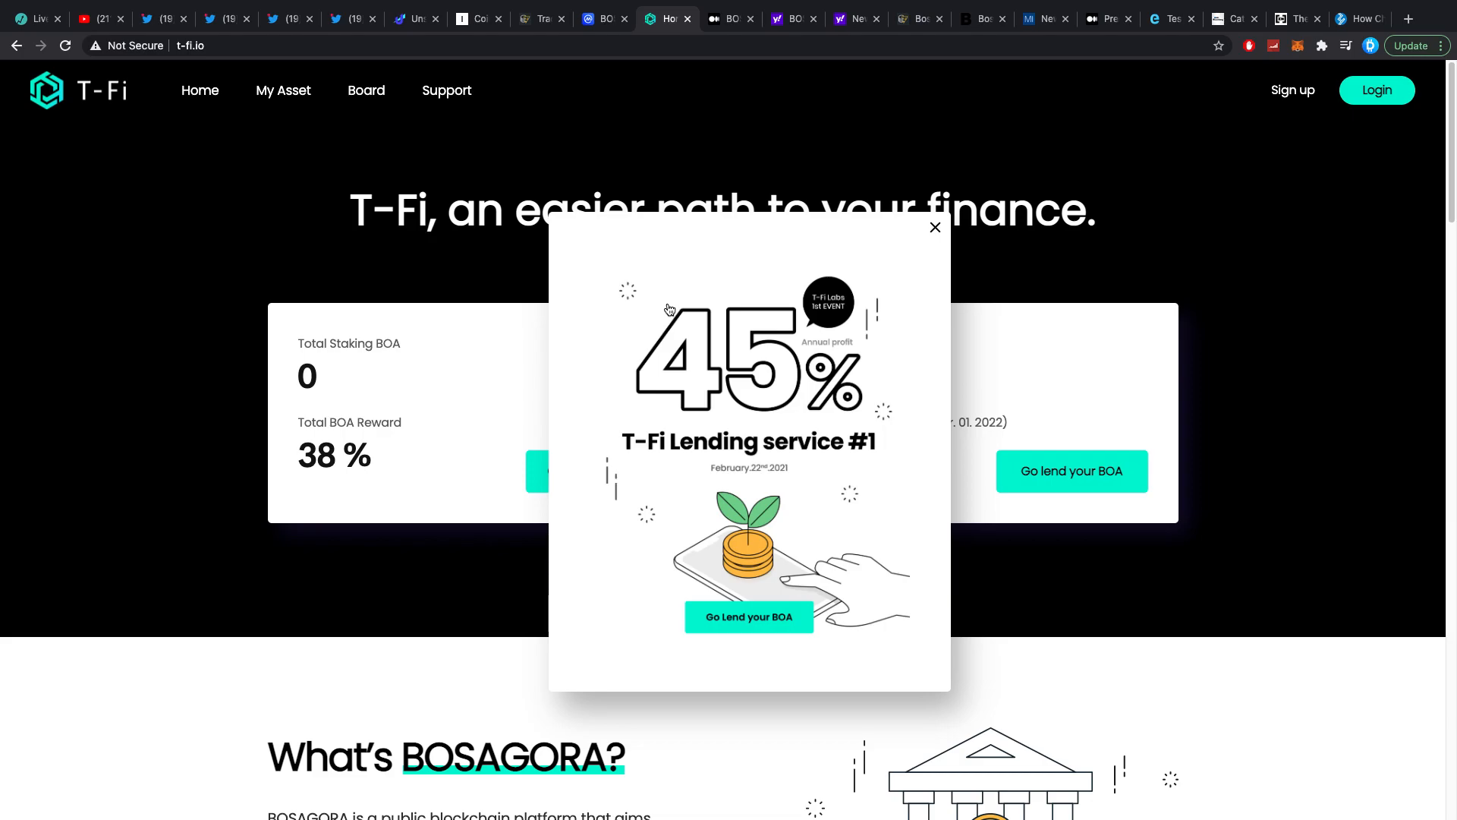
# Step: Scroll through the T-Fi homepage, then show BOSAGORA's $0.2055 price and all-time chart
pyautogui.scroll(-3)
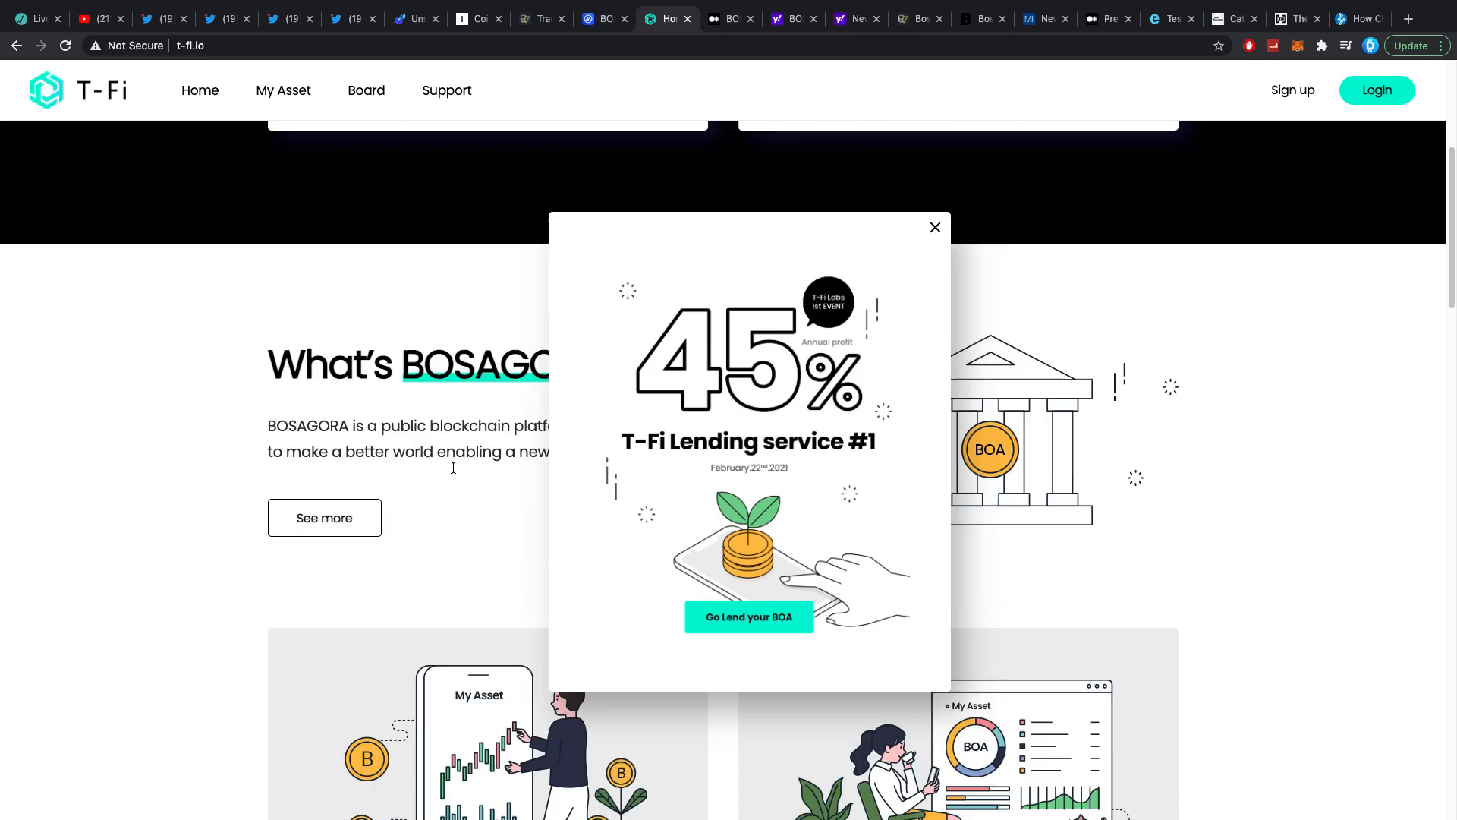
pyautogui.scroll(-3)
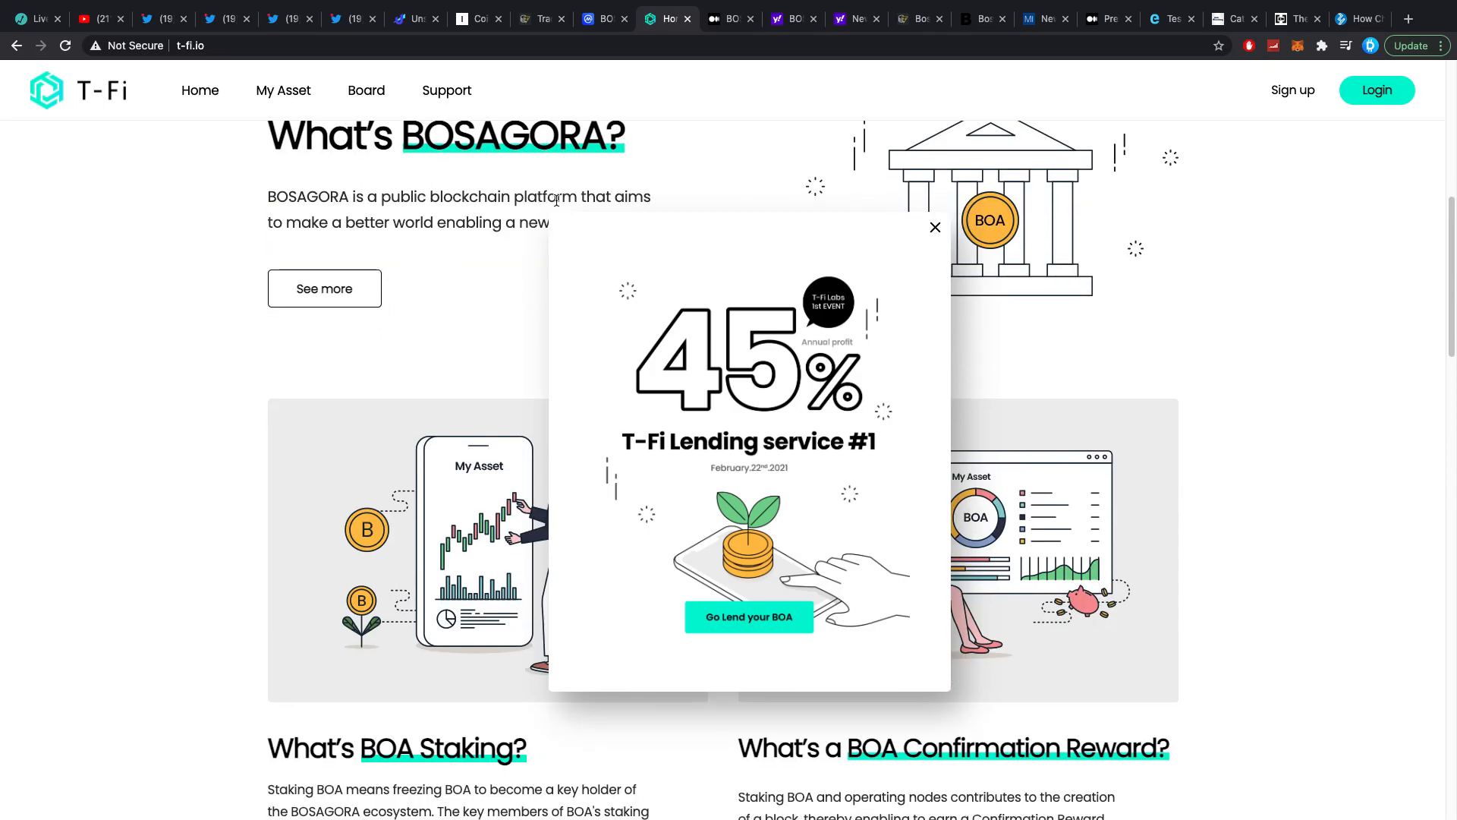
pyautogui.scroll(-3)
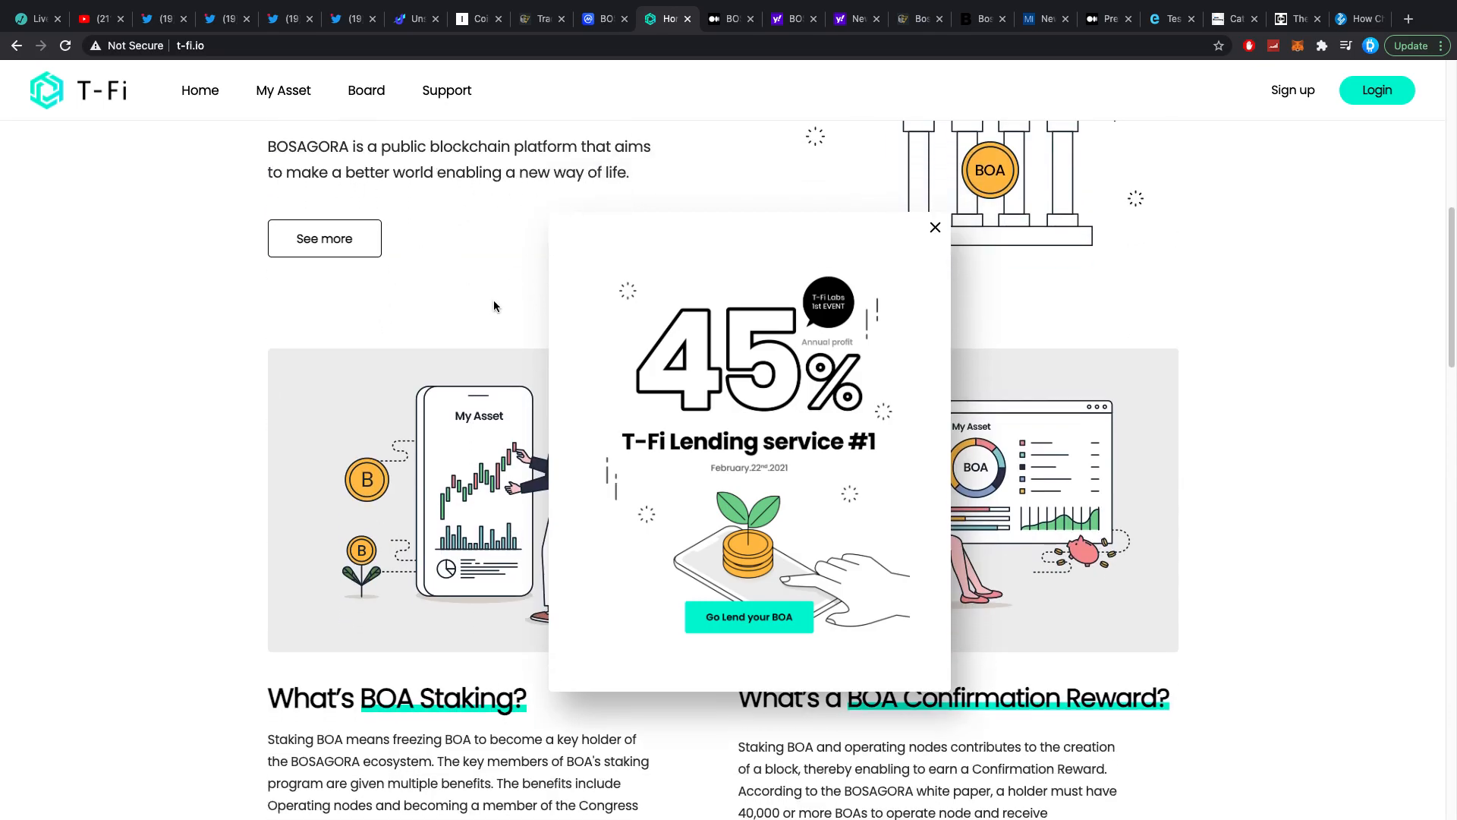
pyautogui.scroll(-3)
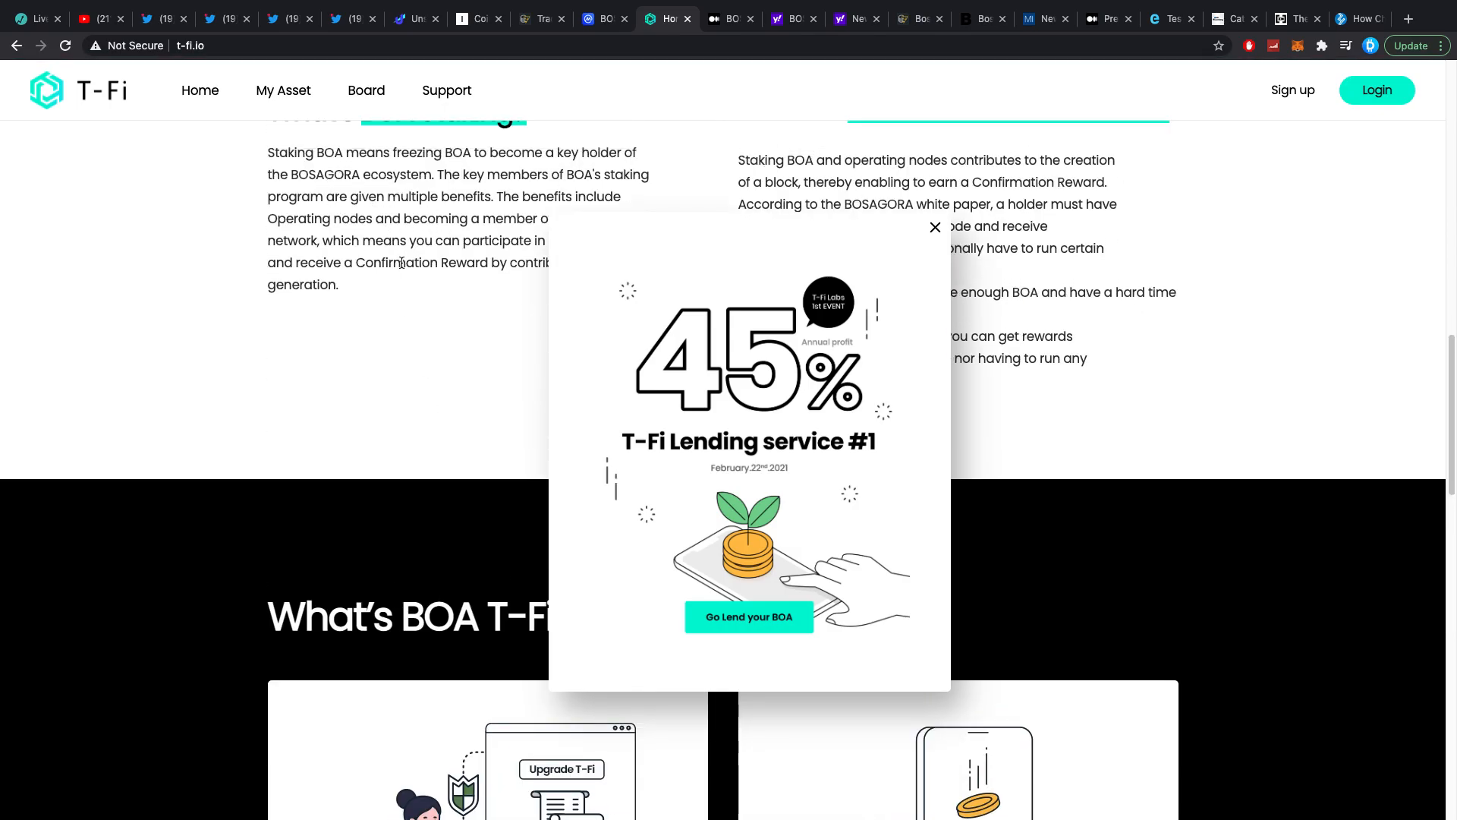
pyautogui.scroll(-3)
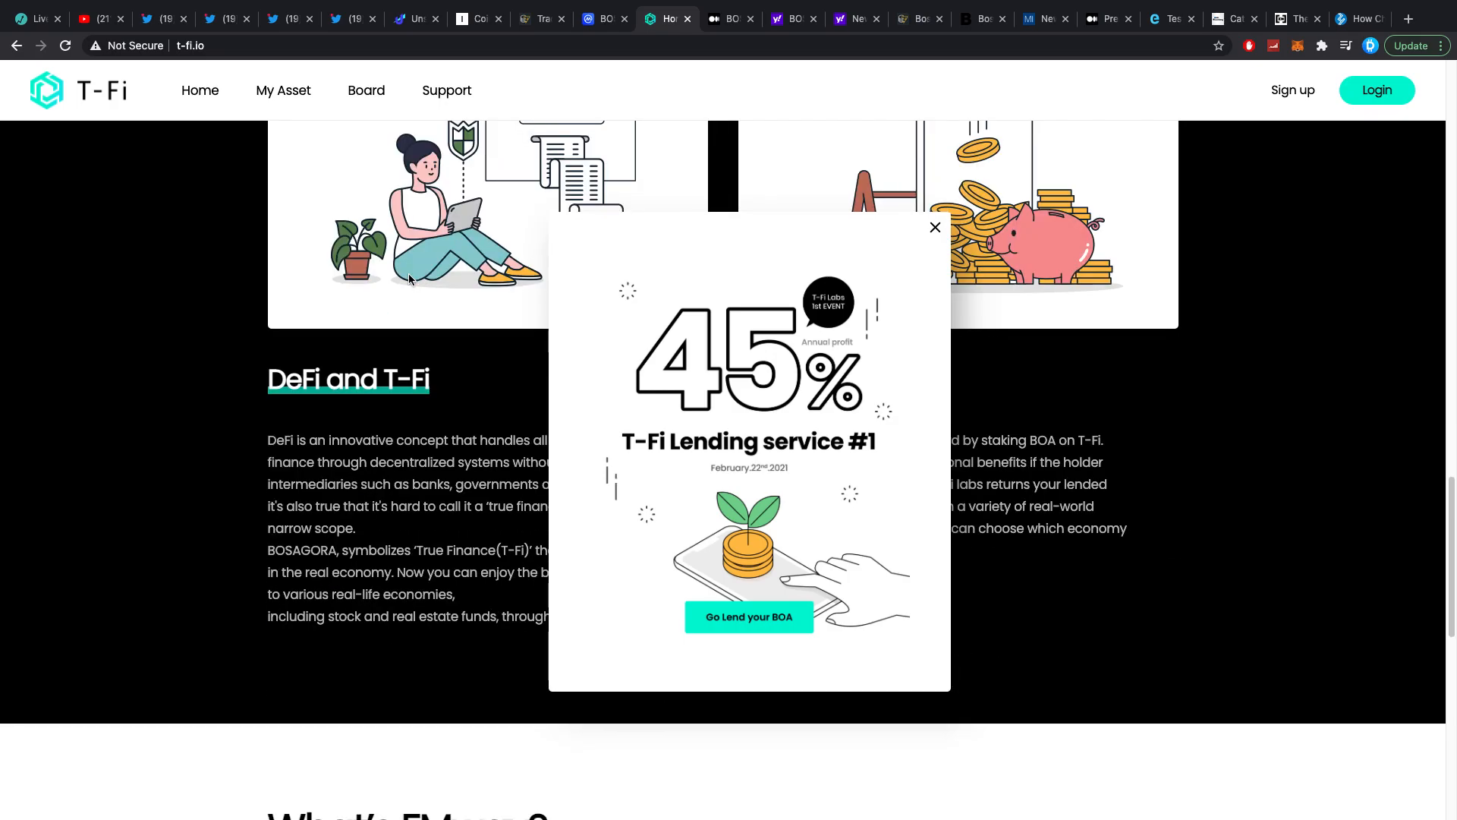
pyautogui.scroll(-3)
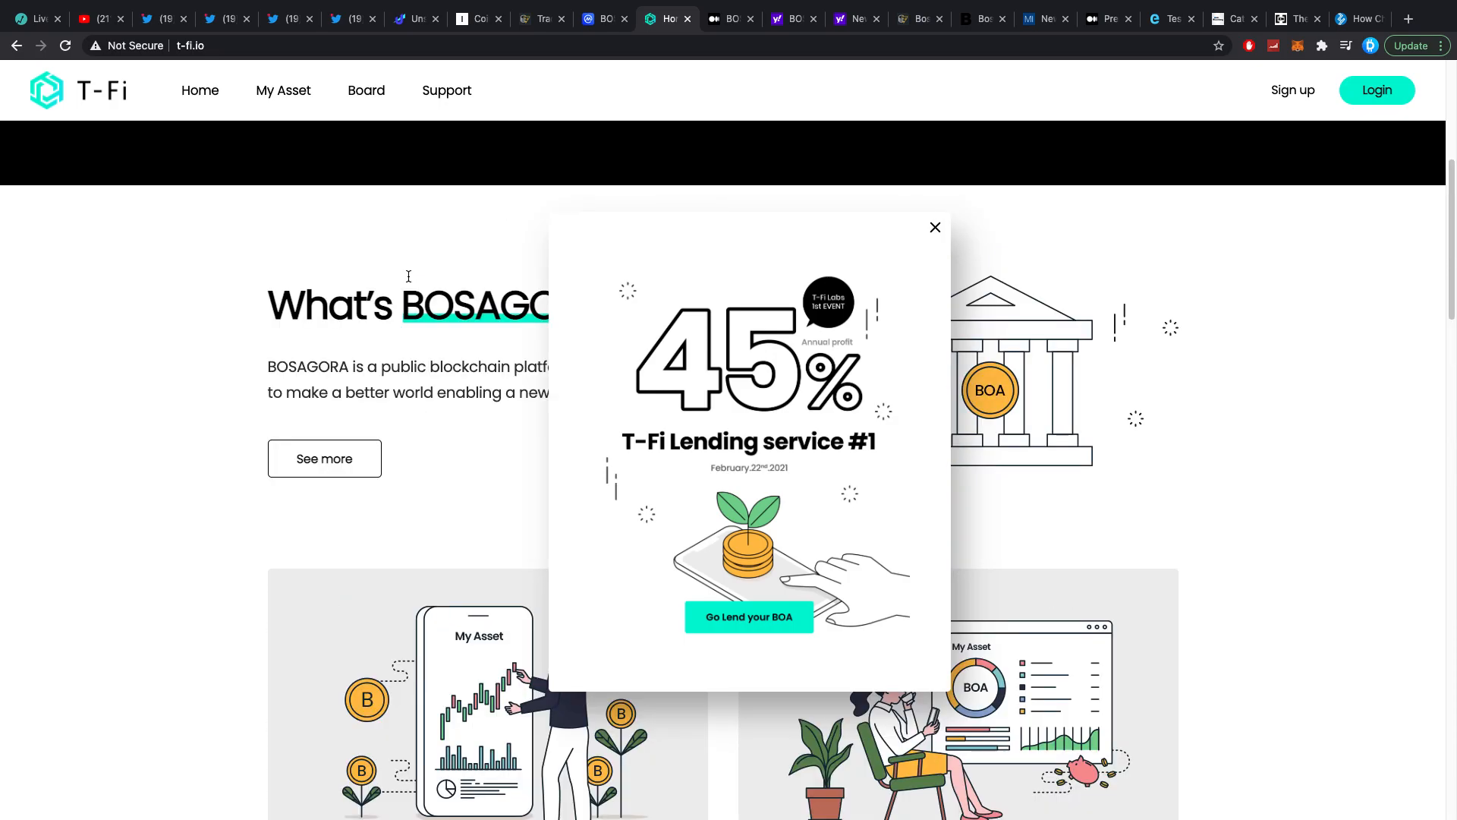
pyautogui.moveTo(733, 468)
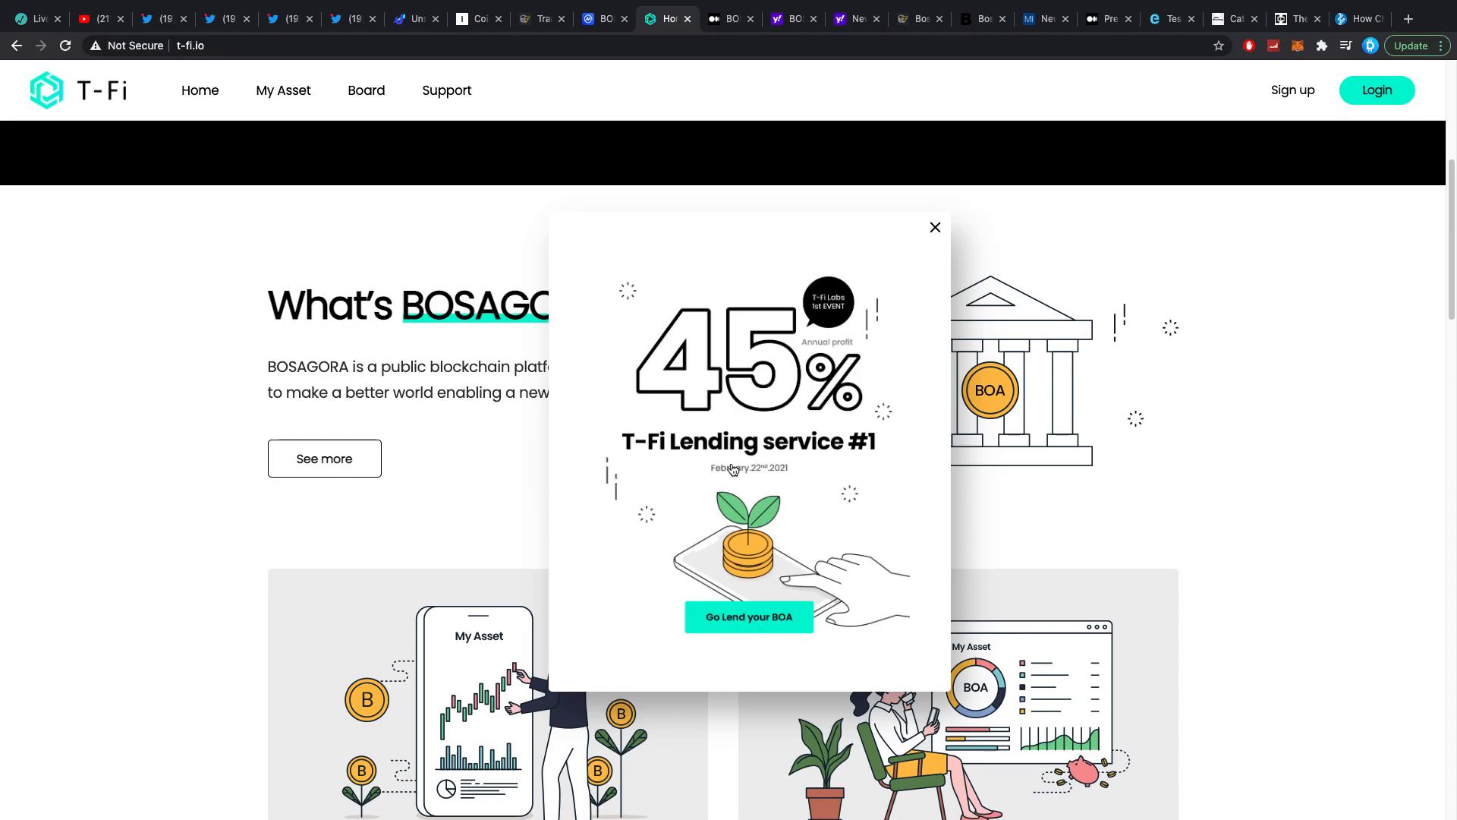
pyautogui.moveTo(703, 20)
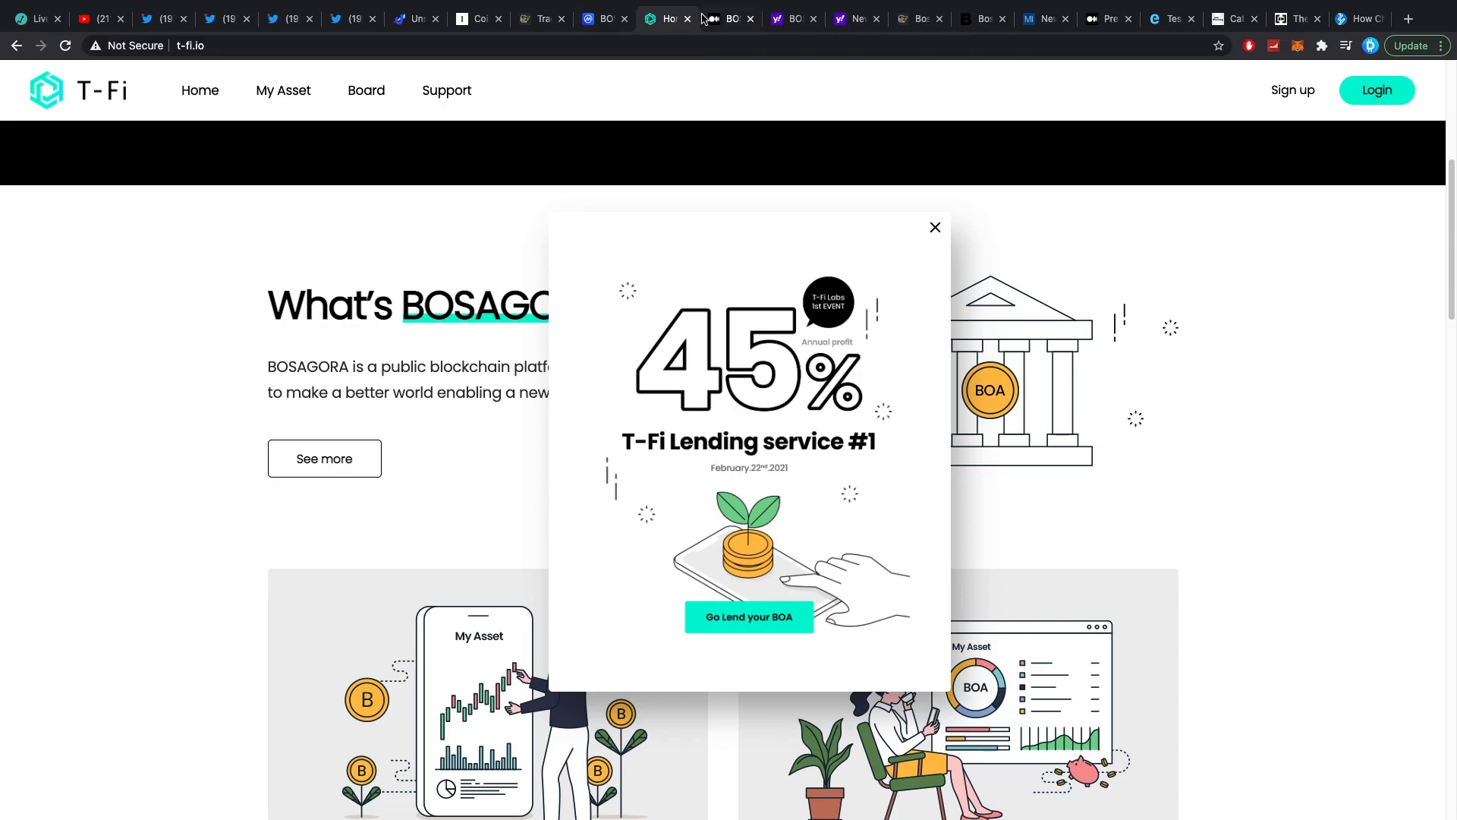
pyautogui.moveTo(723, 20)
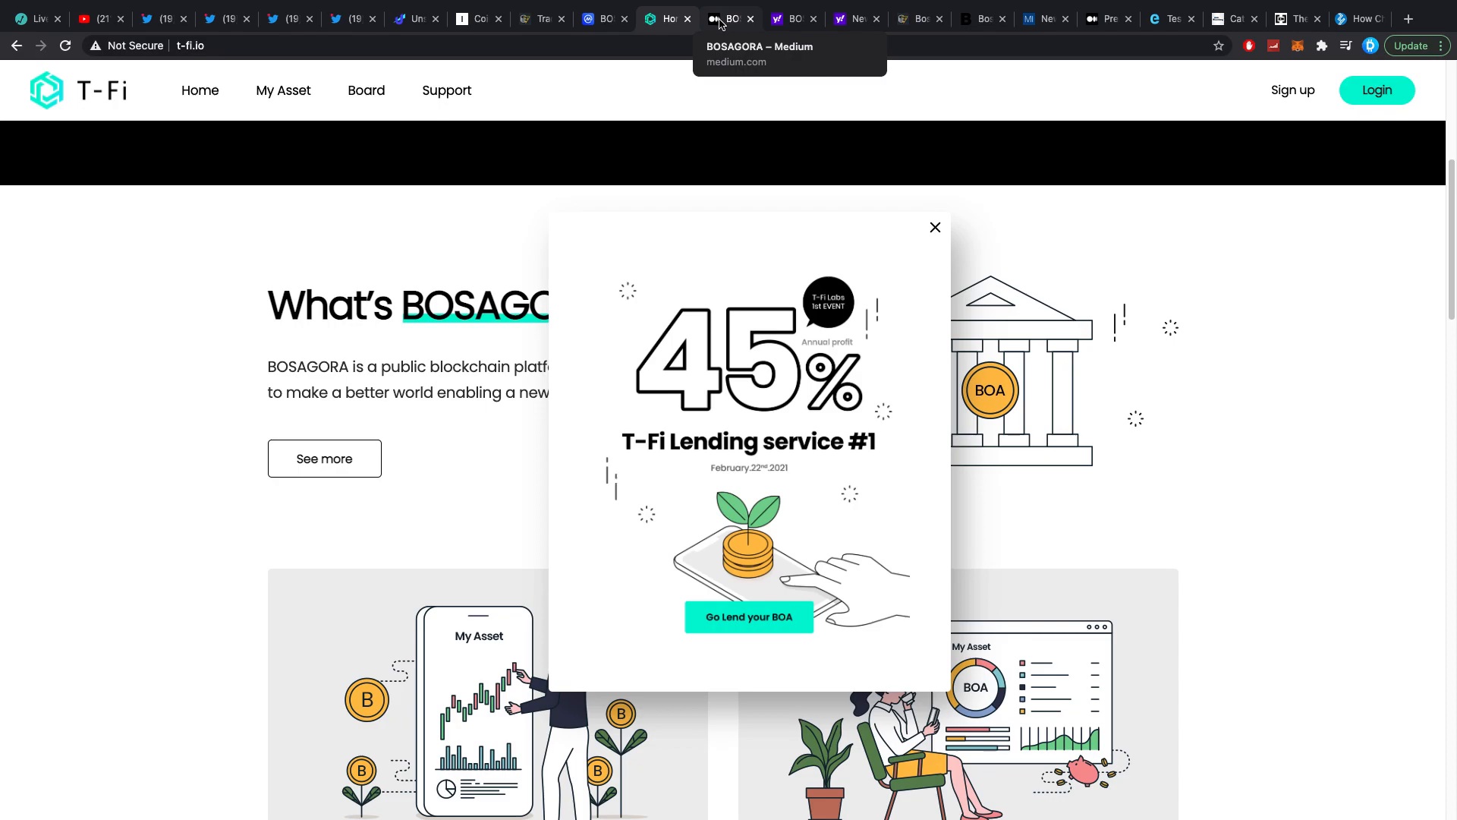
pyautogui.click(729, 18)
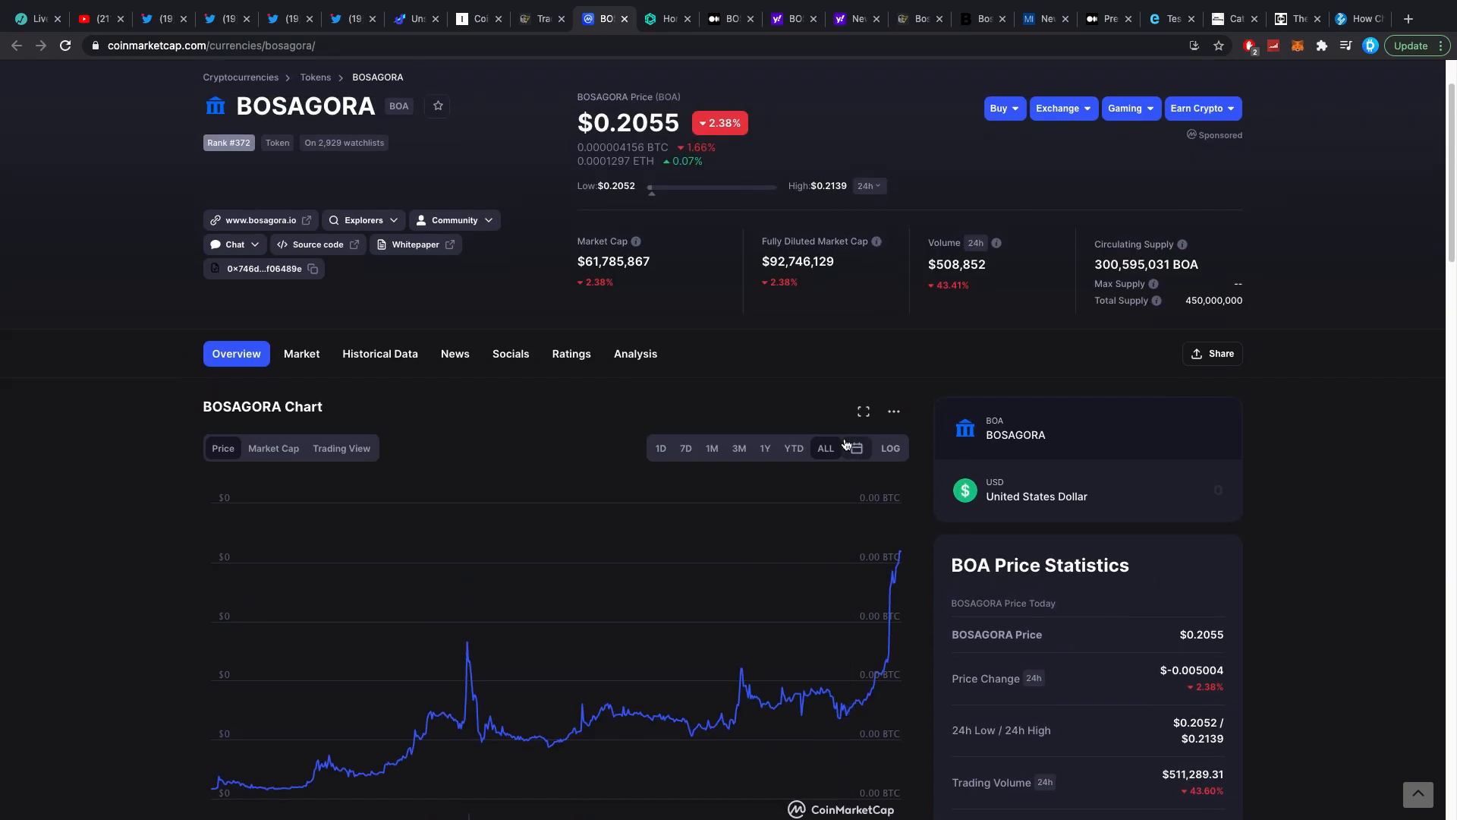
pyautogui.moveTo(845, 580)
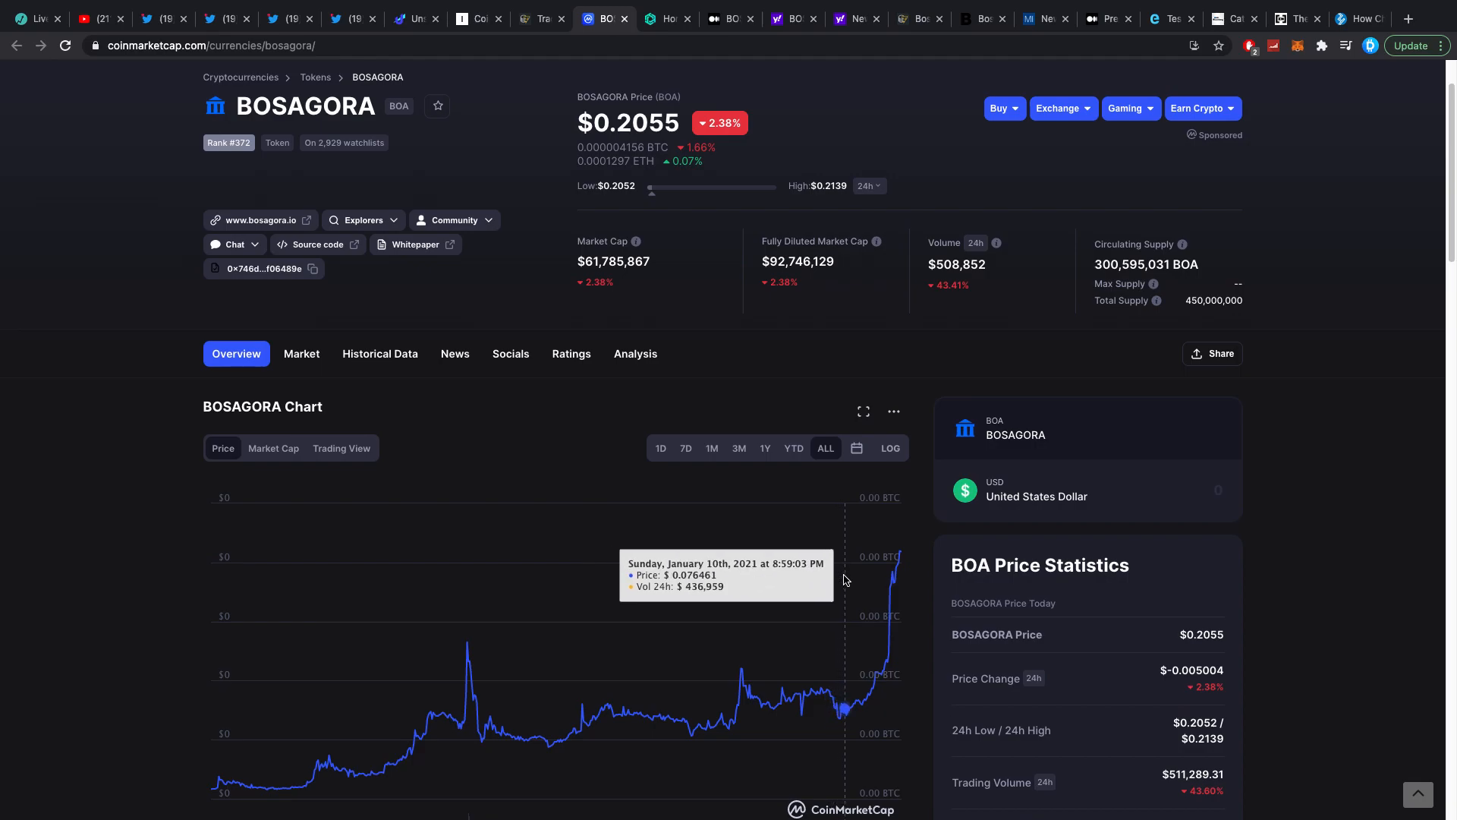
# Step: Review the Yahoo Finance, Cointelegraph and Bloomberg BOSAGORA coverage, ending on Markets Insider's interview report
pyautogui.click(856, 18)
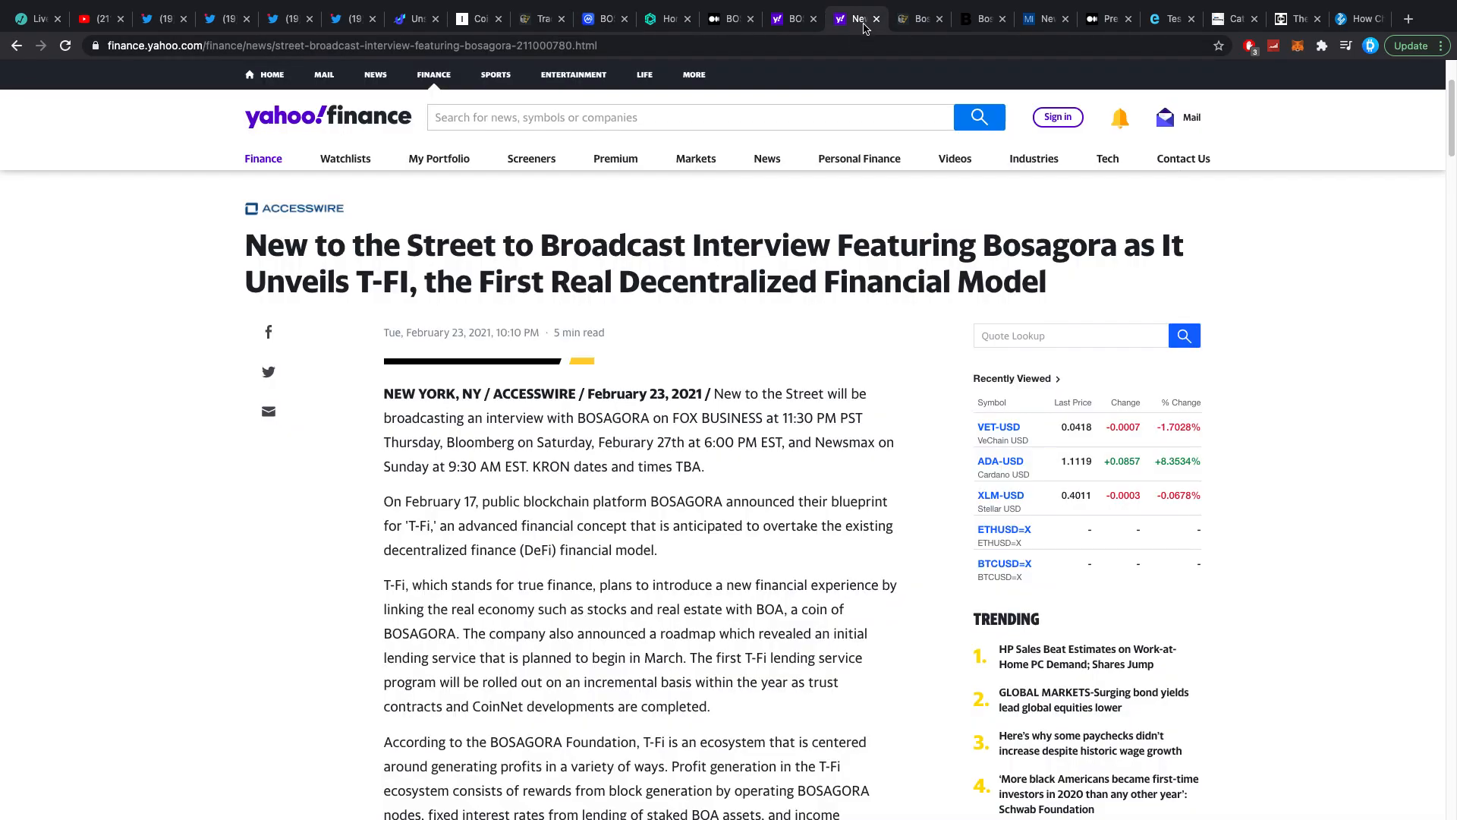
pyautogui.click(920, 18)
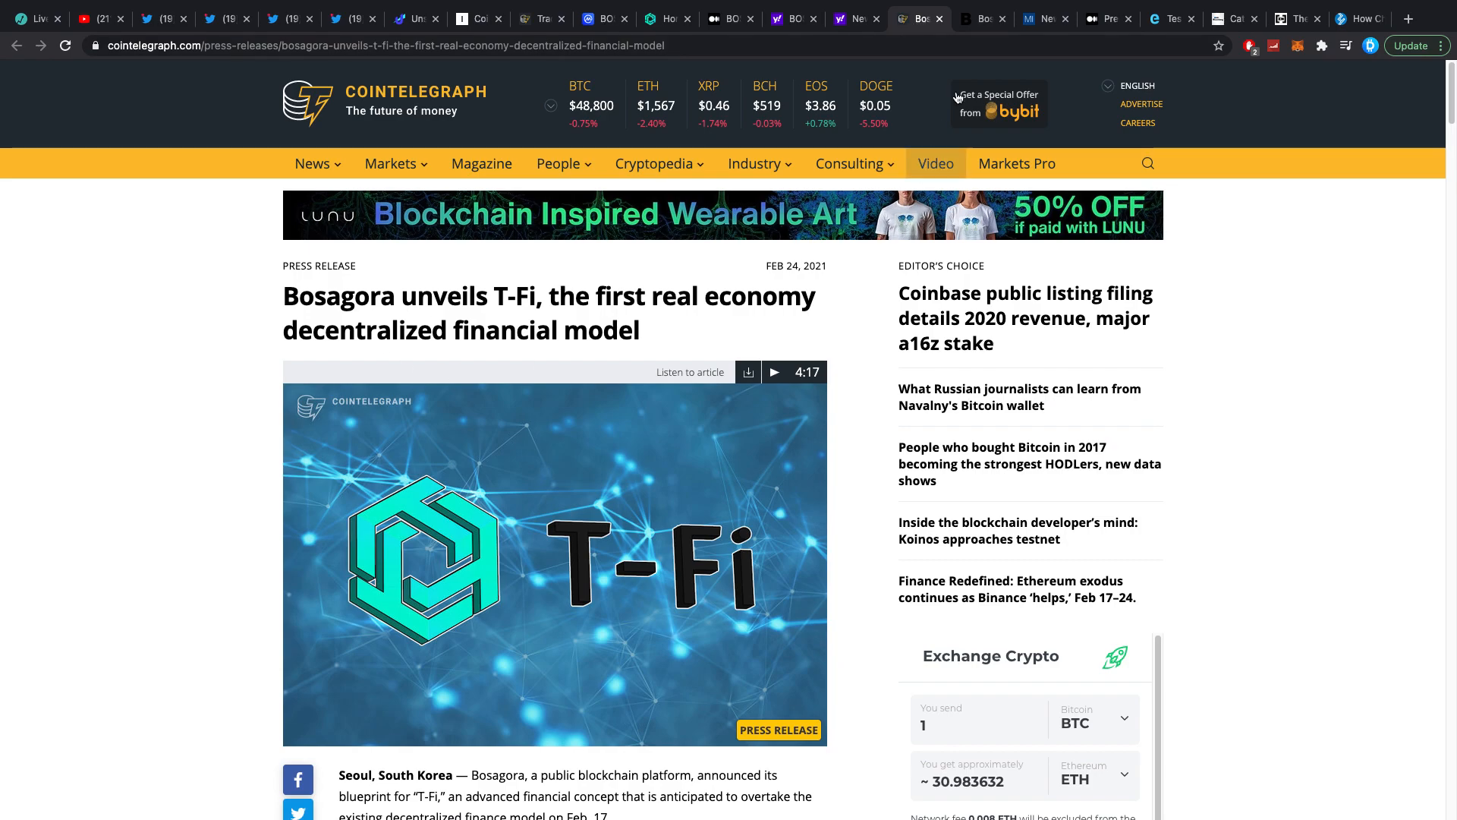
pyautogui.click(980, 18)
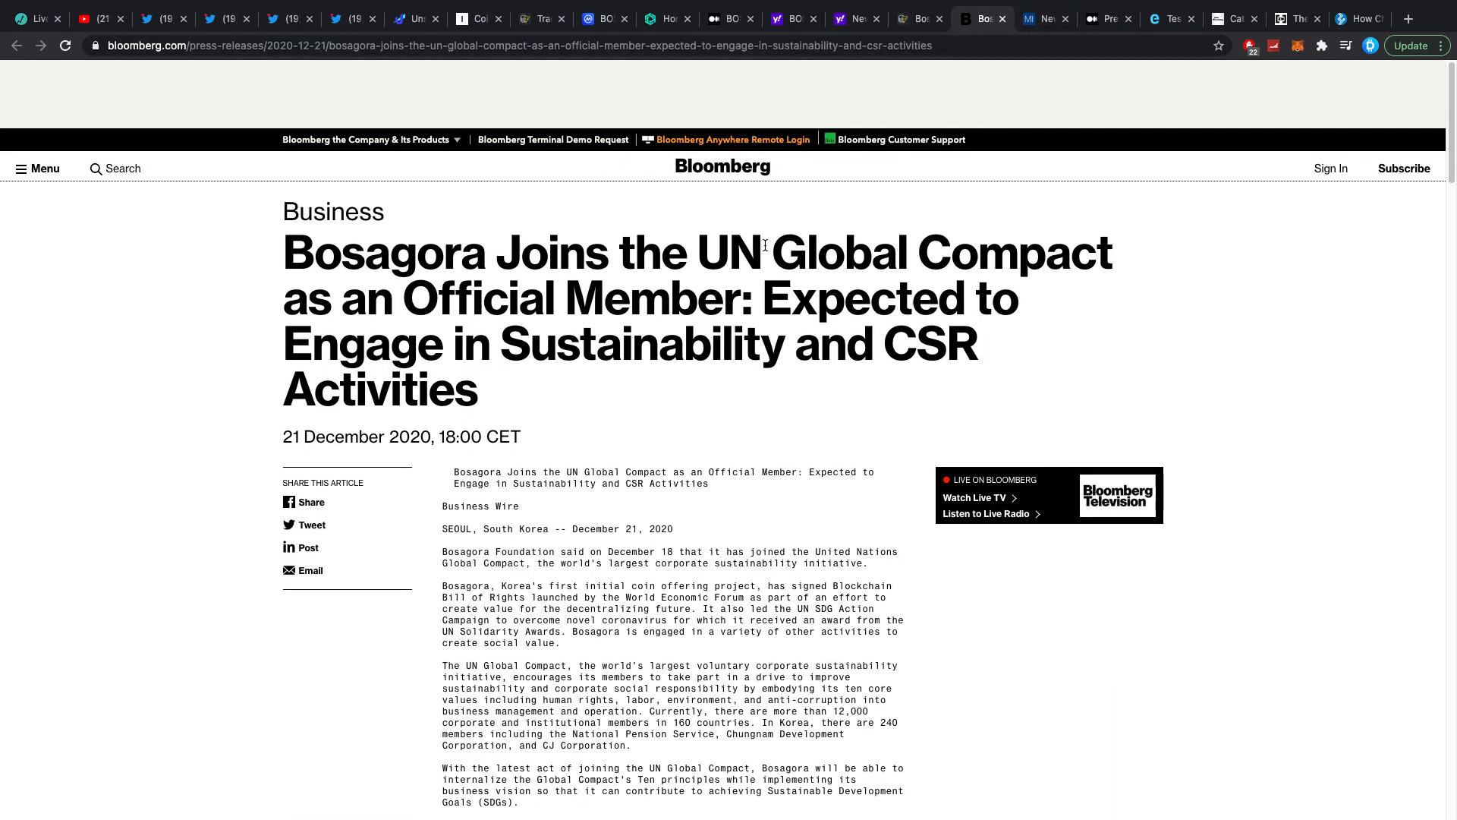
pyautogui.scroll(-3)
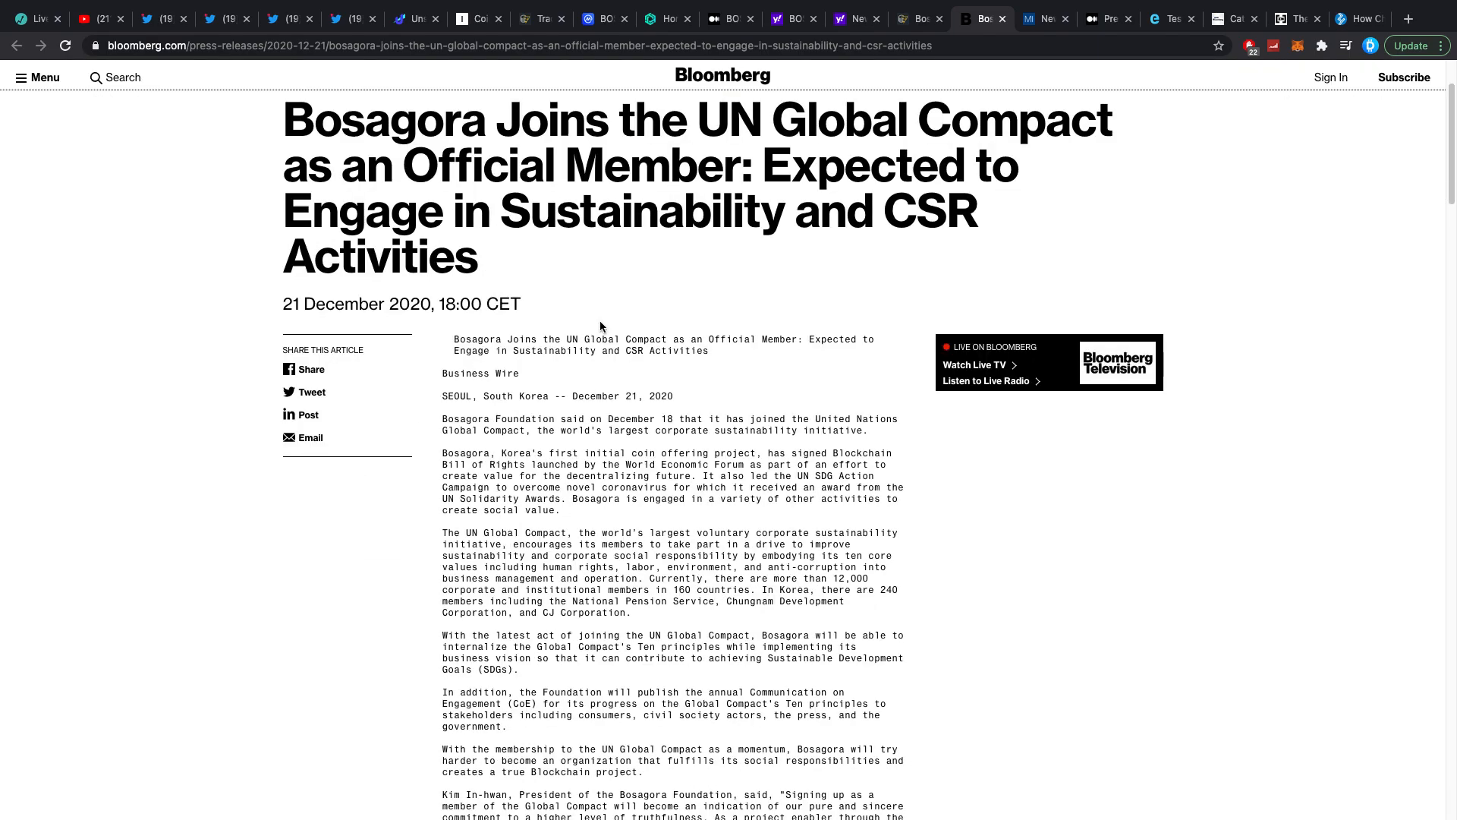
pyautogui.scroll(-3)
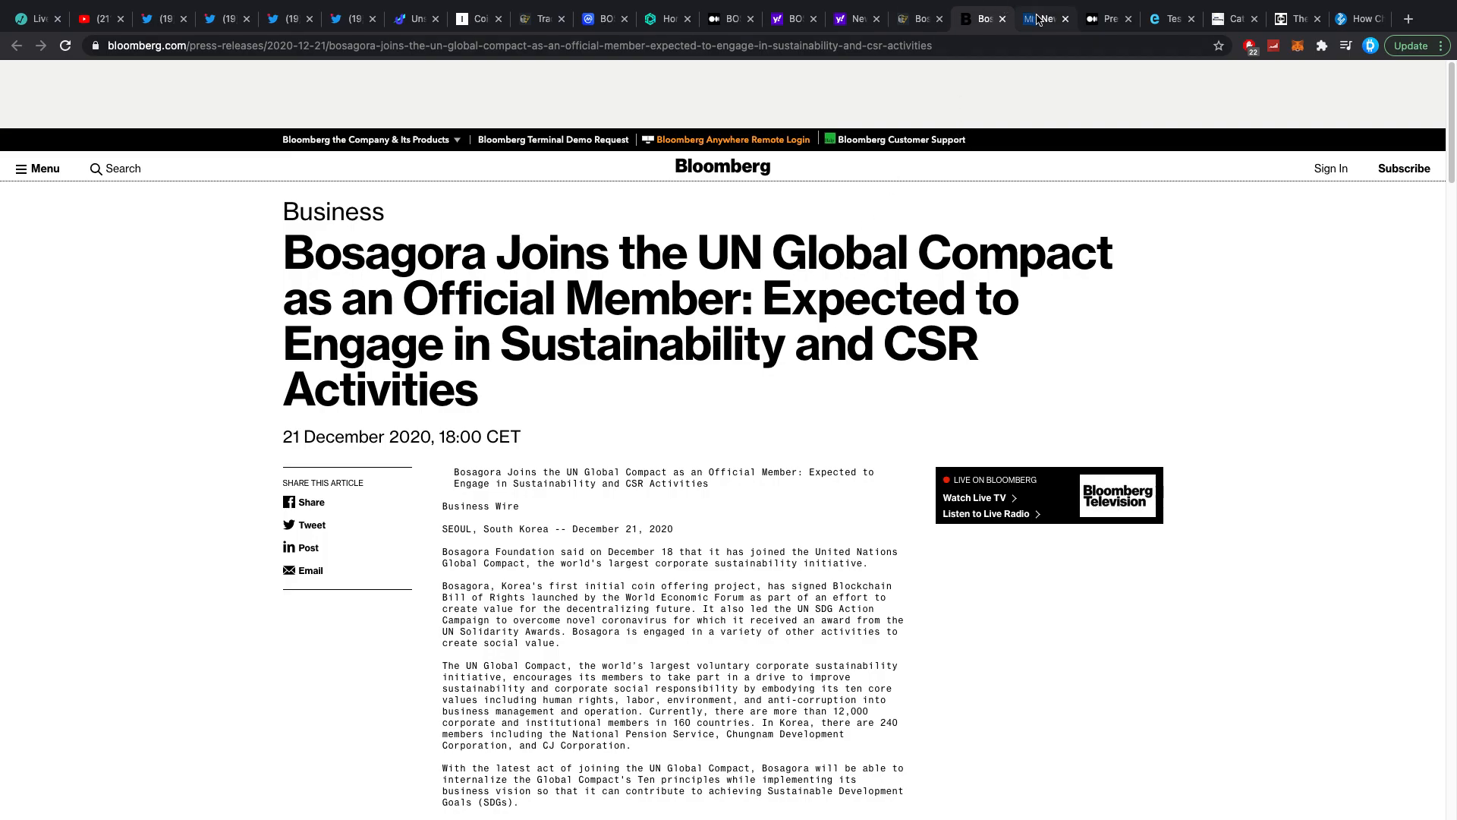
pyautogui.click(1041, 19)
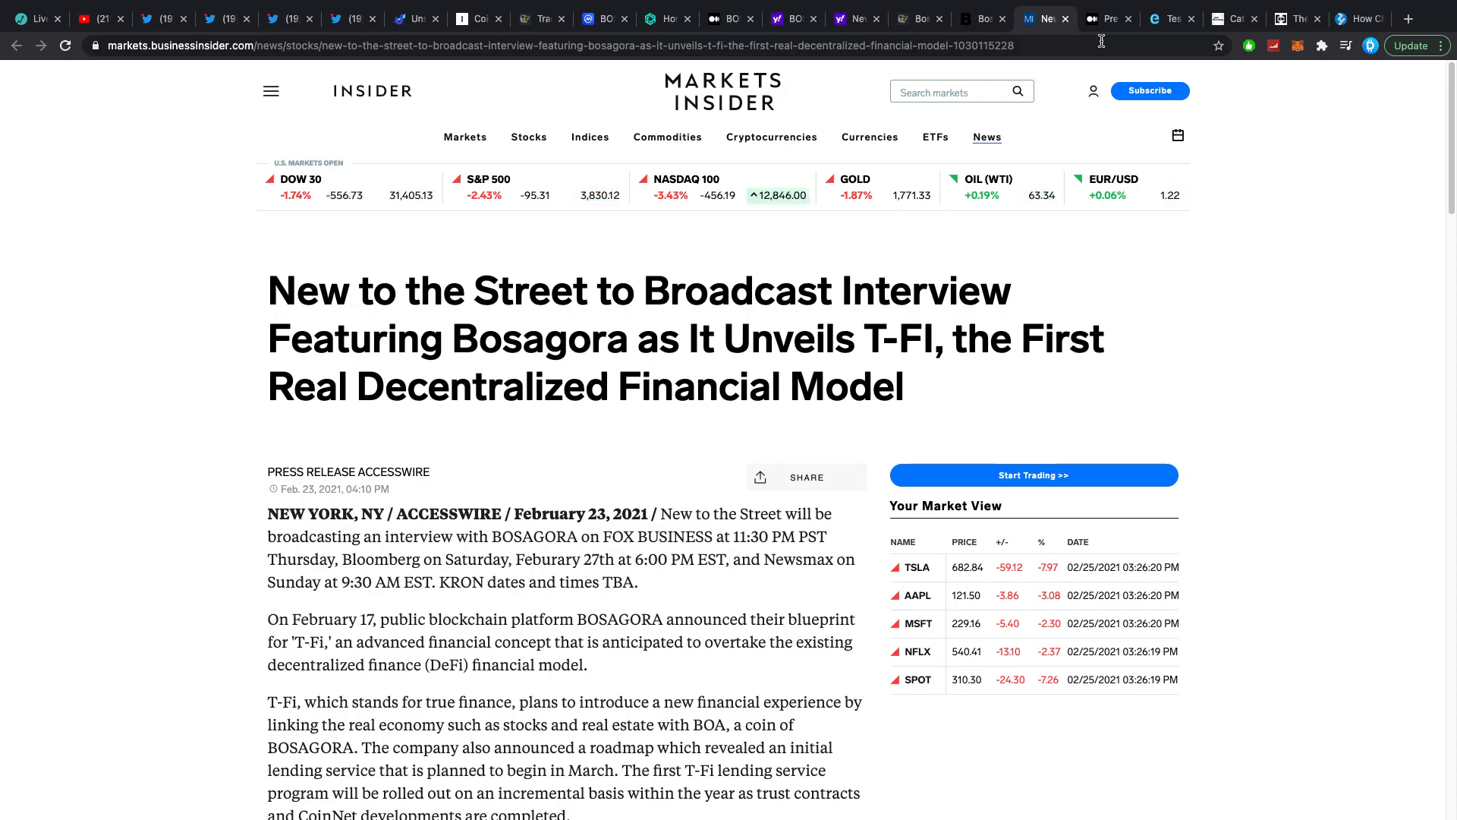
# Step: Read through BOSAGORA's 'Press Update for Feb.' post, covering its Korean and global T-Fi media links
pyautogui.click(1108, 18)
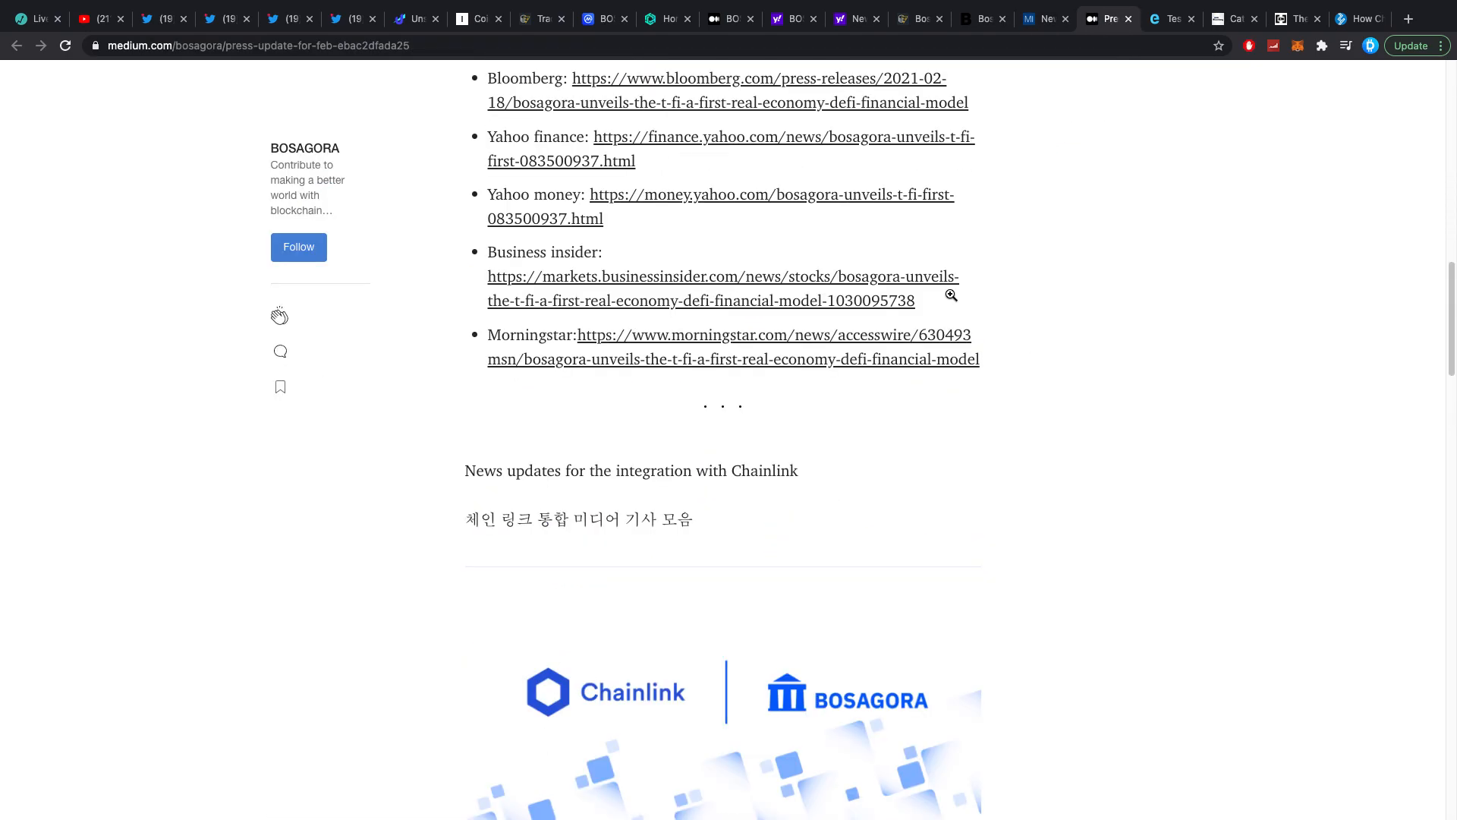
pyautogui.scroll(3)
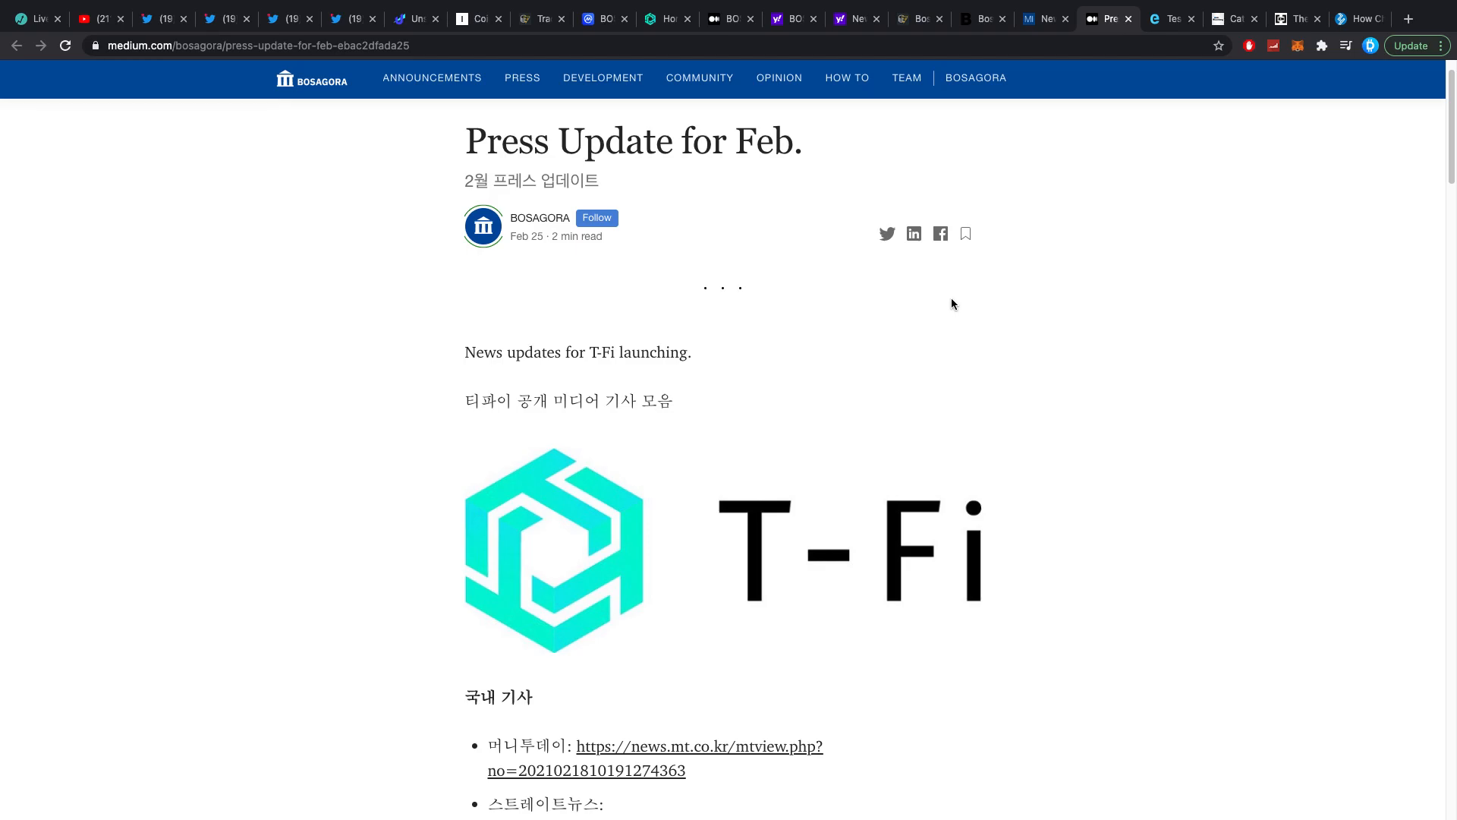
pyautogui.scroll(-3)
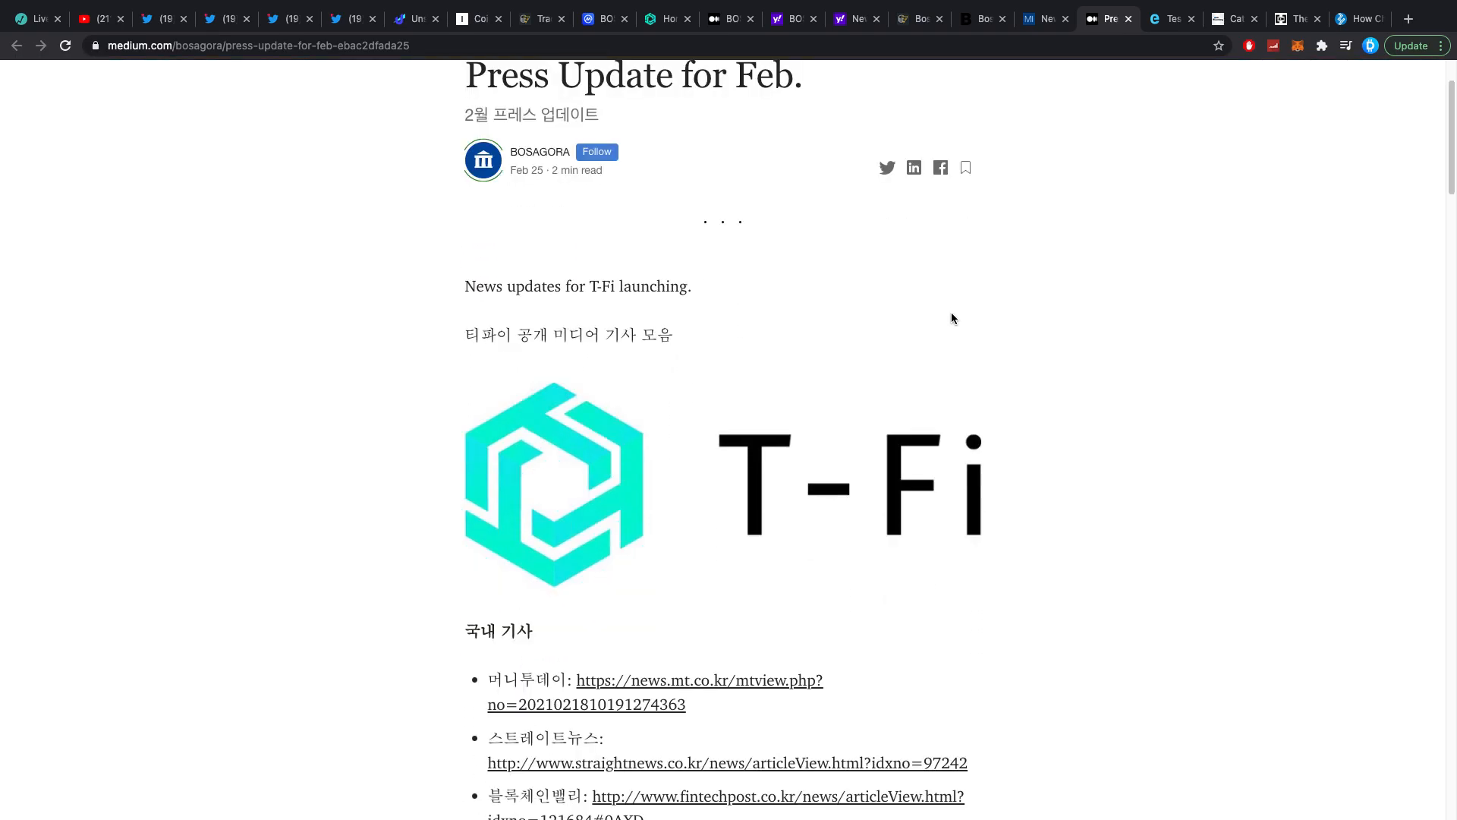
pyautogui.scroll(-3)
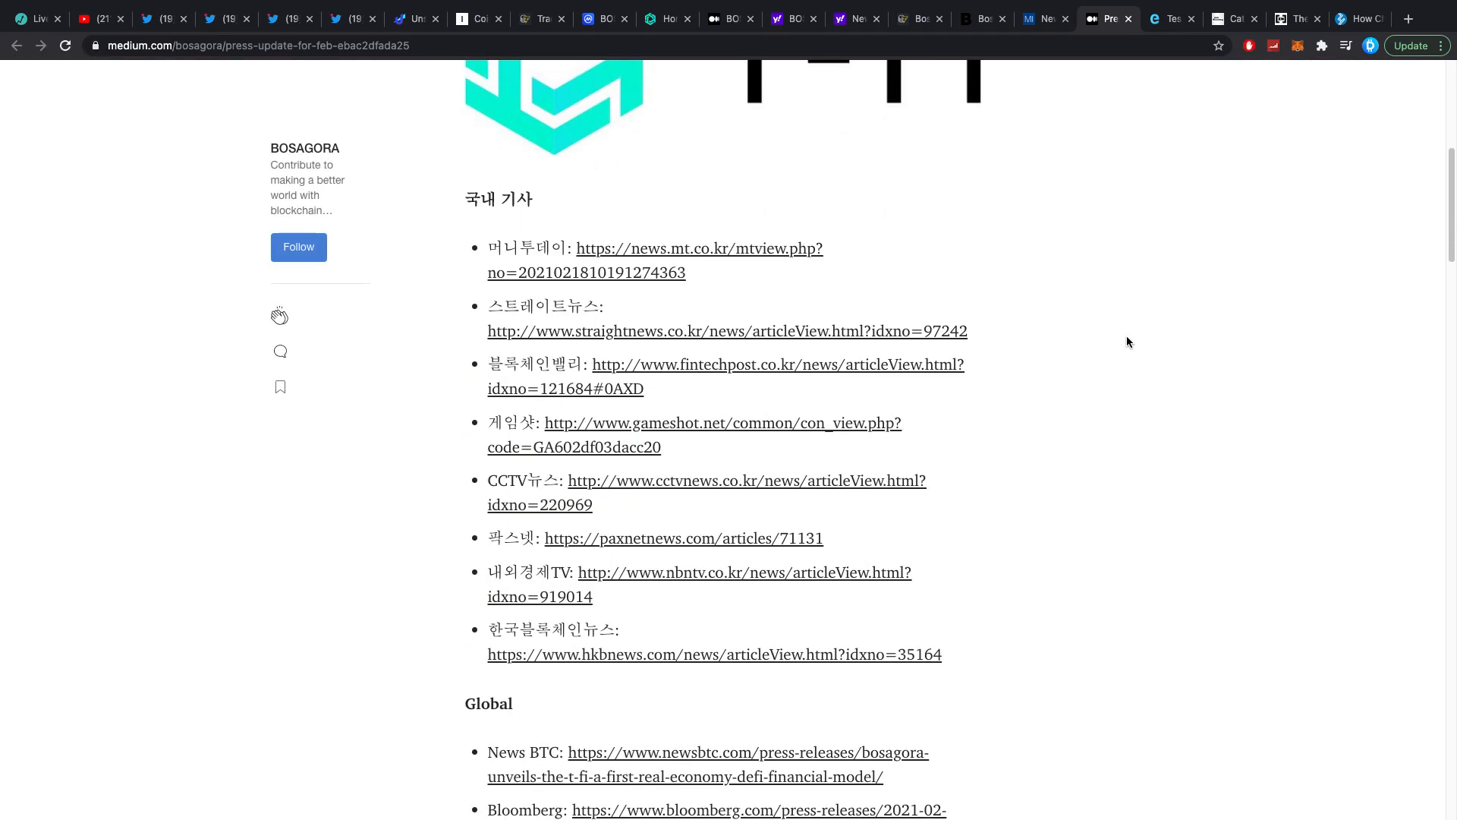
pyautogui.scroll(-3)
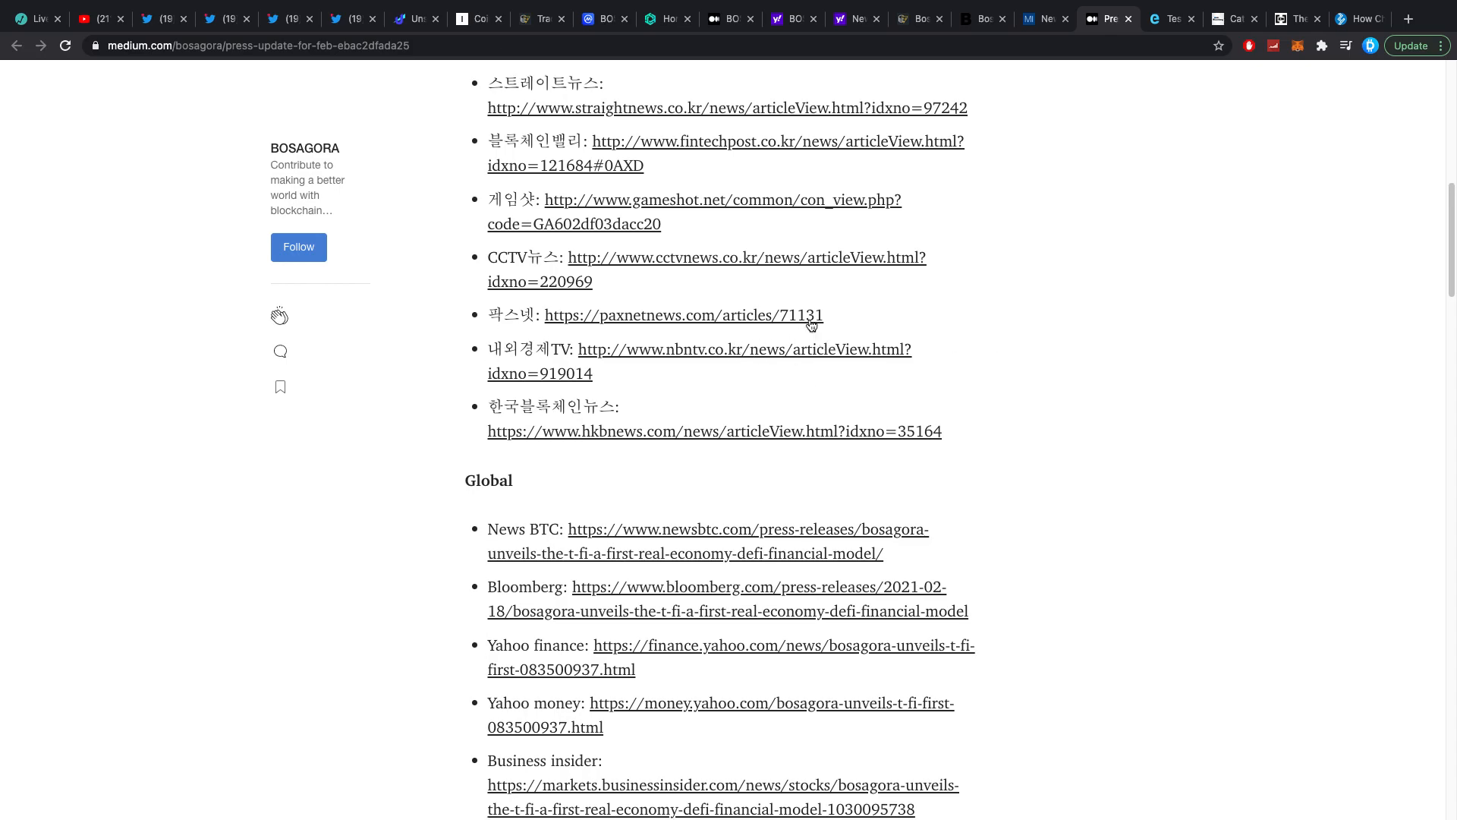
pyautogui.scroll(-3)
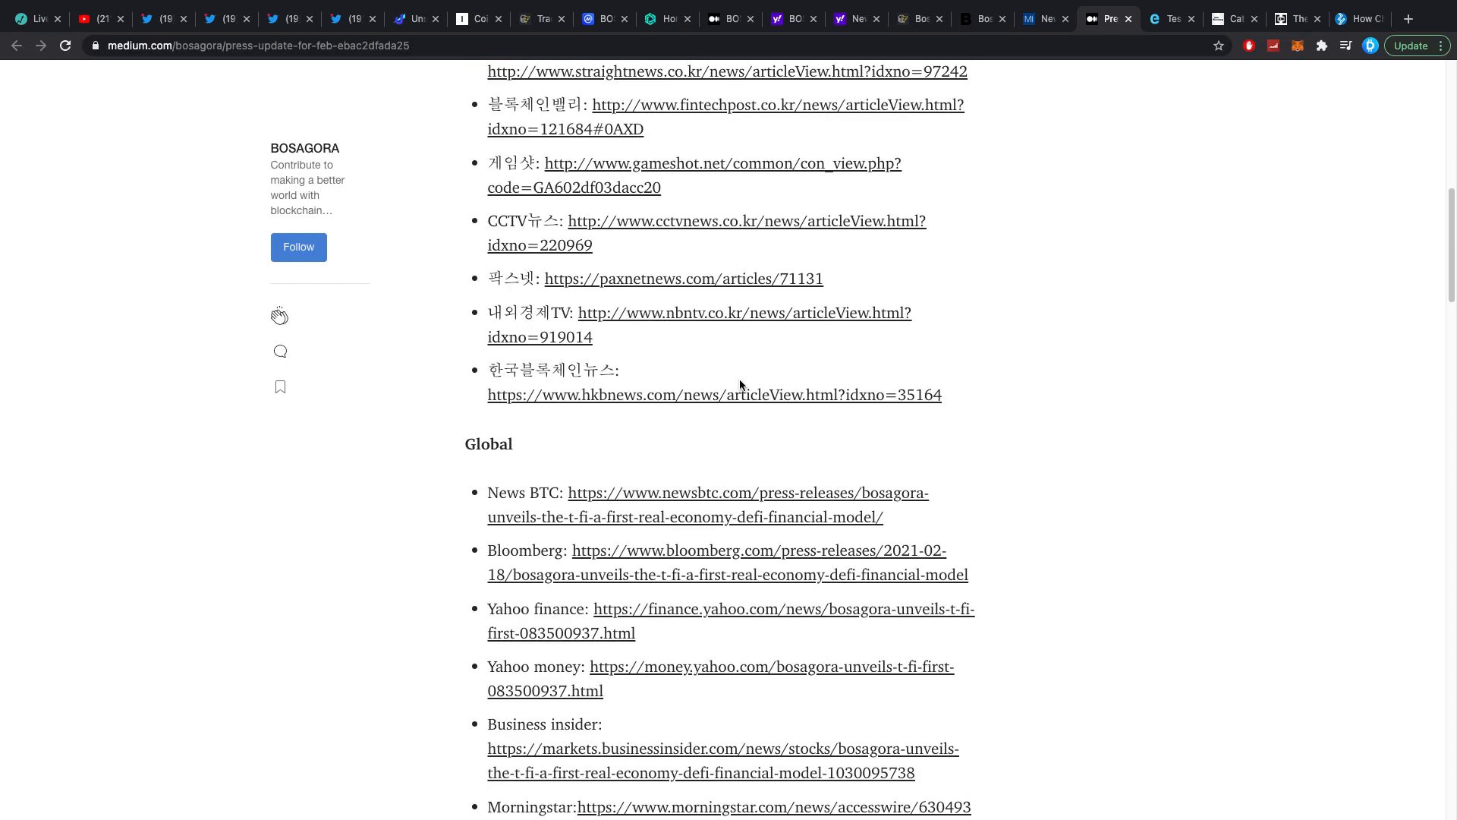
pyautogui.scroll(-3)
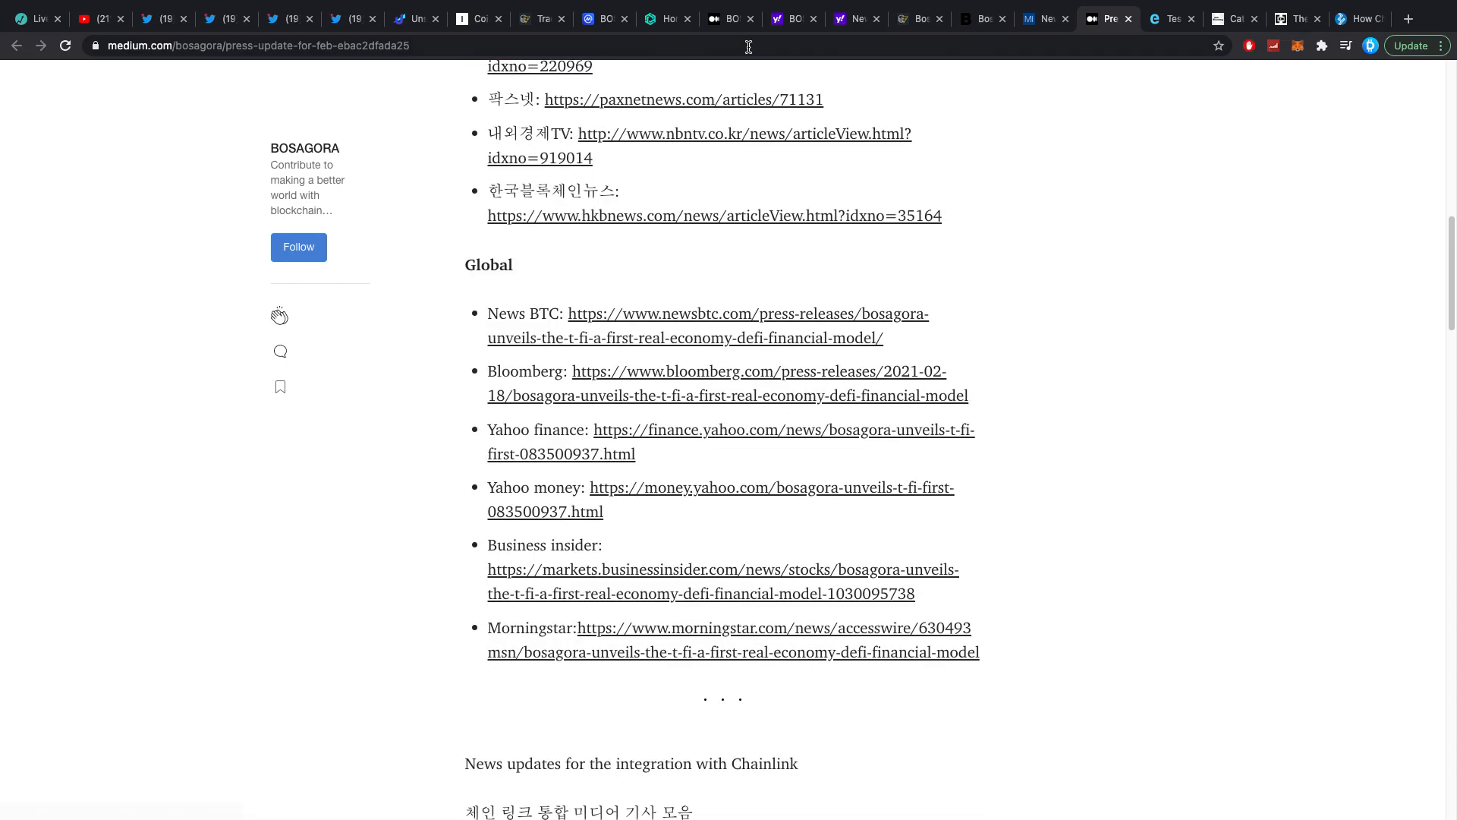
# Step: Revisit the T-Fi lending homepage, then switch to Electrek's Musk SEC Dogecoin investigation article
pyautogui.click(668, 20)
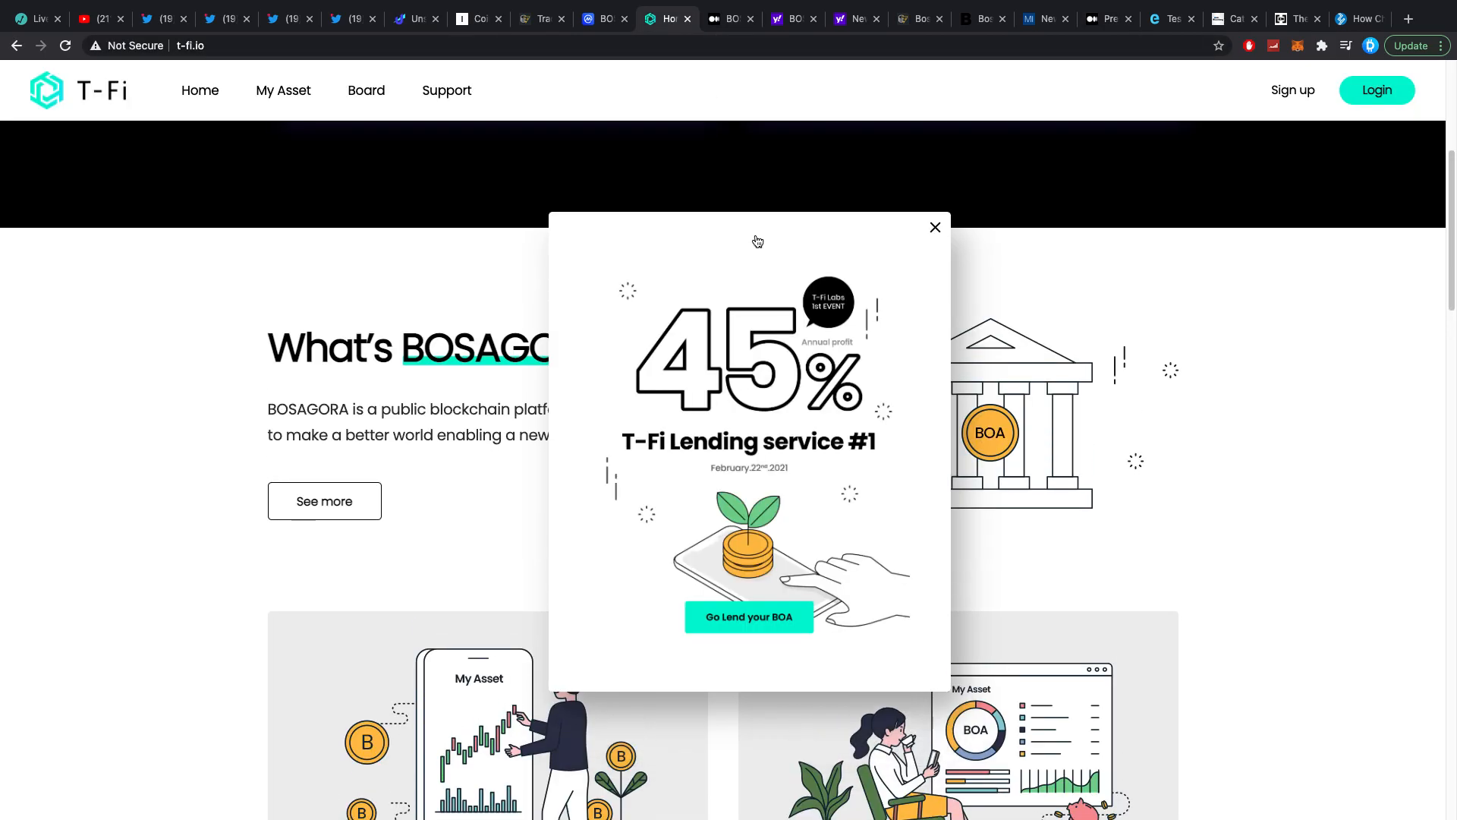
pyautogui.moveTo(747, 257)
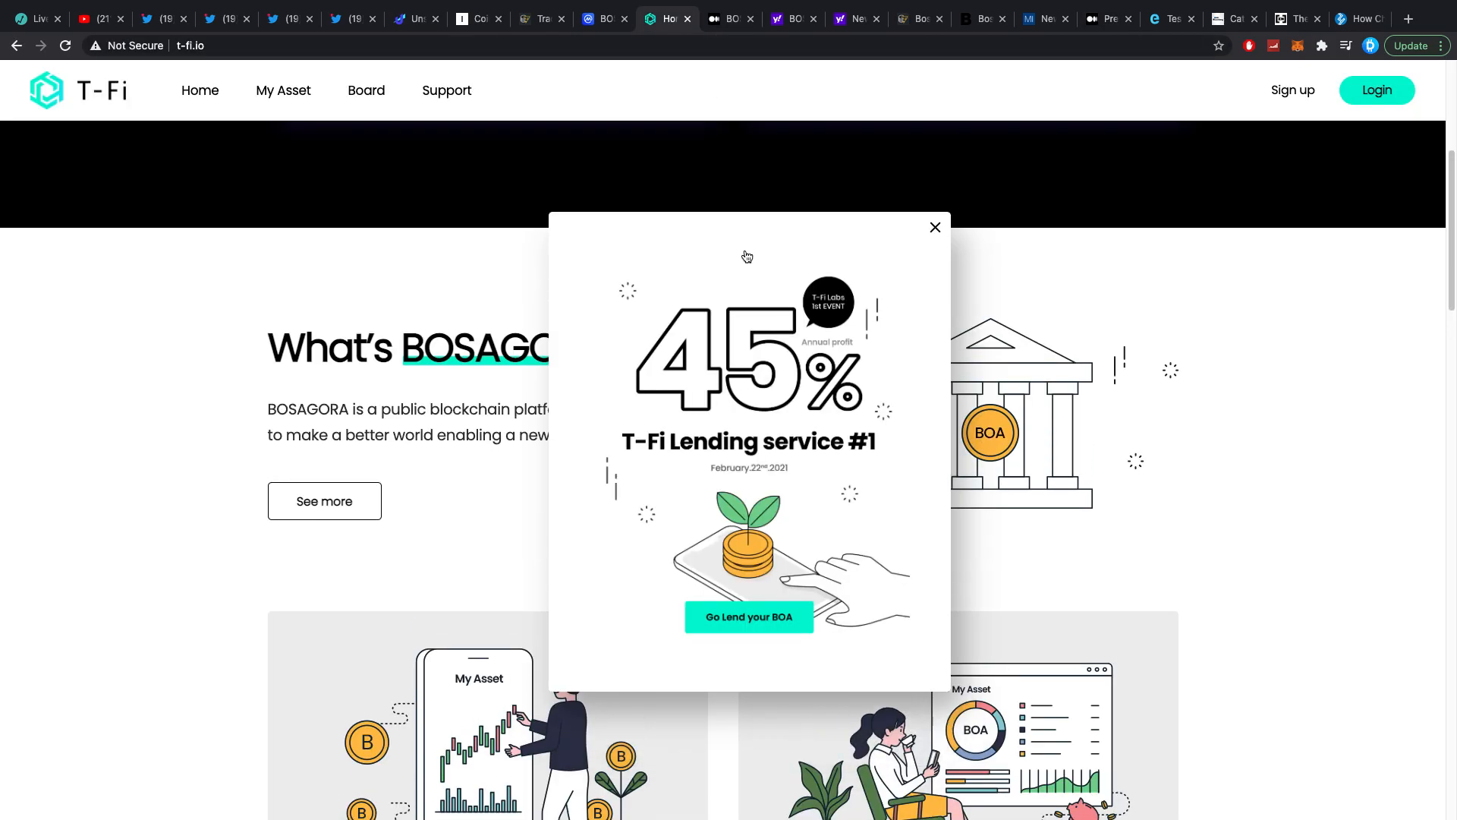
pyautogui.moveTo(971, 134)
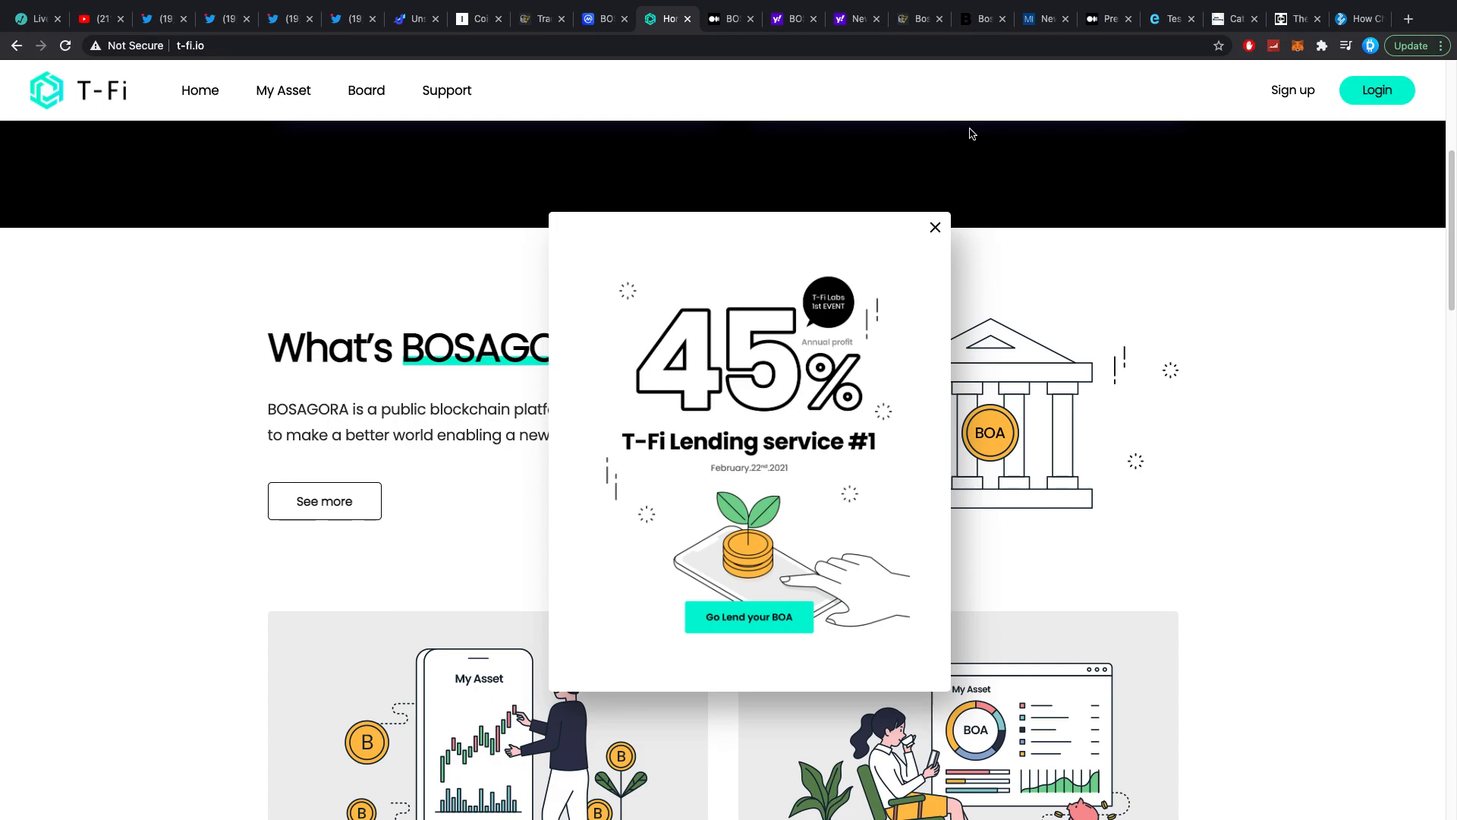
pyautogui.moveTo(1090, 36)
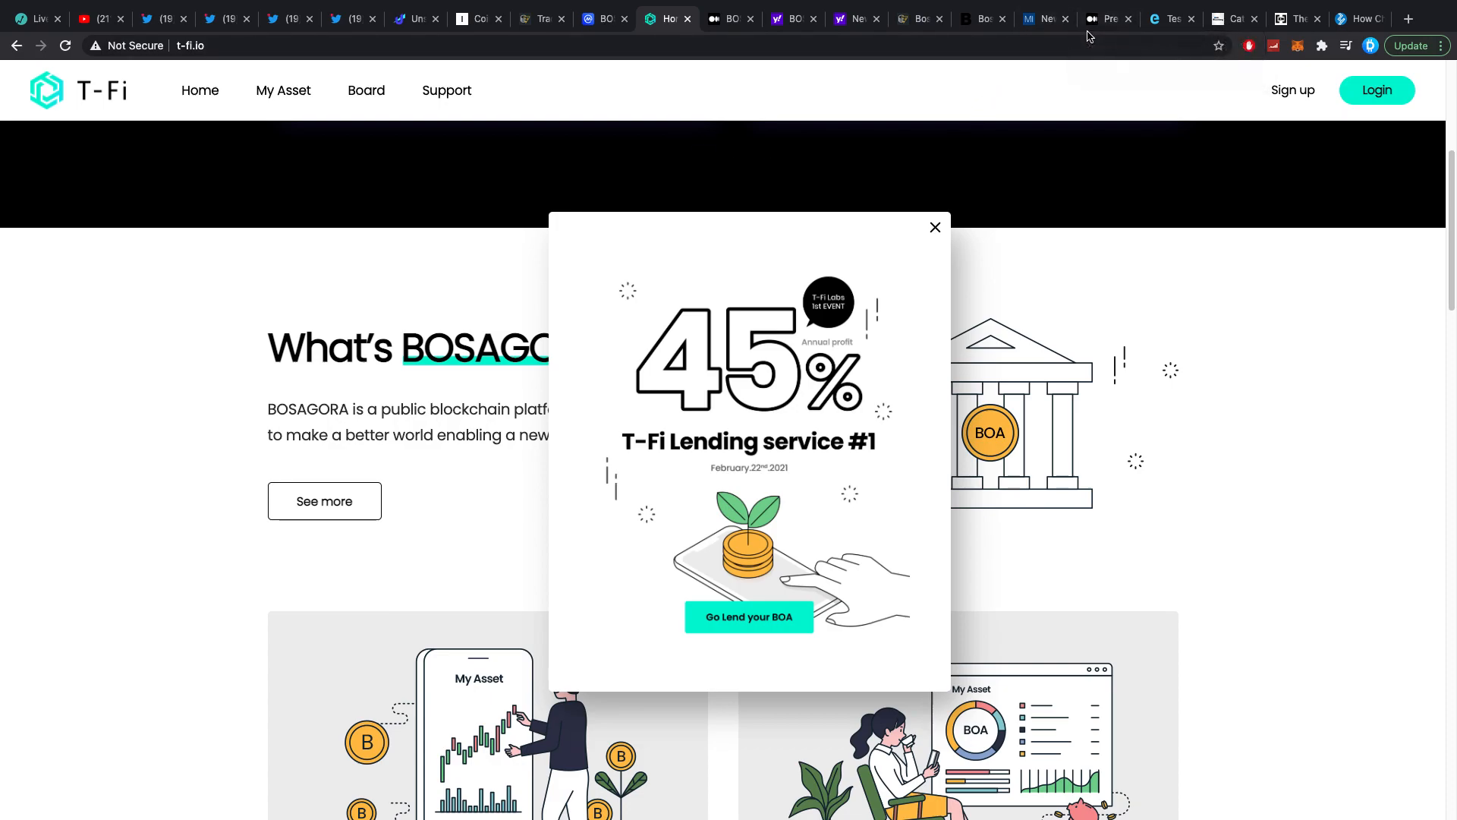
pyautogui.moveTo(1099, 23)
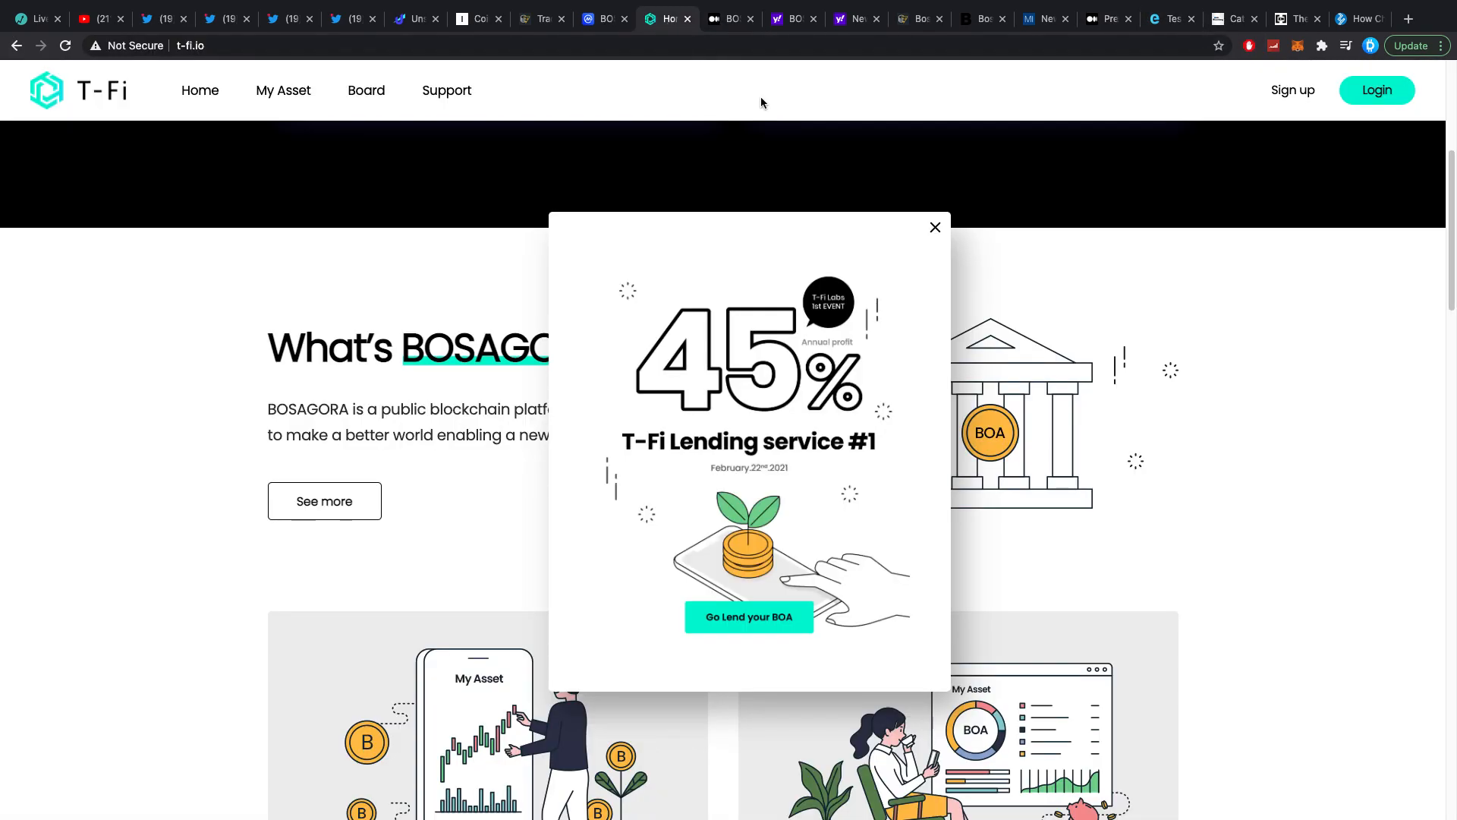
pyautogui.click(1168, 18)
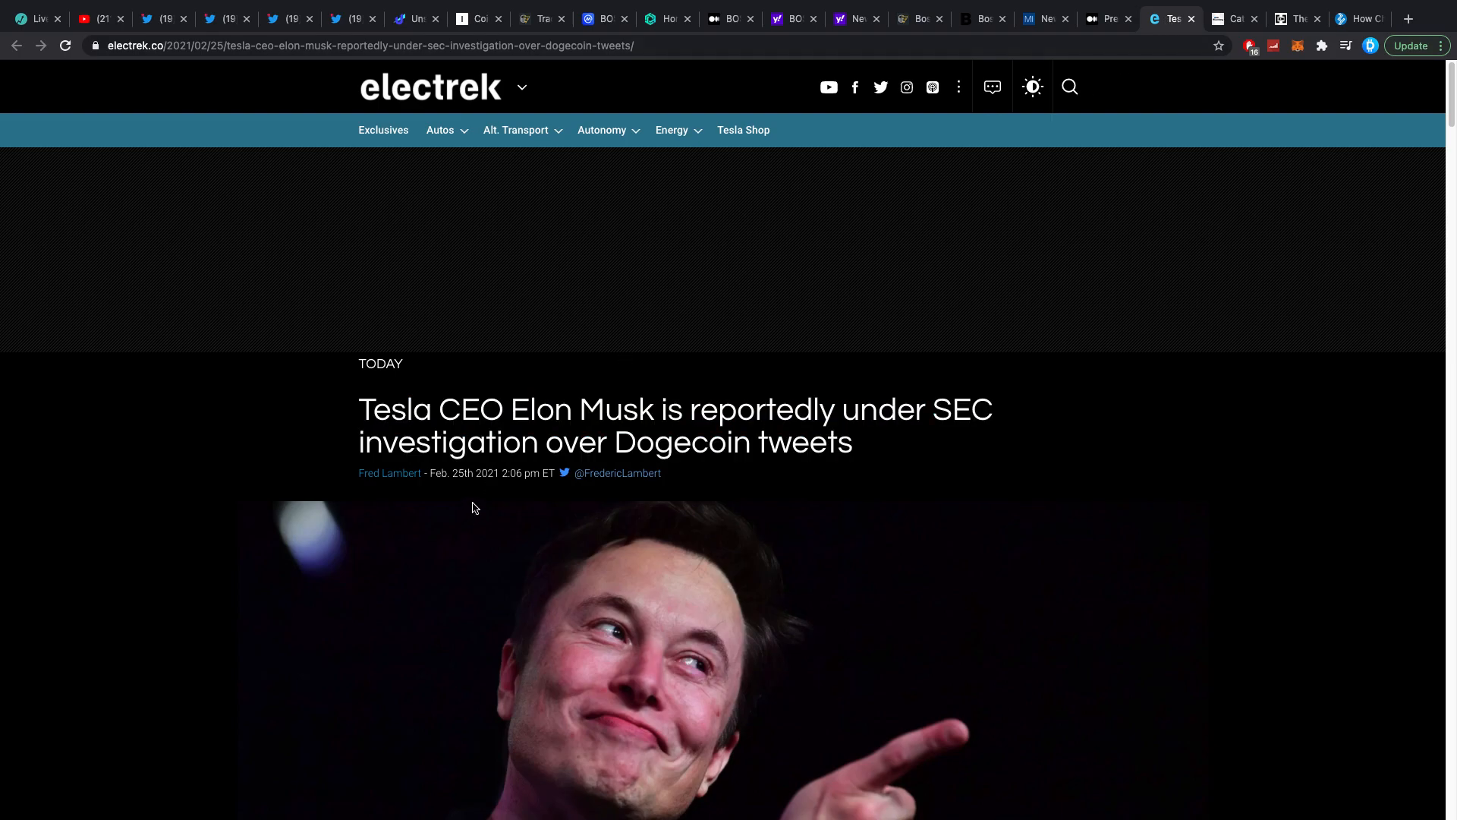
pyautogui.moveTo(324, 371)
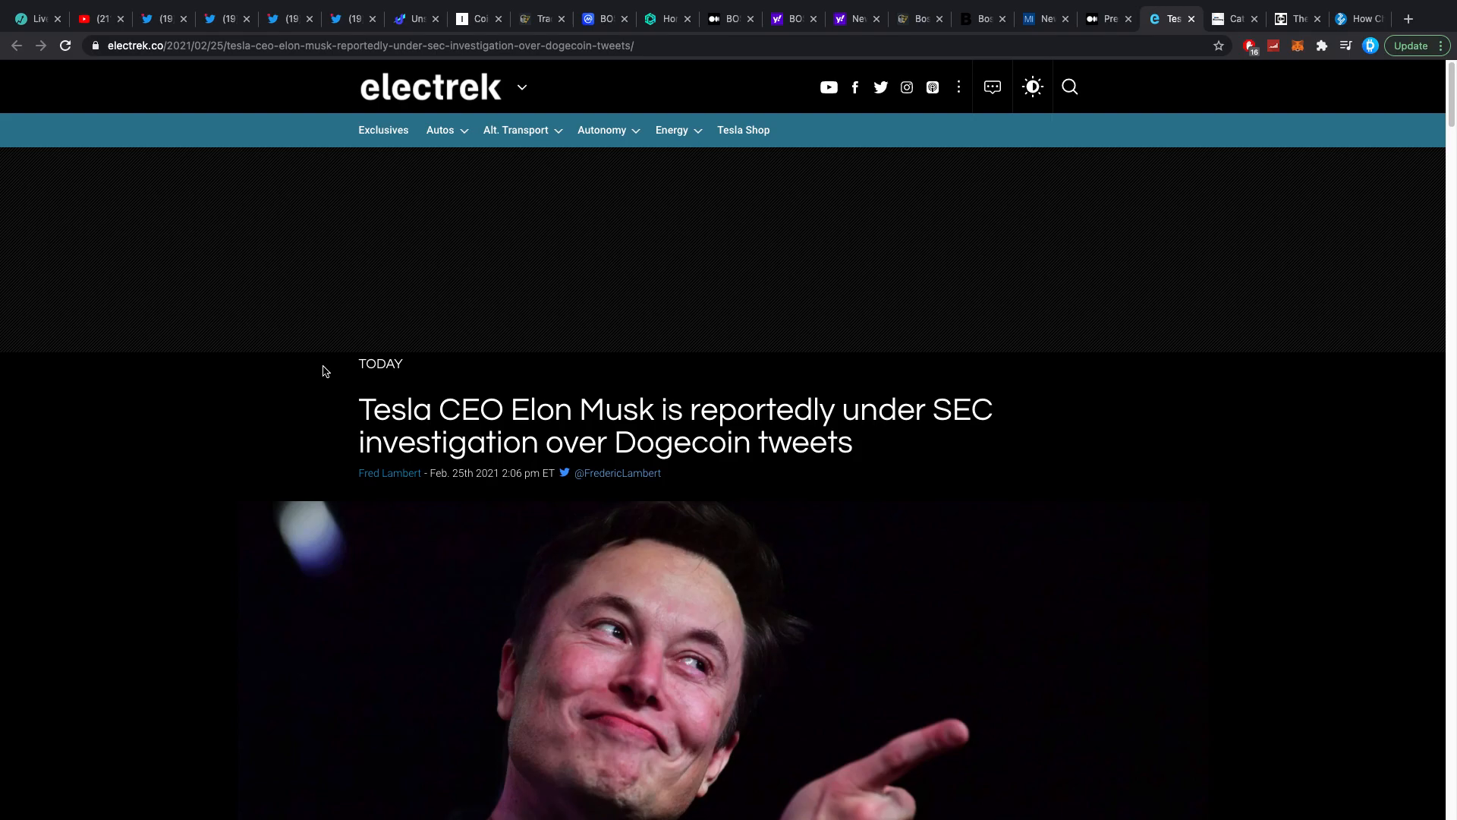
pyautogui.scroll(-3)
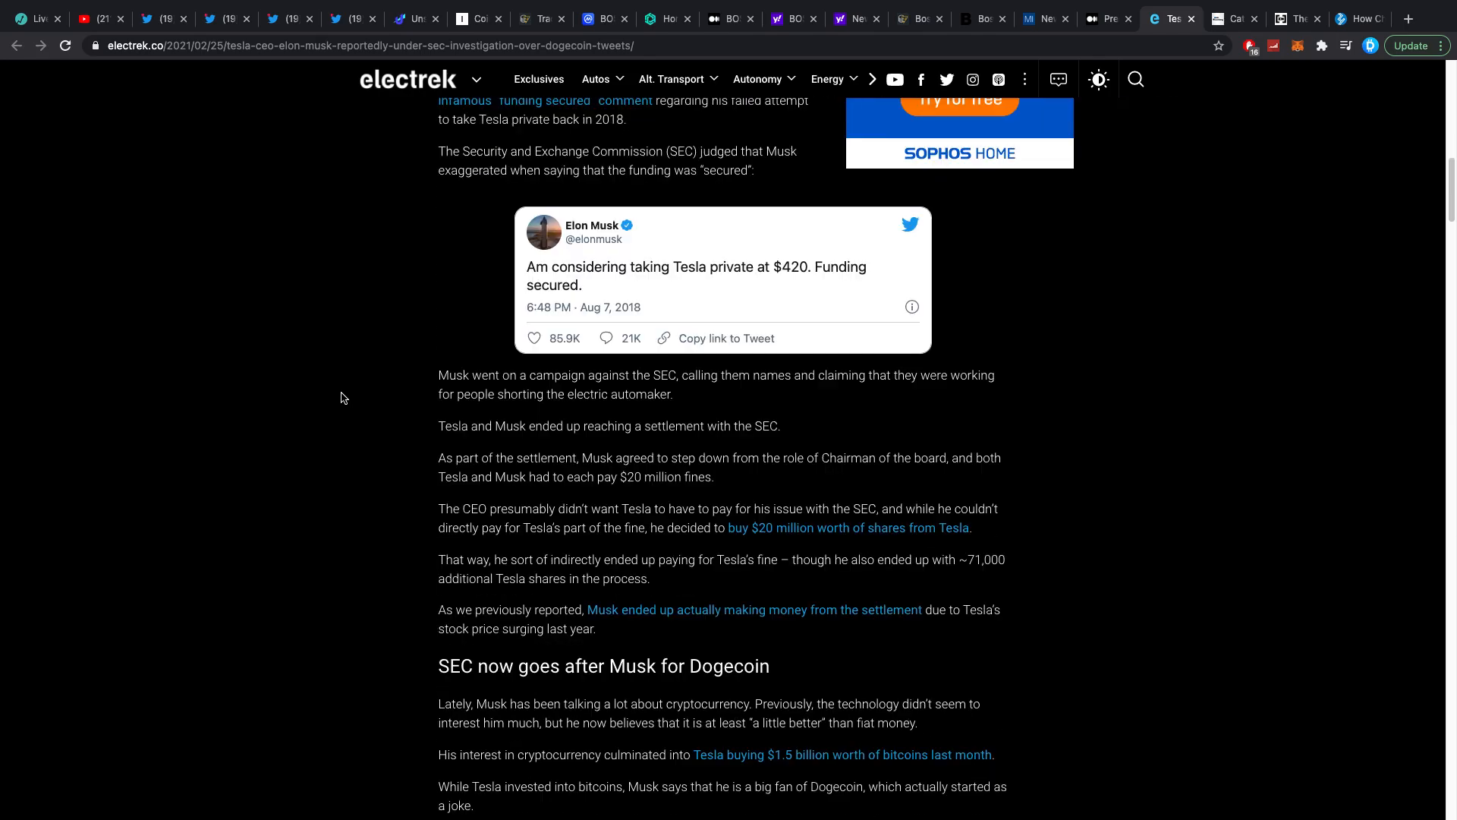
pyautogui.moveTo(424, 331)
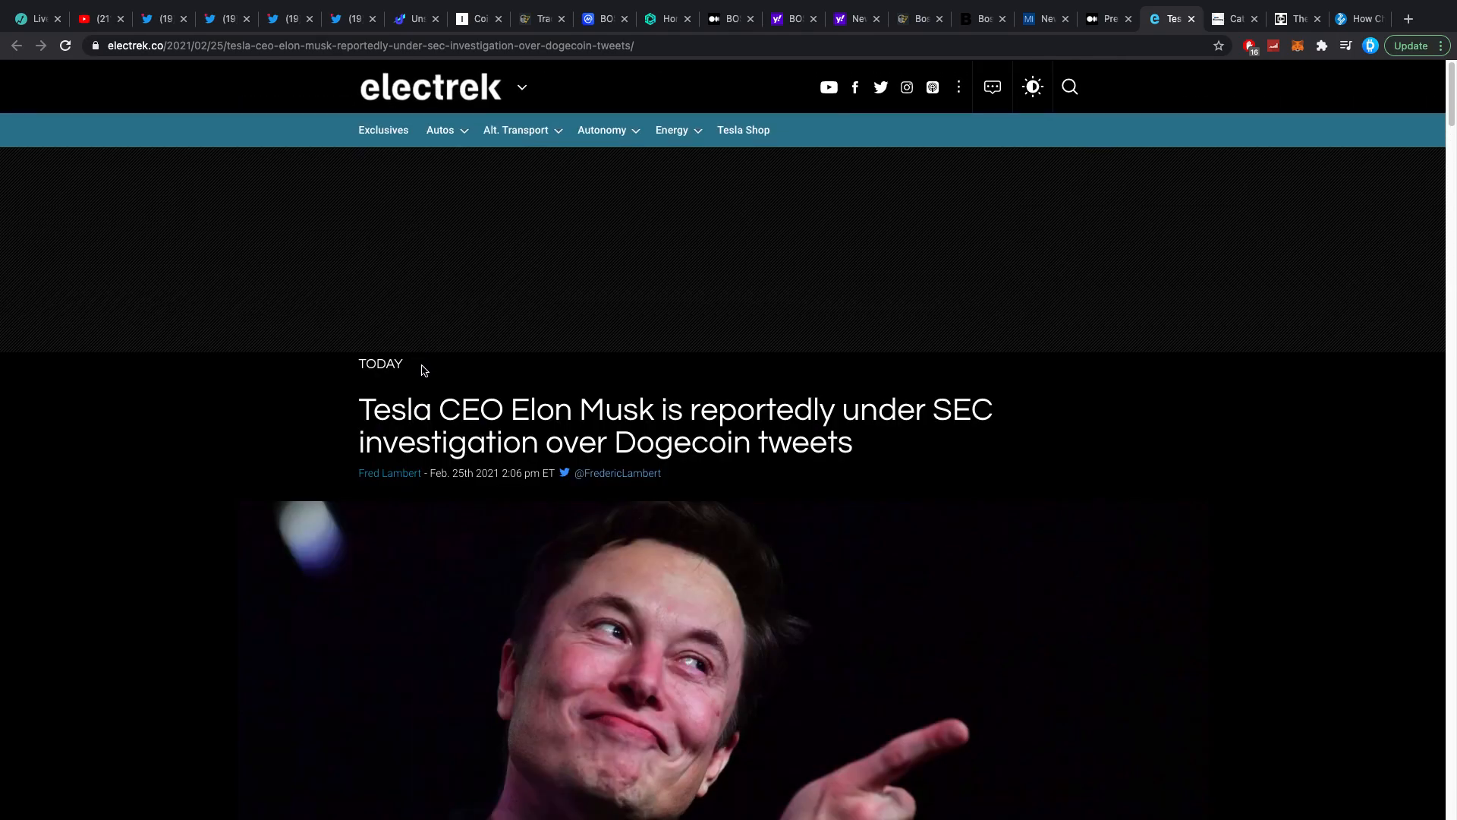
pyautogui.scroll(-3)
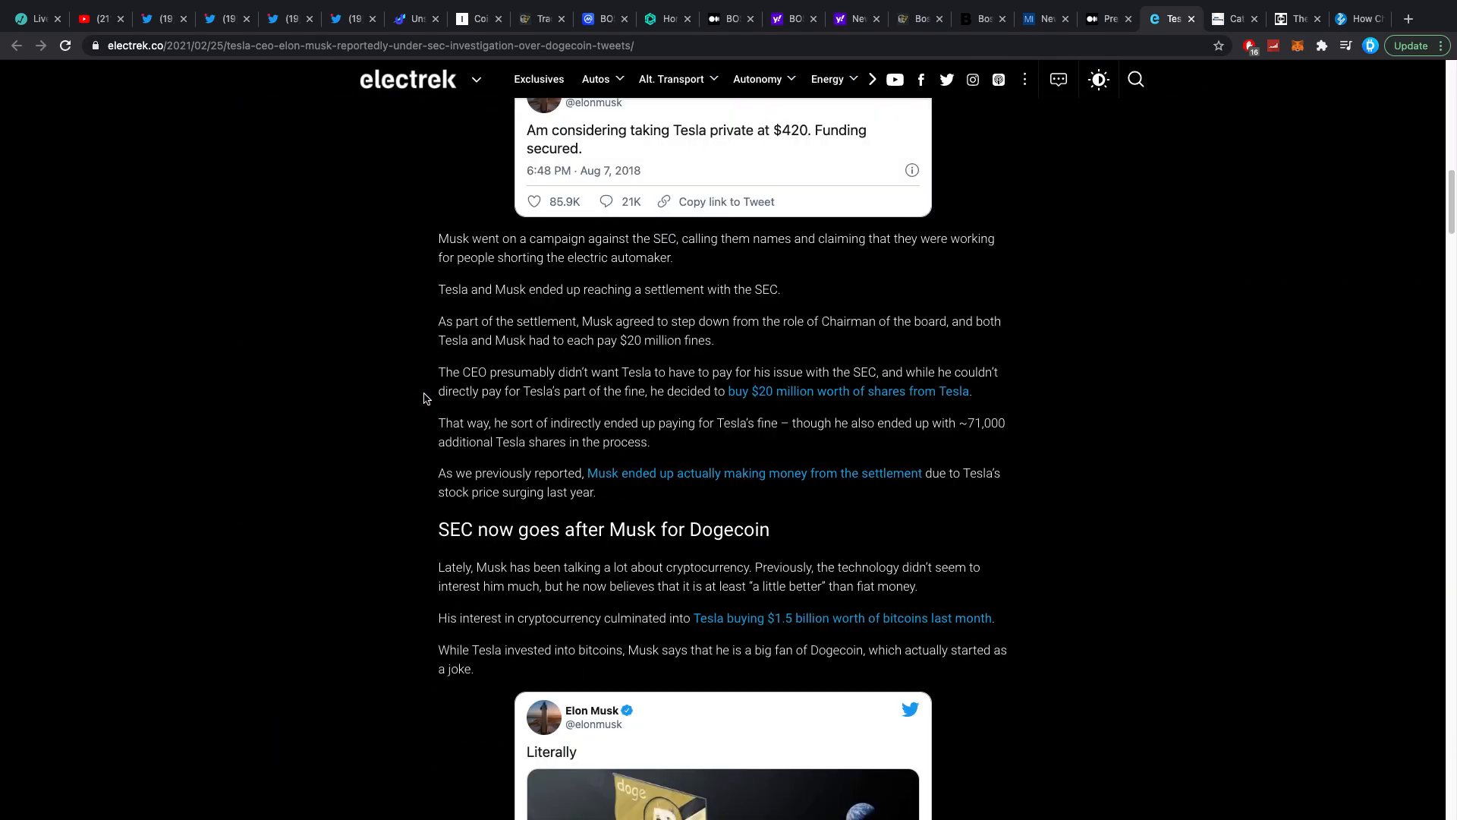
pyautogui.scroll(-3)
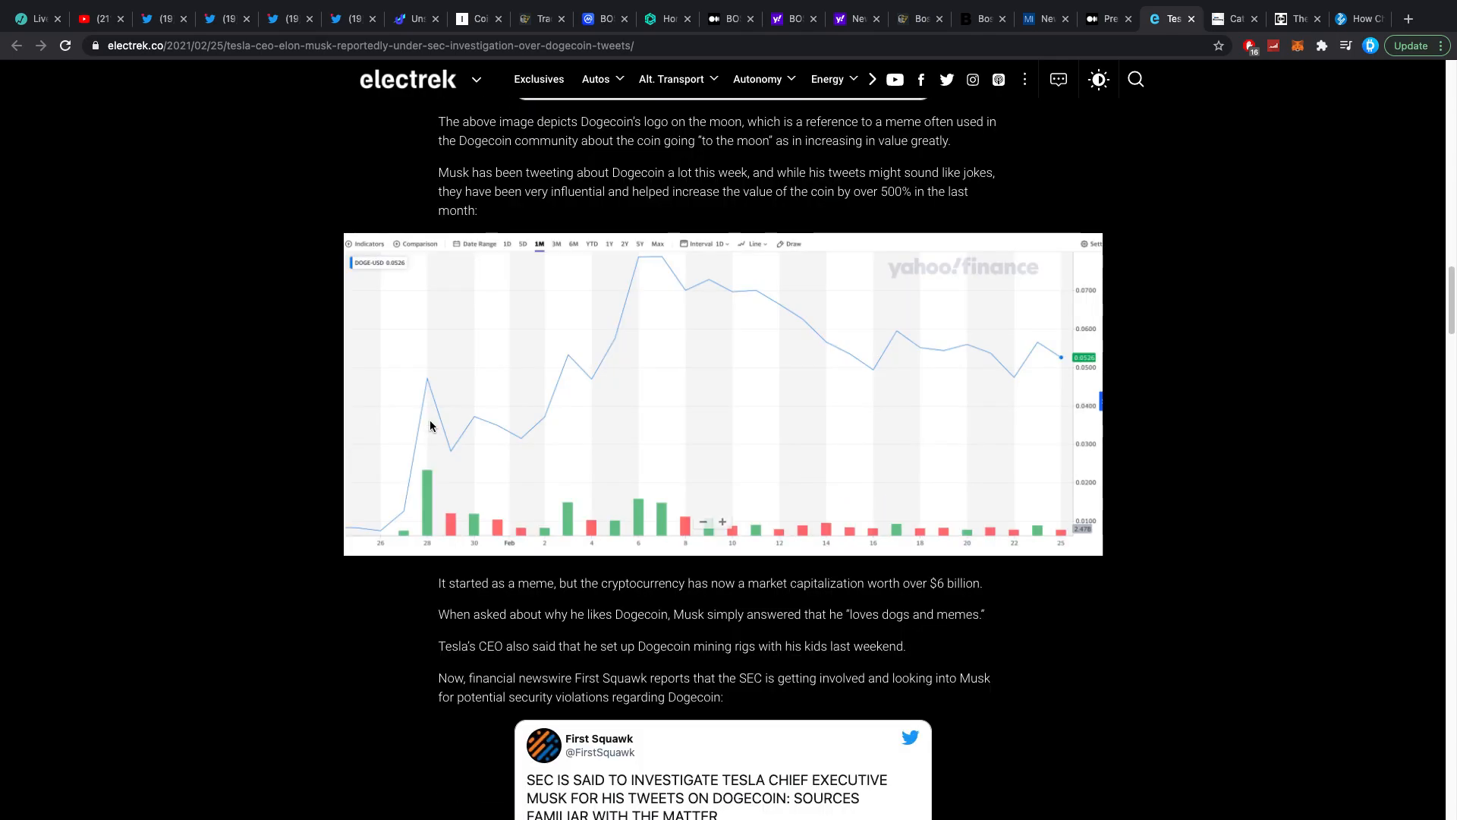
pyautogui.moveTo(439, 399)
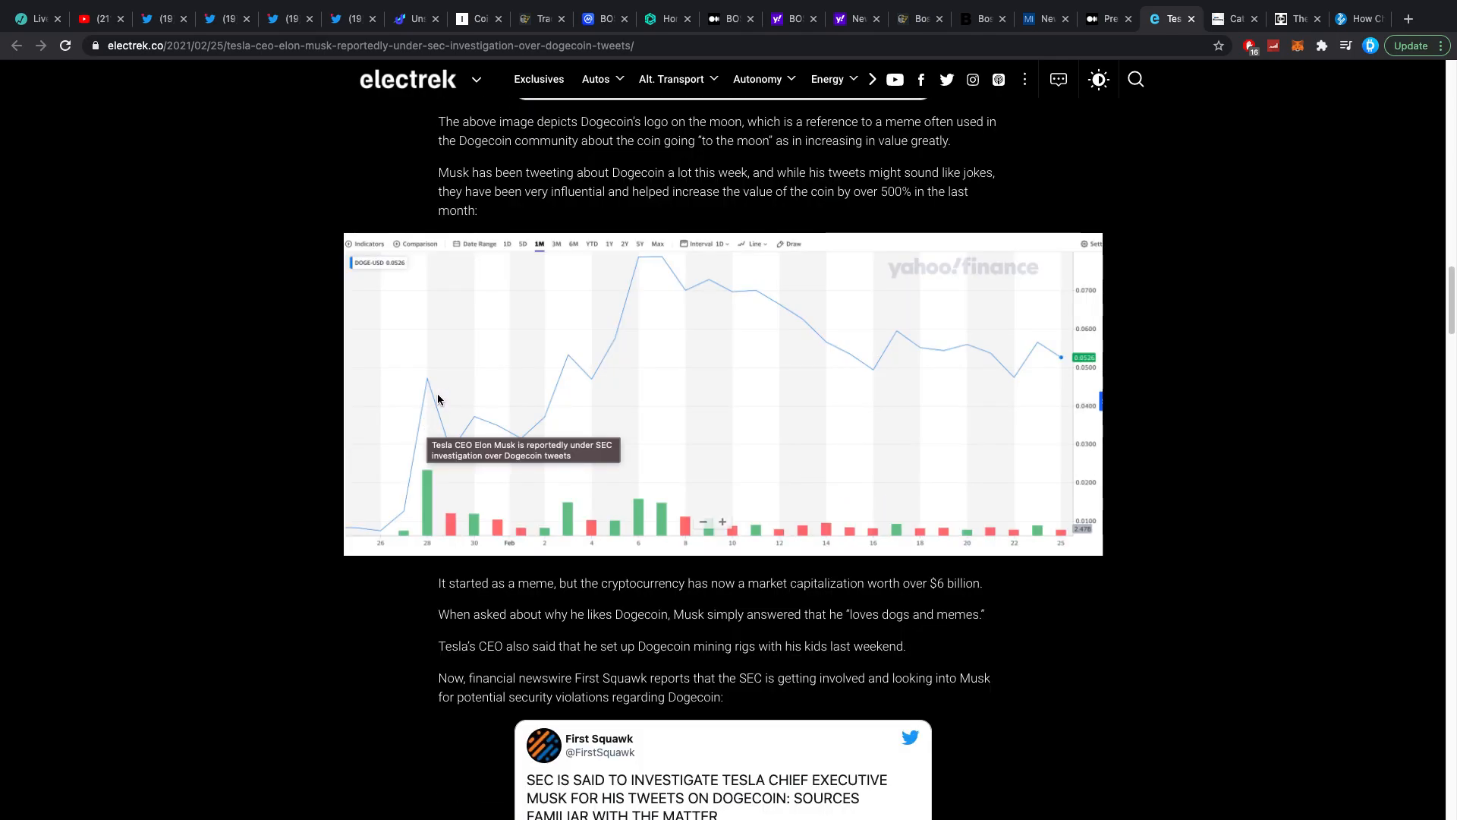
pyautogui.scroll(-3)
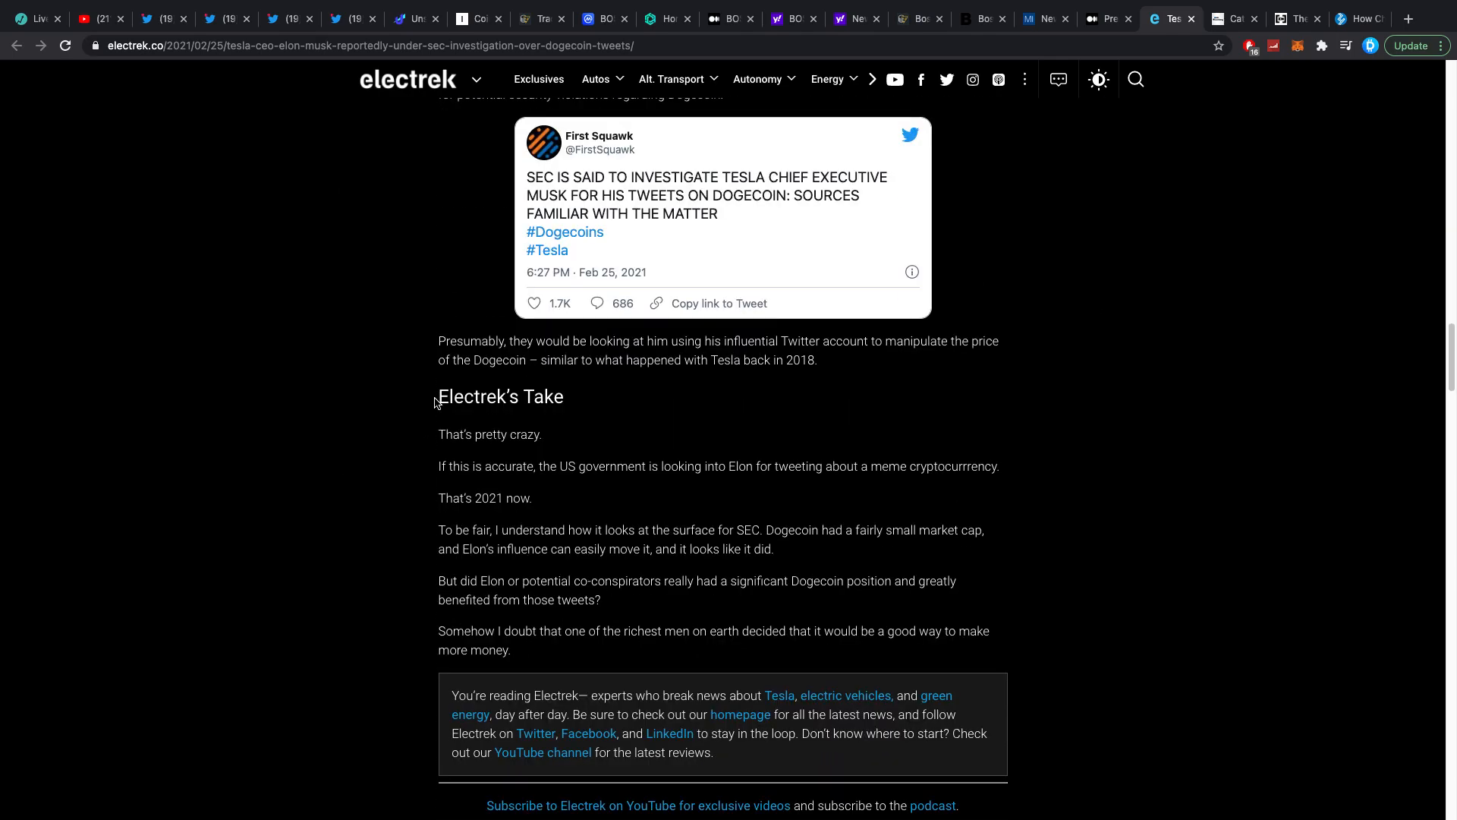
pyautogui.scroll(-3)
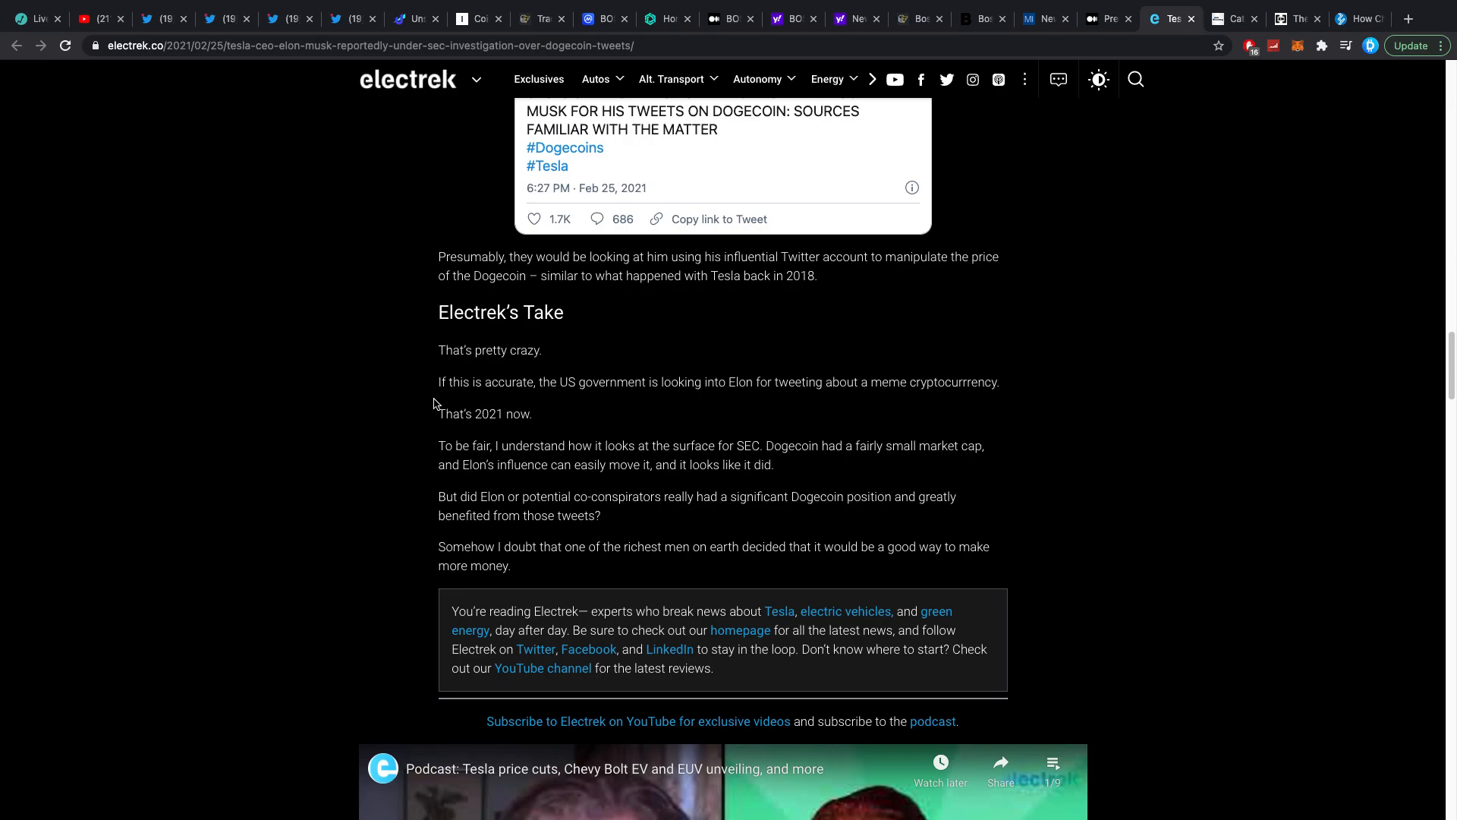
pyautogui.scroll(-3)
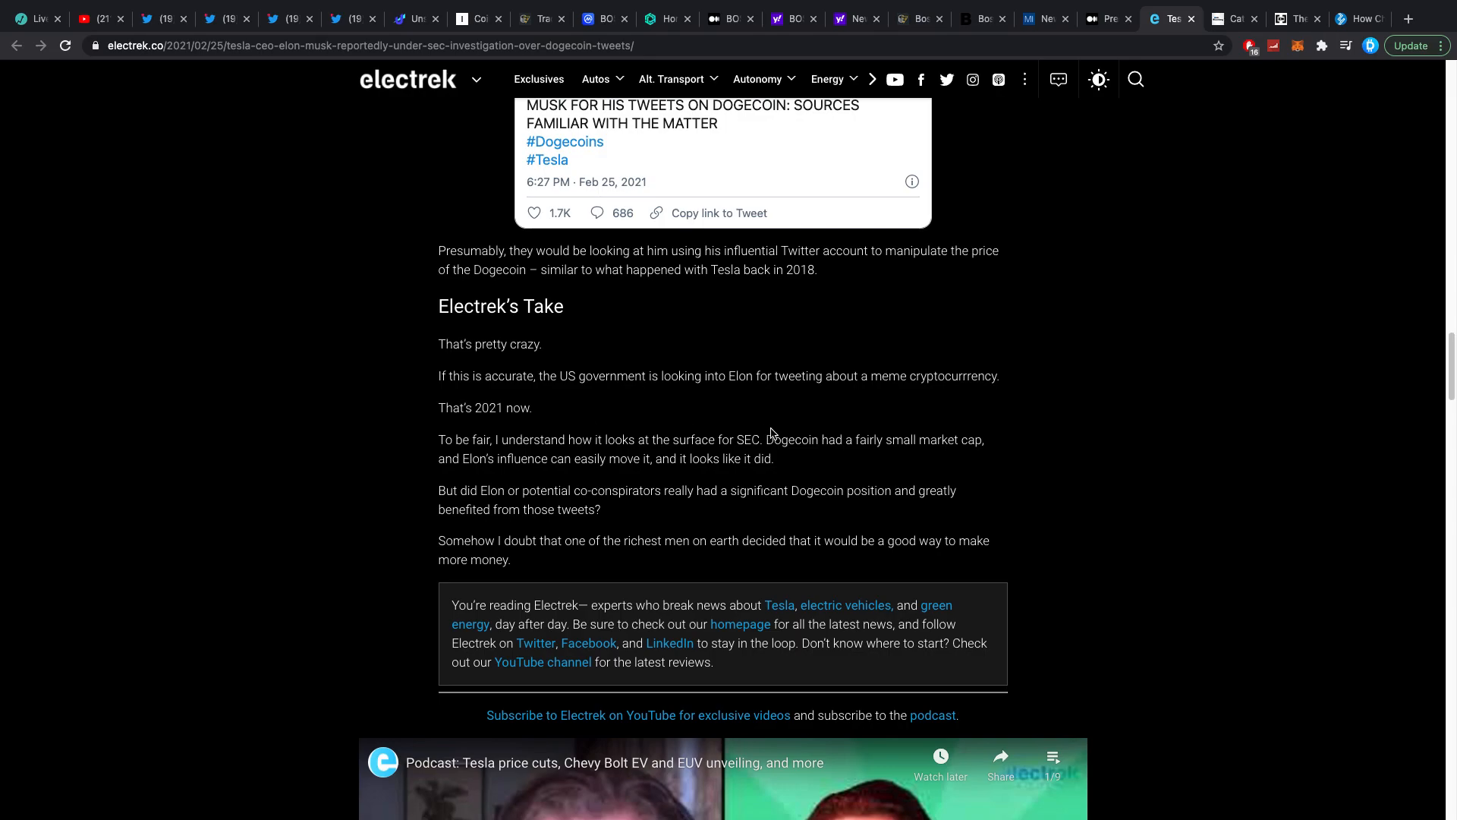
pyautogui.moveTo(805, 444)
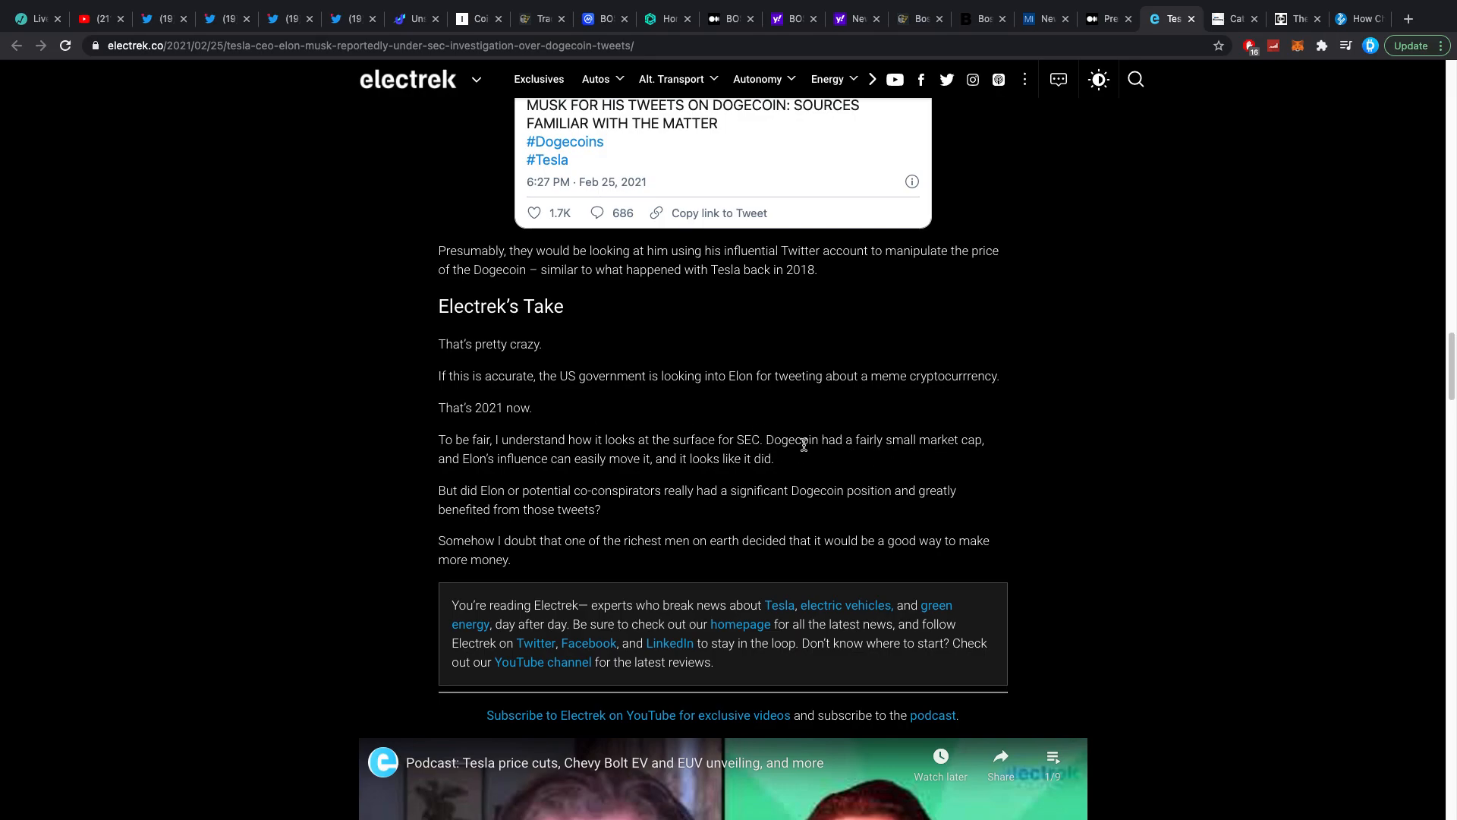
pyautogui.scroll(-3)
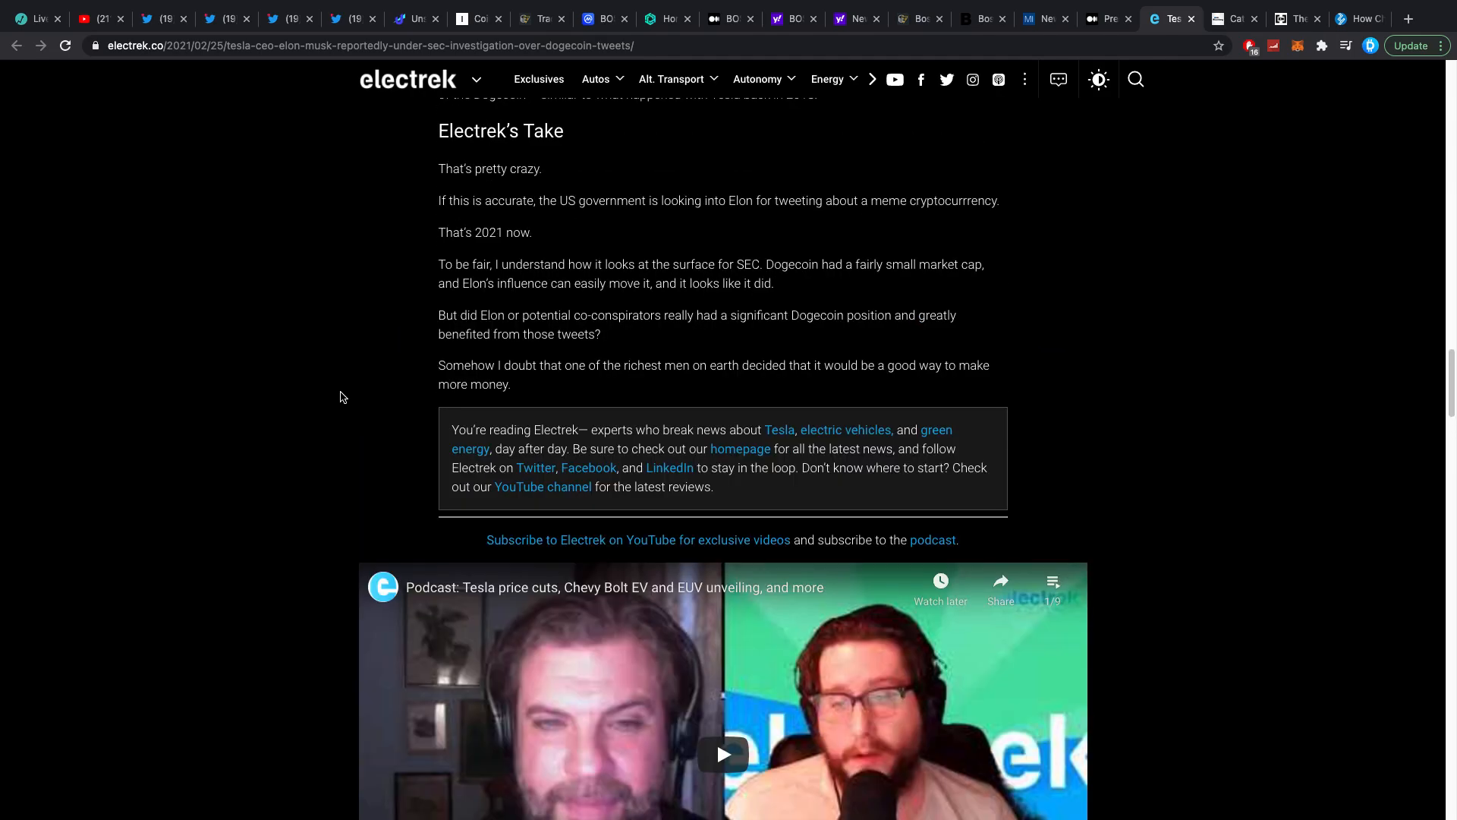
pyautogui.scroll(3)
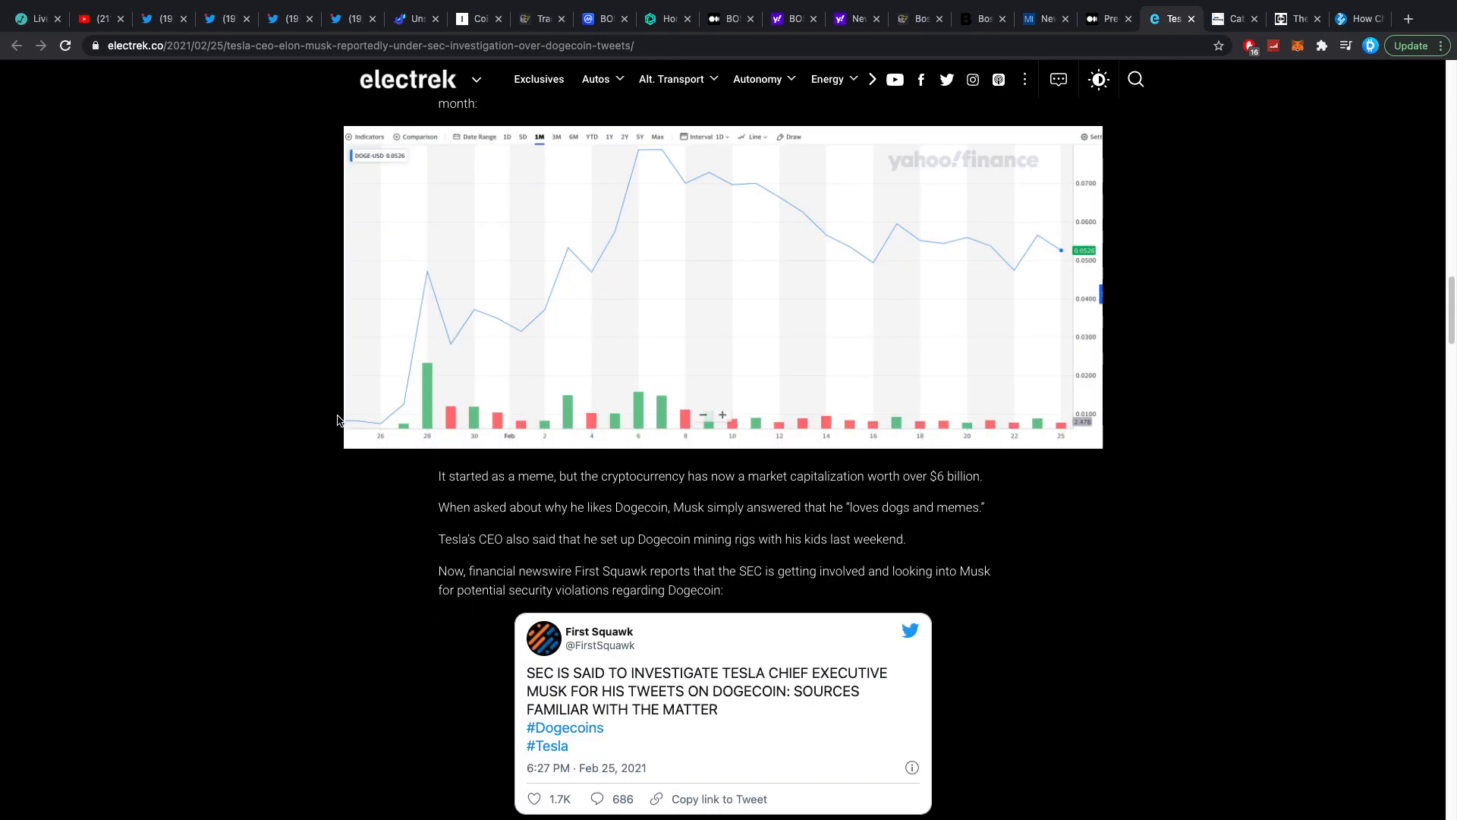
pyautogui.scroll(3)
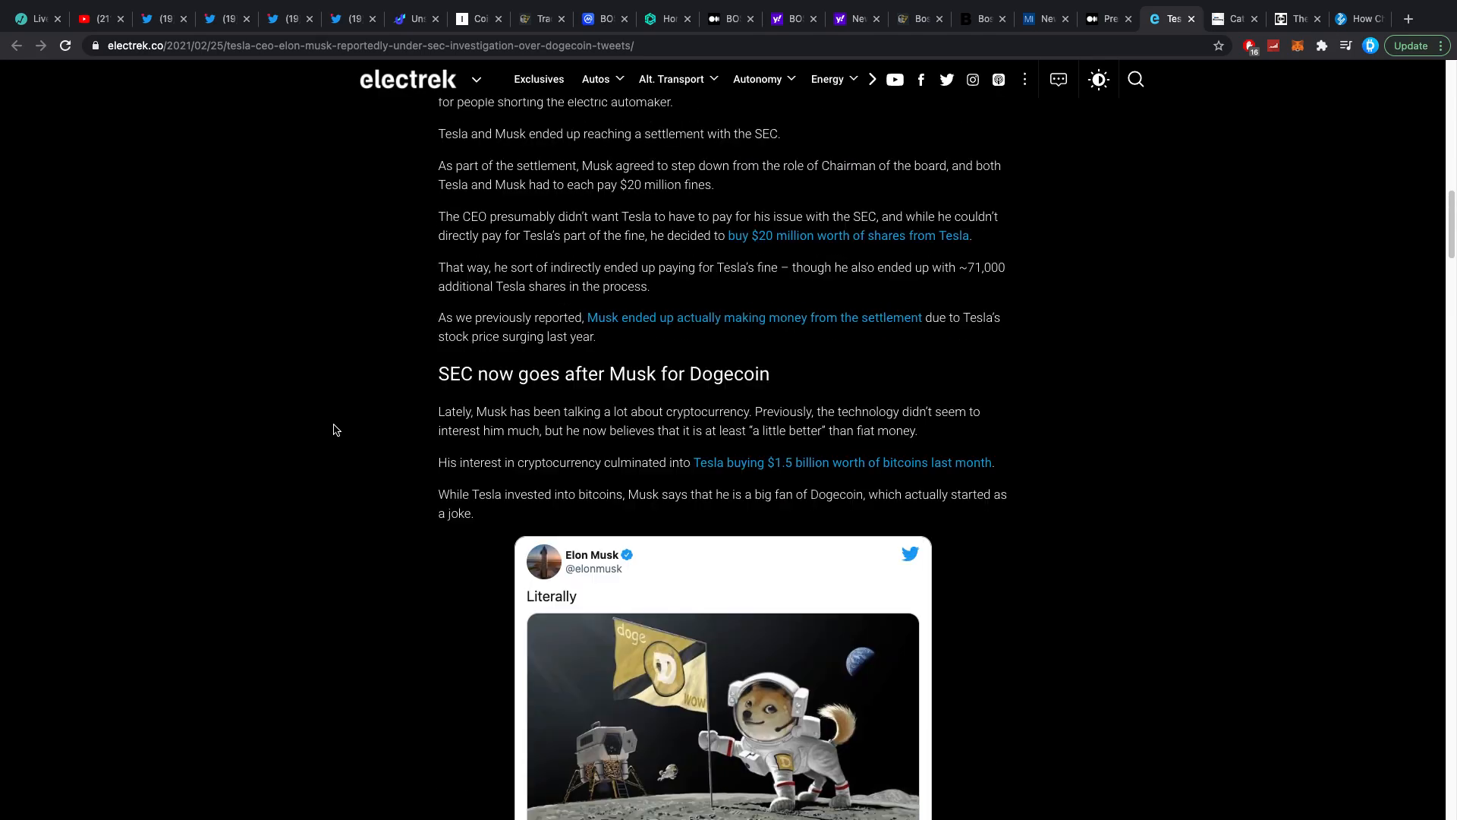
pyautogui.moveTo(704, 510)
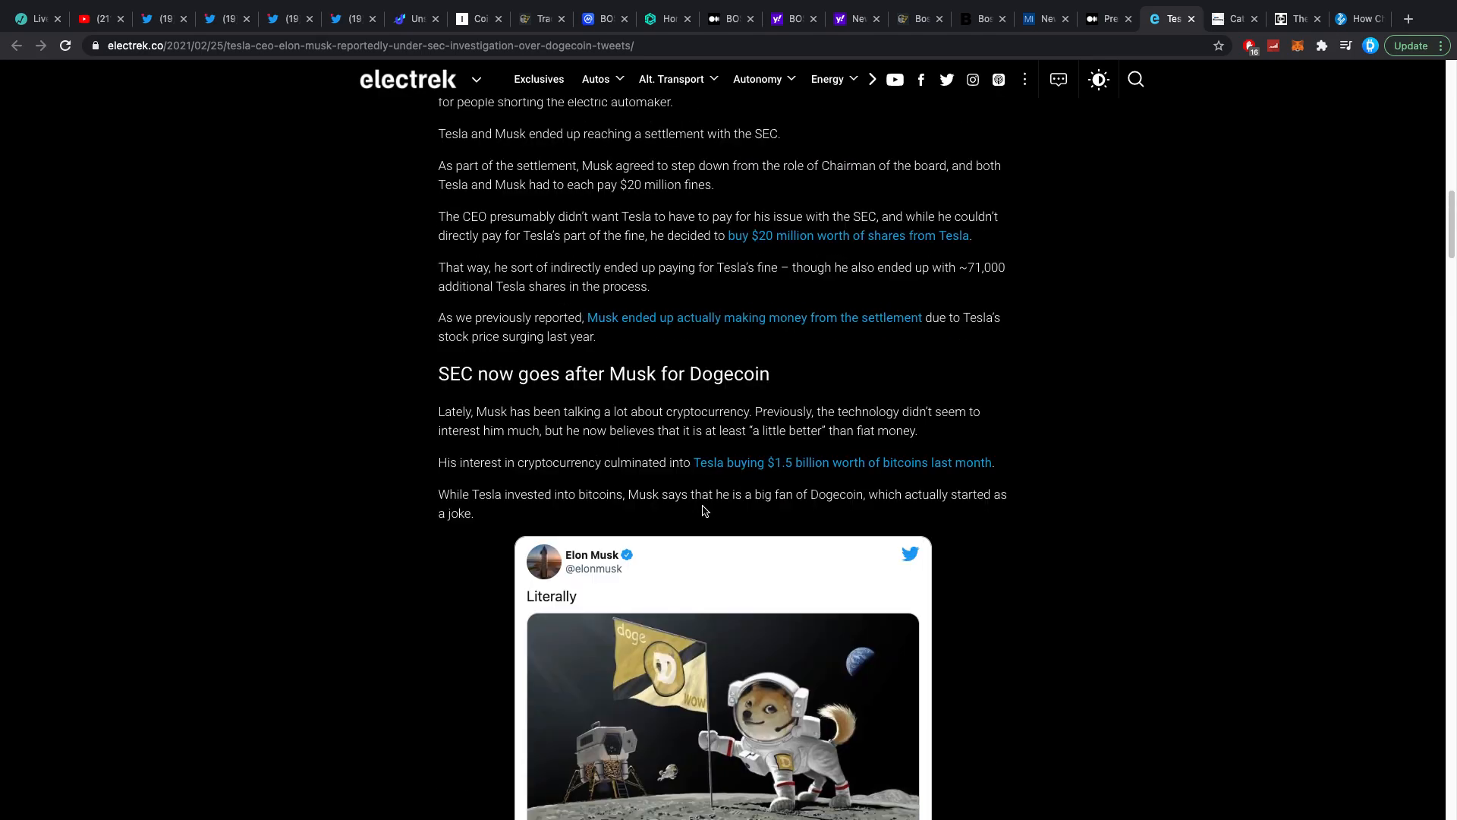
pyautogui.moveTo(689, 522)
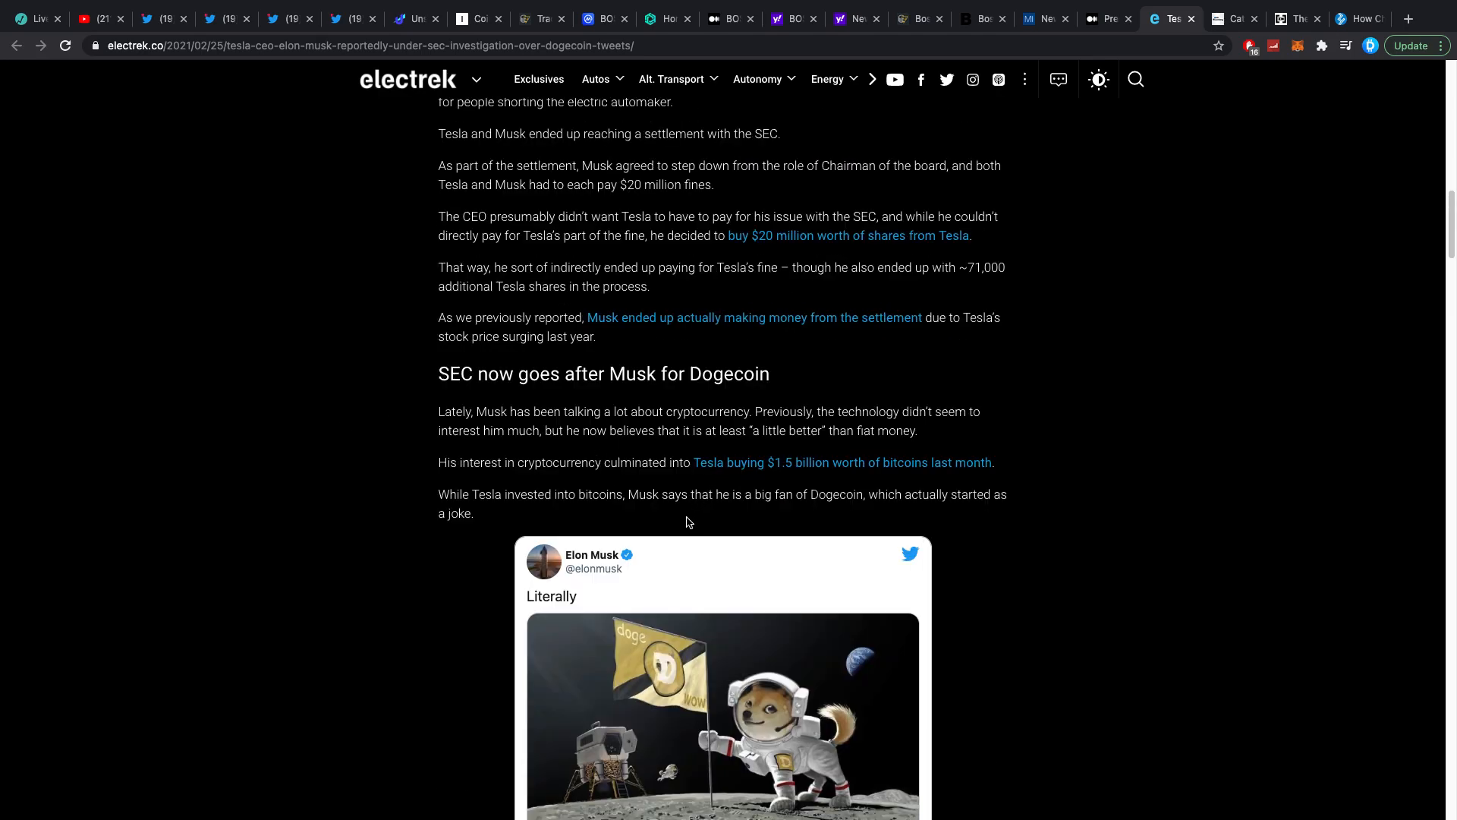
pyautogui.scroll(-3)
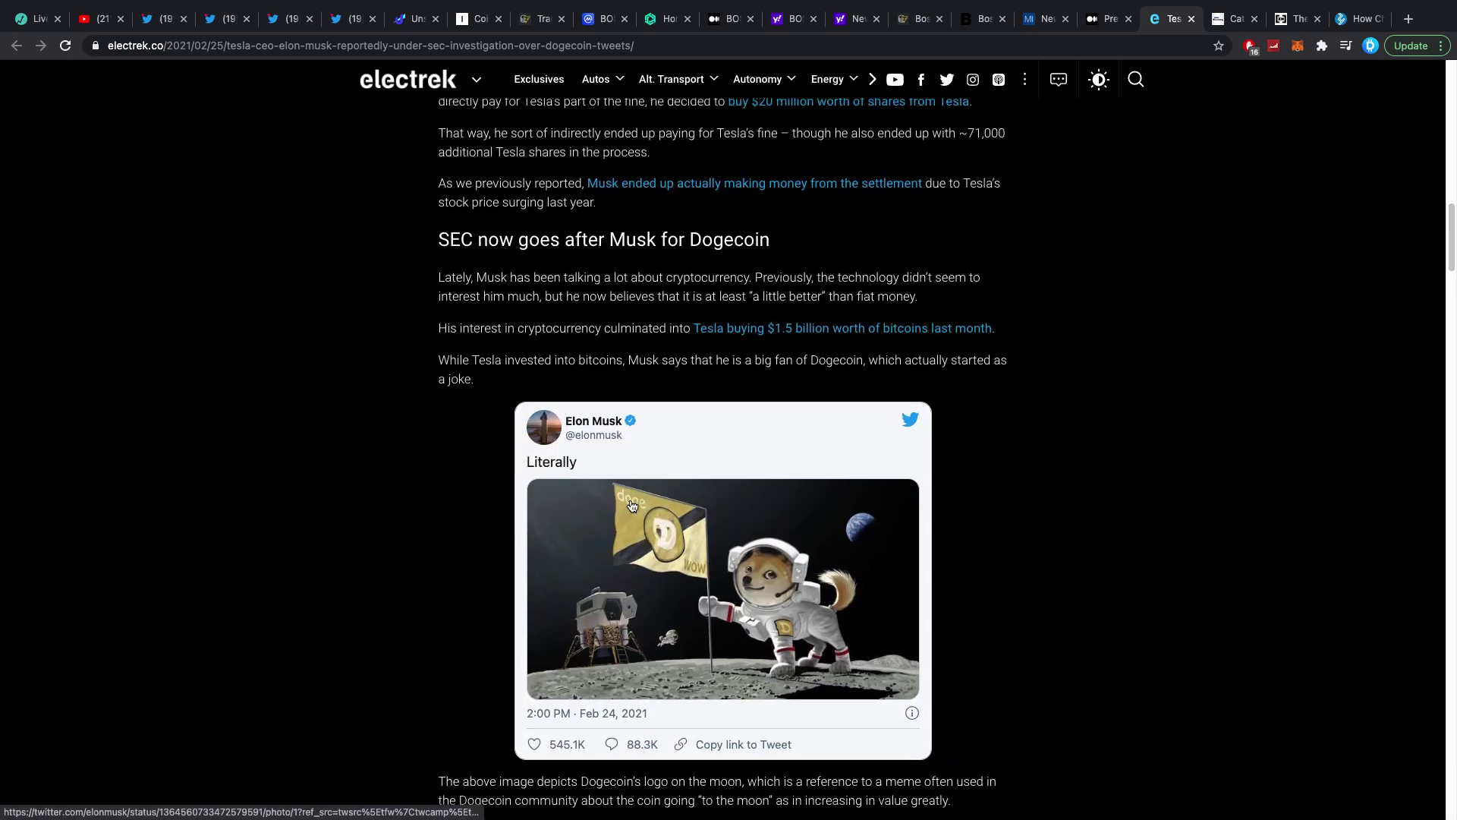
pyautogui.scroll(3)
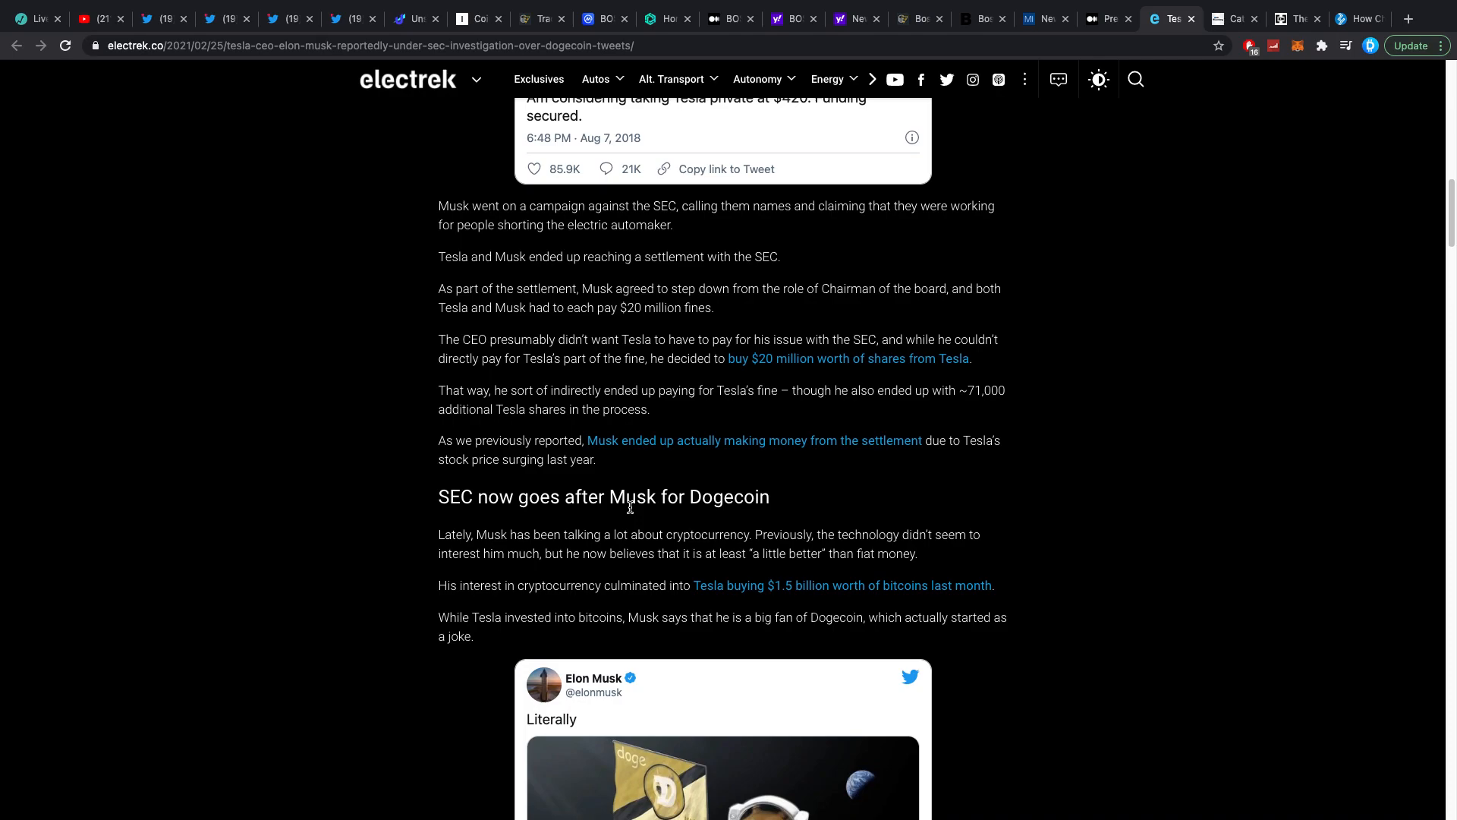
pyautogui.moveTo(604, 446)
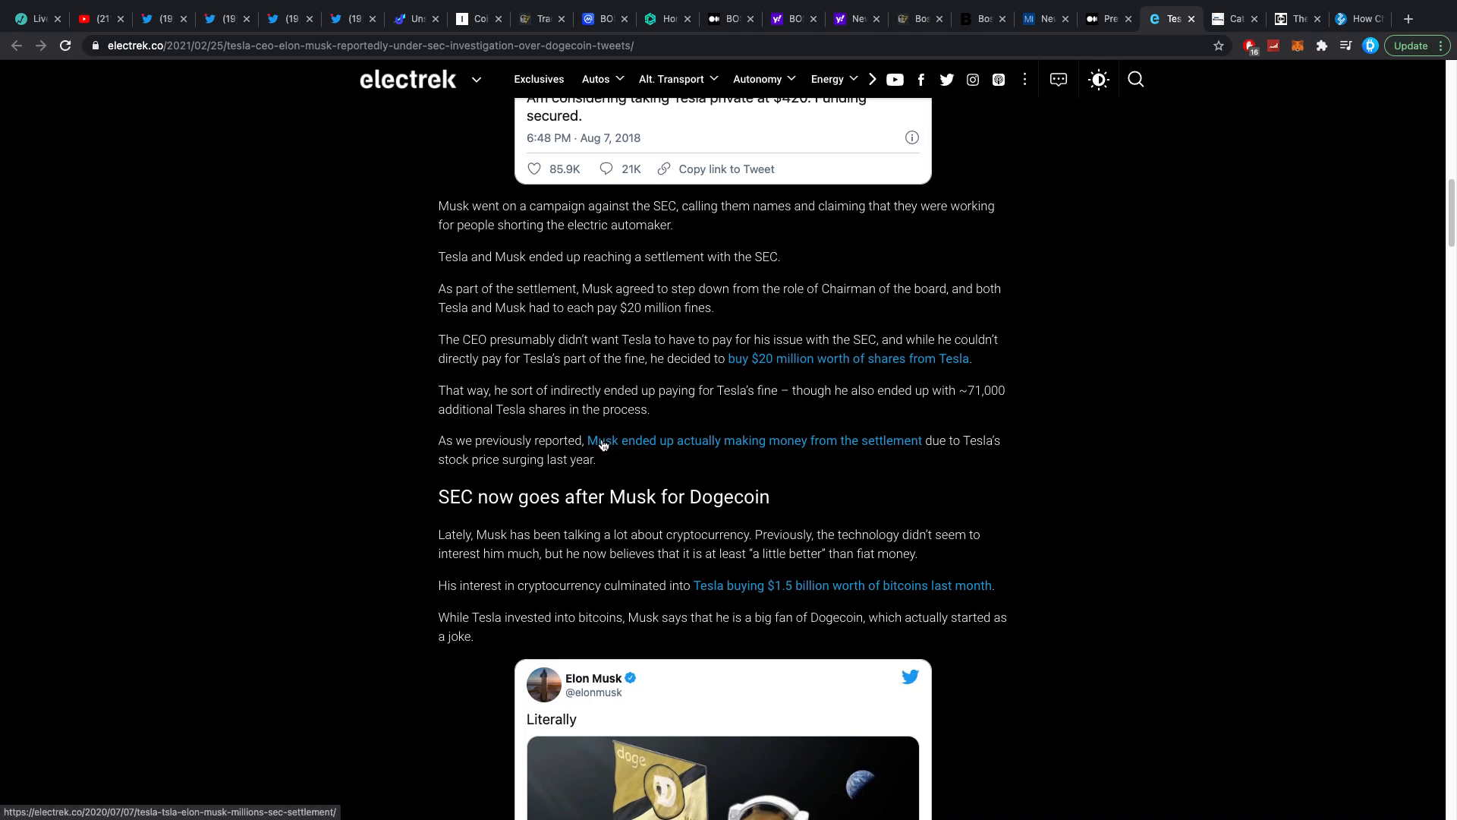
pyautogui.moveTo(539, 398)
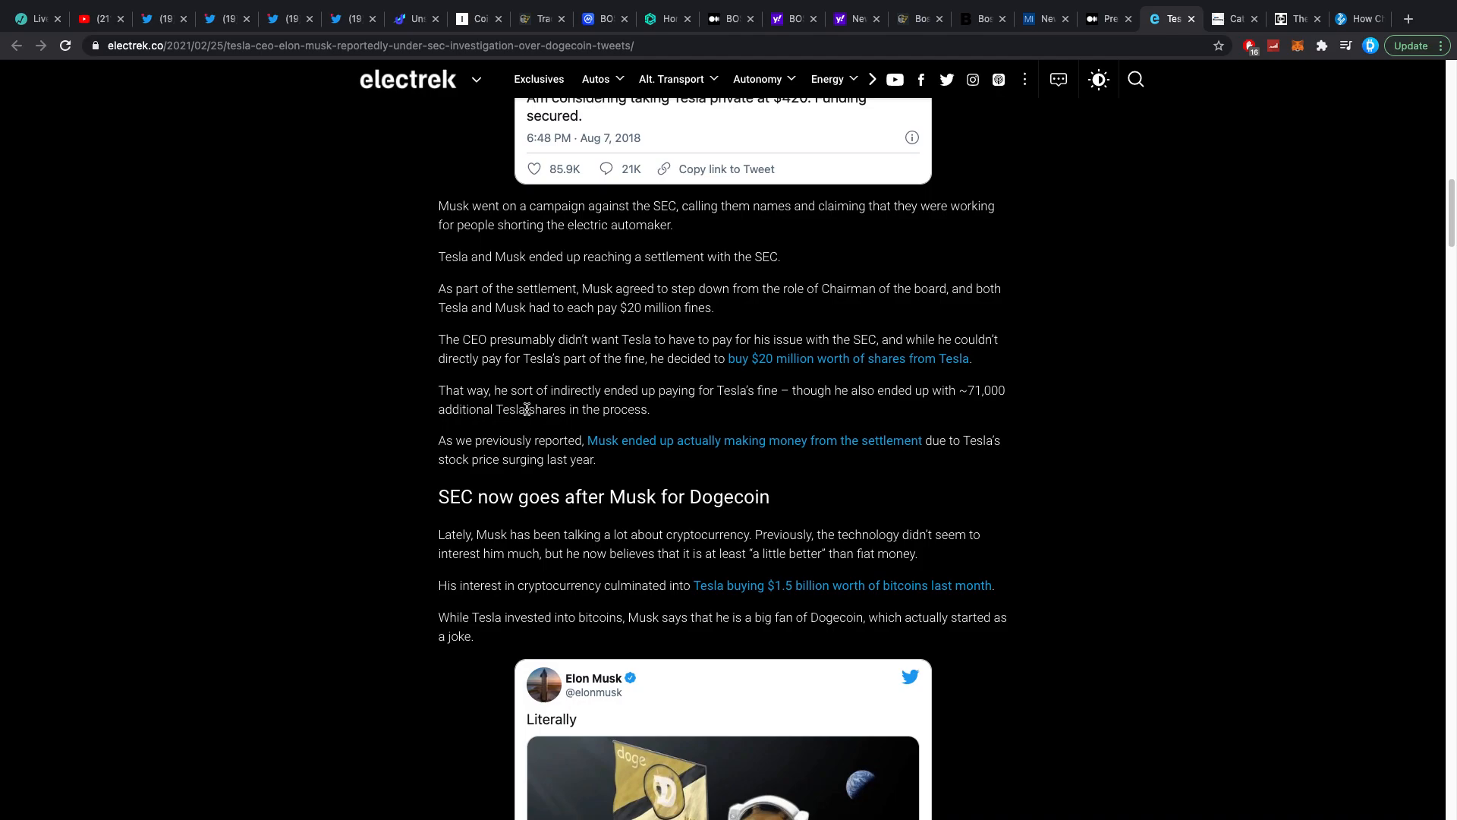
pyautogui.scroll(3)
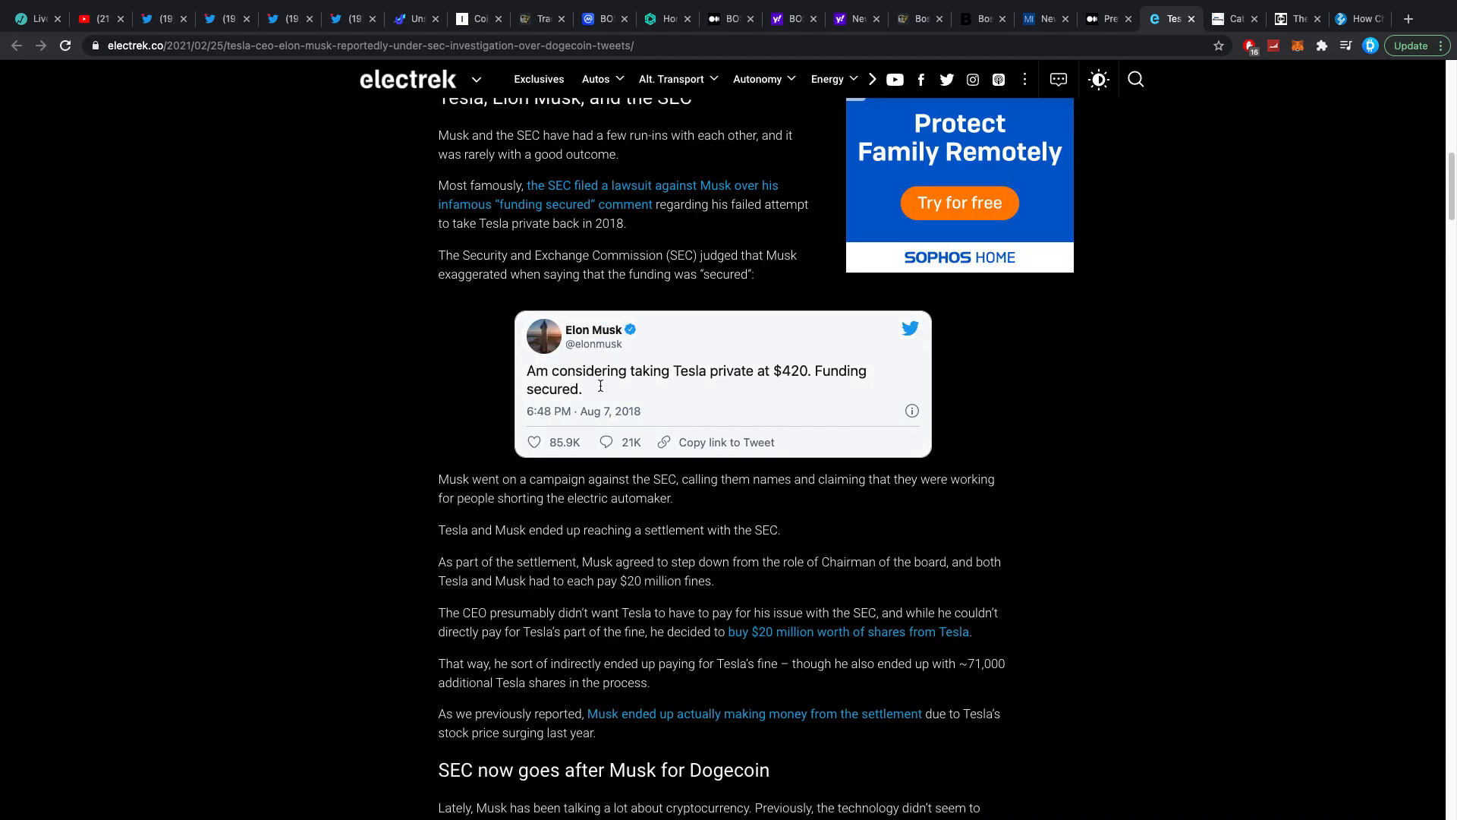
pyautogui.moveTo(607, 409)
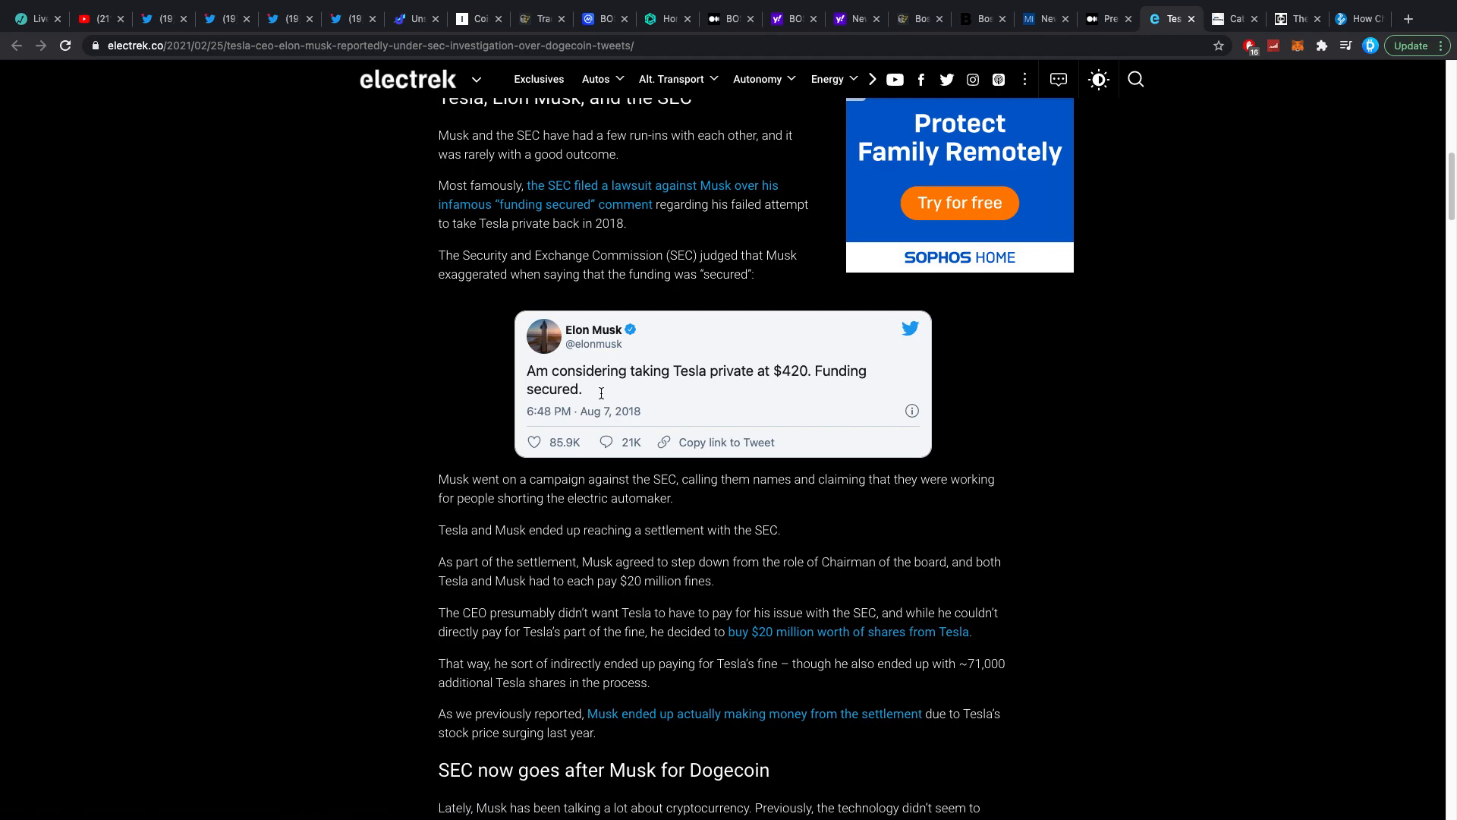
pyautogui.moveTo(589, 410)
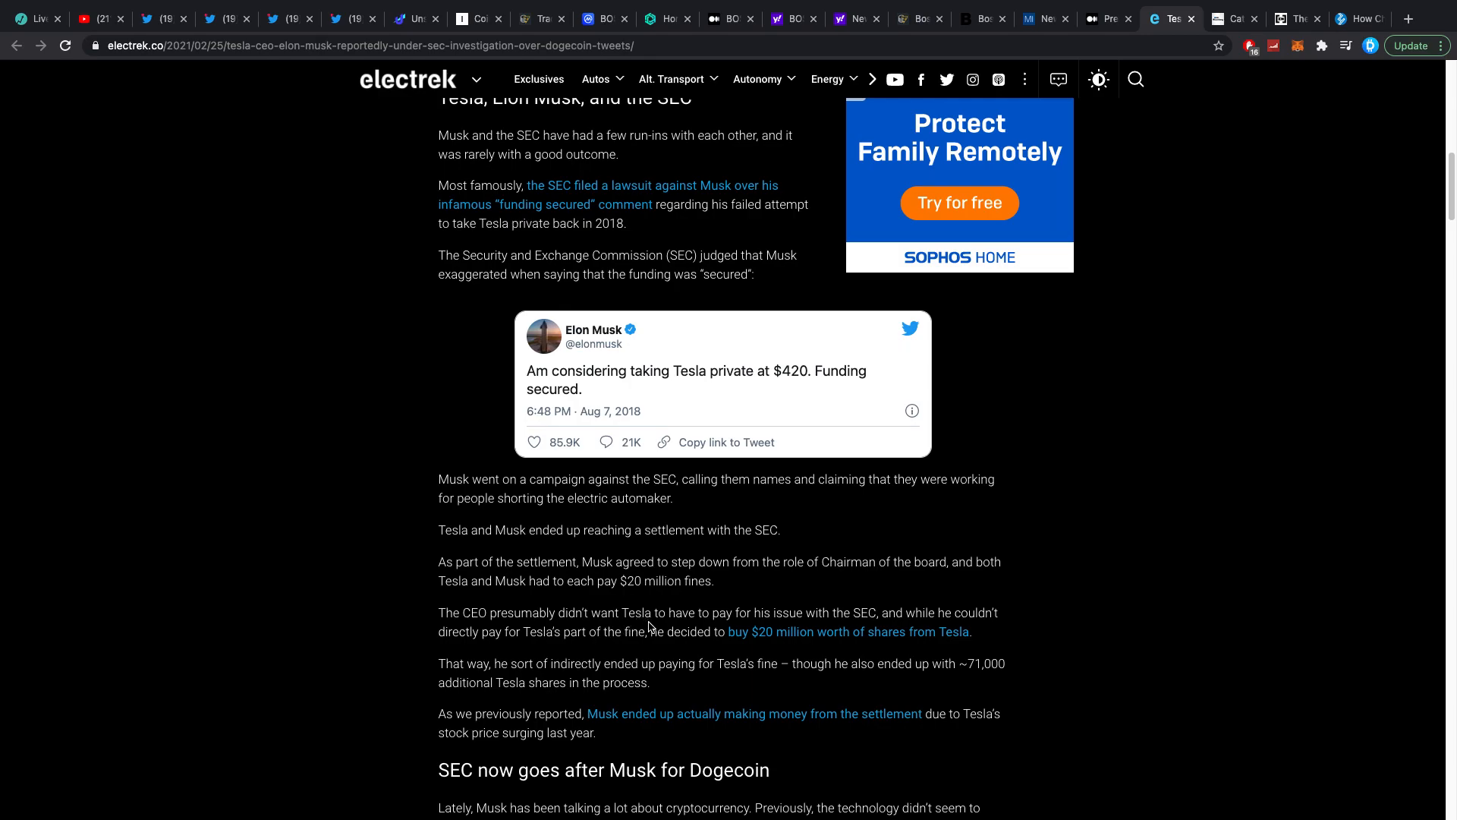
pyautogui.moveTo(510, 651)
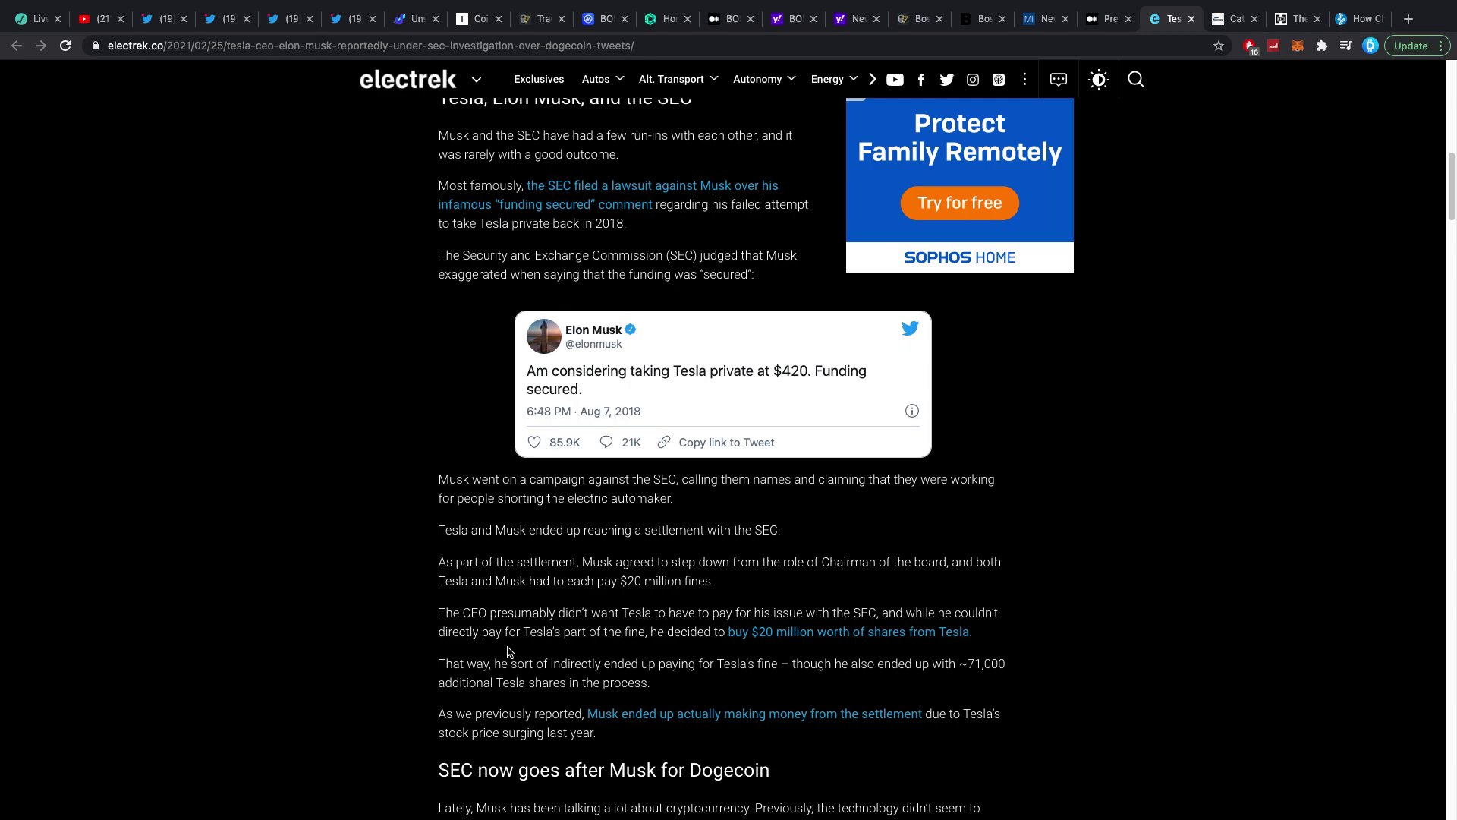
pyautogui.moveTo(918, 630)
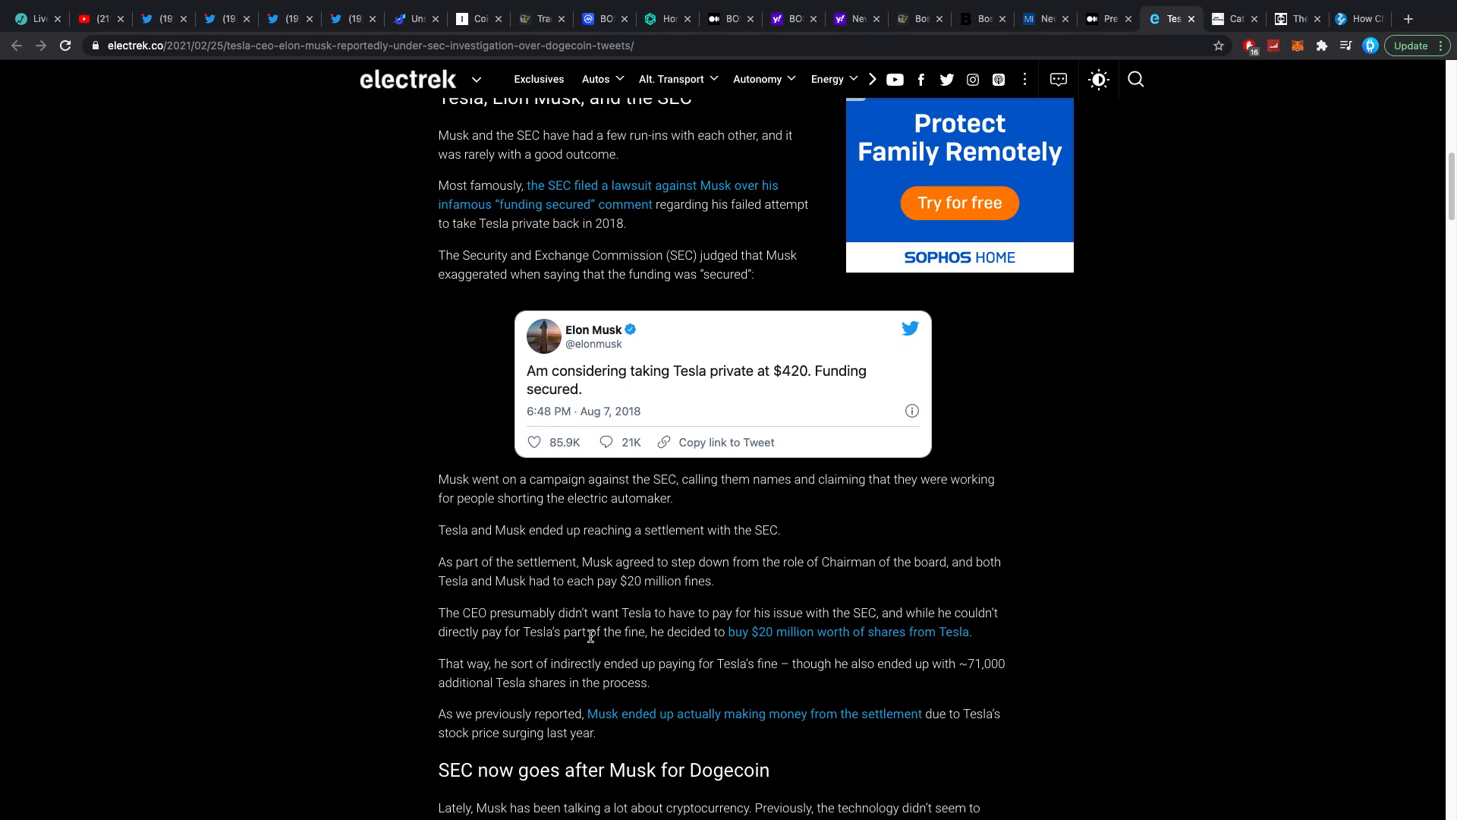
pyautogui.moveTo(851, 634)
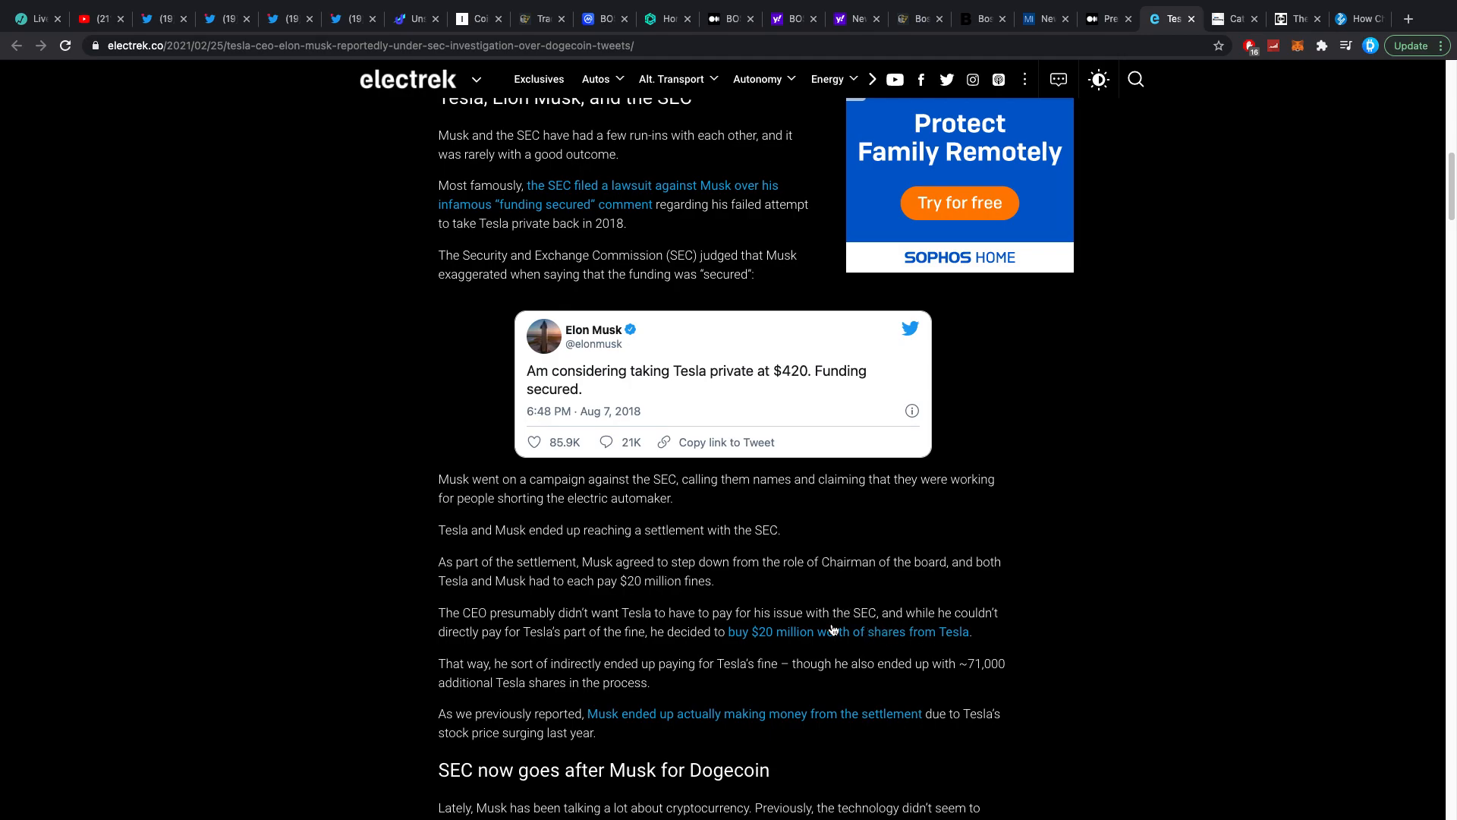
pyautogui.scroll(-3)
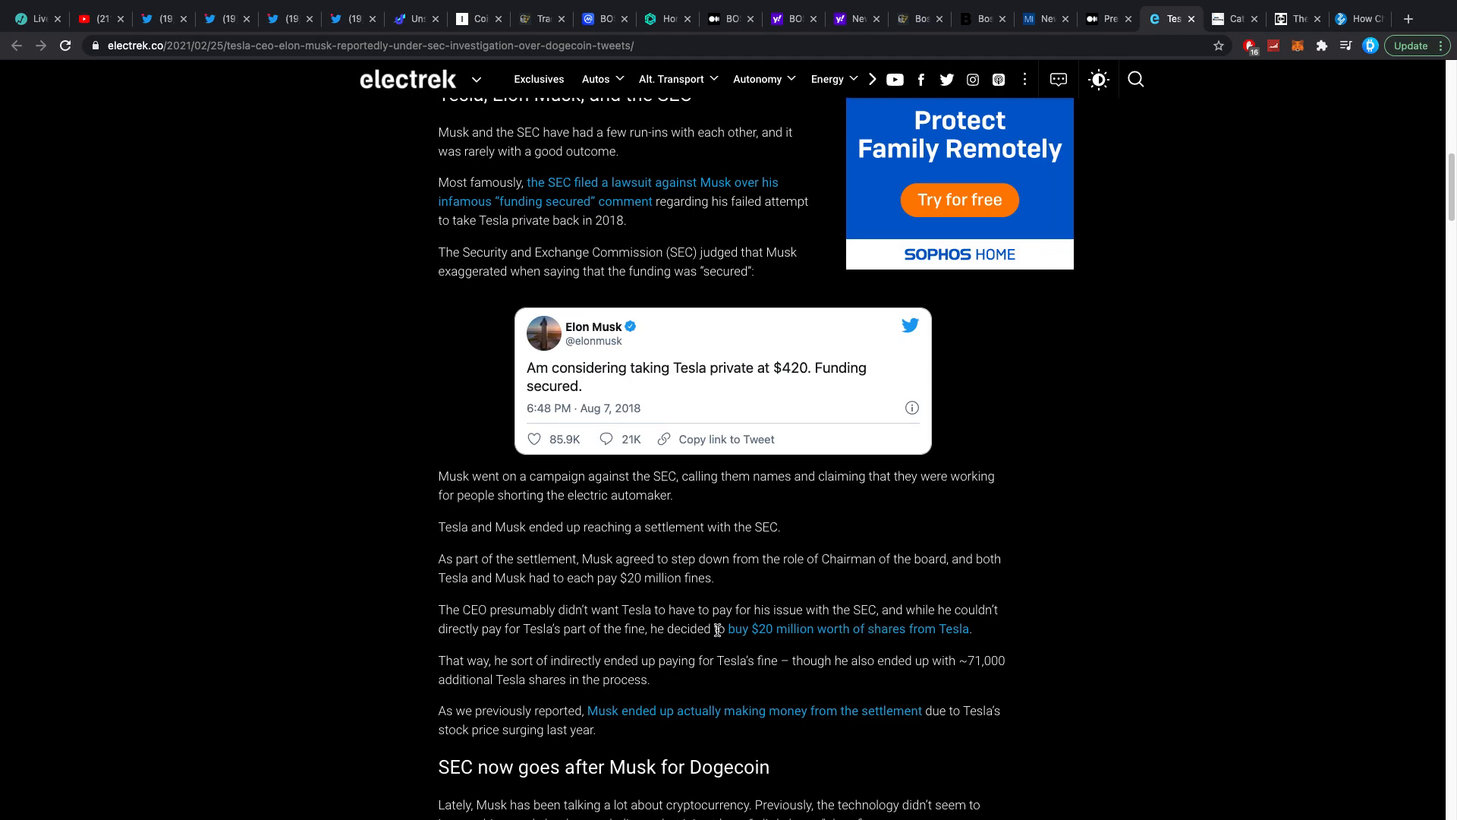
pyautogui.scroll(3)
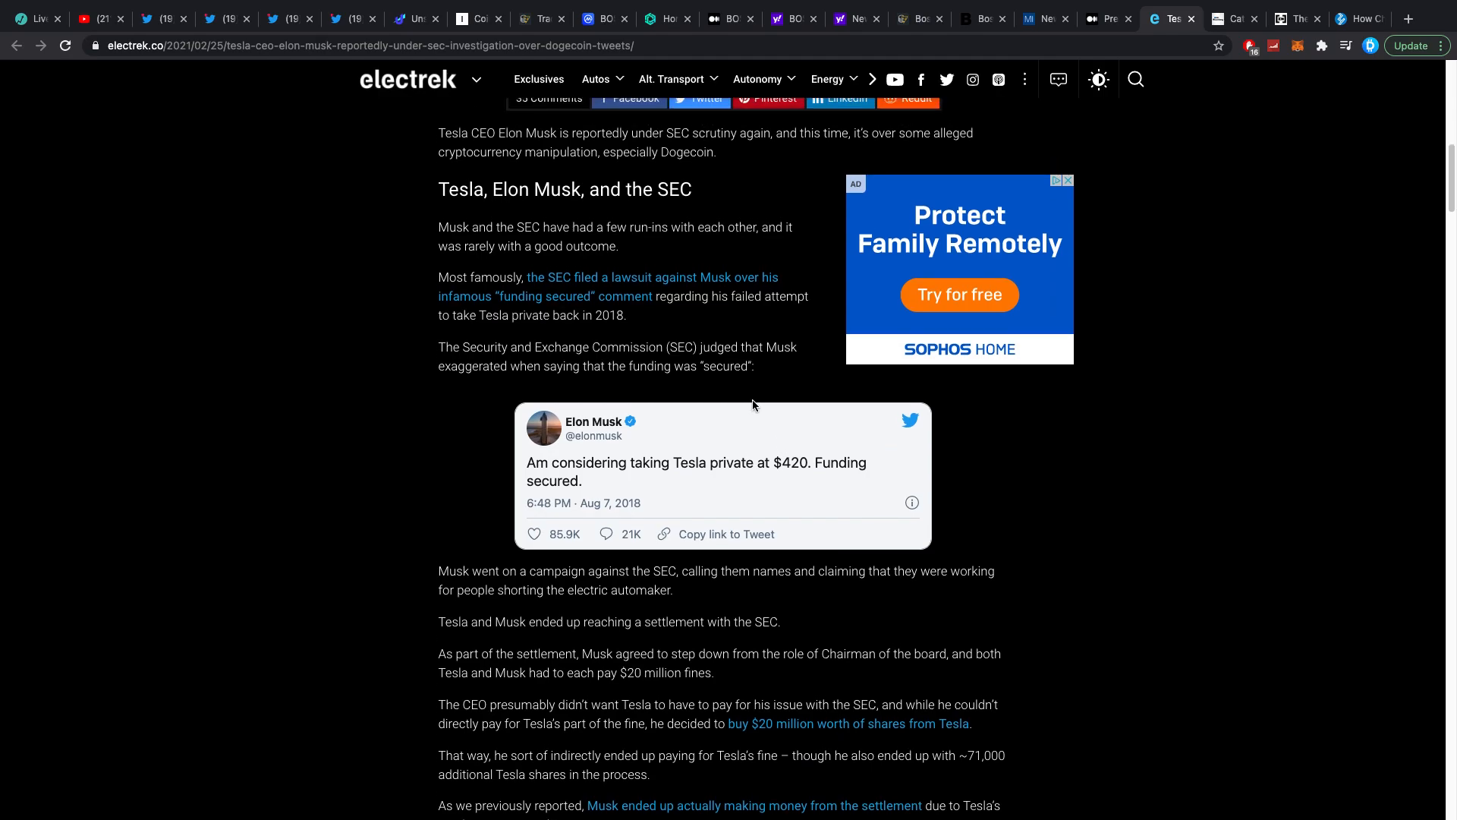
pyautogui.scroll(3)
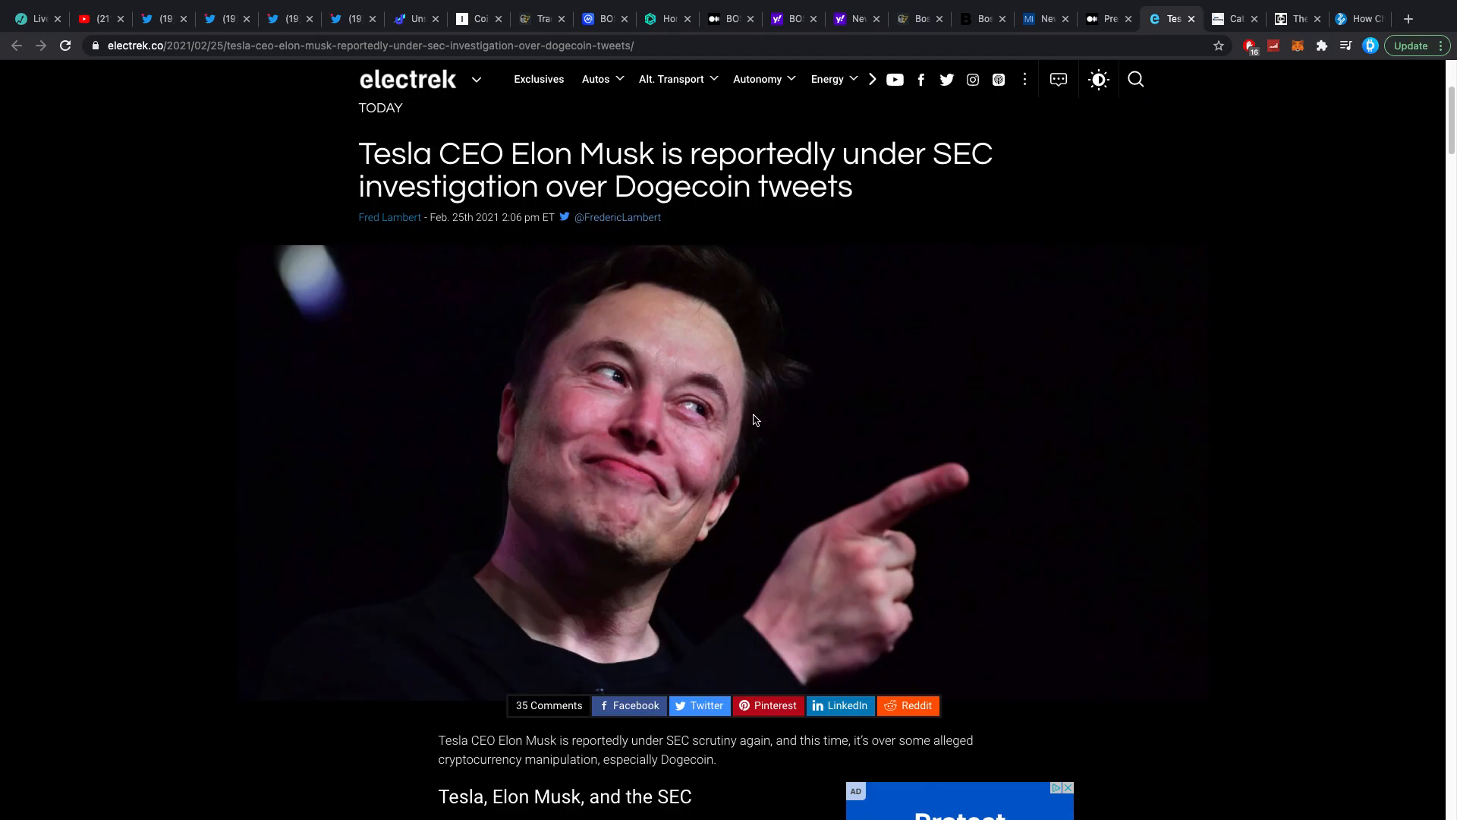
pyautogui.moveTo(737, 425)
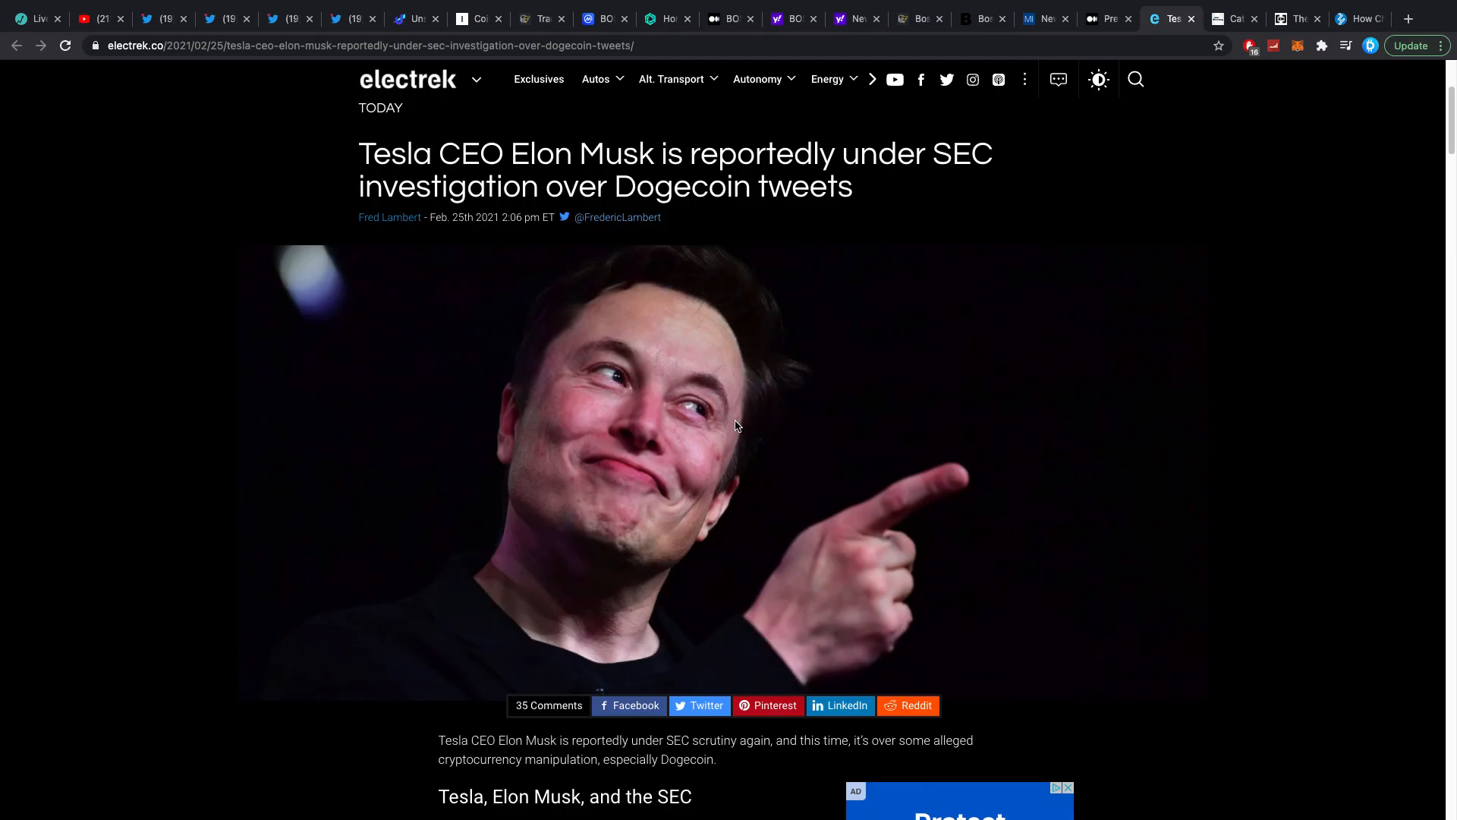
pyautogui.scroll(-3)
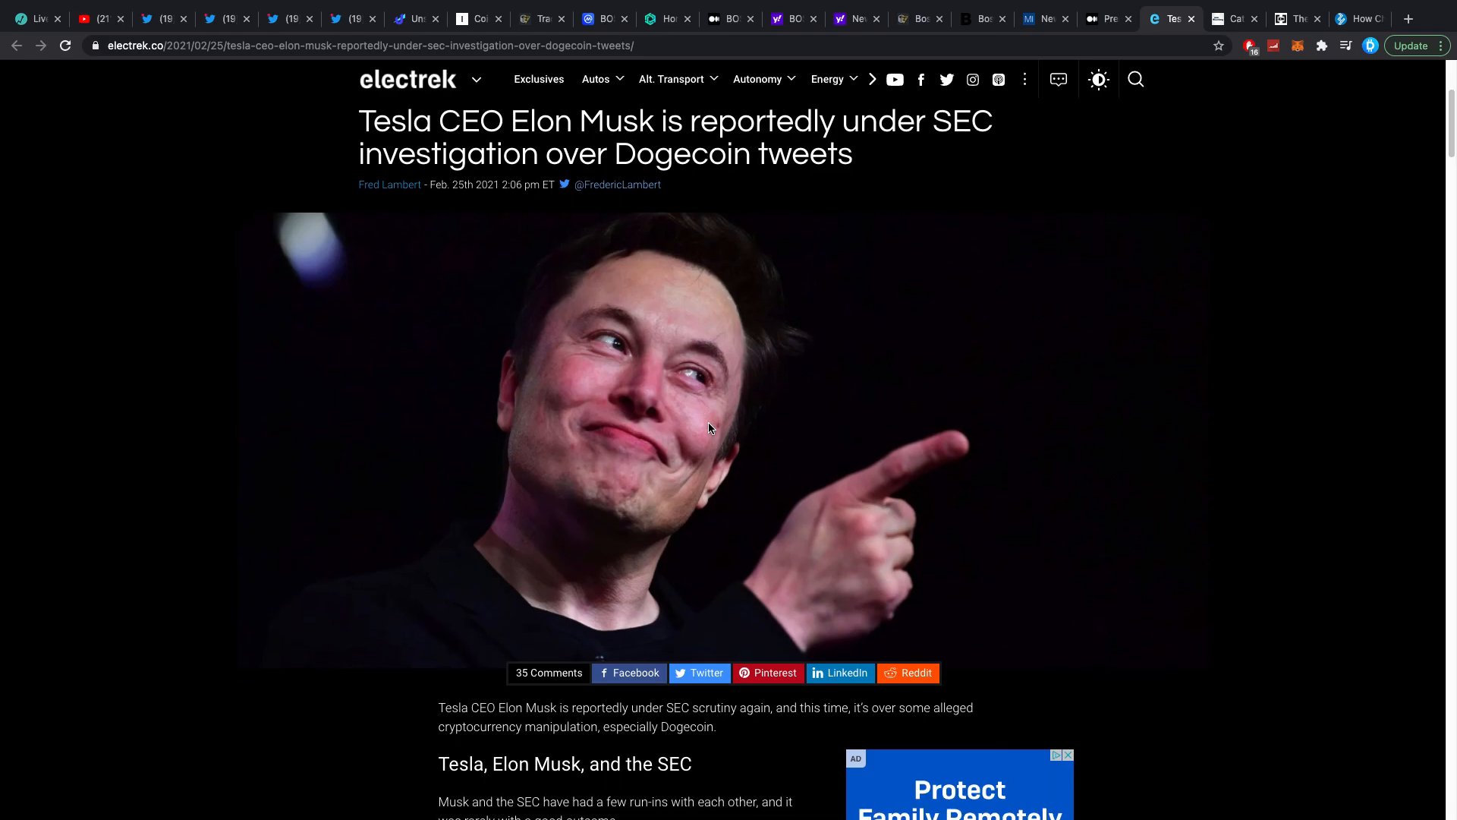
pyautogui.scroll(-3)
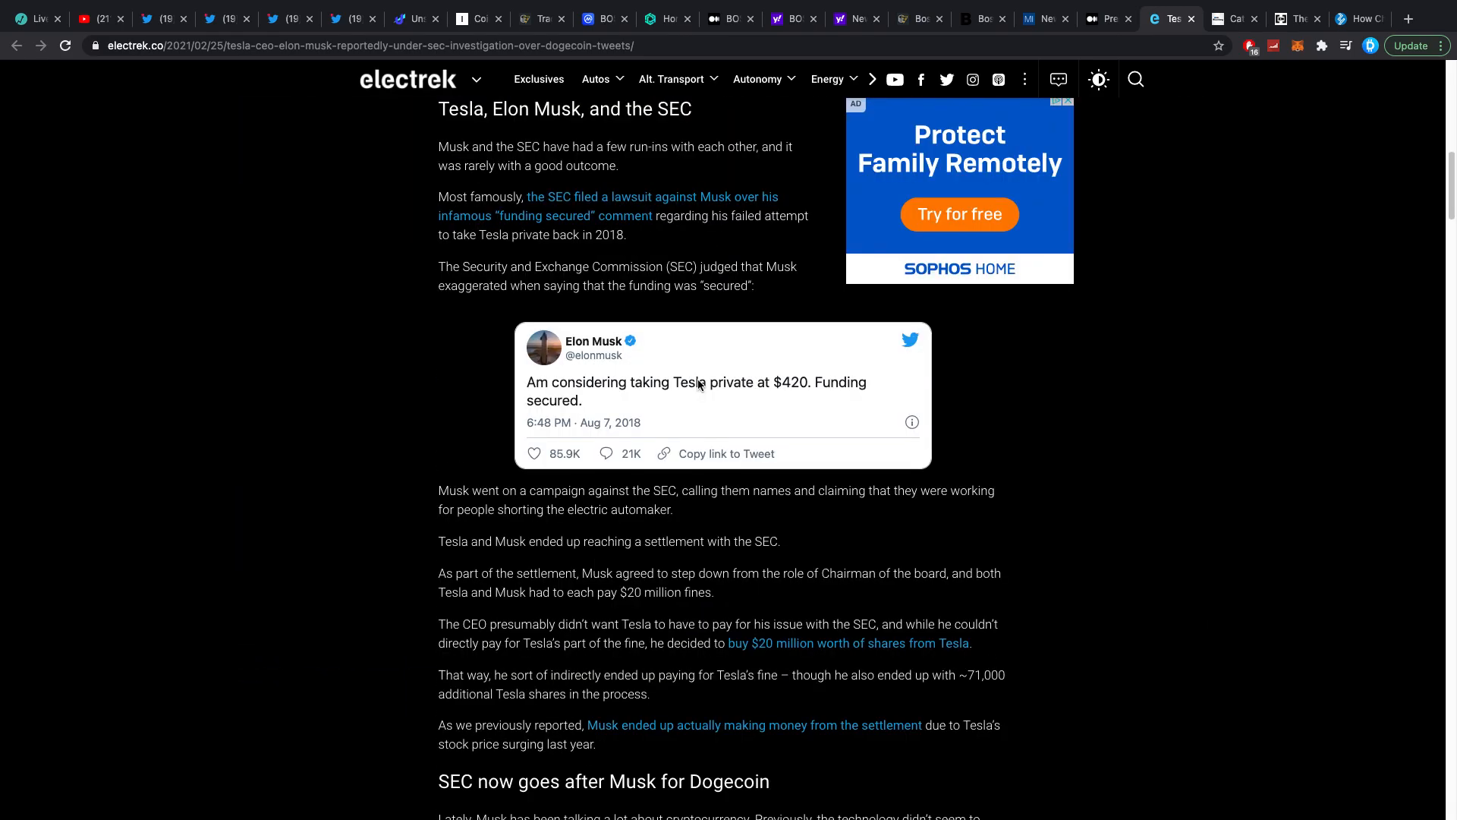
pyautogui.scroll(-3)
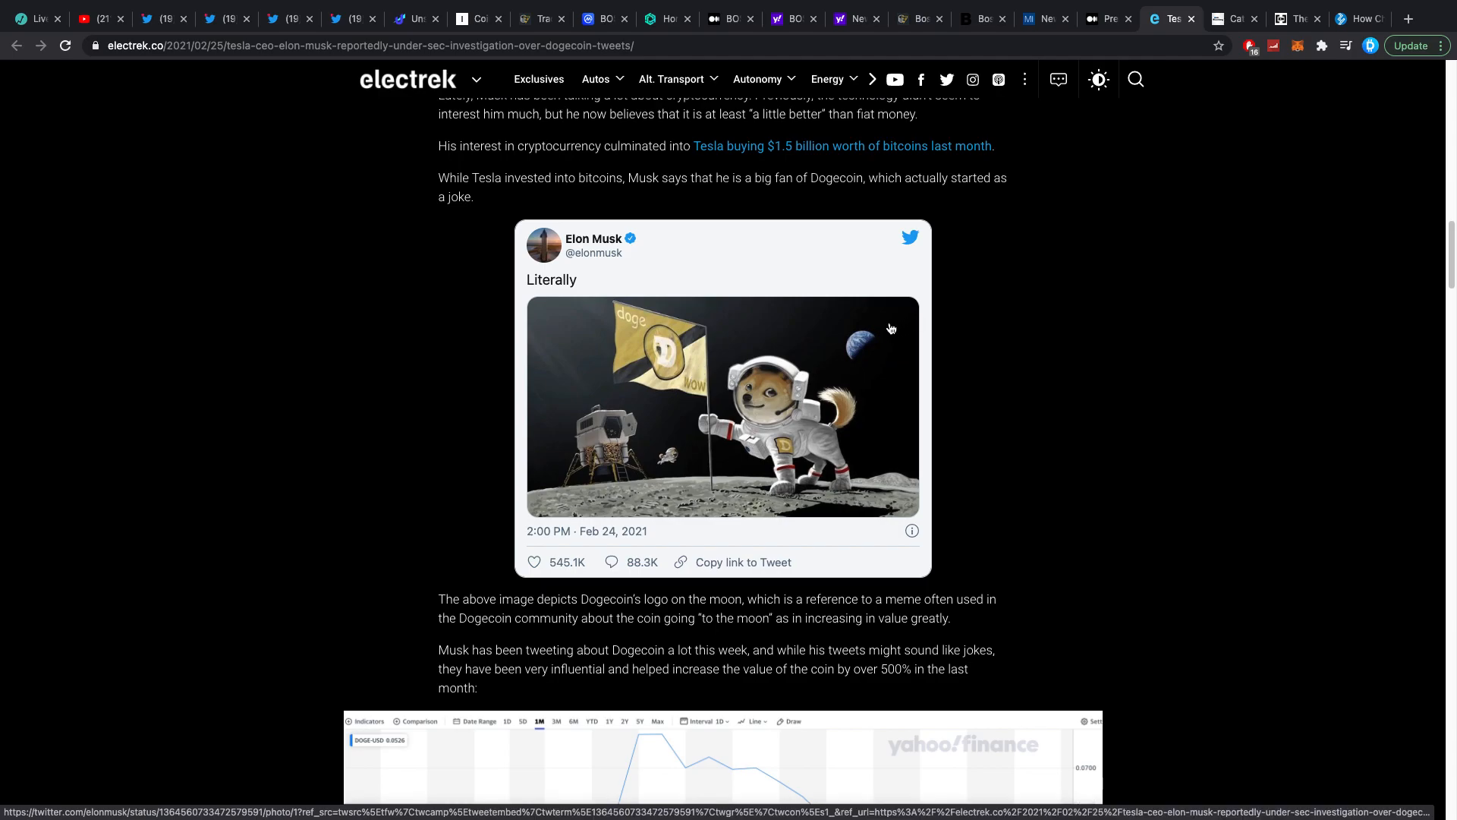
pyautogui.scroll(3)
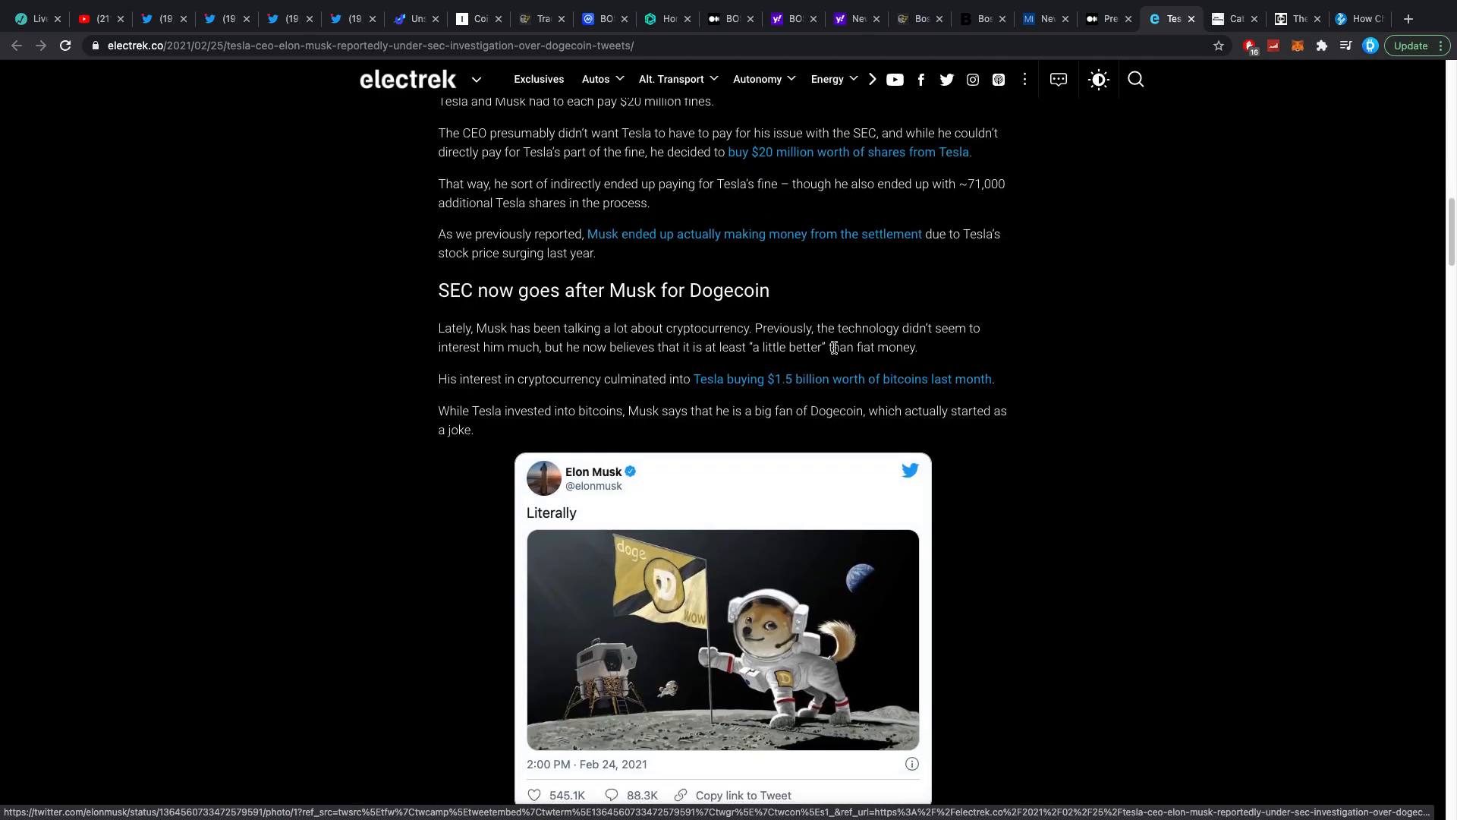
pyautogui.scroll(-3)
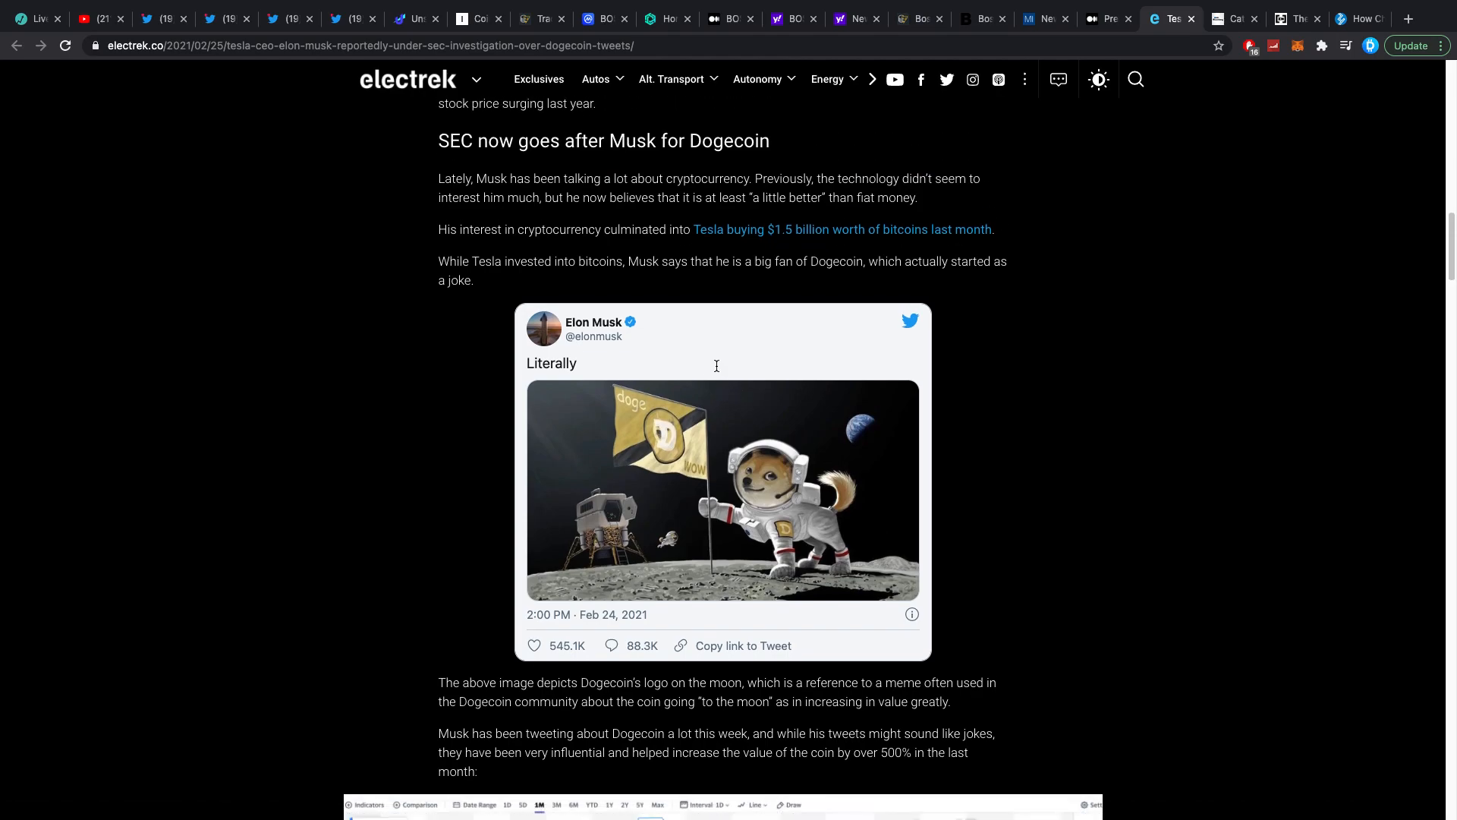
pyautogui.moveTo(695, 365)
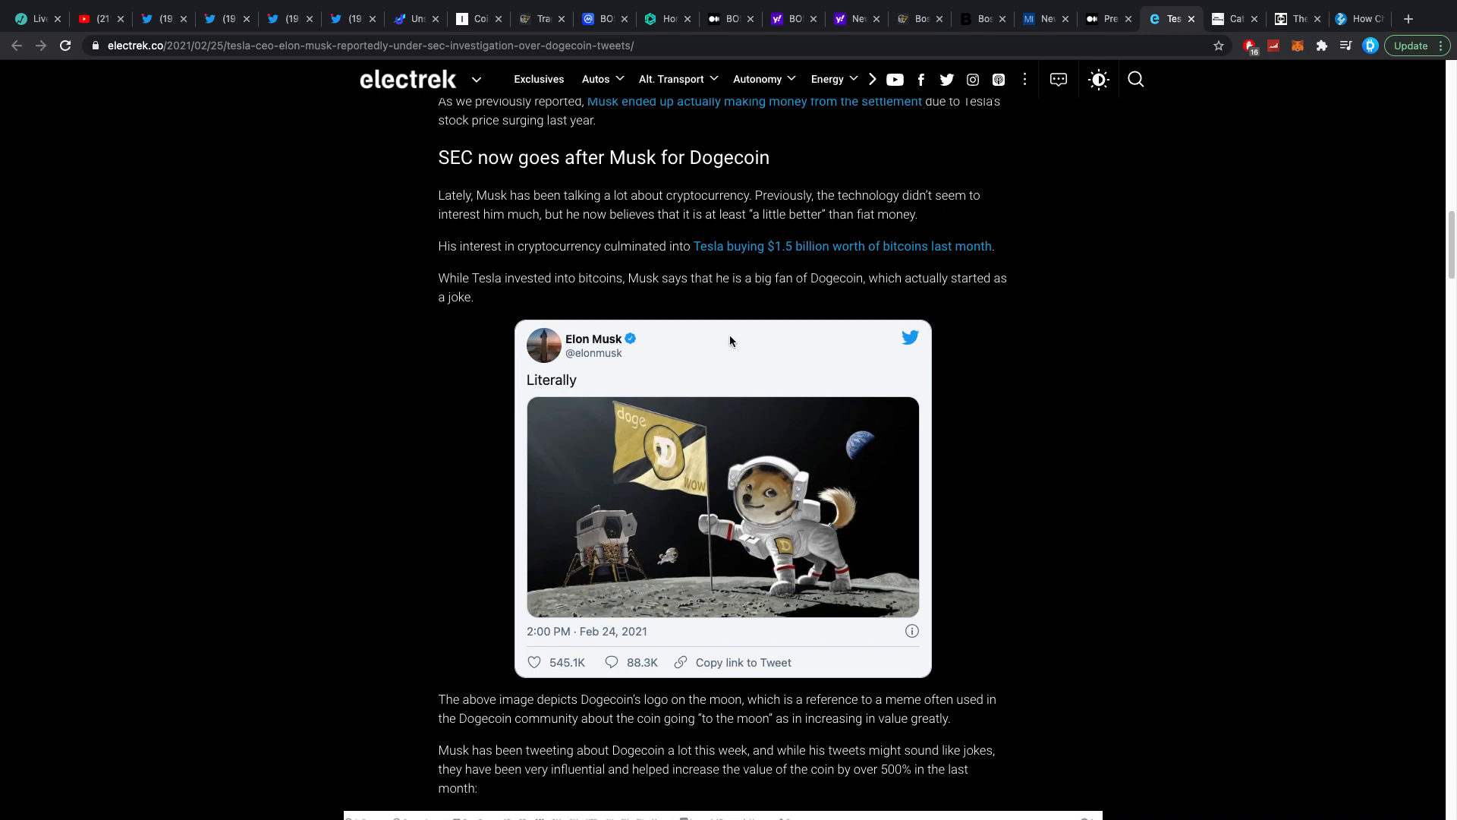
pyautogui.moveTo(1098, 358)
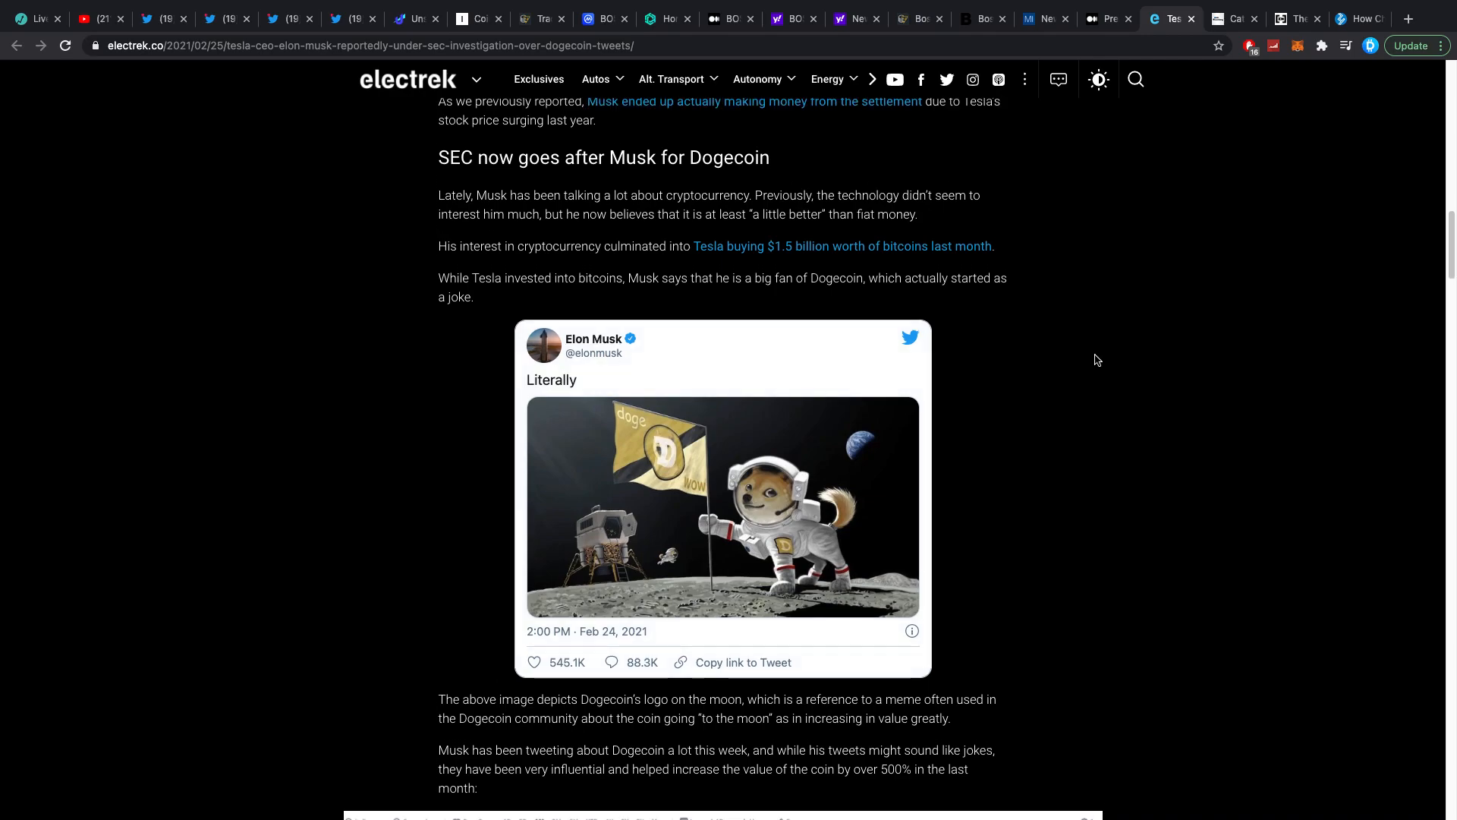
pyautogui.scroll(-3)
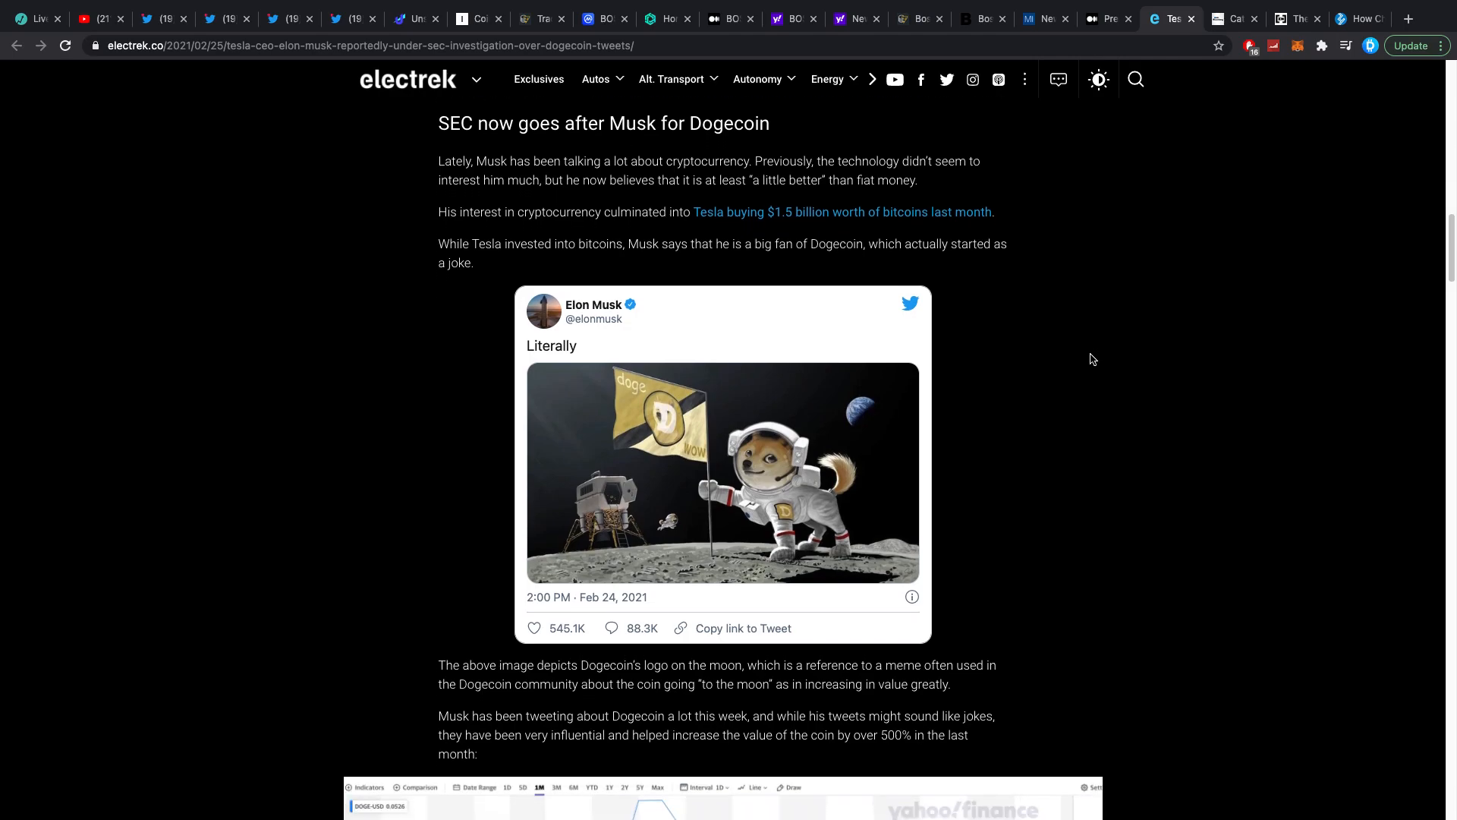
pyautogui.scroll(-3)
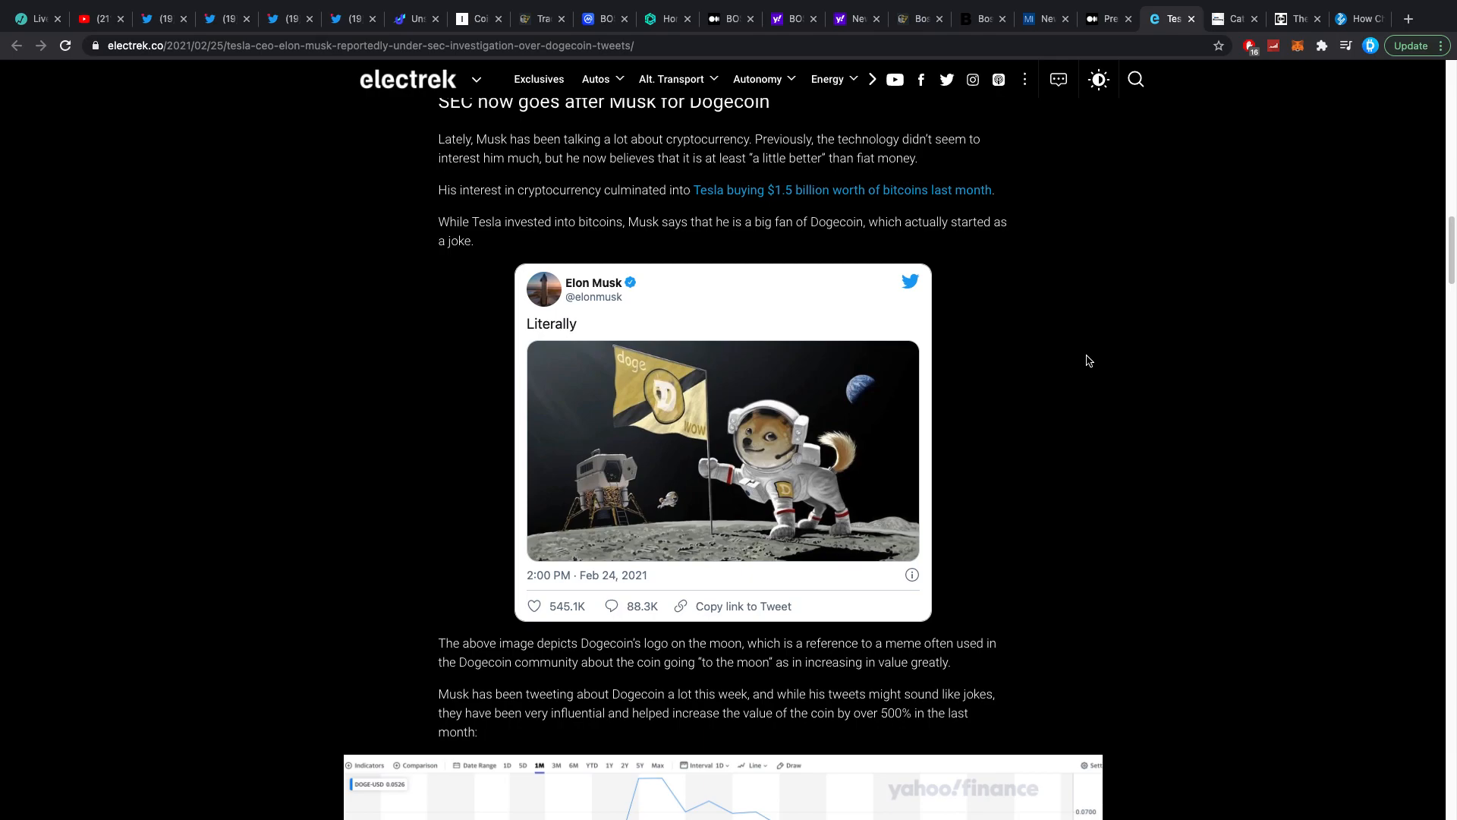
pyautogui.scroll(3)
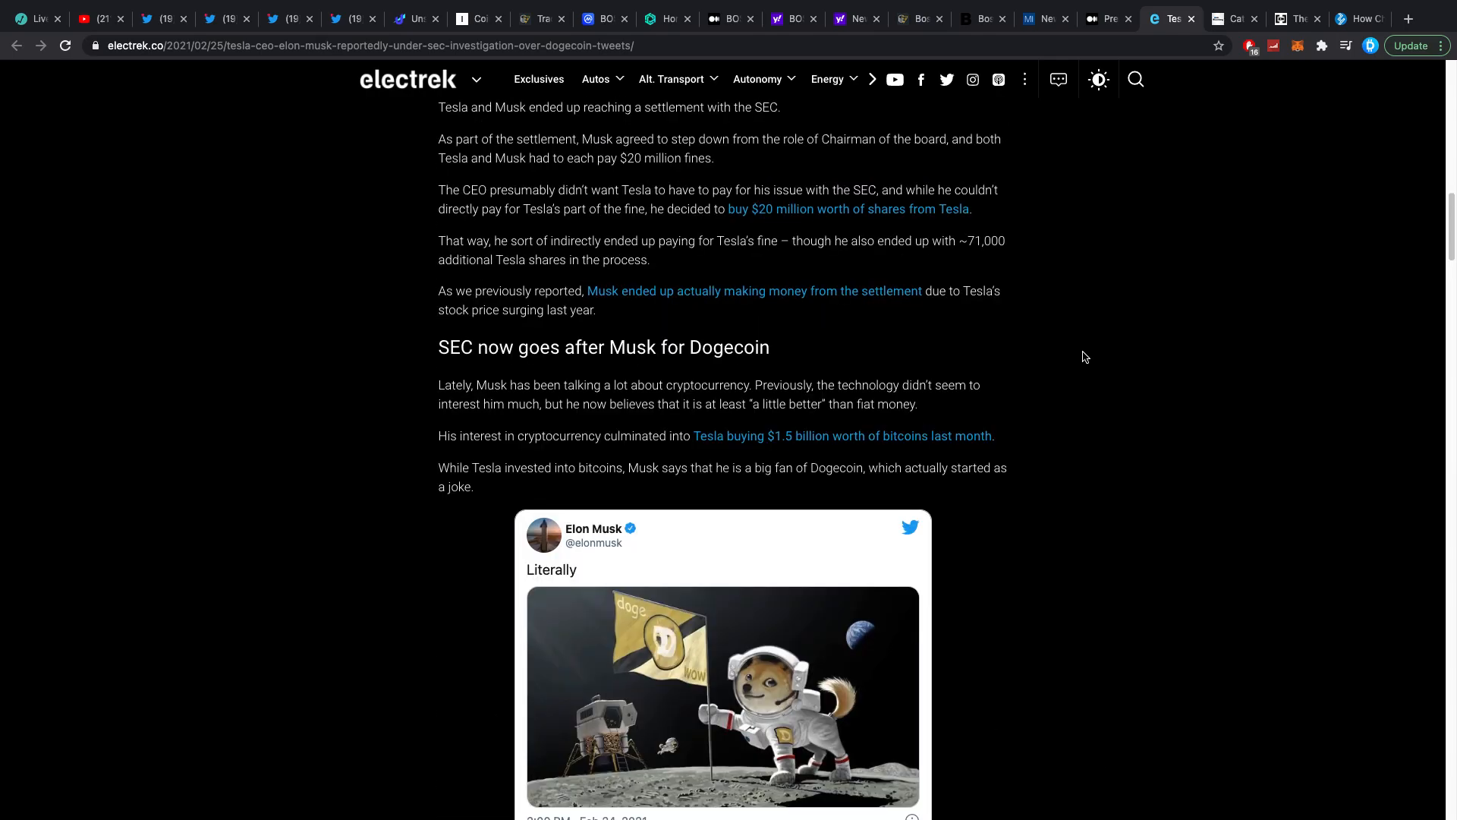
pyautogui.scroll(-3)
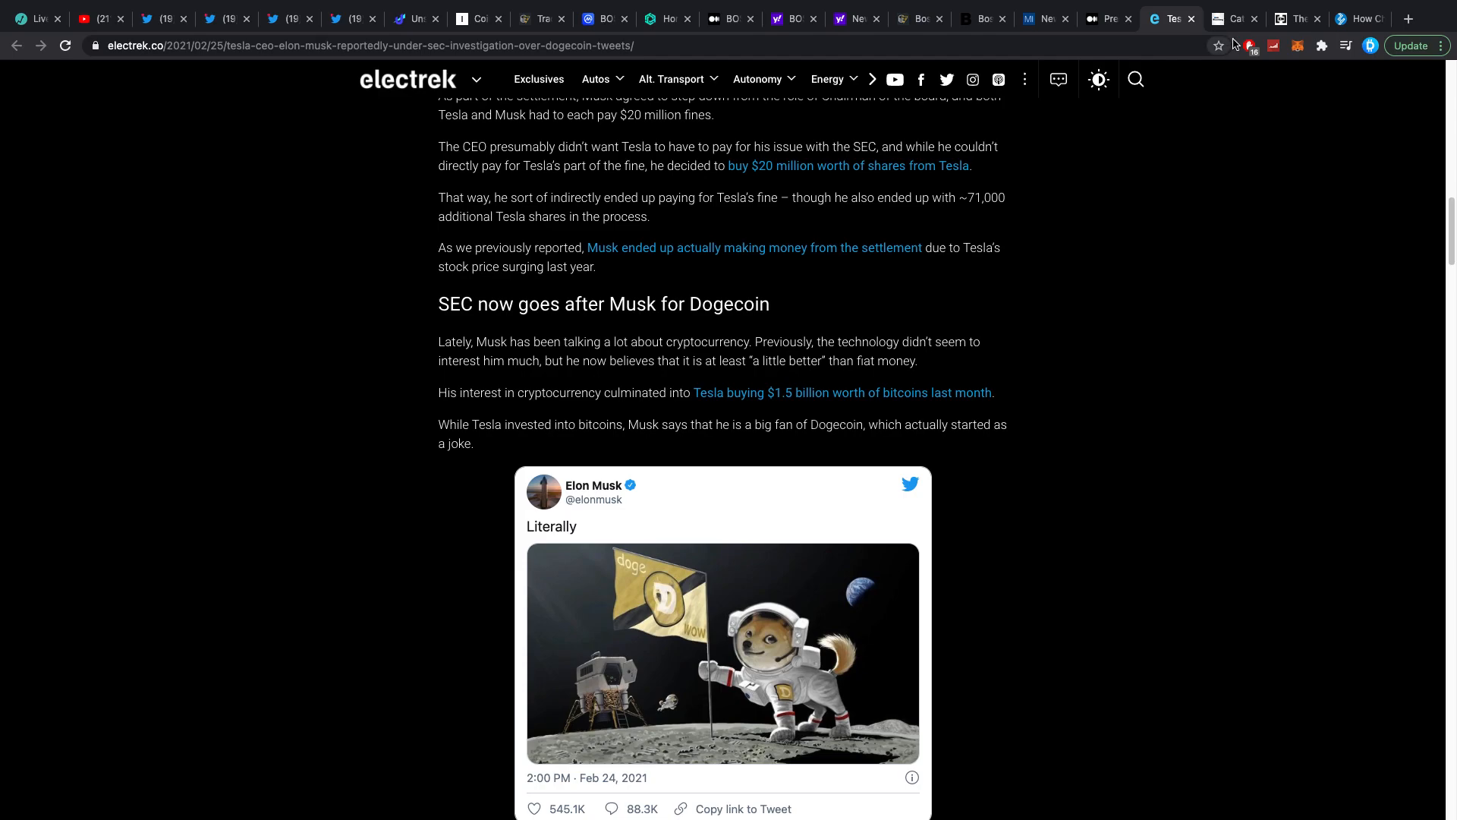
pyautogui.moveTo(1230, 22)
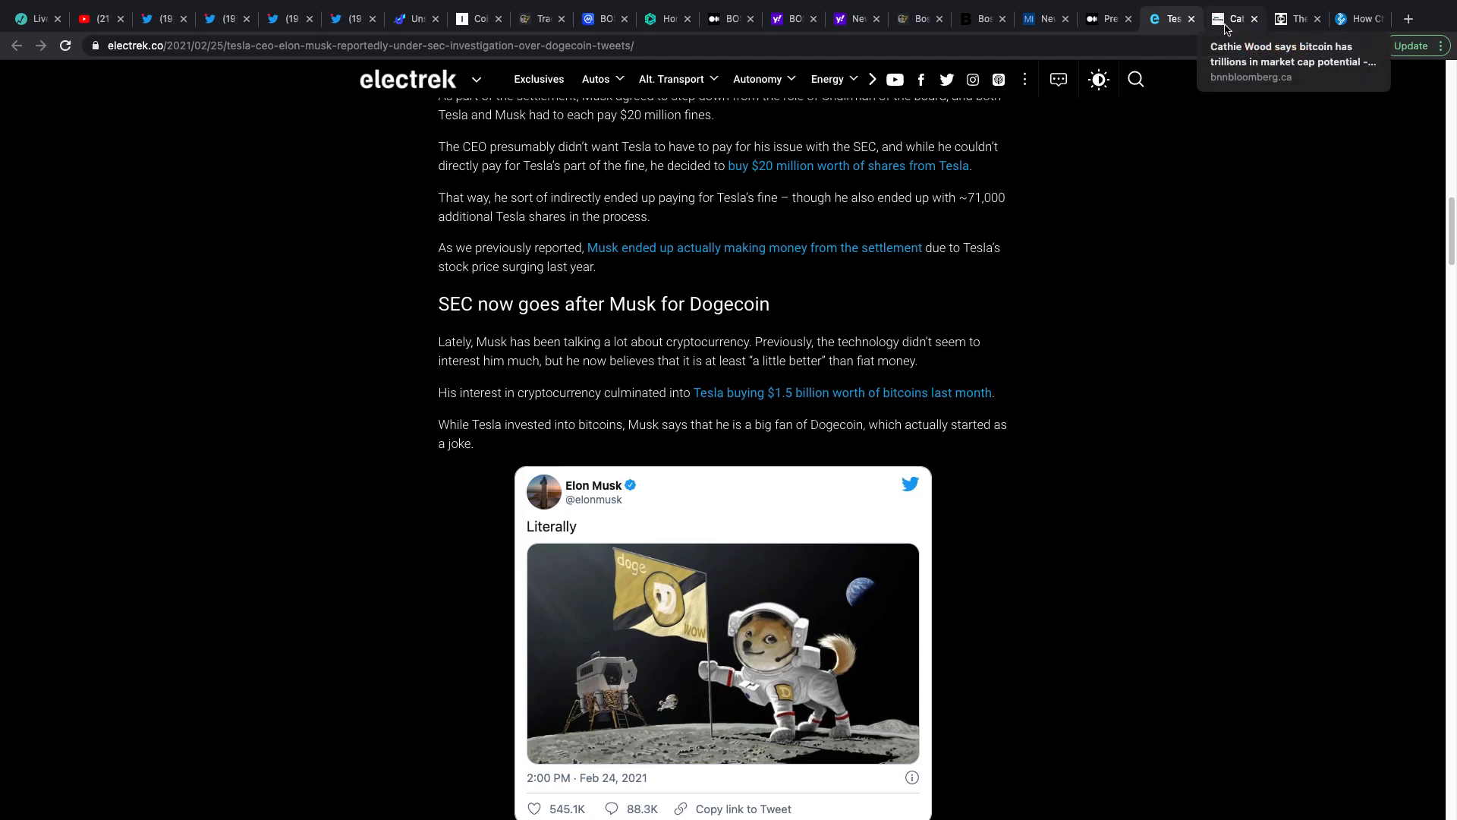
# Step: Switch to BNN Bloomberg's Cathie Wood bitcoin market-cap article and read into its body text
pyautogui.click(1233, 20)
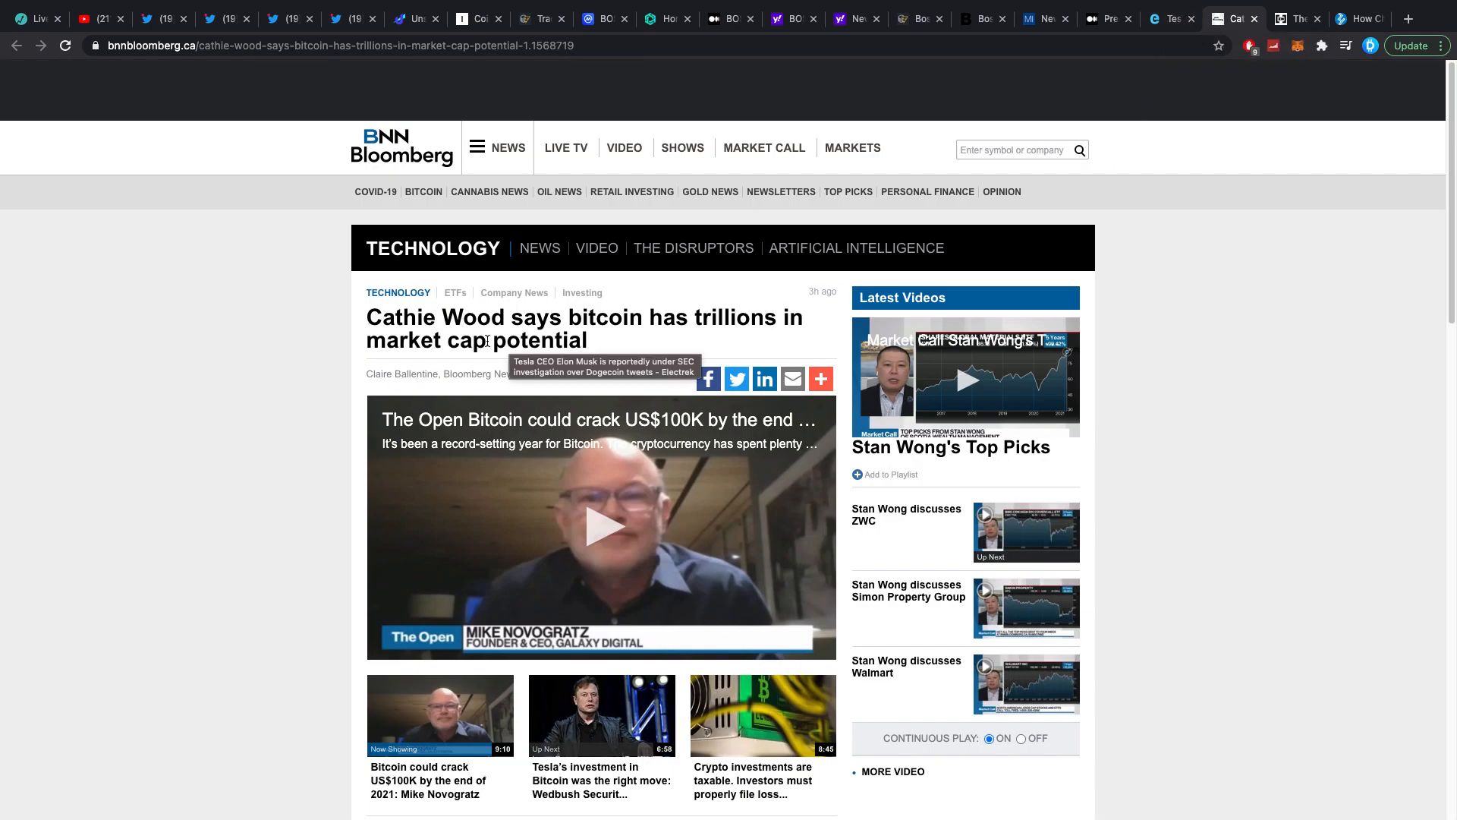
pyautogui.moveTo(658, 347)
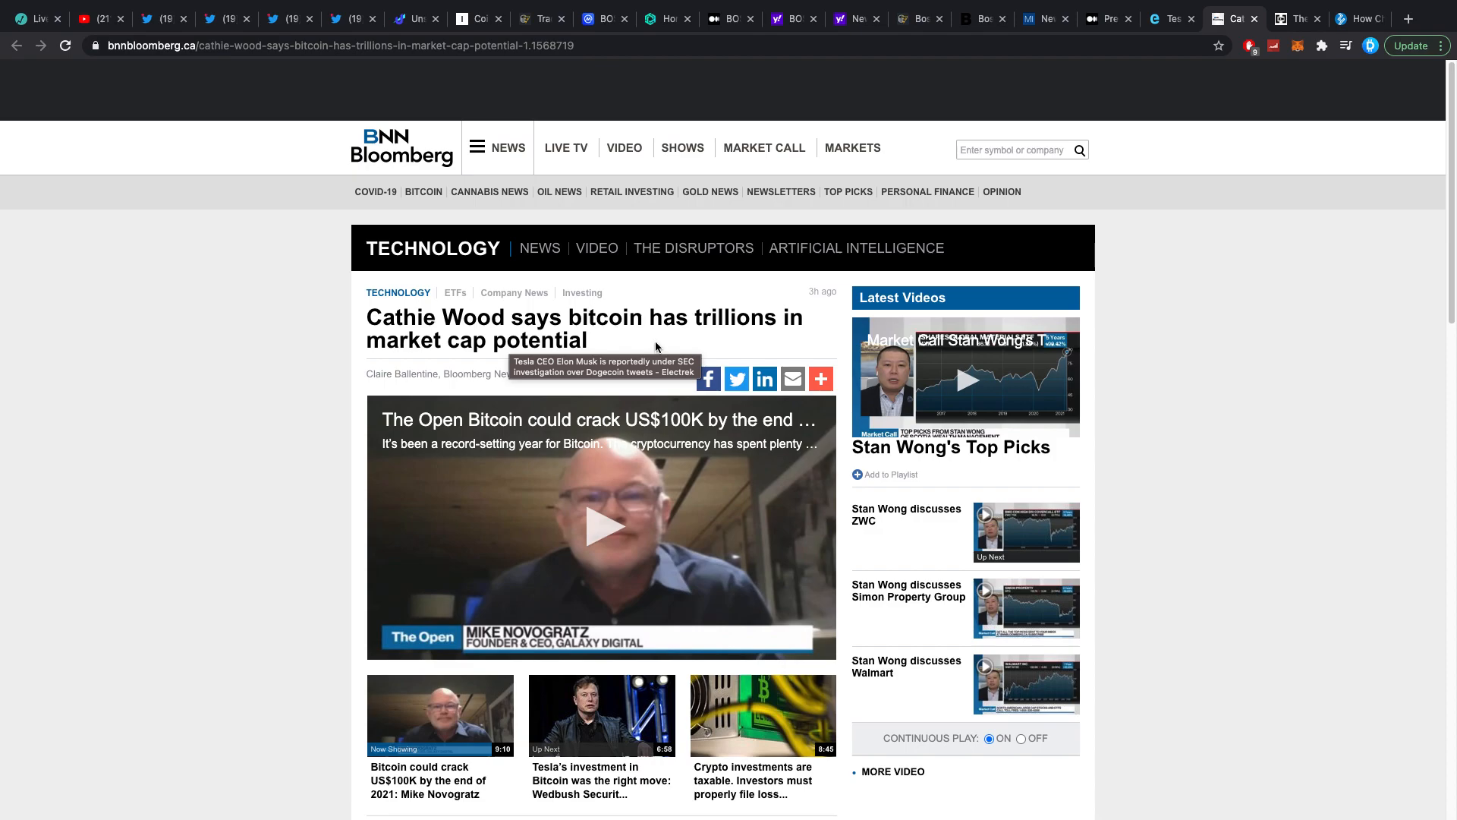
pyautogui.scroll(-3)
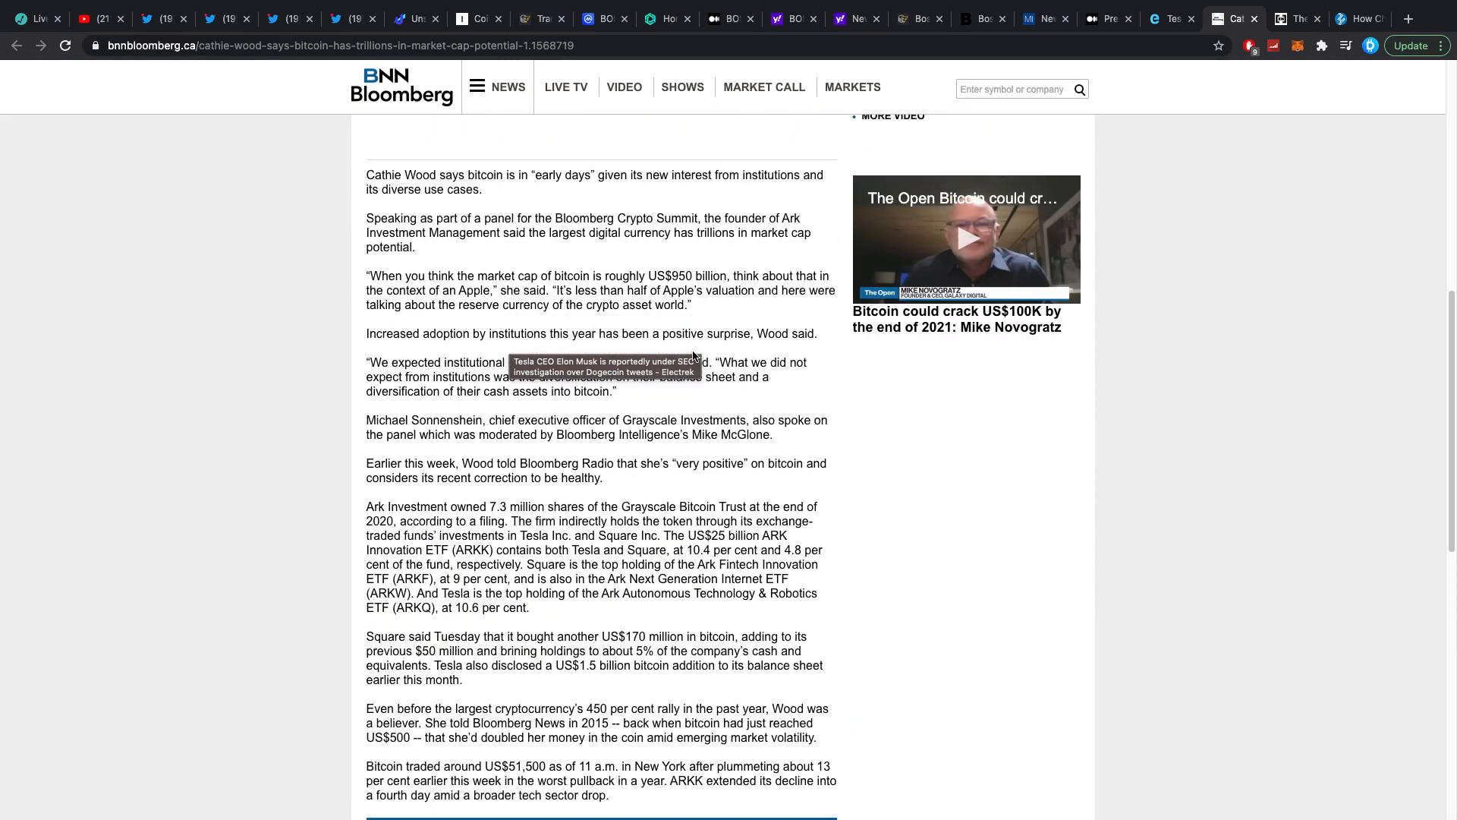
pyautogui.scroll(-3)
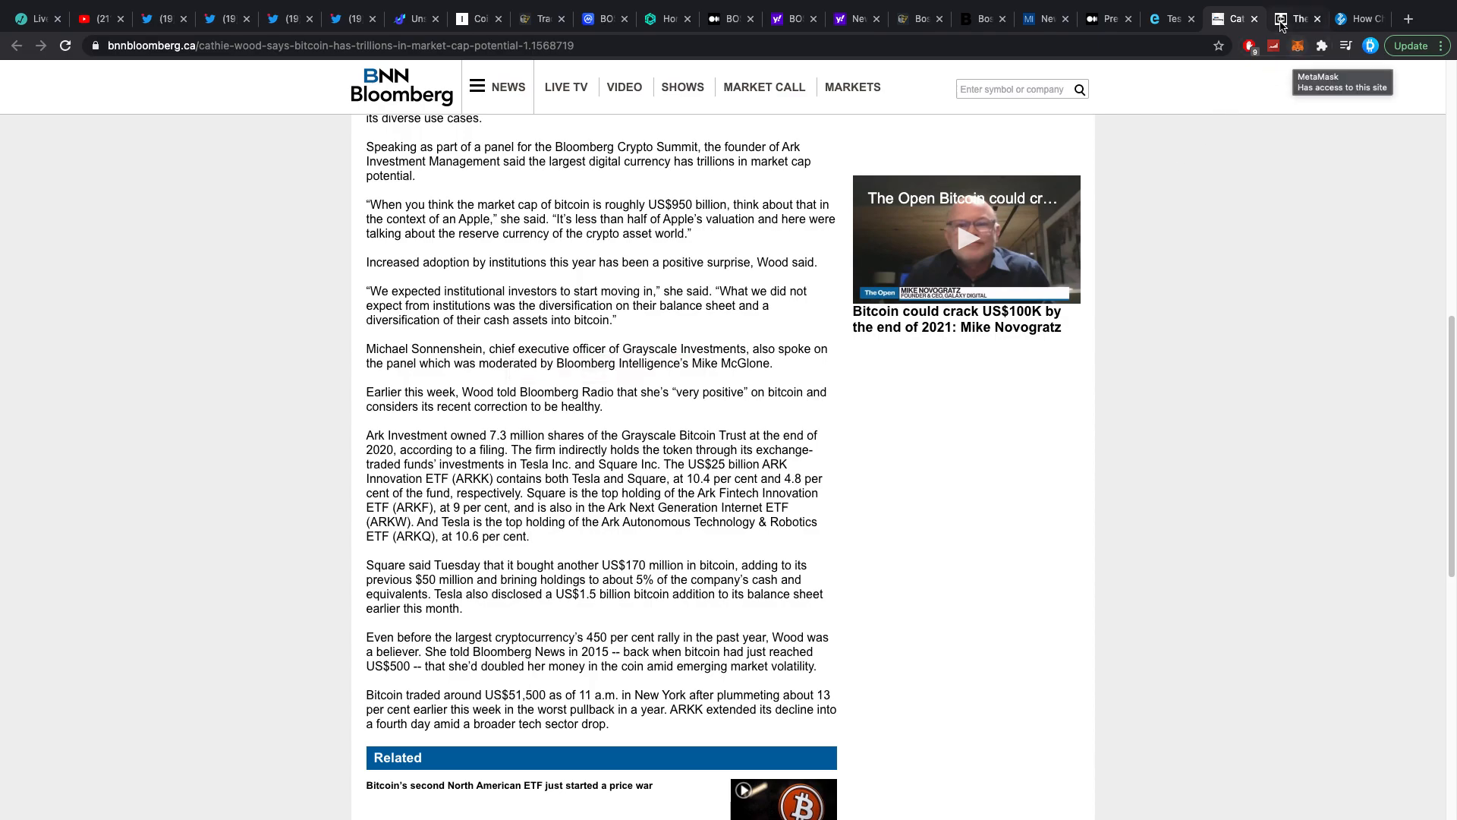
# Step: Switch to BeInCrypto's 'The NFT Boom Has Arrived' article and reach its Crypto Collectible Rankings by Sales Volume table
pyautogui.click(1299, 19)
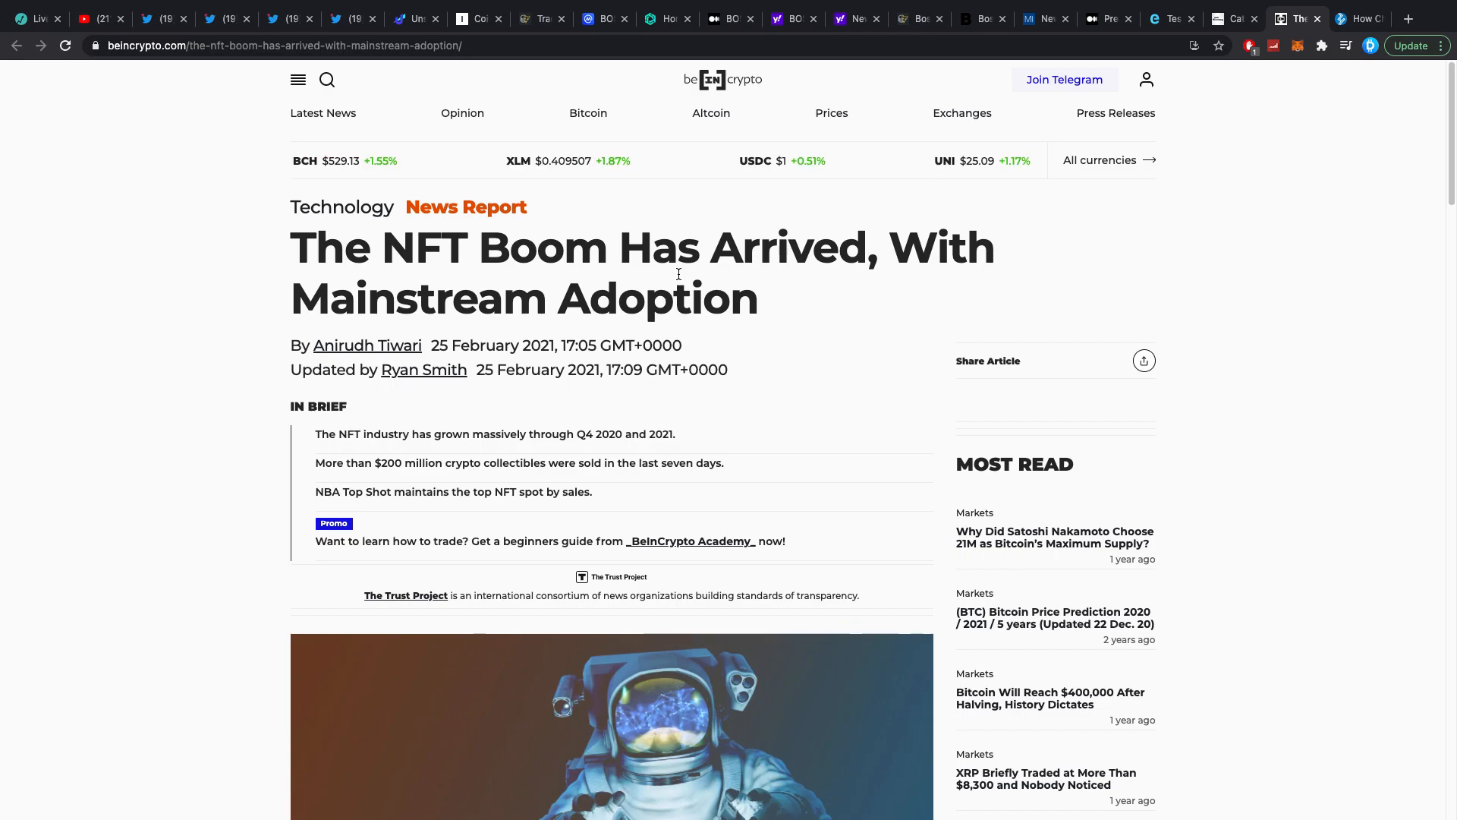
pyautogui.scroll(-3)
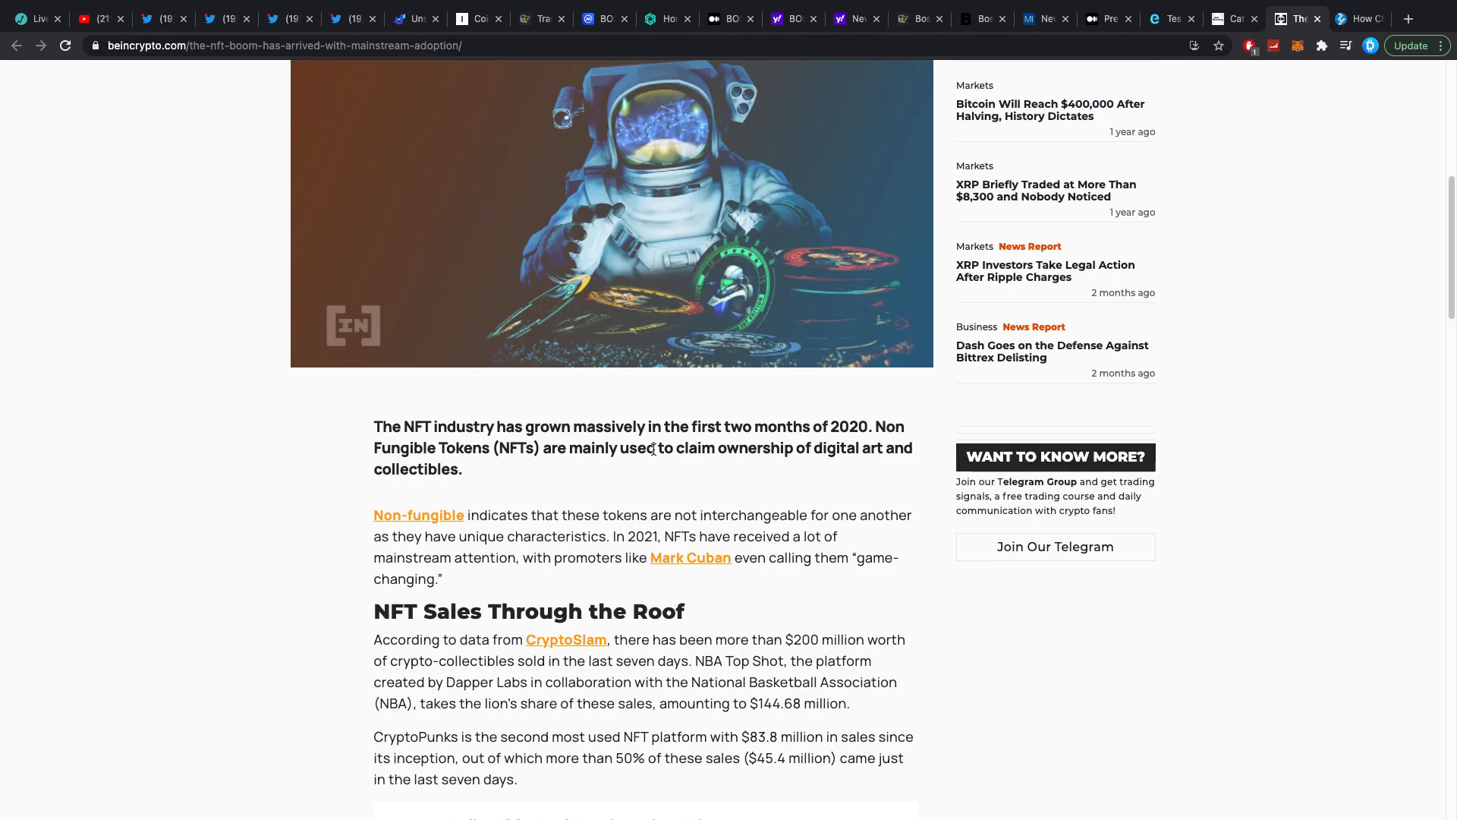
pyautogui.scroll(-3)
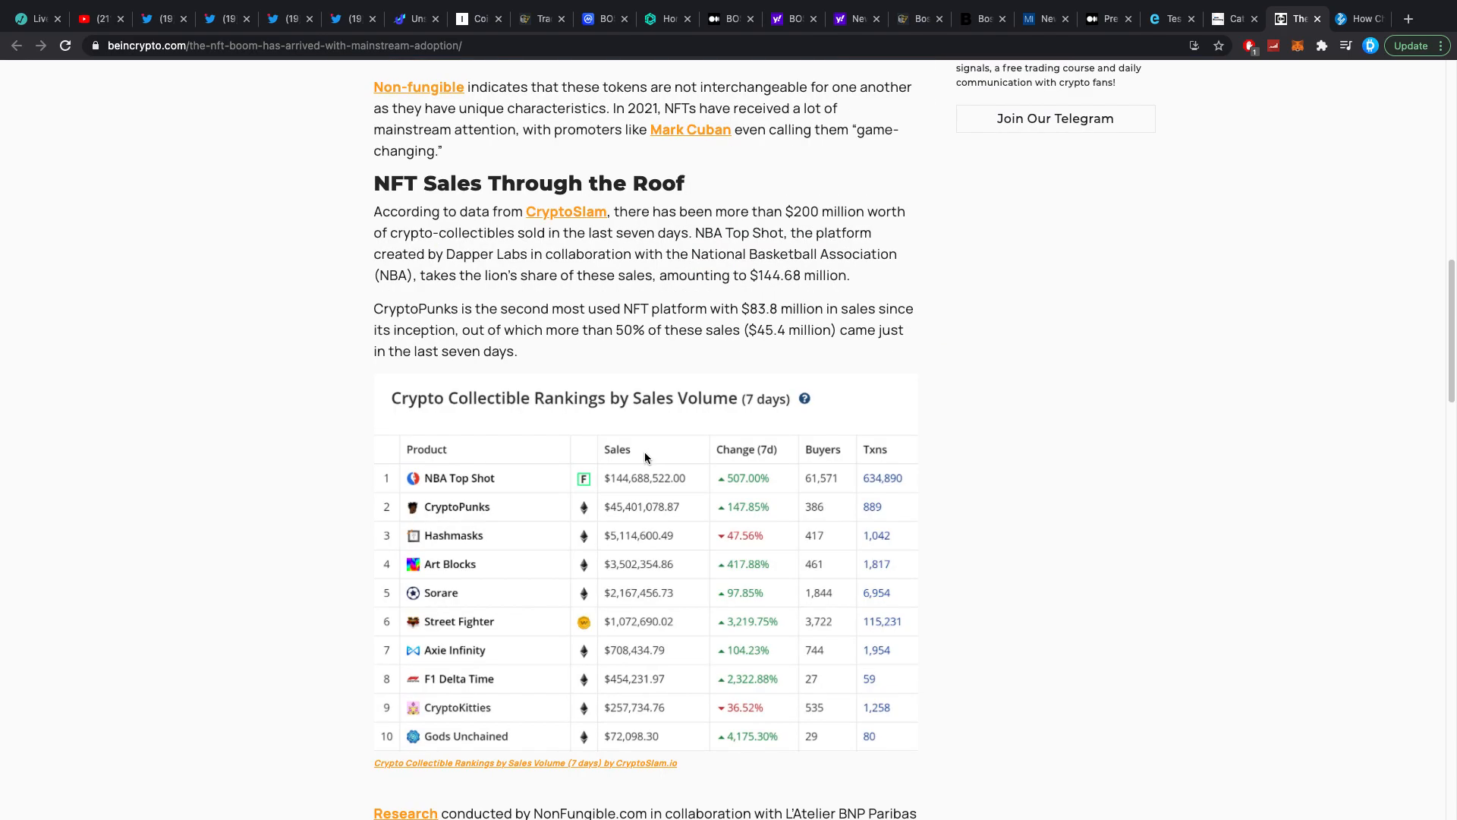
pyautogui.scroll(-3)
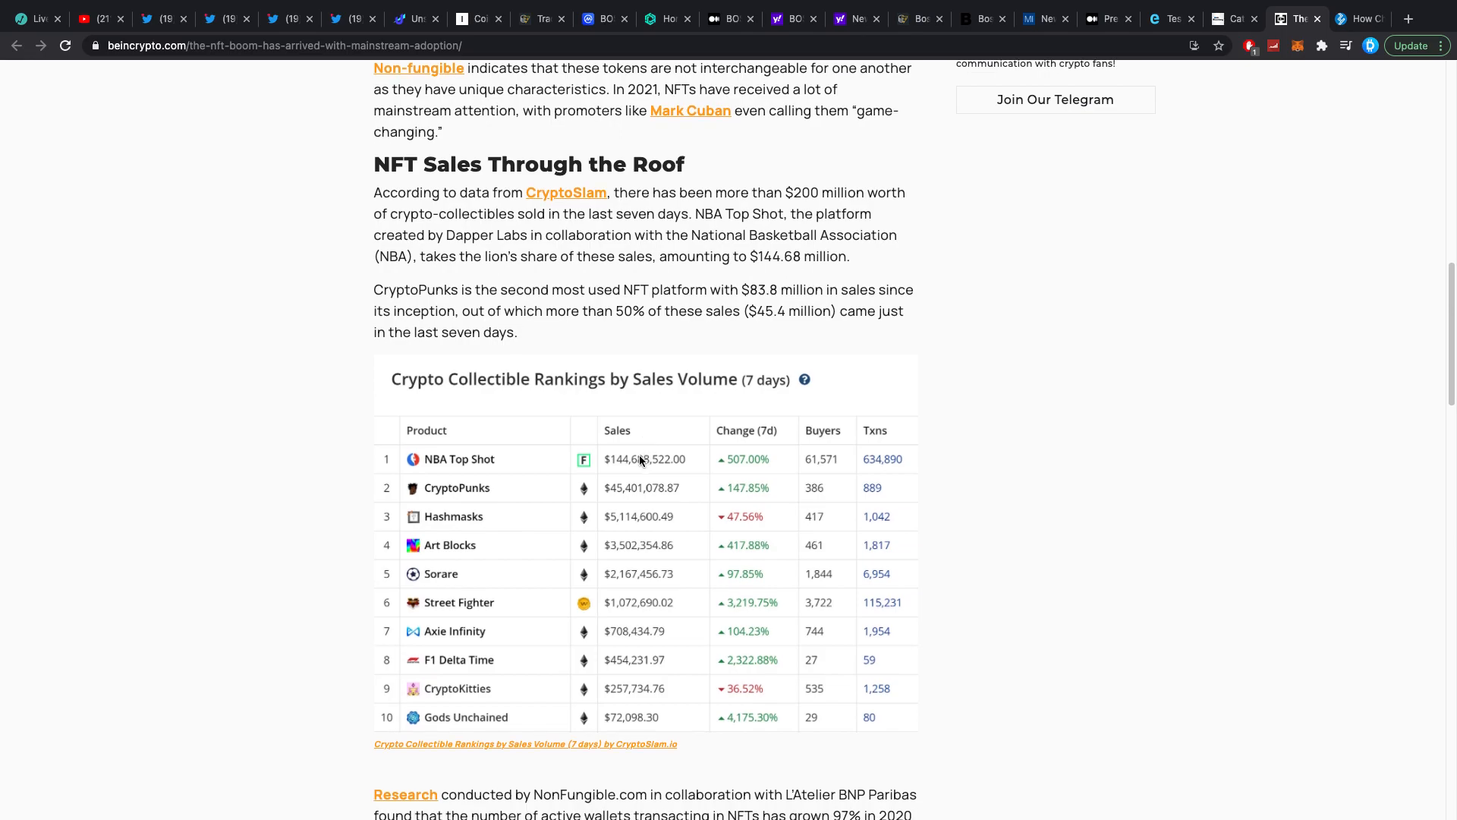
pyautogui.moveTo(701, 470)
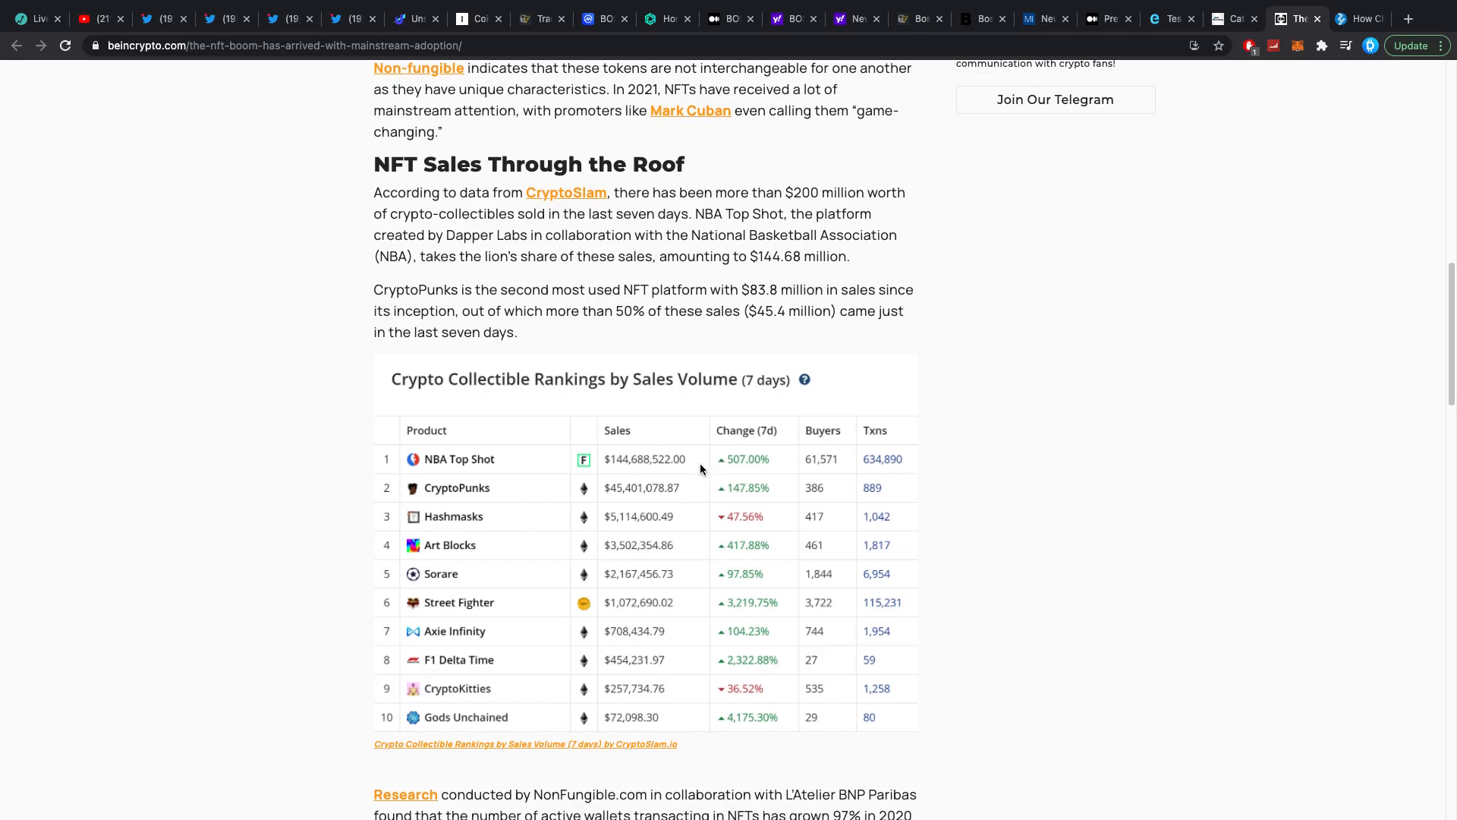
pyautogui.moveTo(695, 471)
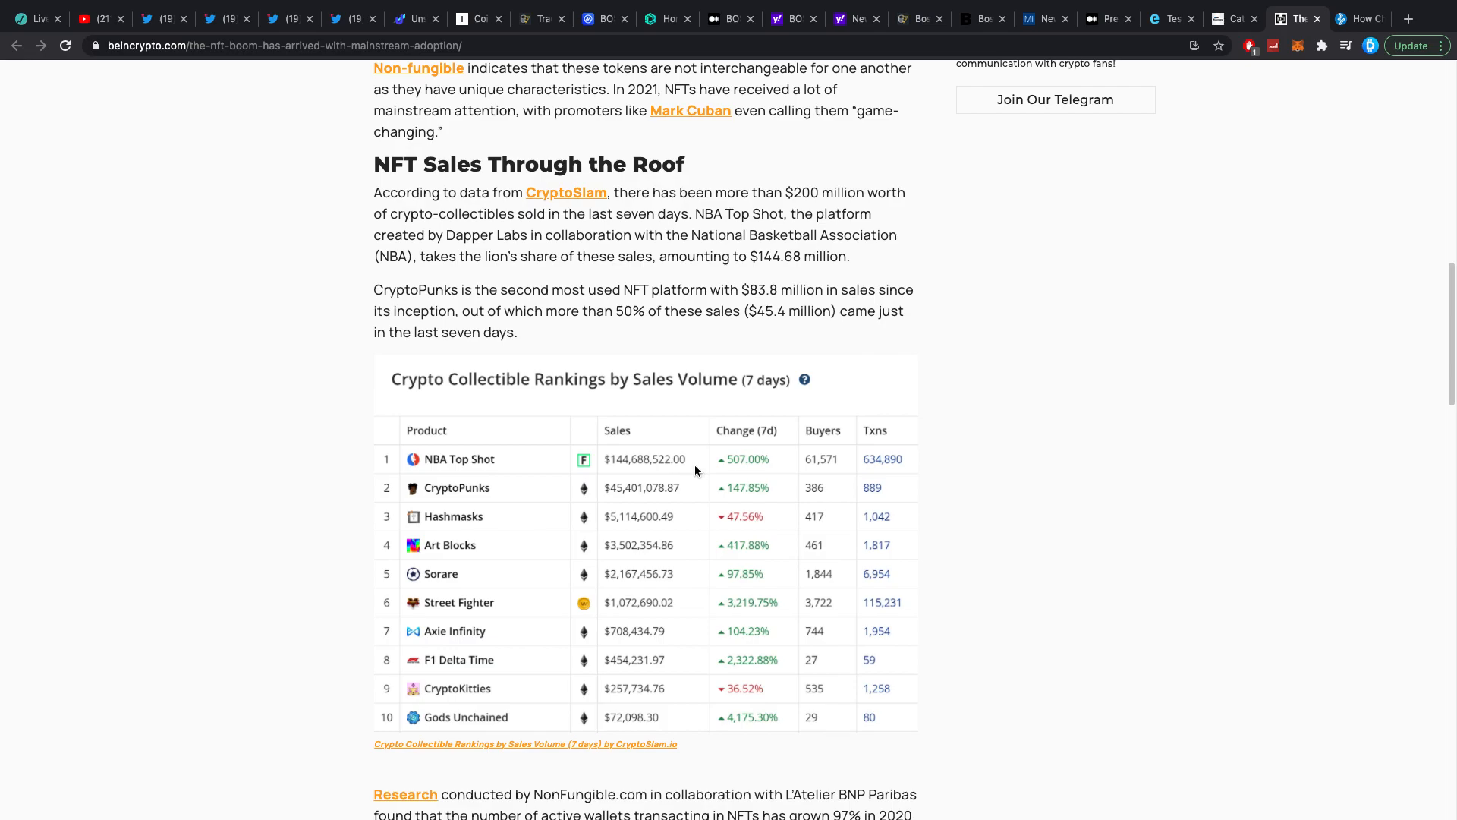
pyautogui.moveTo(422, 524)
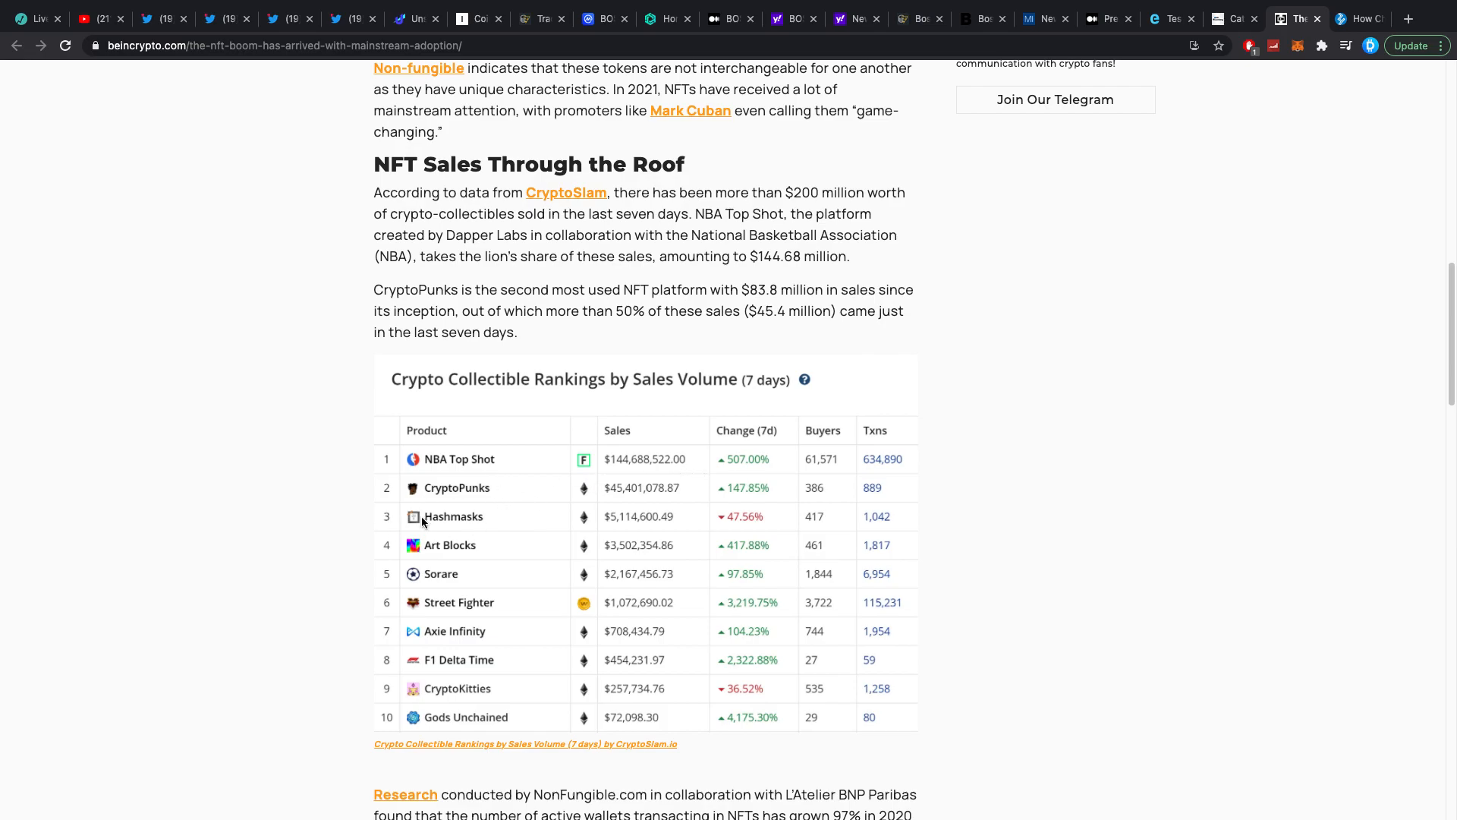
pyautogui.moveTo(513, 508)
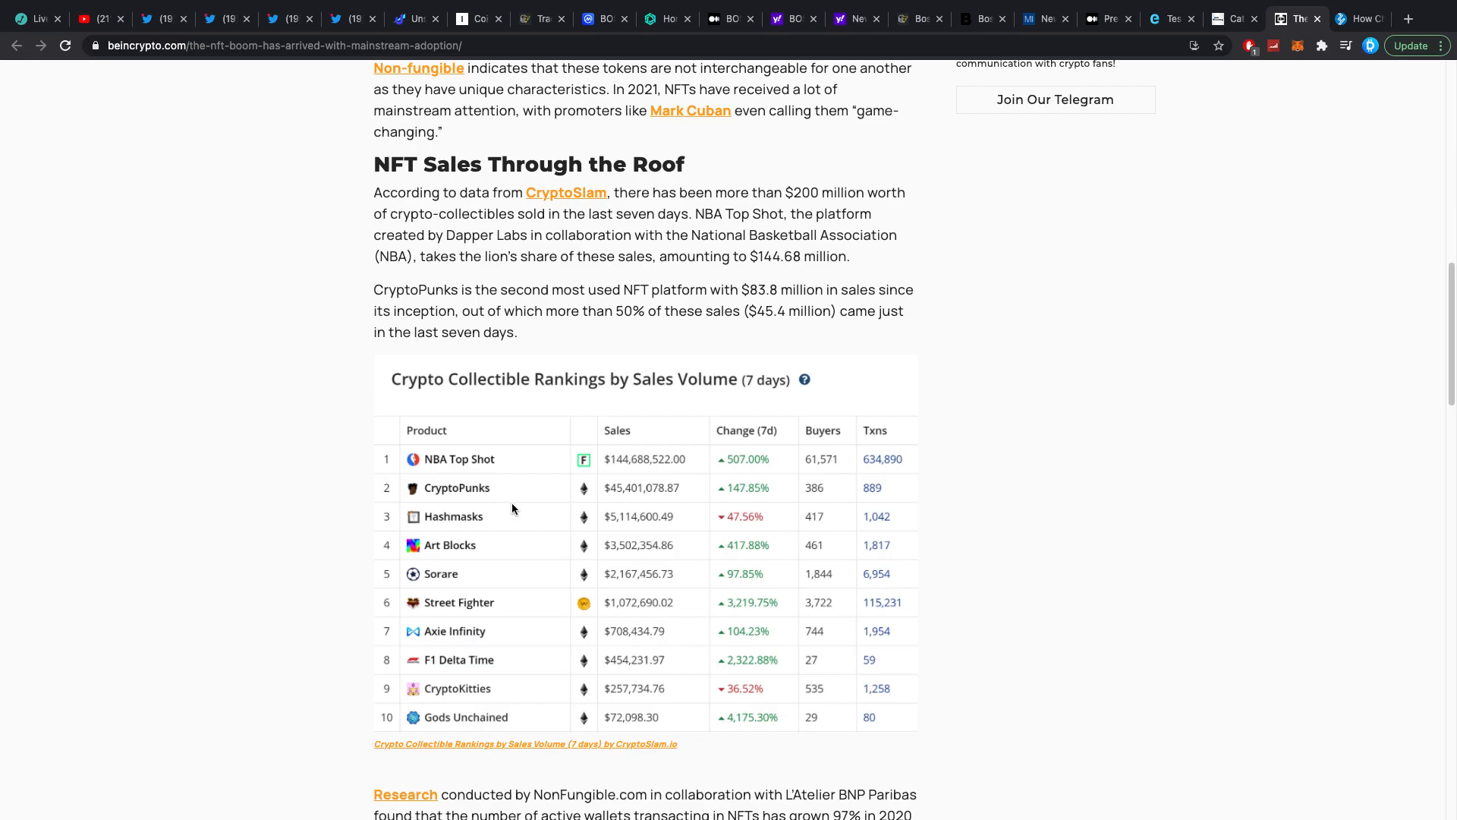
pyautogui.scroll(-3)
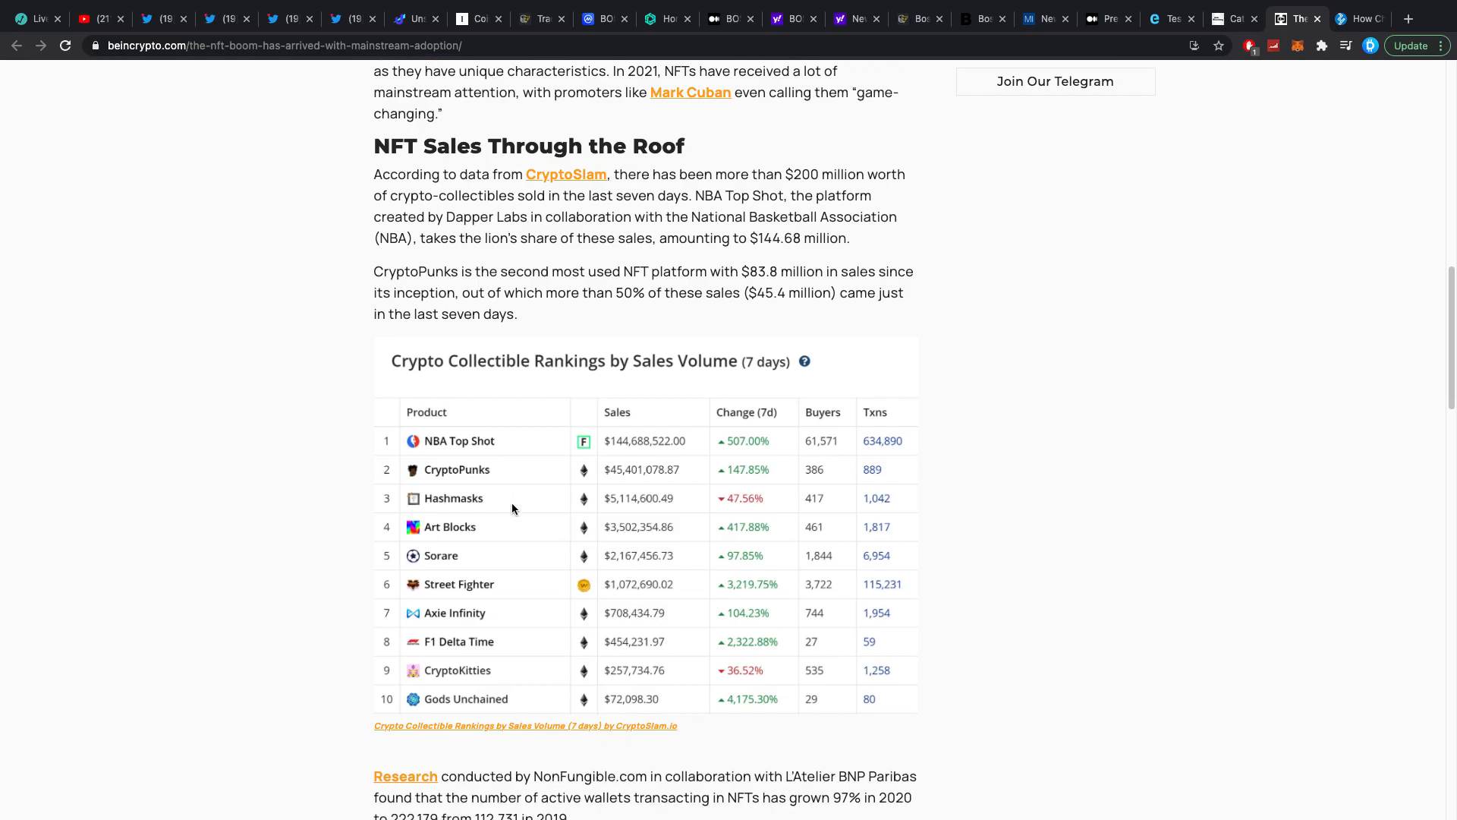
pyautogui.scroll(-3)
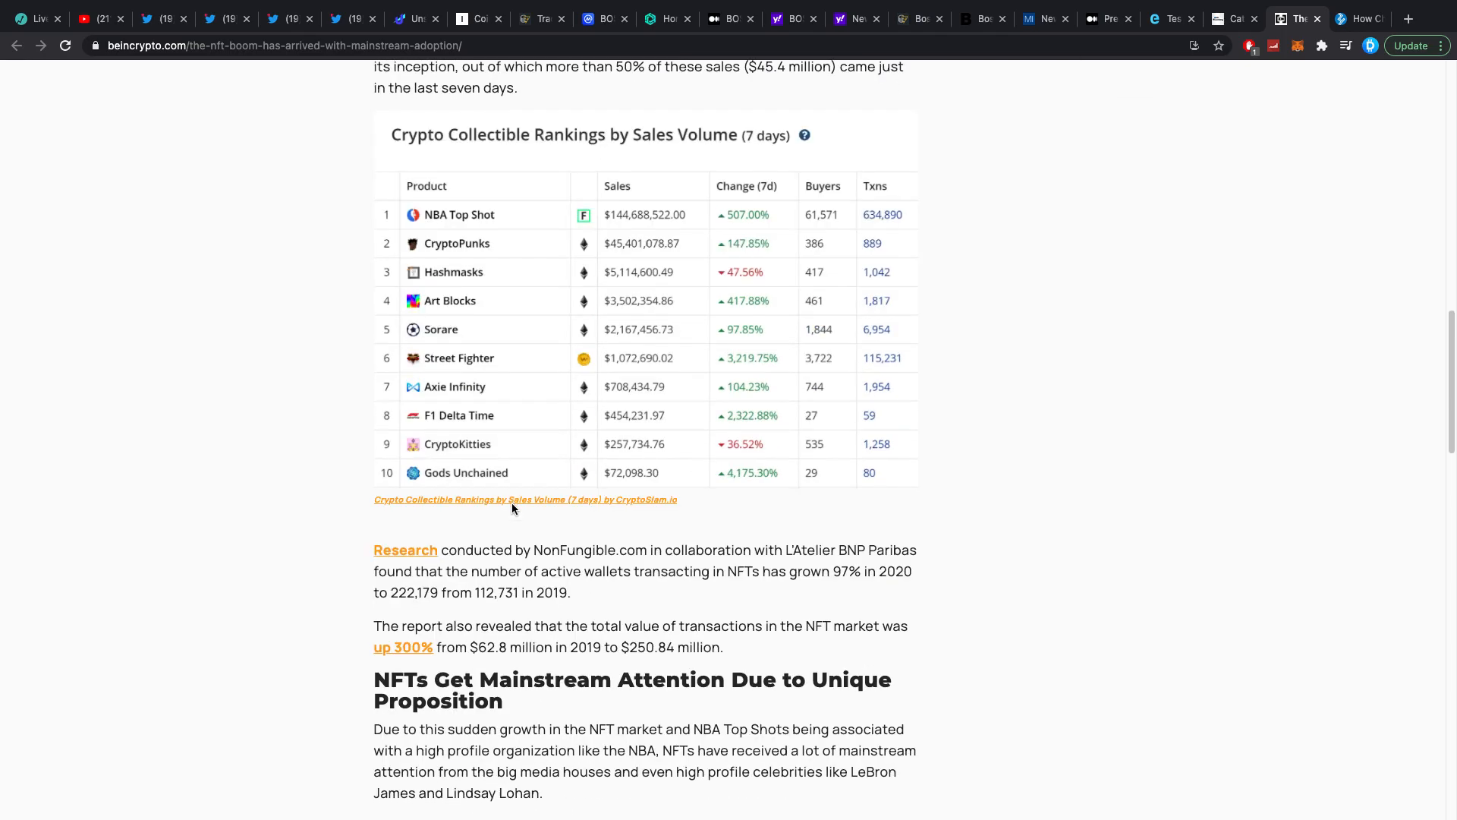
pyautogui.scroll(-3)
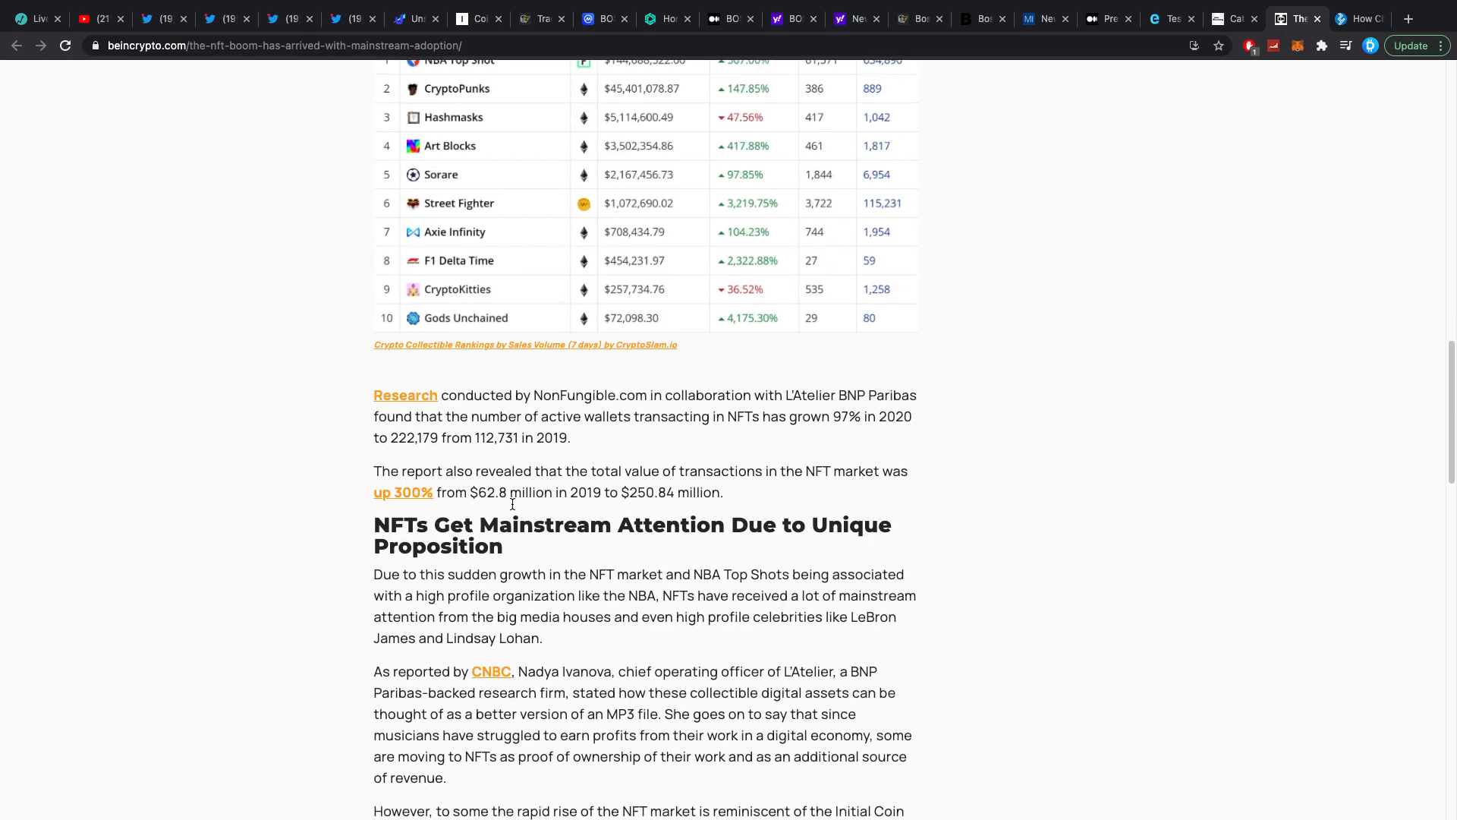
pyautogui.scroll(-3)
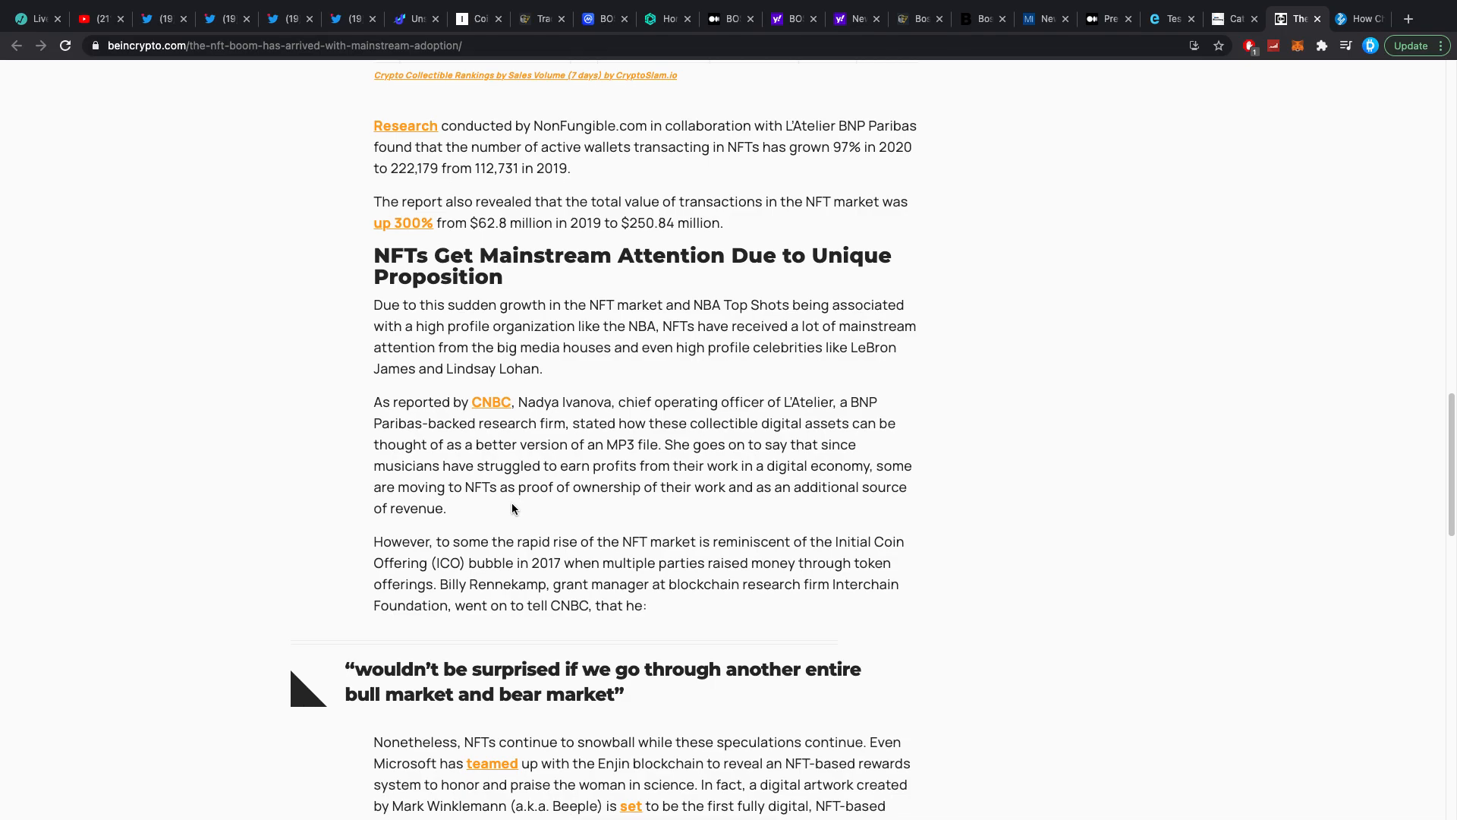
pyautogui.scroll(-3)
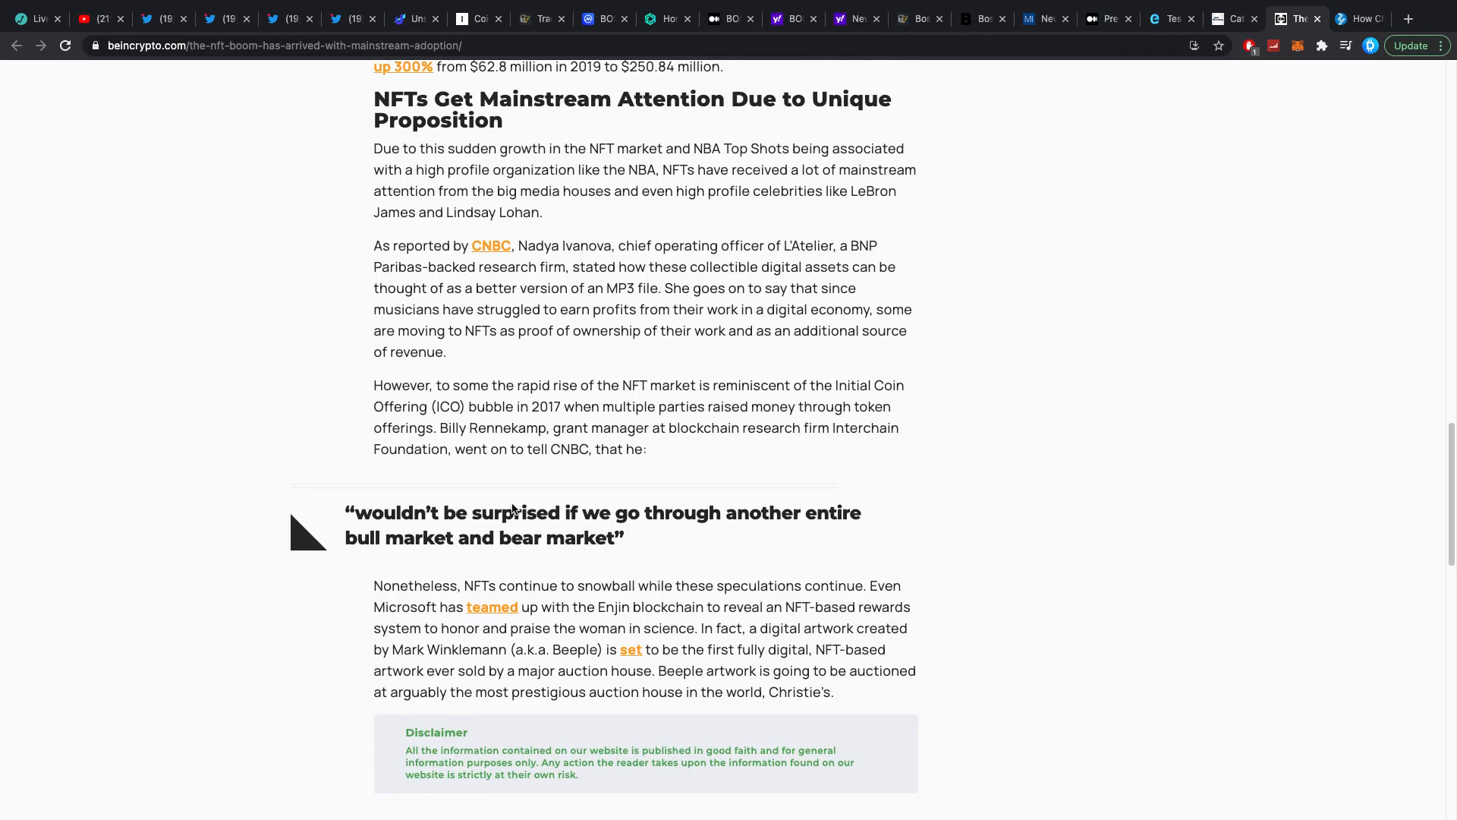
pyautogui.scroll(-3)
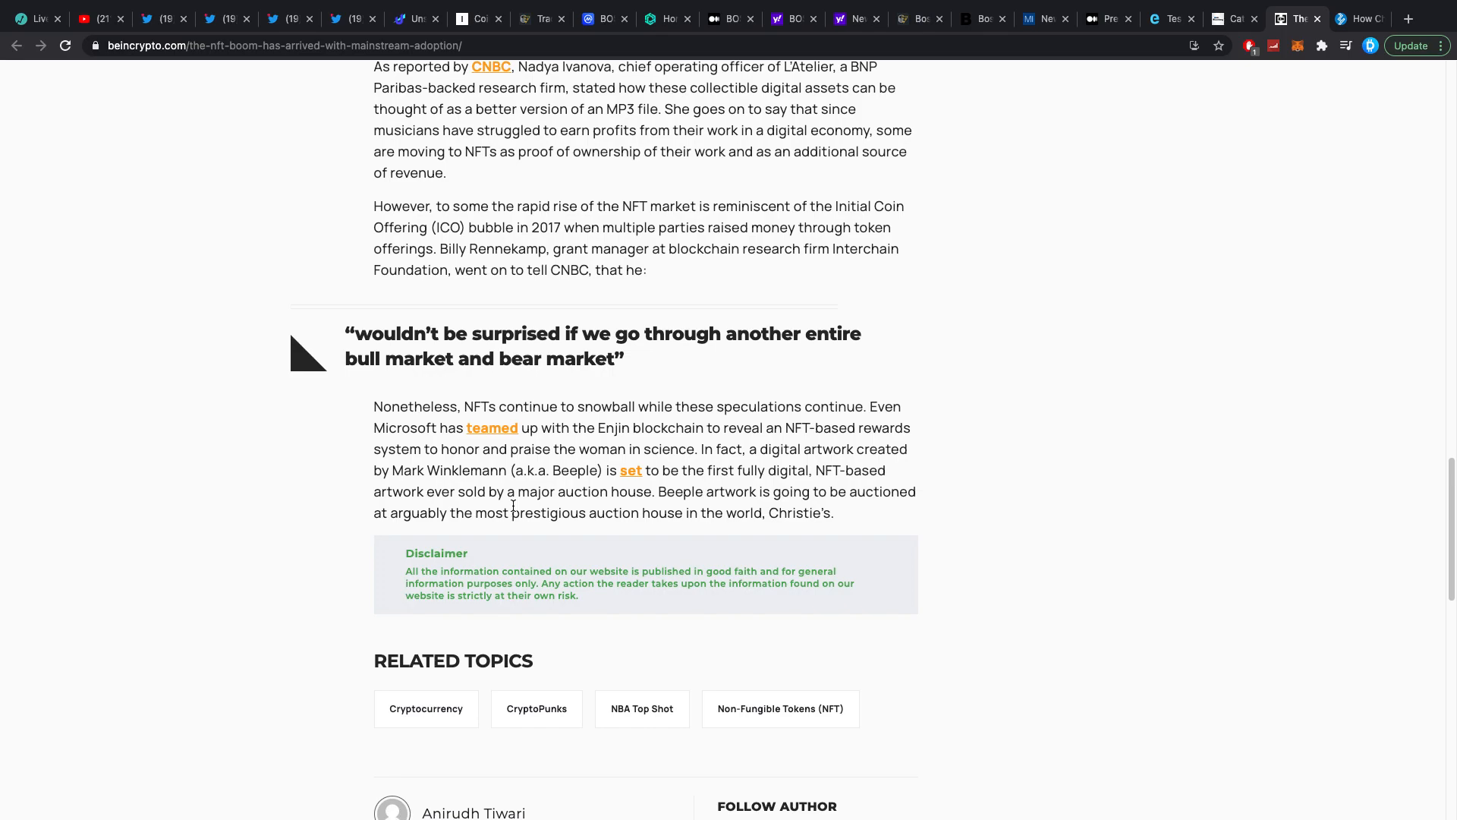
pyautogui.scroll(3)
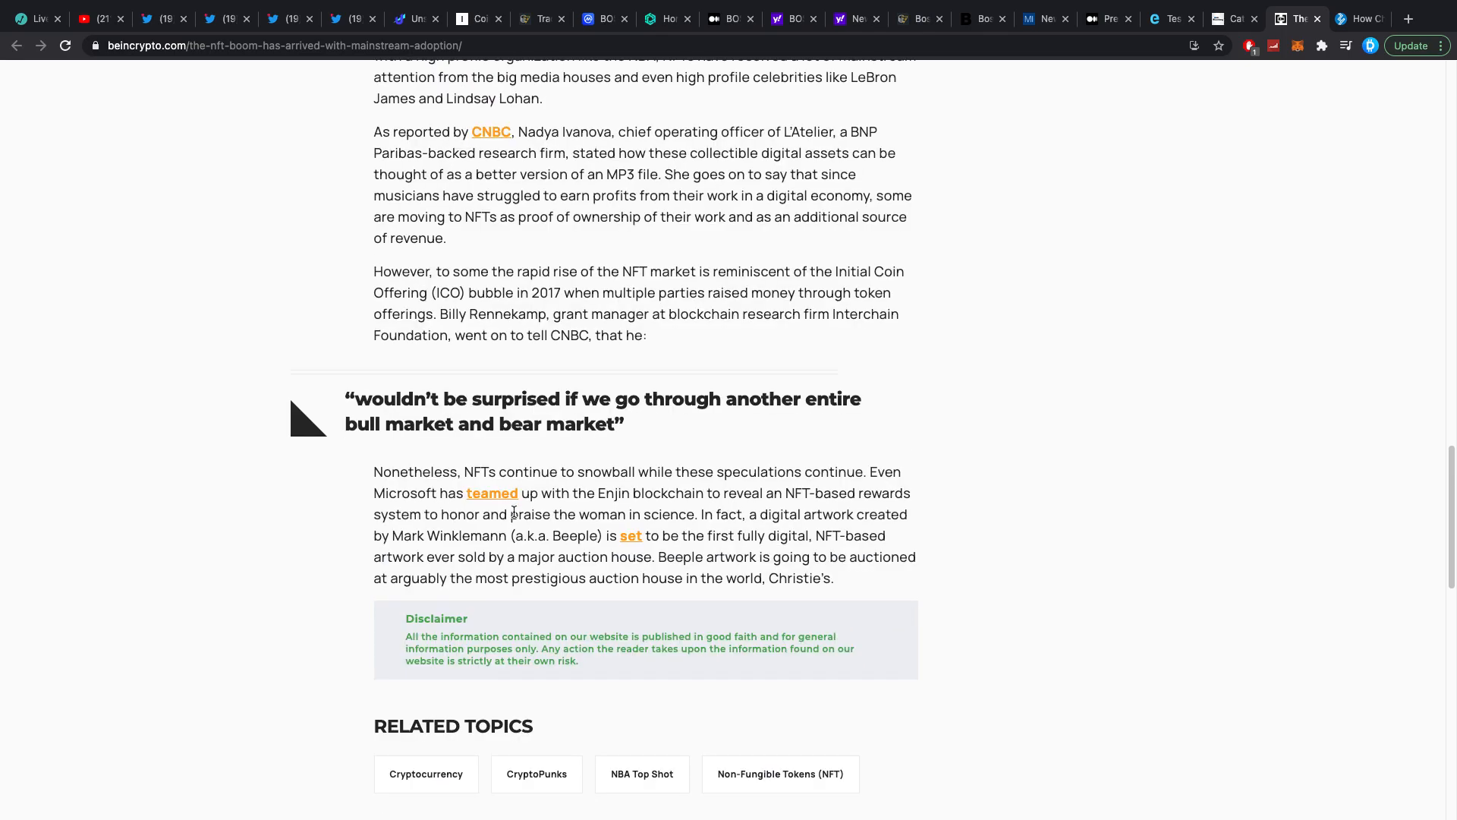
pyautogui.scroll(-3)
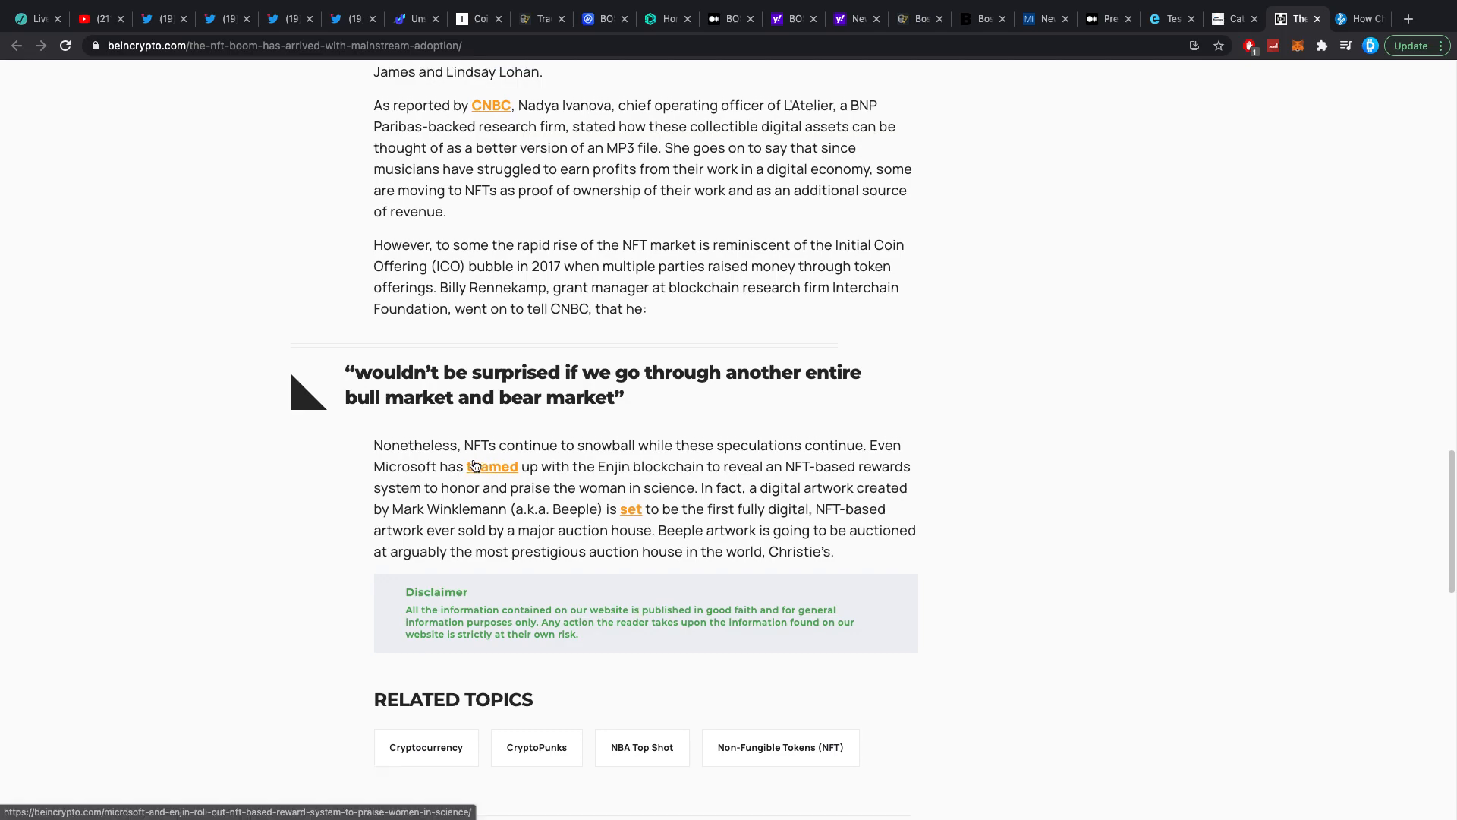
pyautogui.scroll(3)
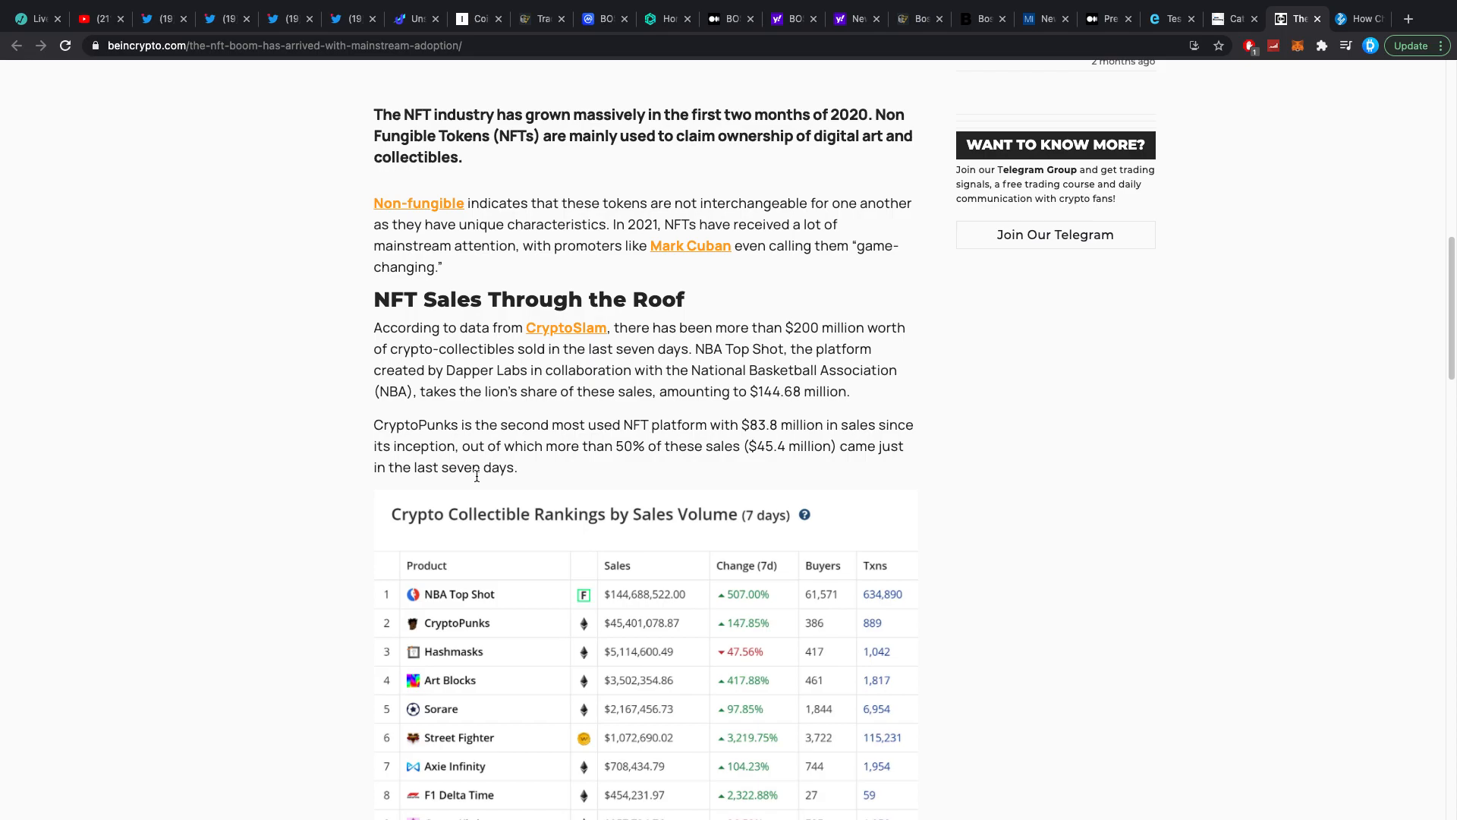
pyautogui.moveTo(631, 407)
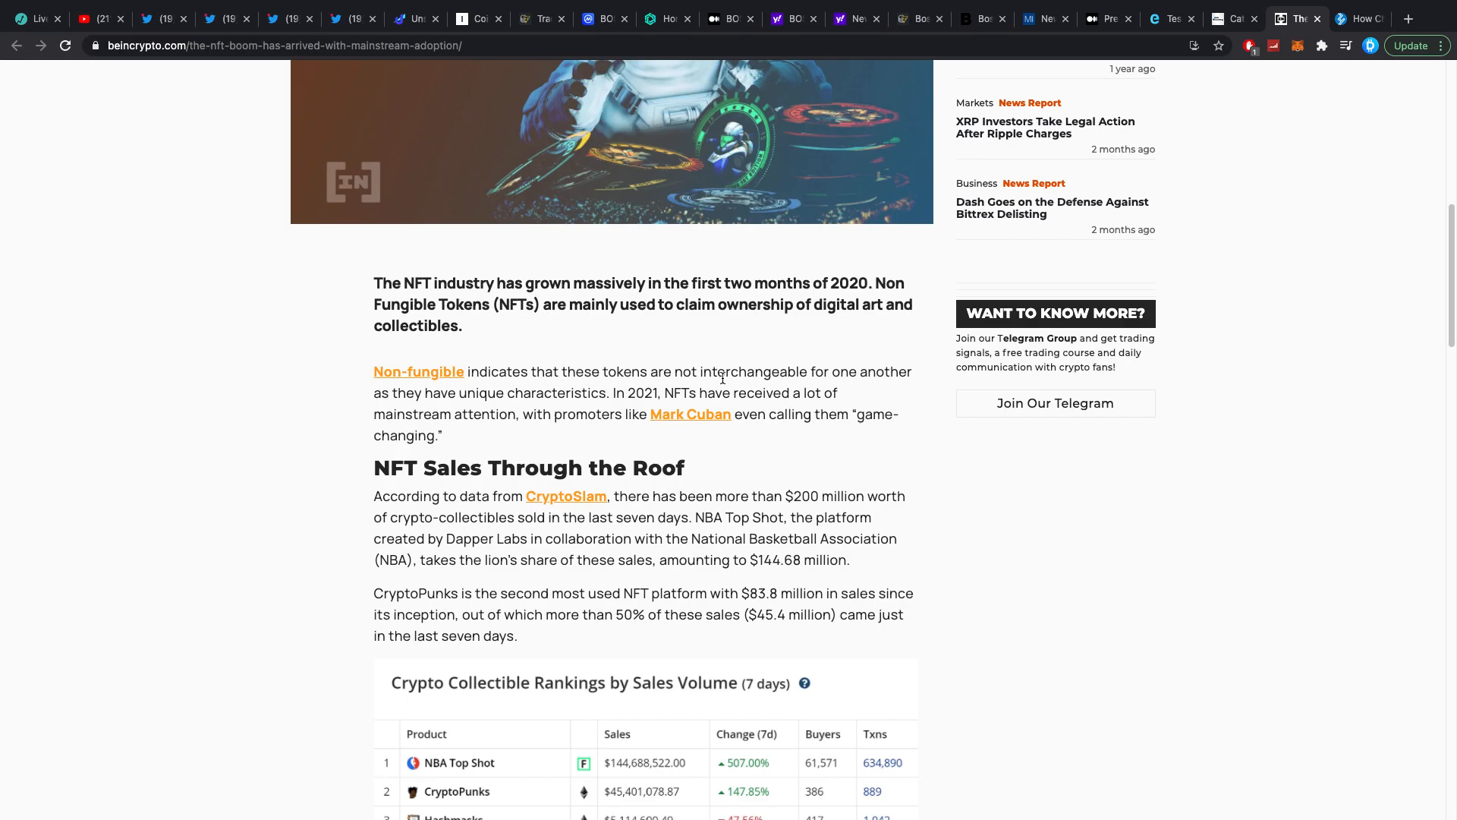
pyautogui.scroll(-3)
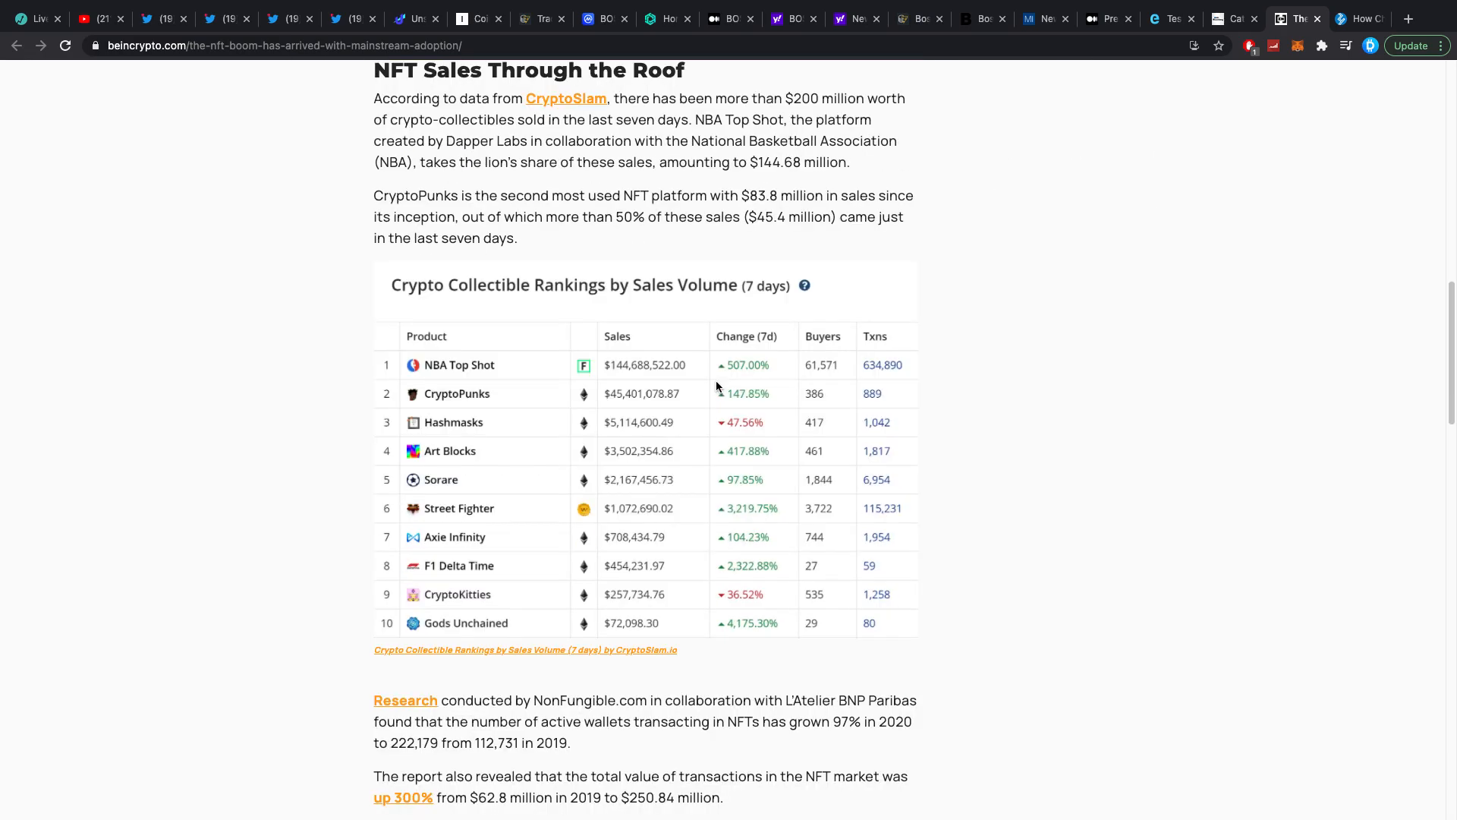
pyautogui.moveTo(801, 359)
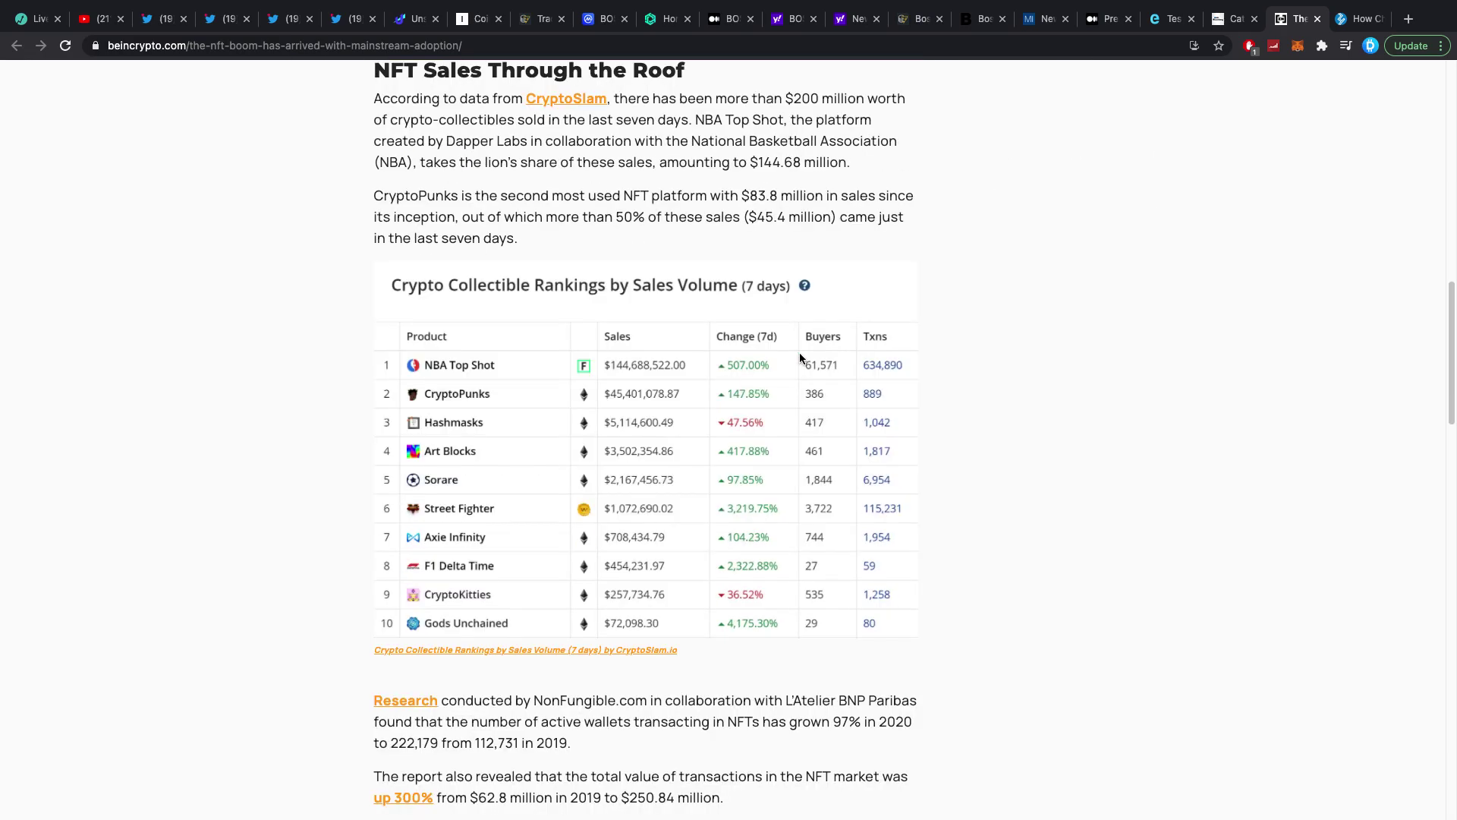
pyautogui.moveTo(1345, 27)
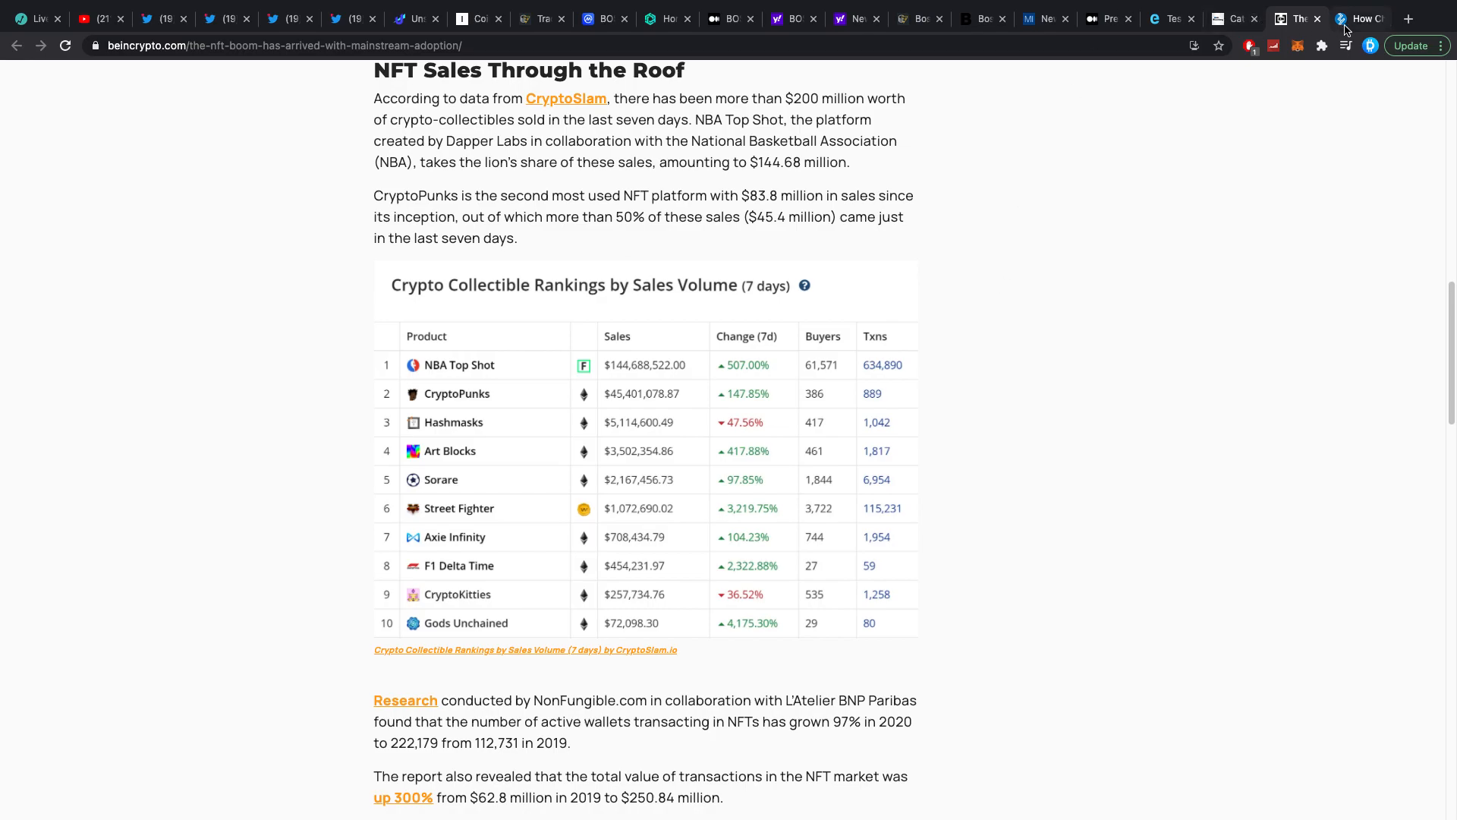
# Step: Switch to ZyCrypto's Chainlink Oracle Network upgrade article and read through its body
pyautogui.click(1360, 19)
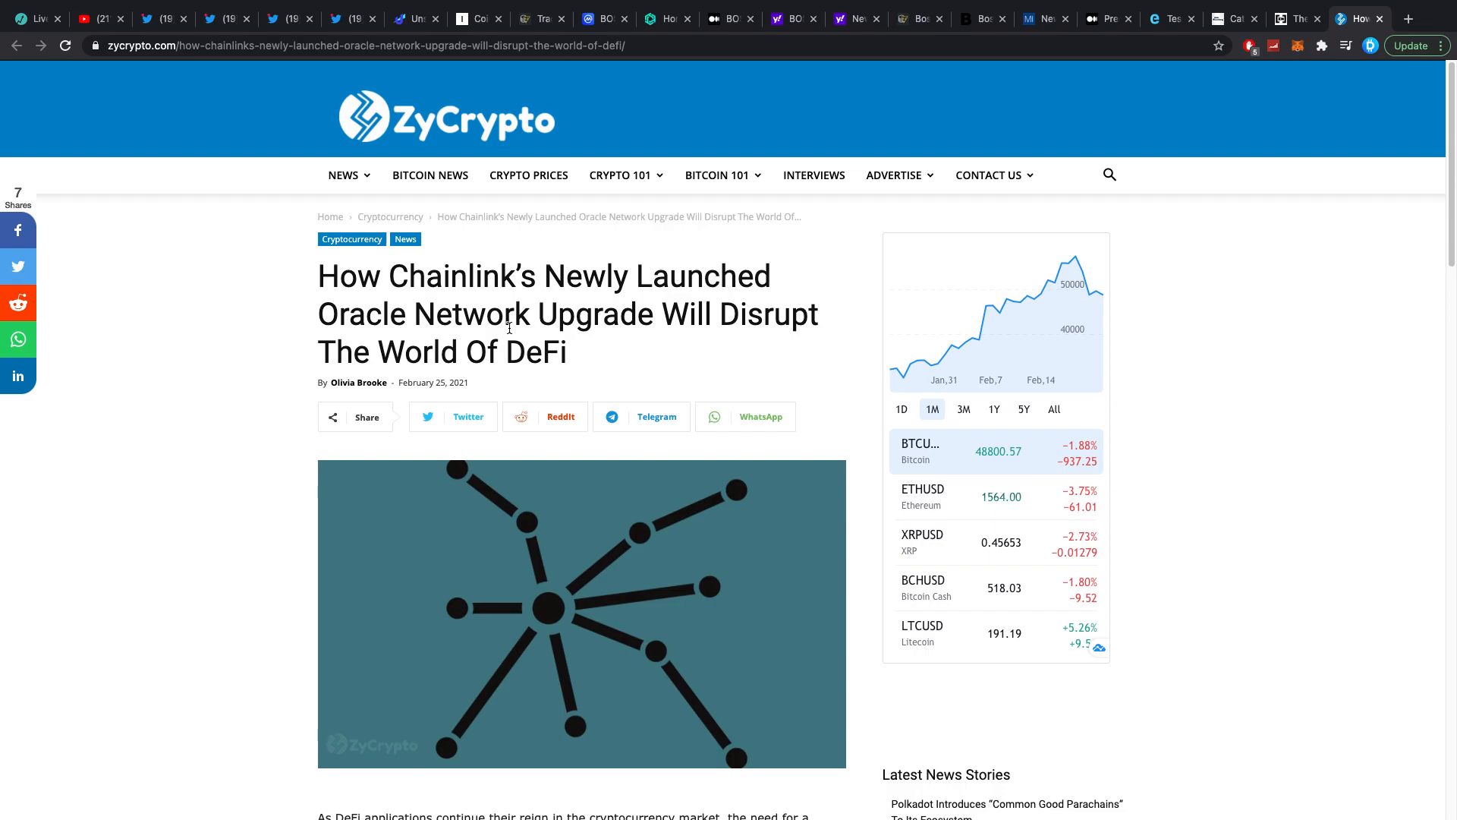
pyautogui.scroll(-3)
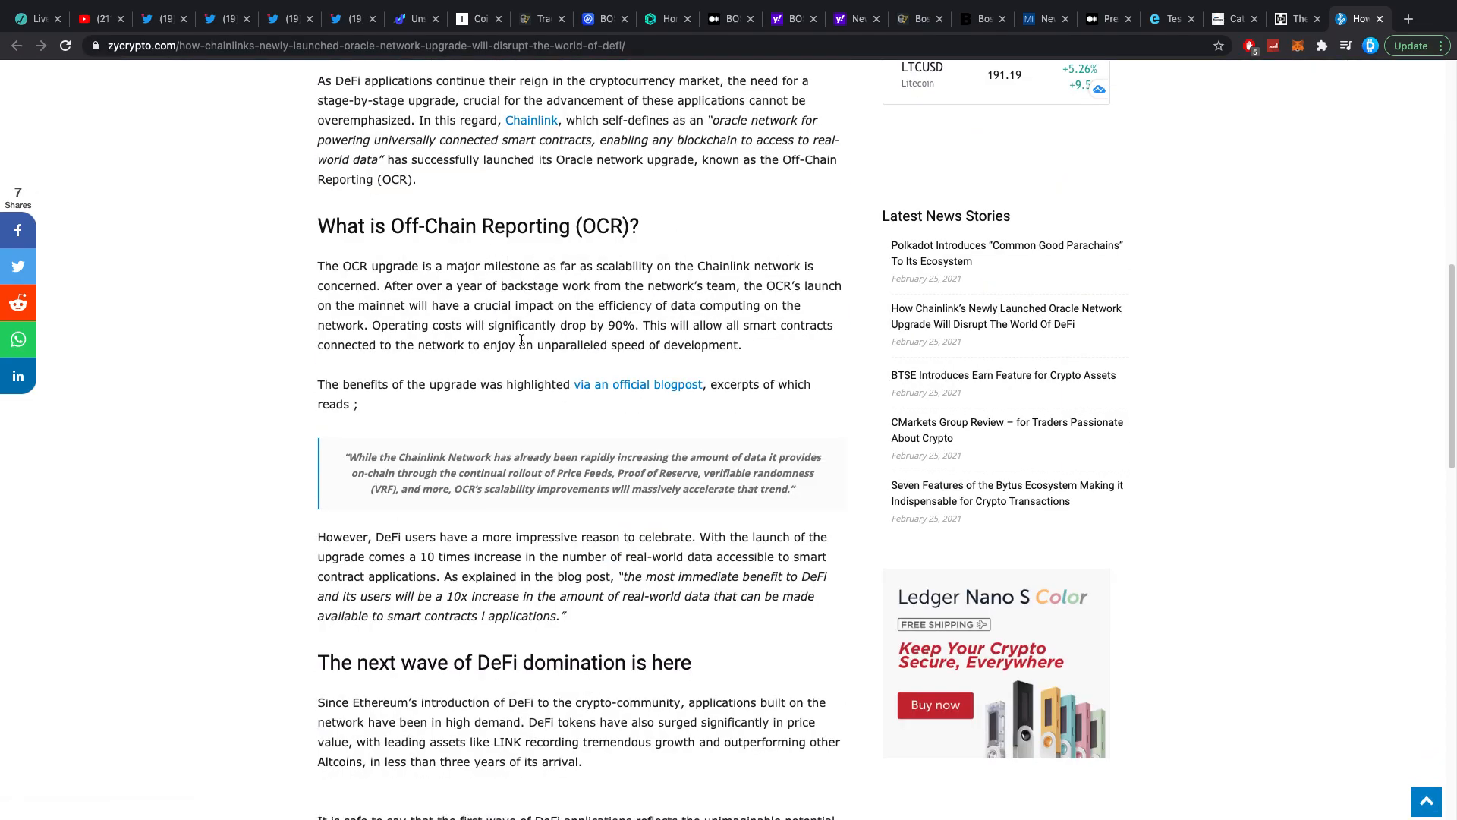
pyautogui.scroll(-3)
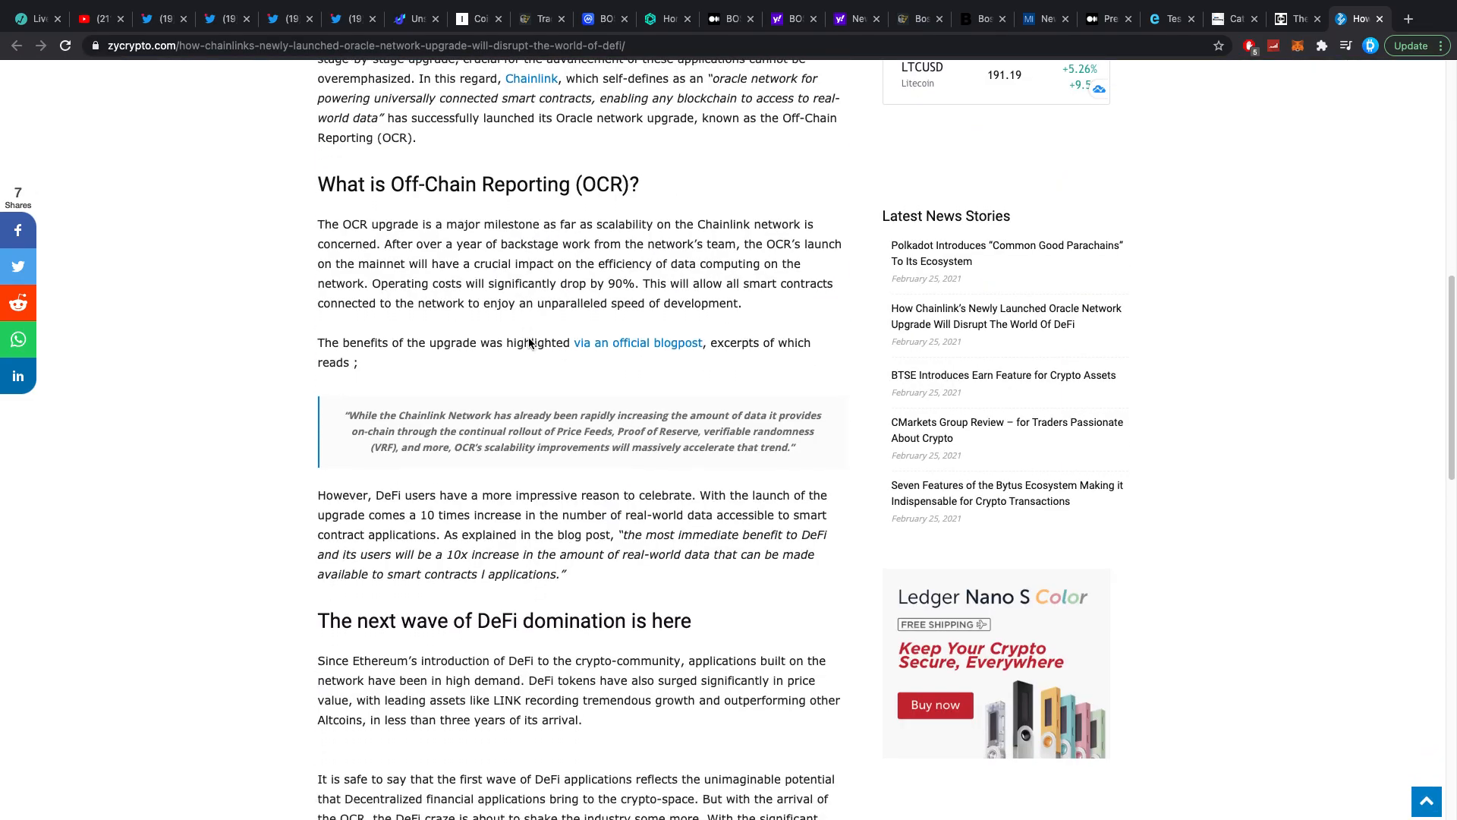
pyautogui.scroll(-3)
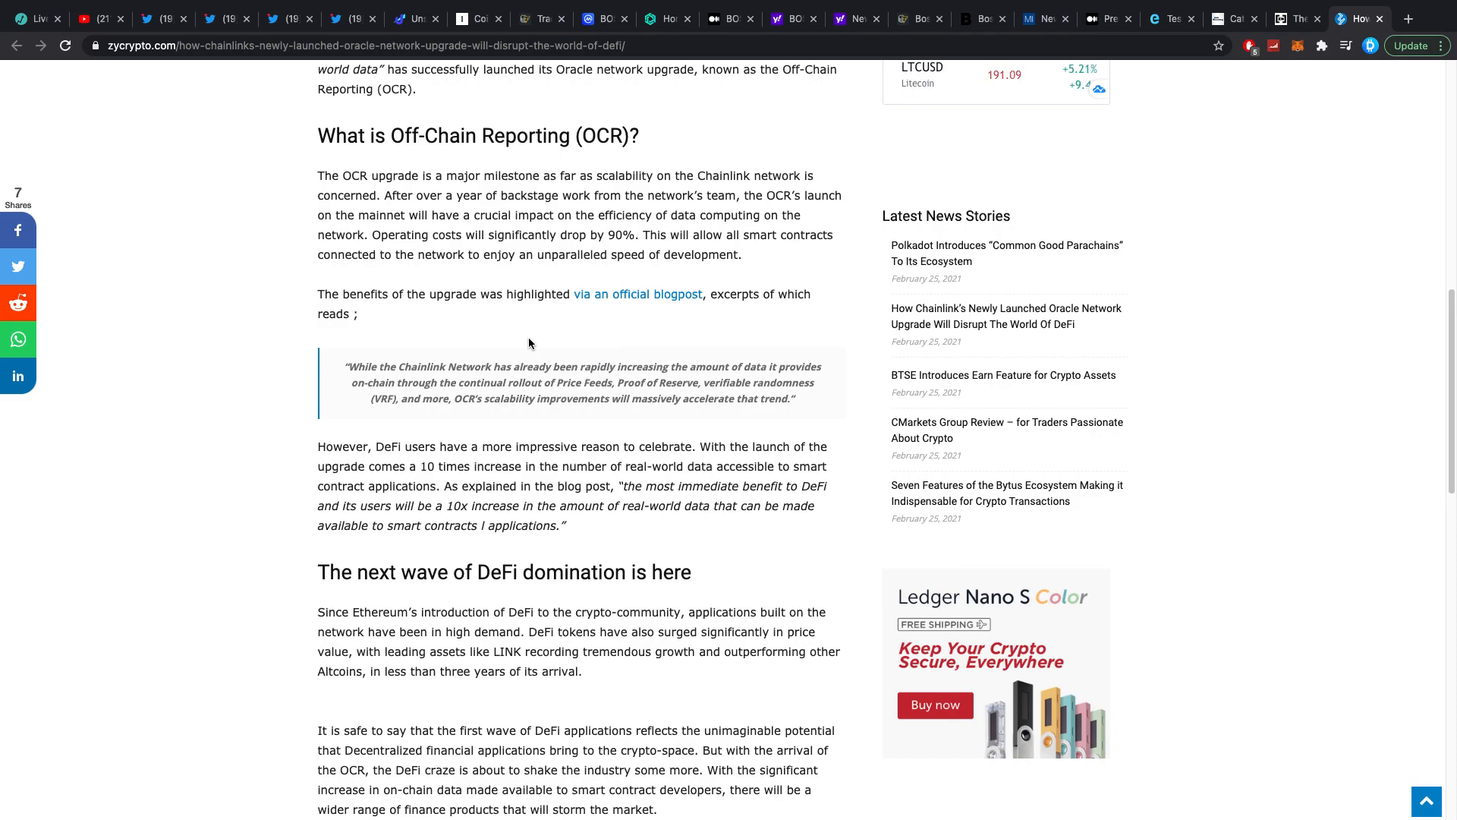
pyautogui.scroll(3)
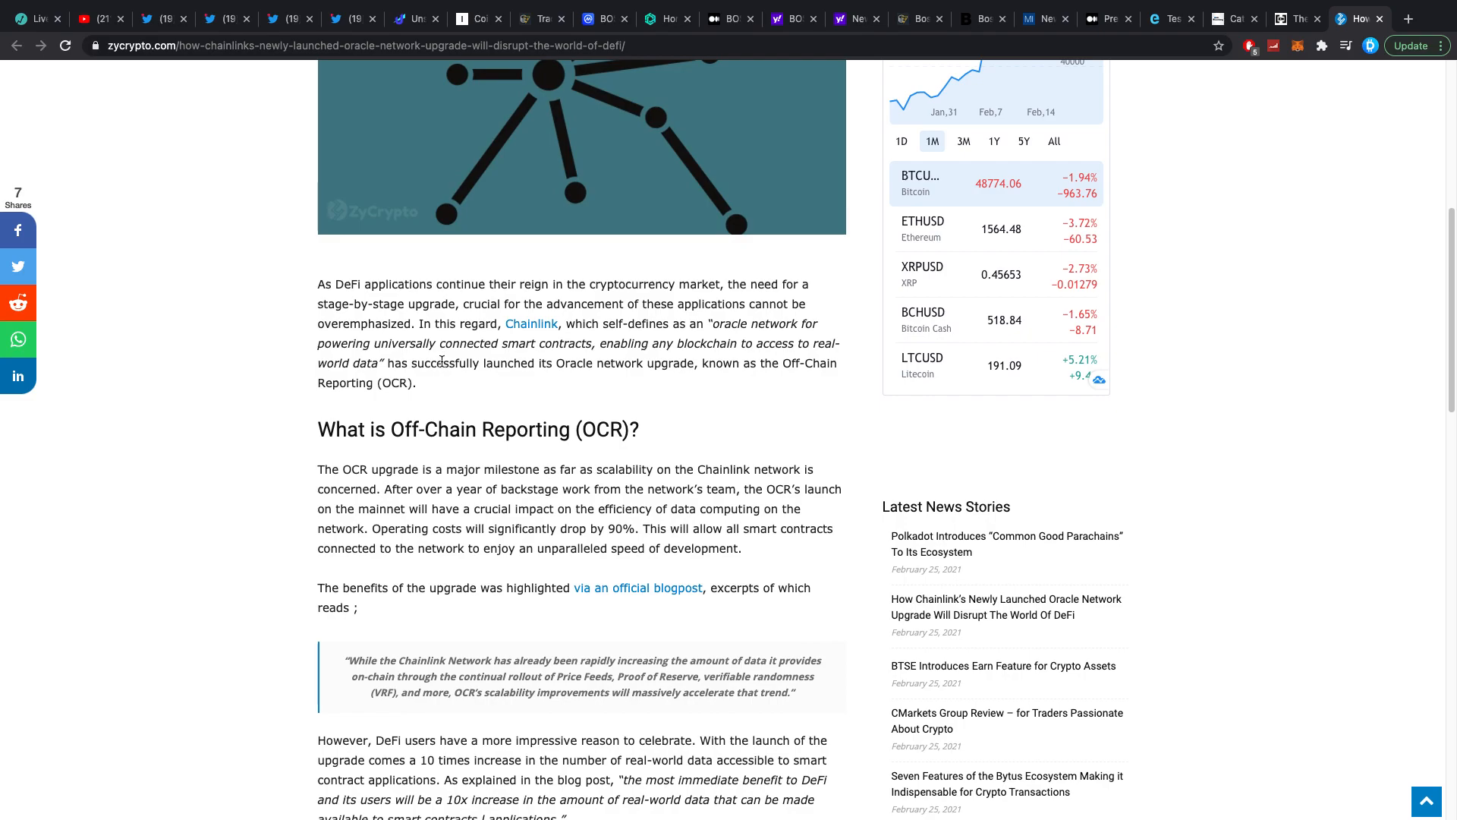
pyautogui.scroll(-3)
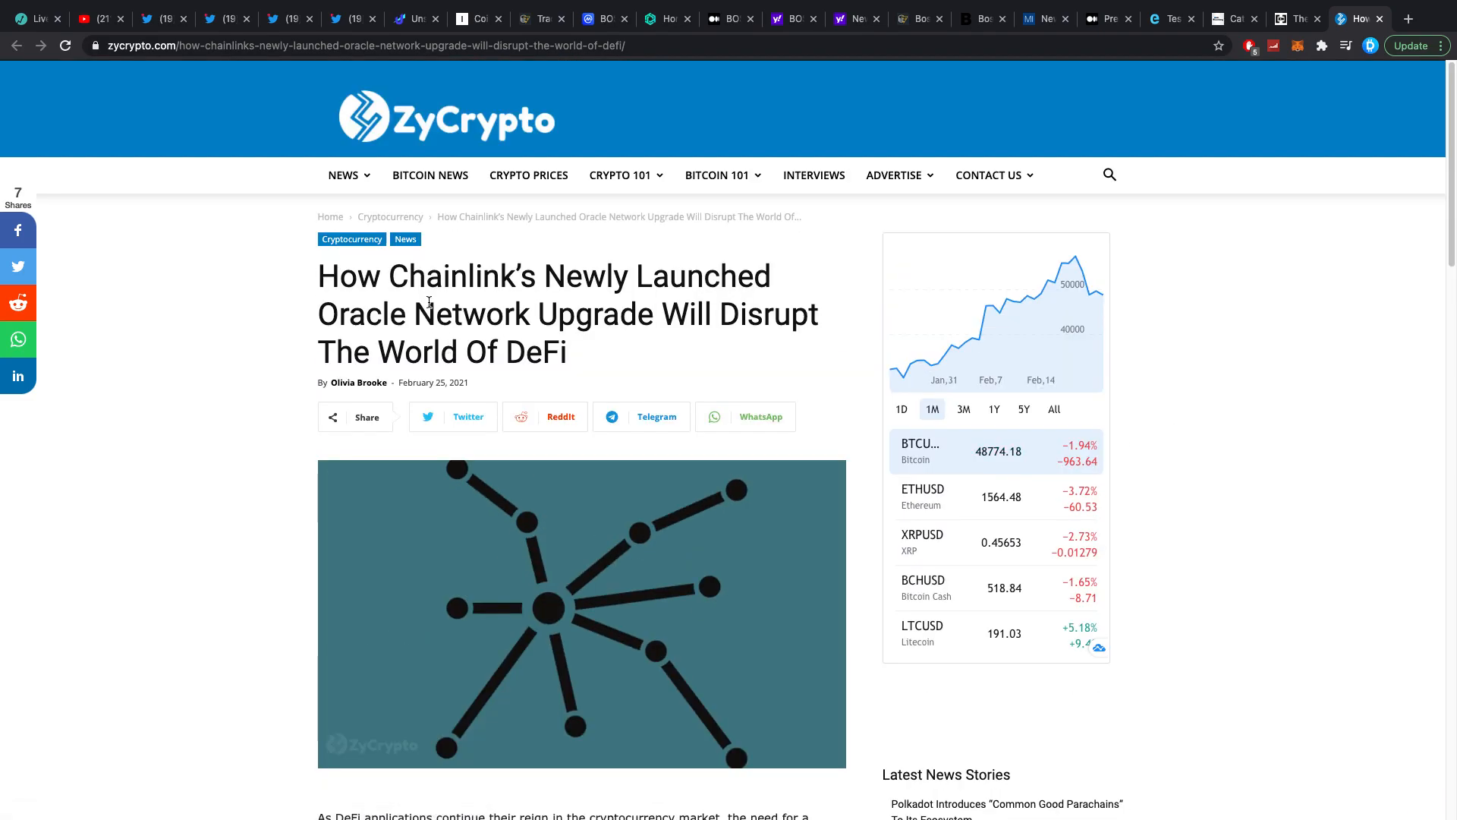
pyautogui.moveTo(252, 170)
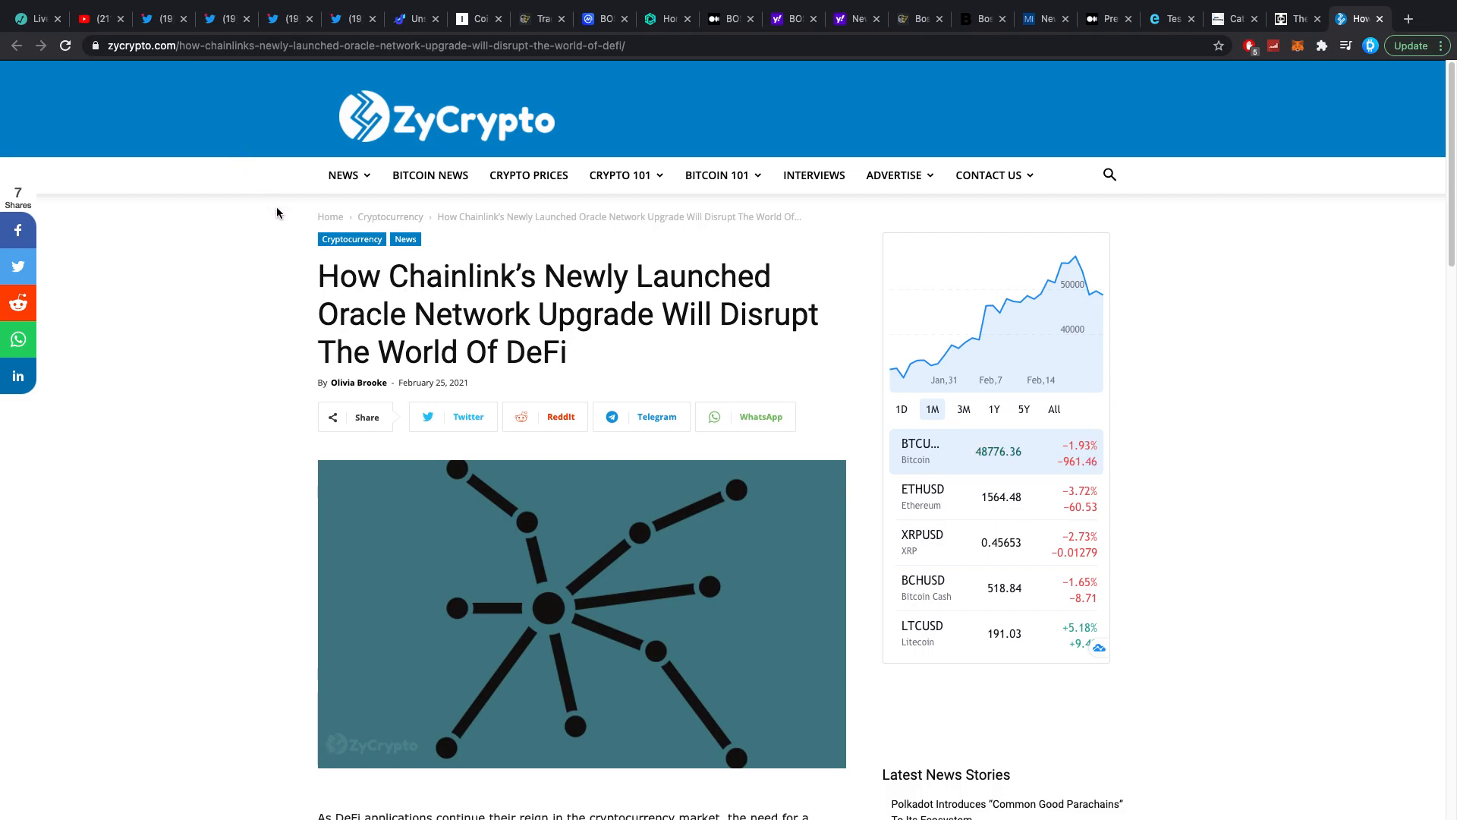
# Step: Scroll the Chainlink article down to its 'What is Off-Chain Reporting (OCR)?' section
pyautogui.scroll(-3)
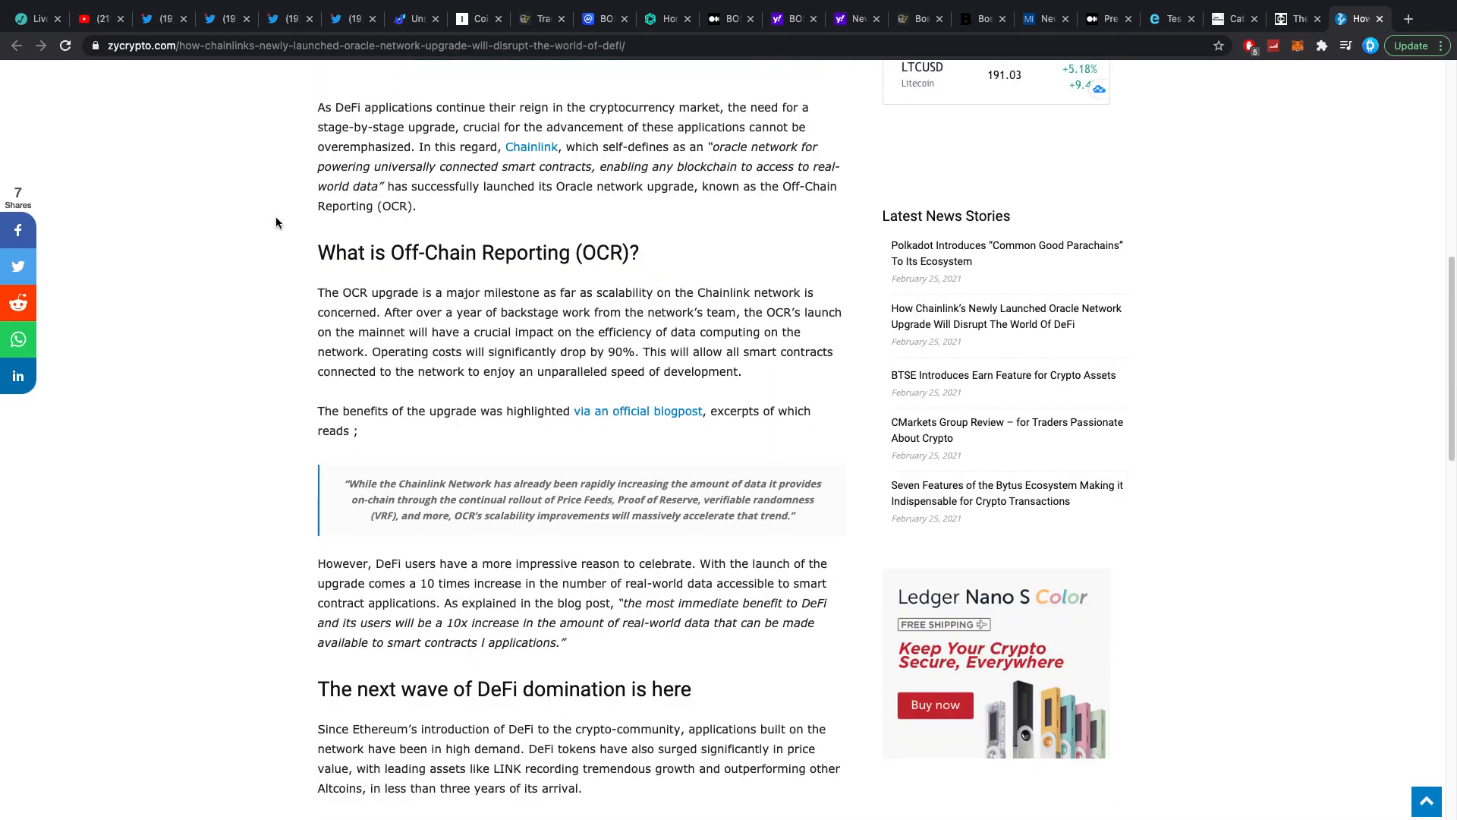
pyautogui.scroll(-3)
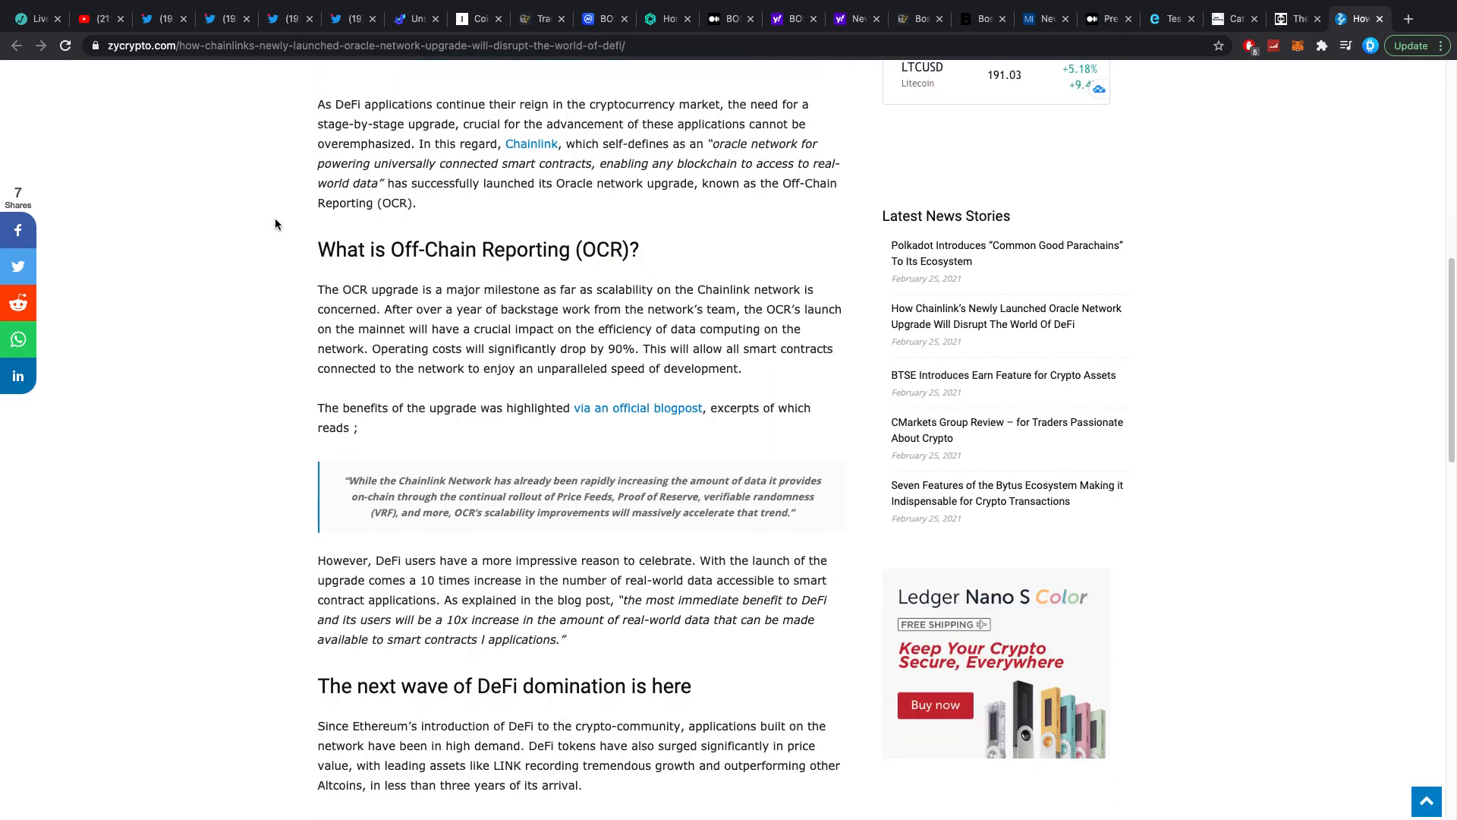
pyautogui.moveTo(273, 245)
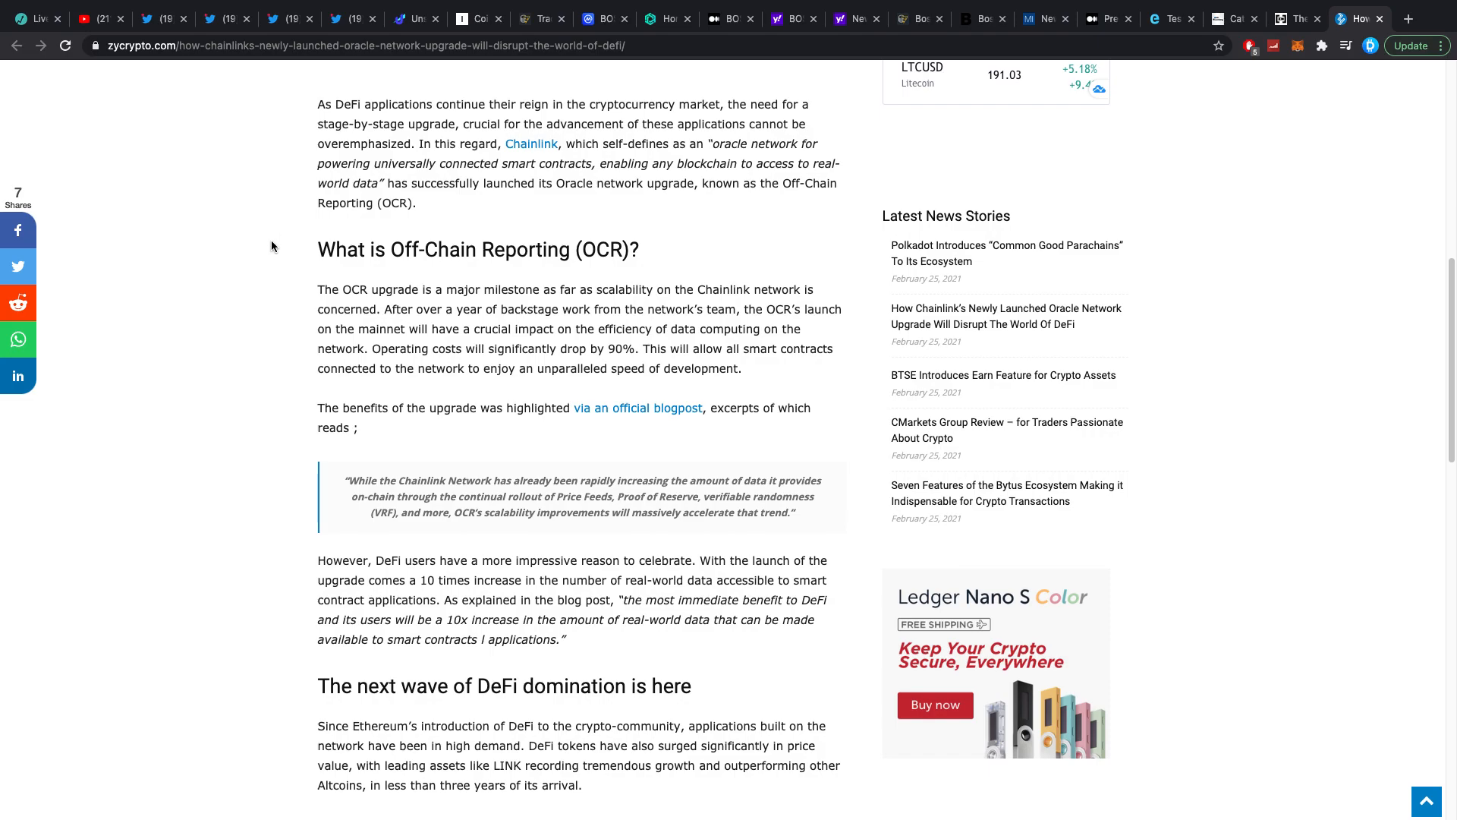
pyautogui.moveTo(279, 258)
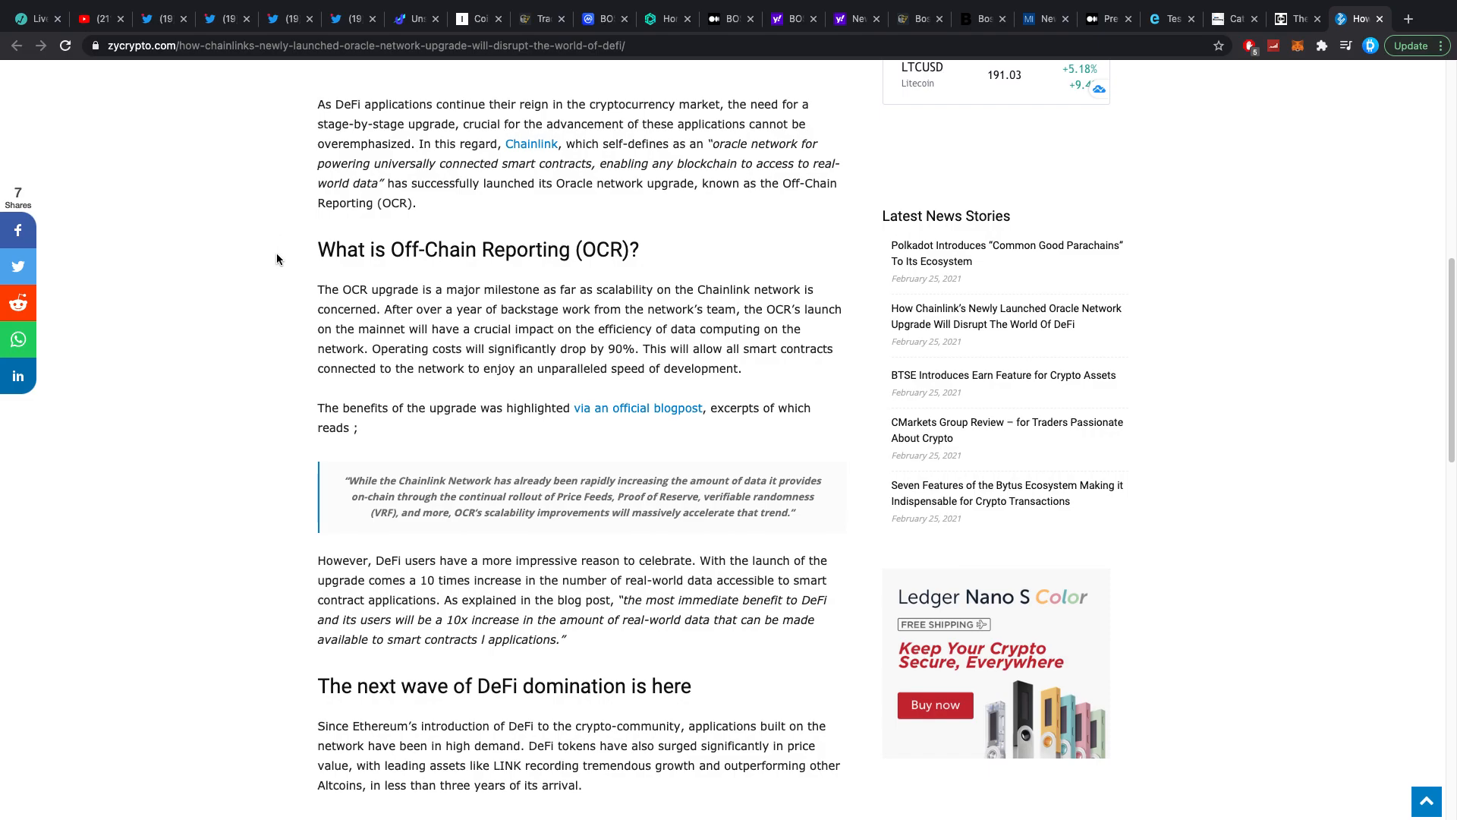